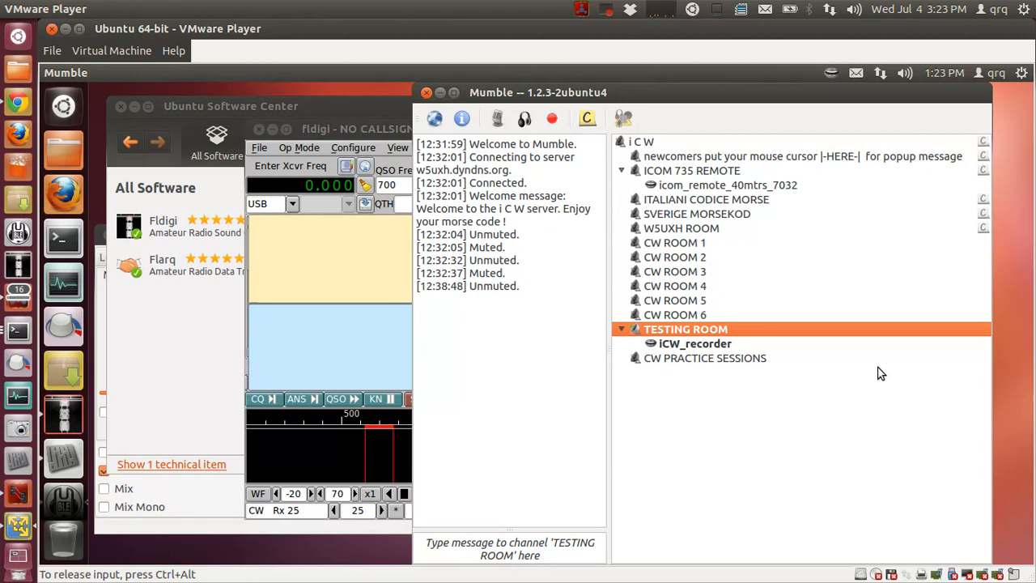
{"action": "mouse_move", "coordinate": [766, 372]}
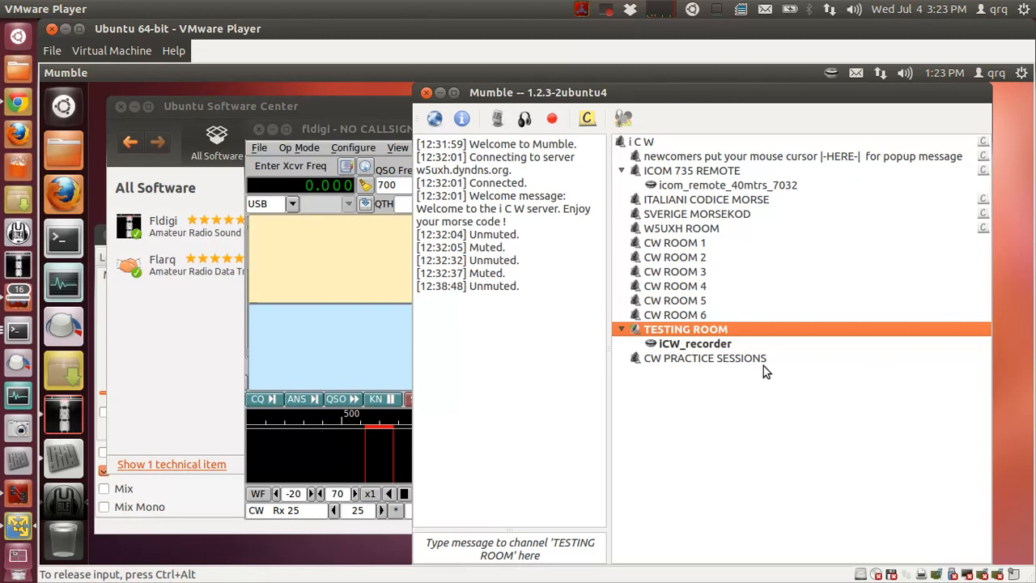
{"action": "mouse_move", "coordinate": [599, 415]}
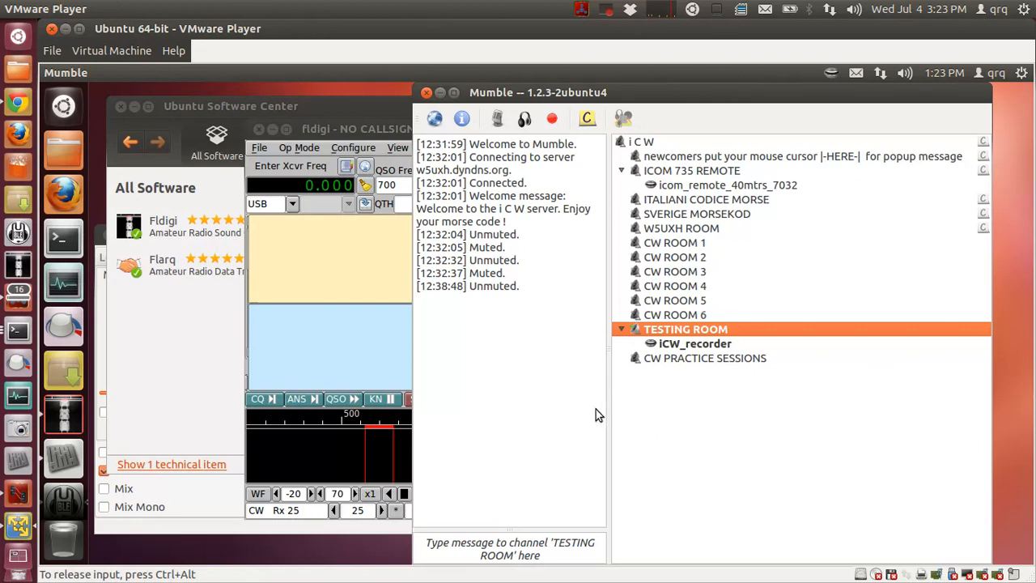
{"action": "mouse_move", "coordinate": [360, 339]}
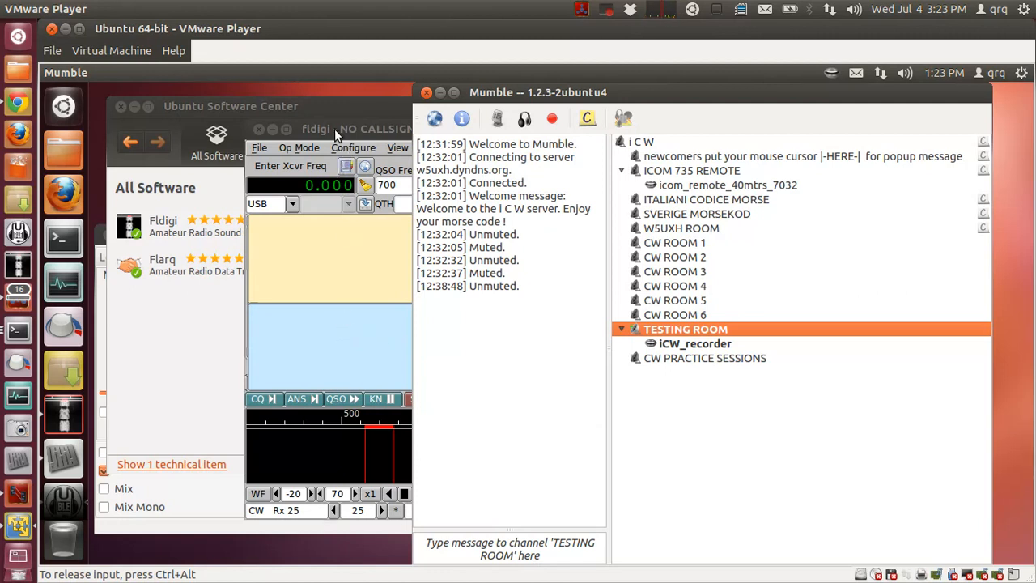
{"action": "mouse_move", "coordinate": [278, 144]}
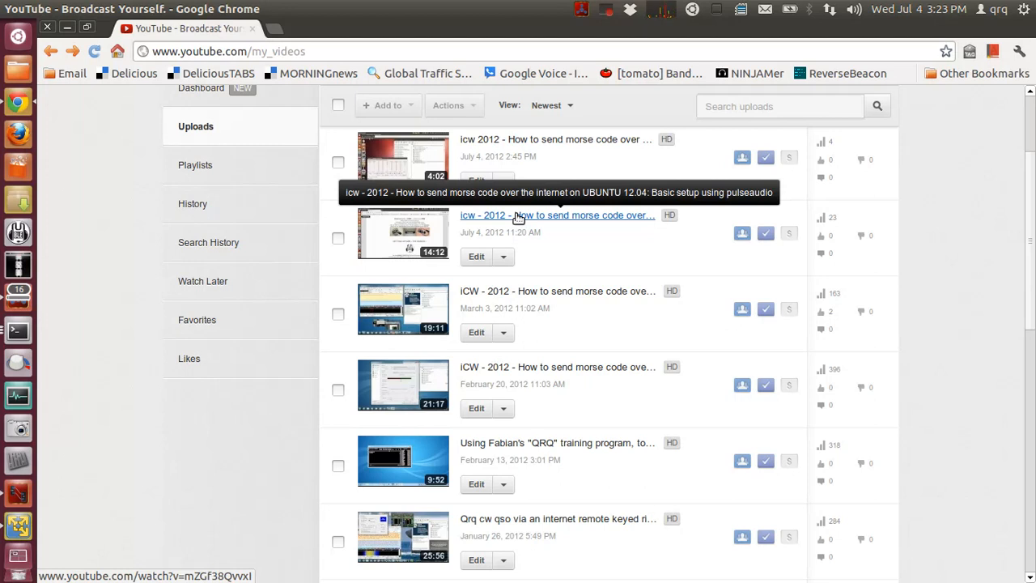
{"action": "mouse_move", "coordinate": [329, 116]}
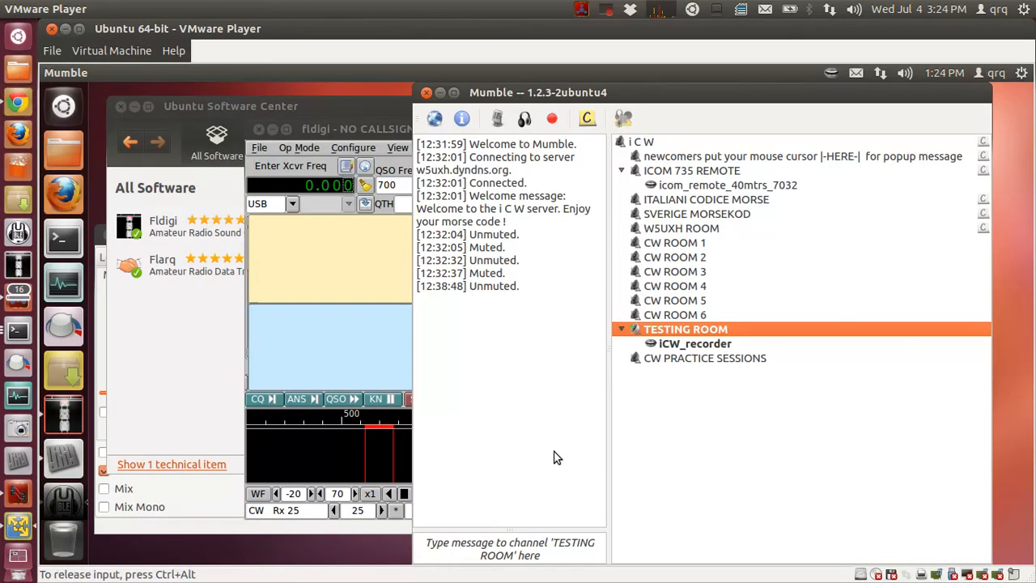
{"action": "mouse_move", "coordinate": [178, 363]}
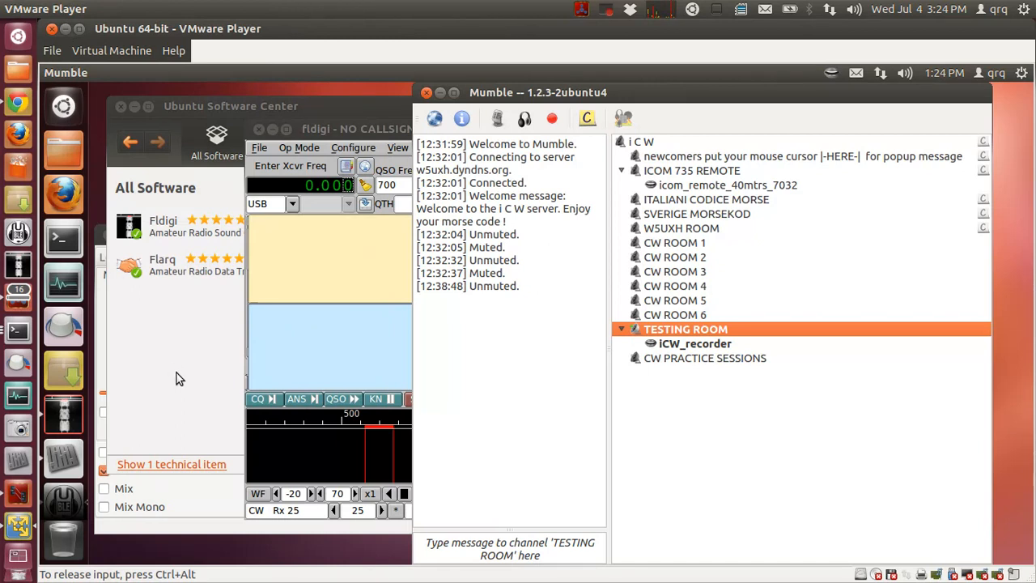
{"action": "mouse_move", "coordinate": [64, 460]}
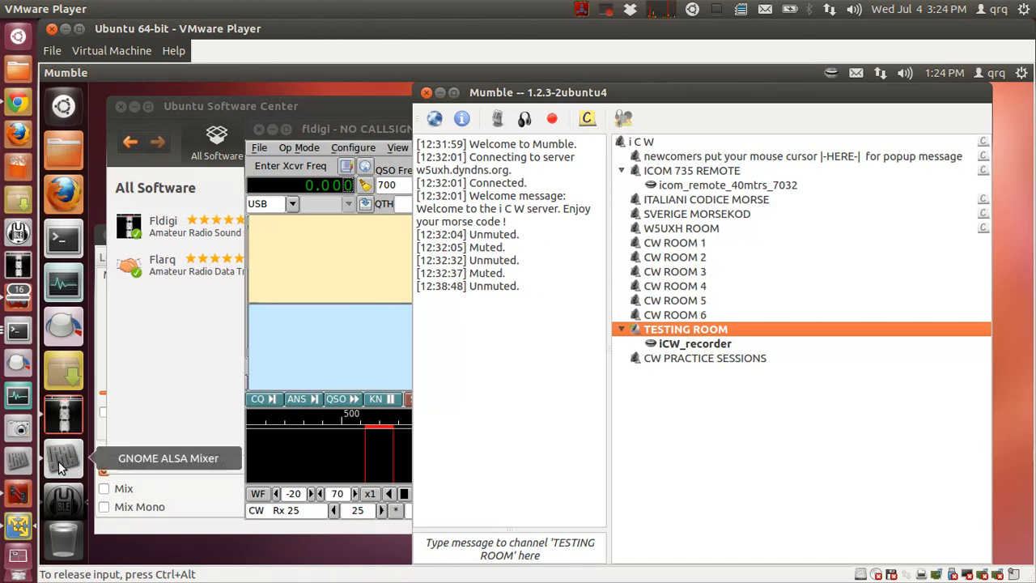
{"action": "mouse_move", "coordinate": [63, 326]}
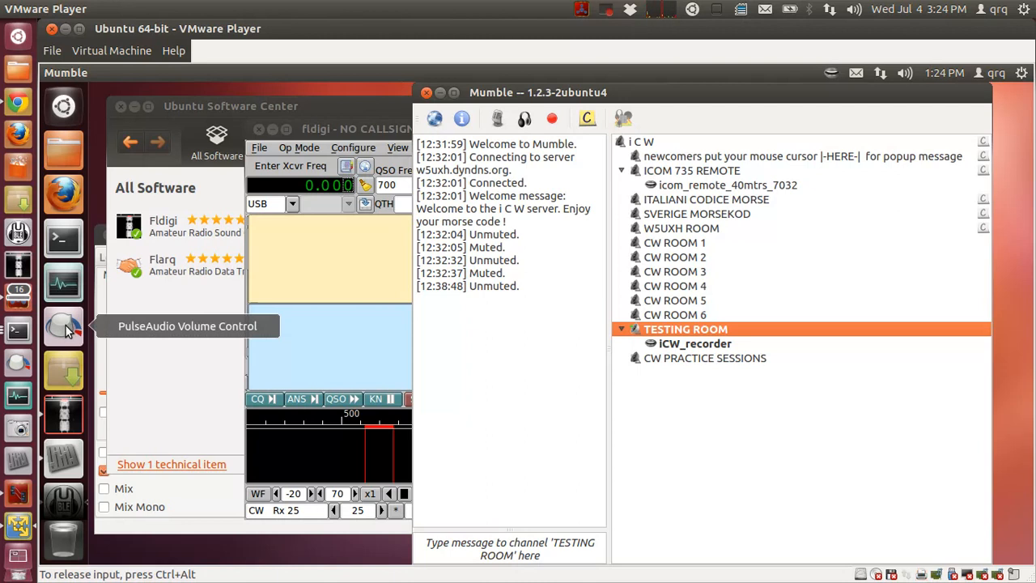
{"action": "mouse_move", "coordinate": [64, 414]}
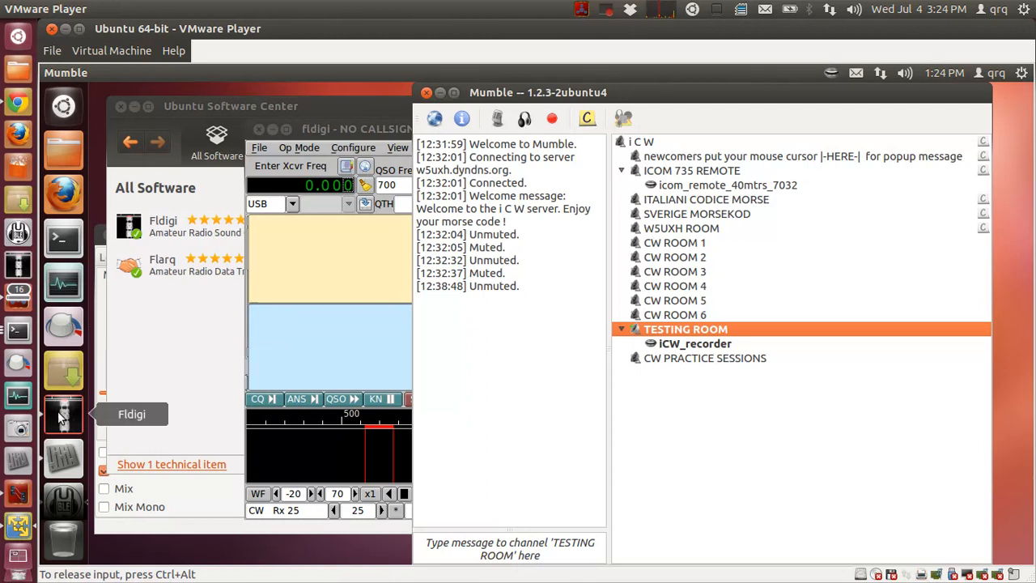
Step: Replace the fldigi search with 'papref' and expand the installed PulseAudio Preferences result
{"action": "left_click", "coordinate": [230, 106]}
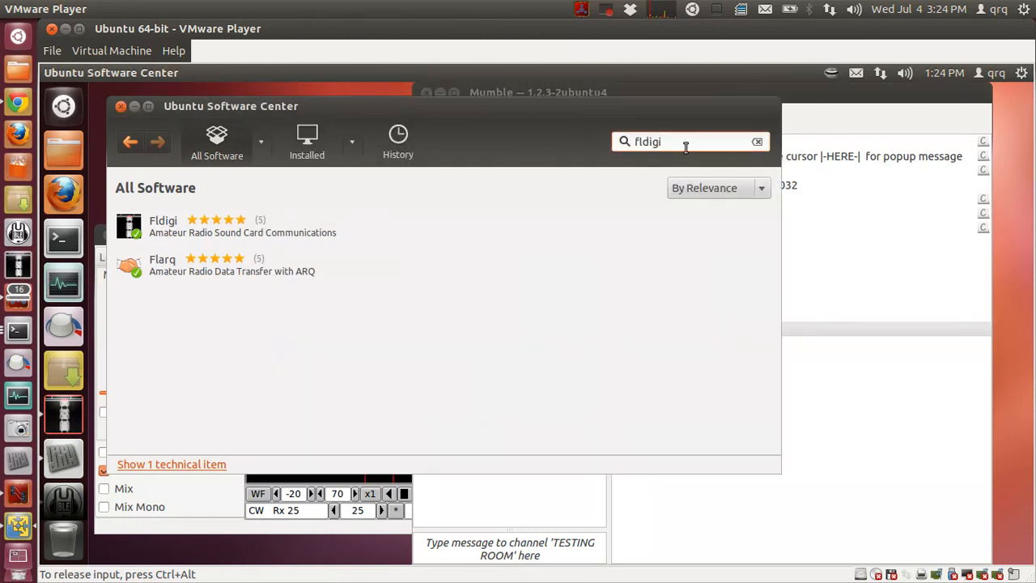
{"action": "left_click", "coordinate": [757, 141]}
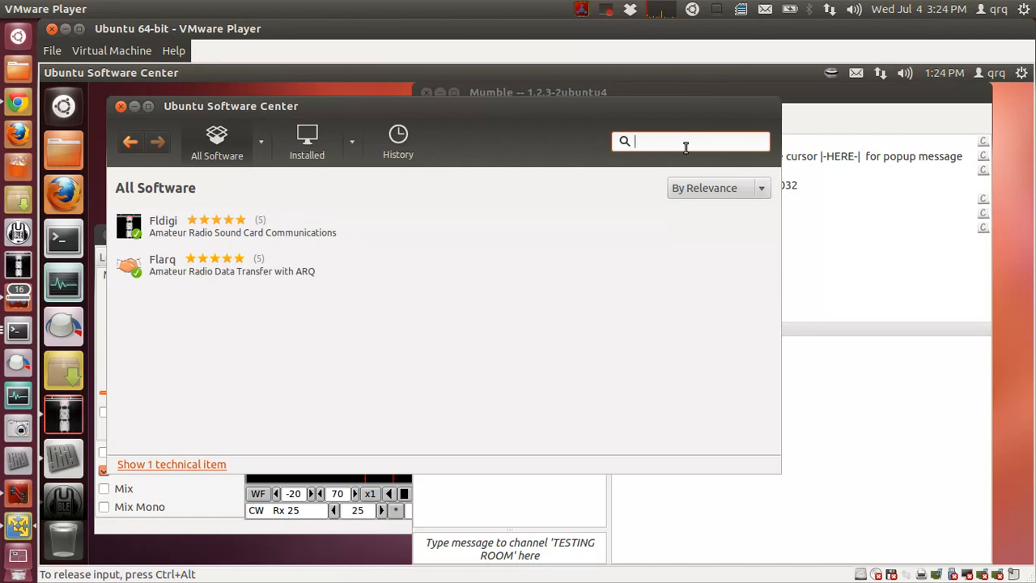
{"action": "type", "text": "ps"}
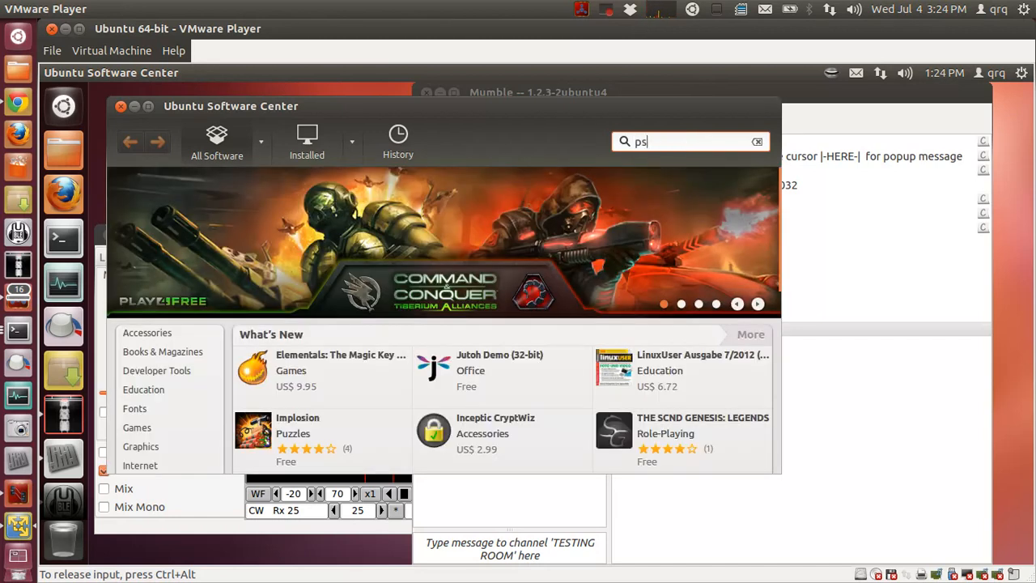
{"action": "type", "text": "apt"}
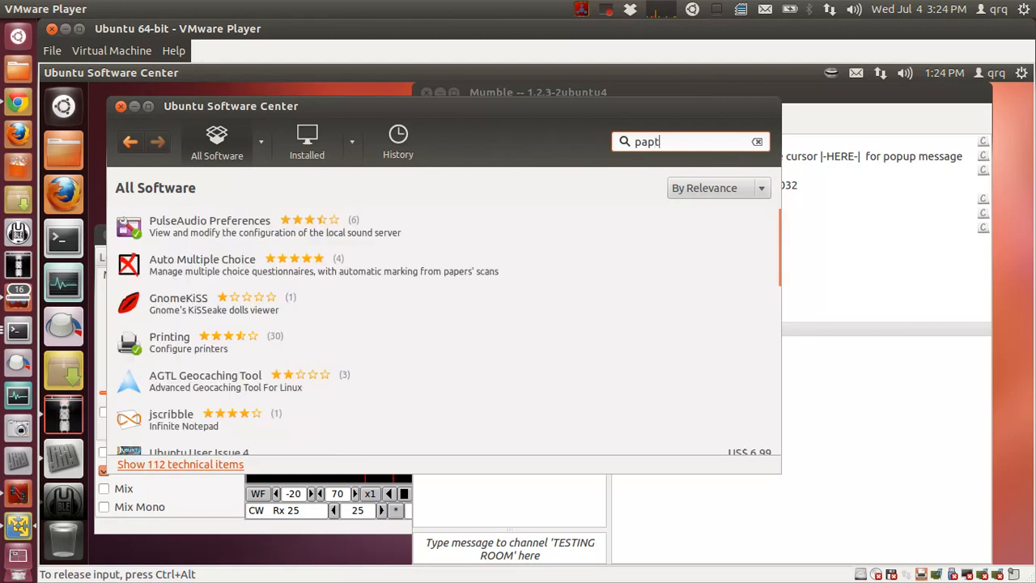
{"action": "key", "text": "BackSpace"}
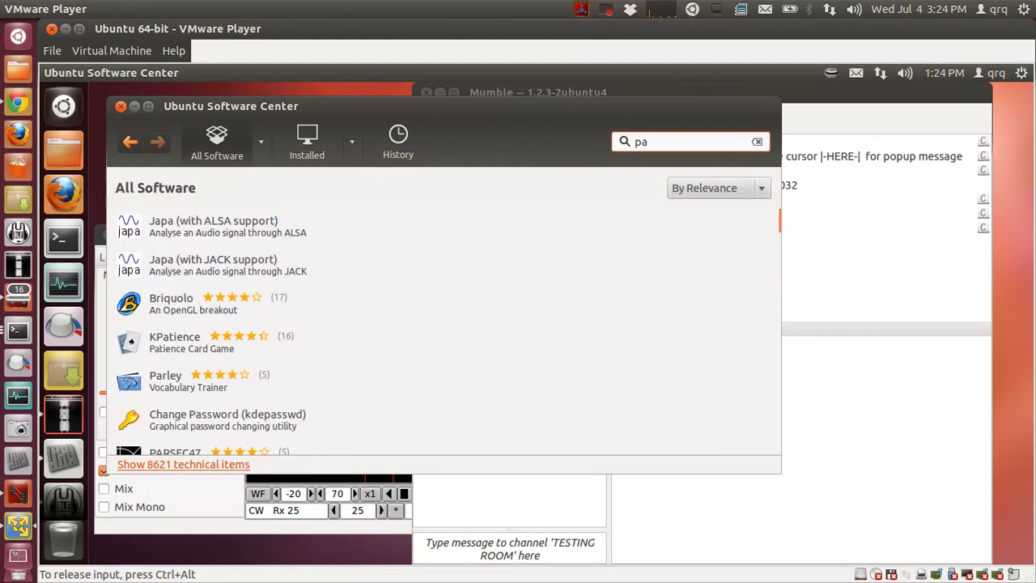
{"action": "type", "text": "pref"}
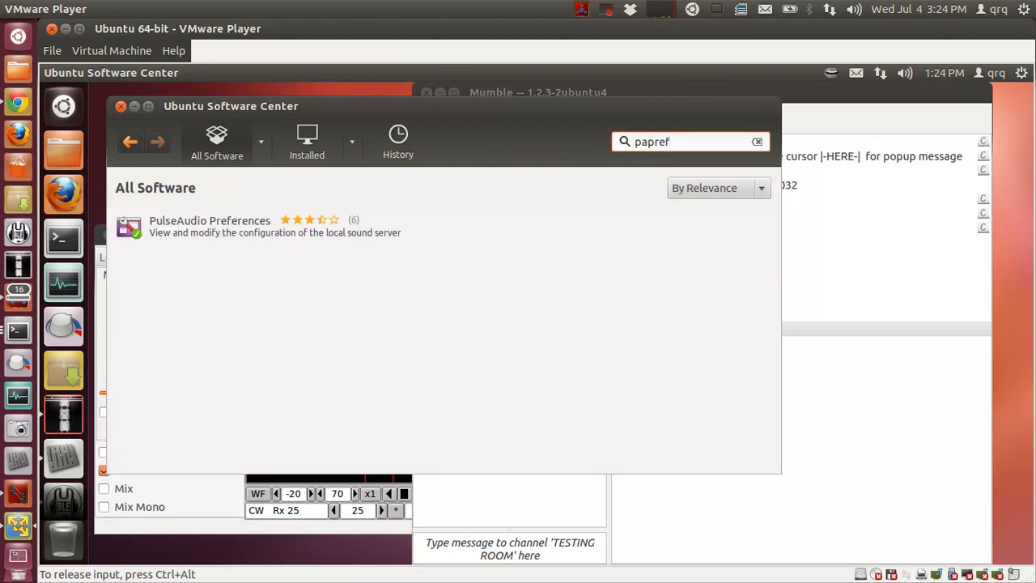
{"action": "left_click", "coordinate": [242, 227]}
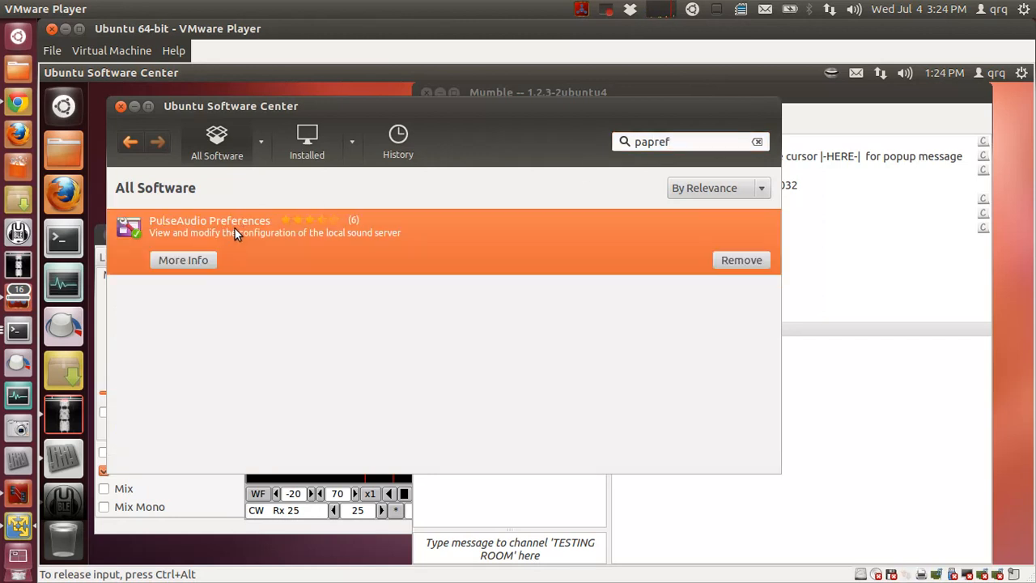
{"action": "mouse_move", "coordinate": [63, 106]}
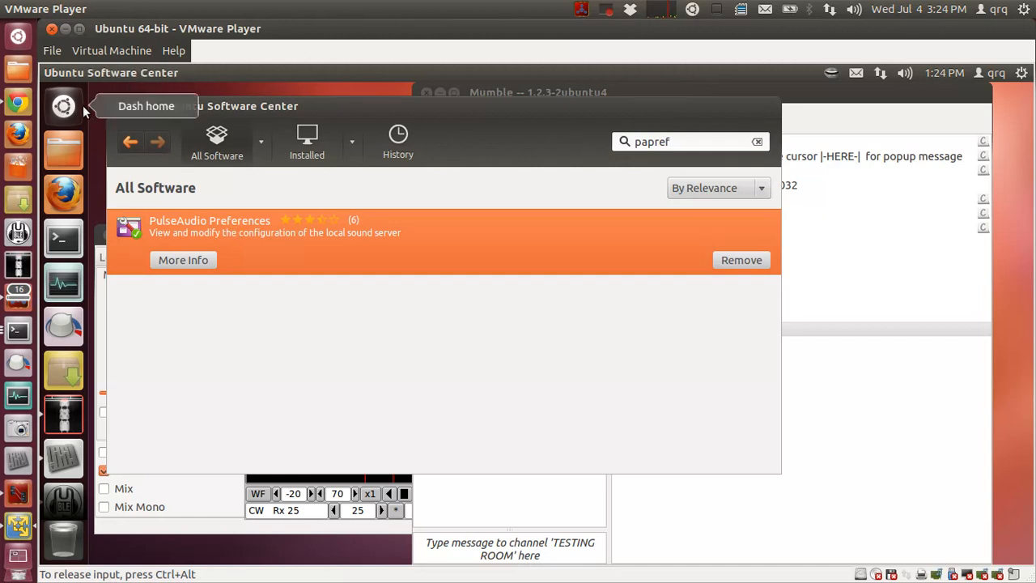
Step: Launch PulseAudio Preferences from the Dash, tick simultaneous output on all local sound cards, and close
{"action": "left_click", "coordinate": [63, 106]}
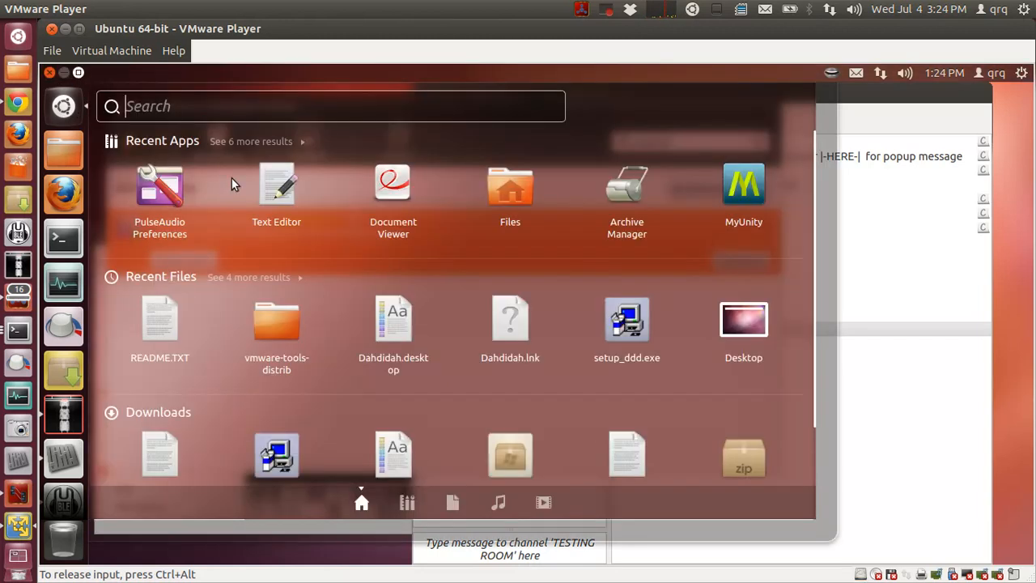
{"action": "type", "text": "papref"}
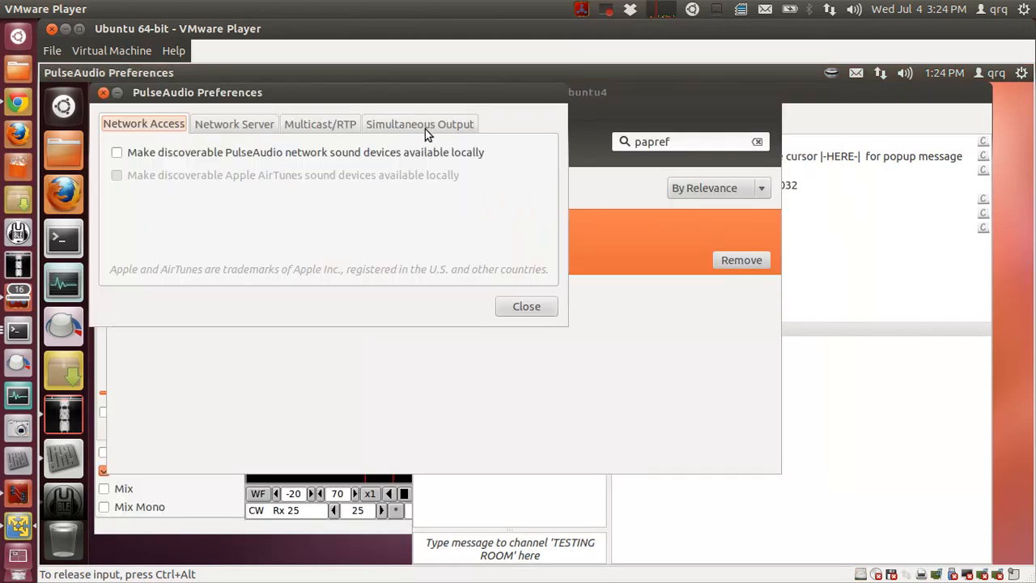
{"action": "left_click", "coordinate": [419, 123]}
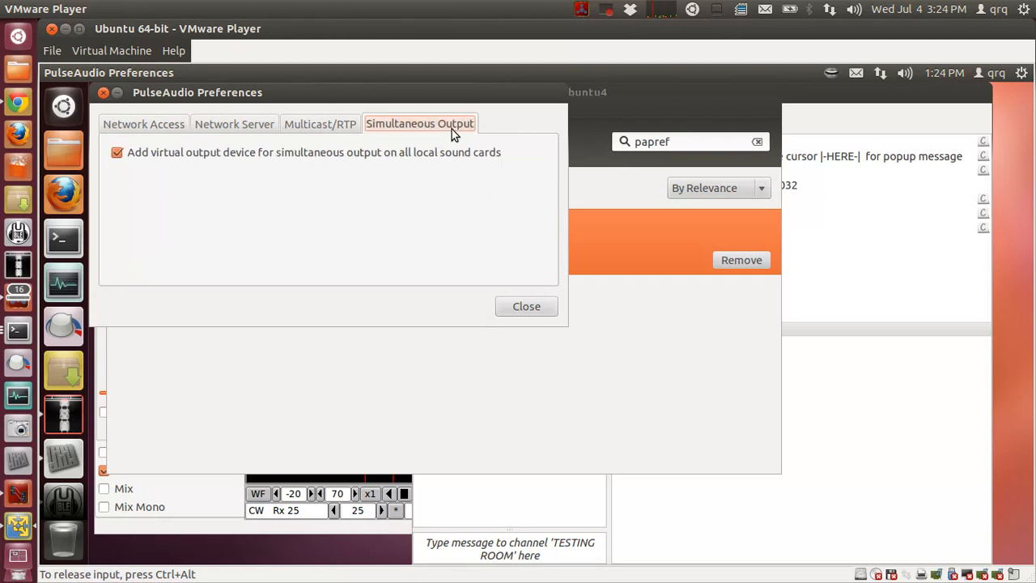
{"action": "left_click", "coordinate": [117, 152]}
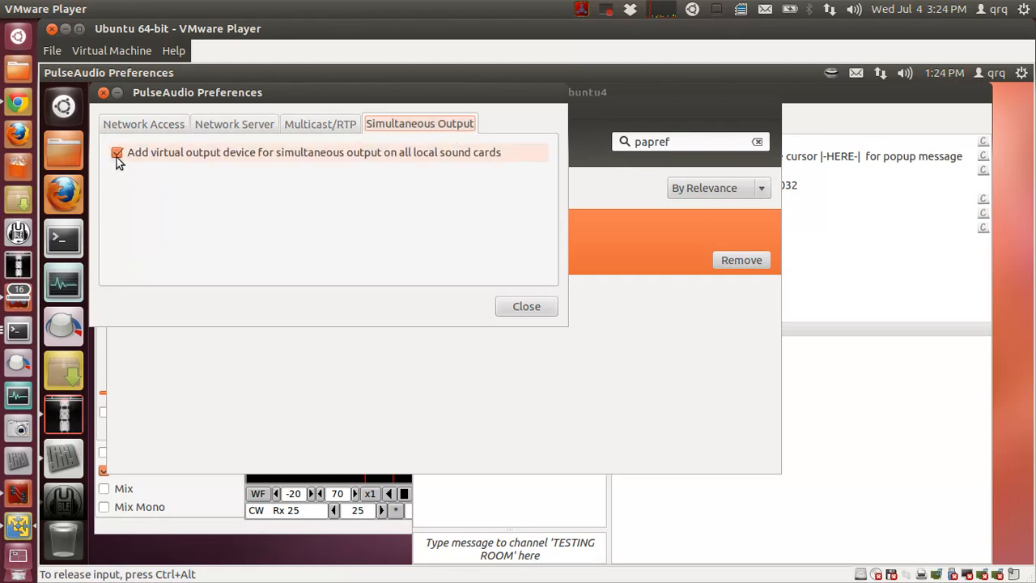
{"action": "mouse_move", "coordinate": [132, 176]}
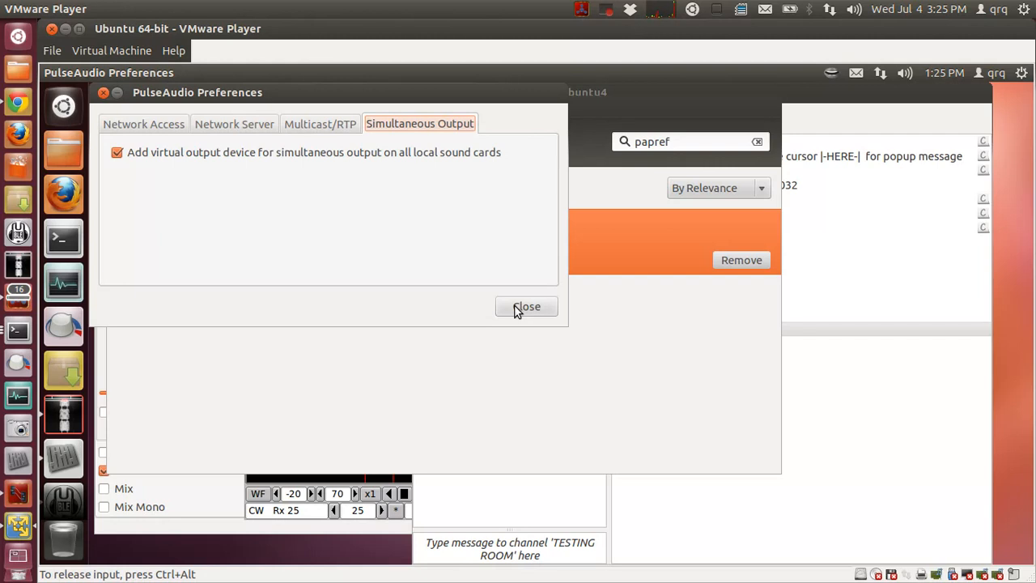
{"action": "left_click", "coordinate": [526, 306]}
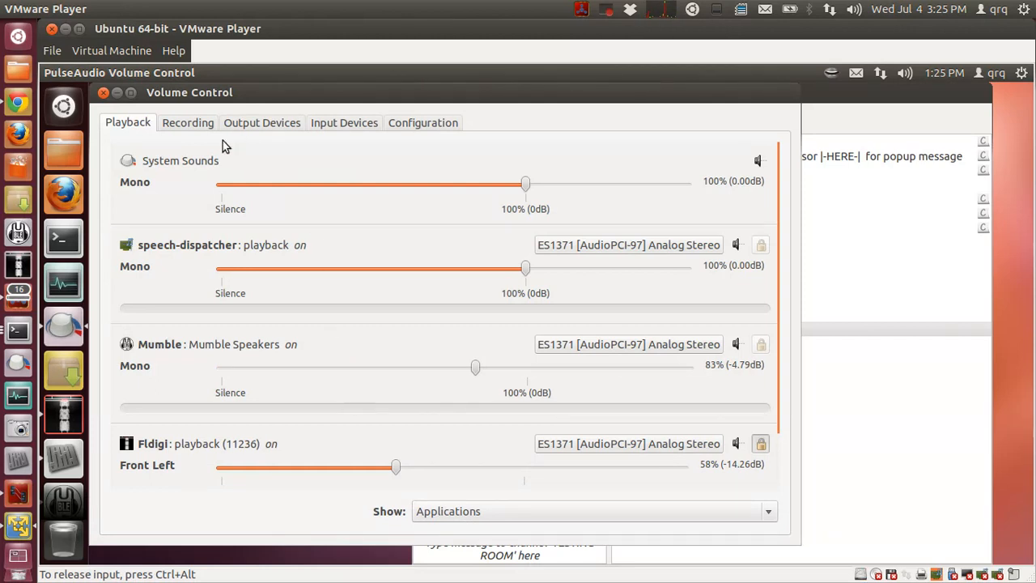
Step: Show Volume Control's output devices, listing the ES1371 card and Loopback Analog Stereo
{"action": "left_click", "coordinate": [261, 122]}
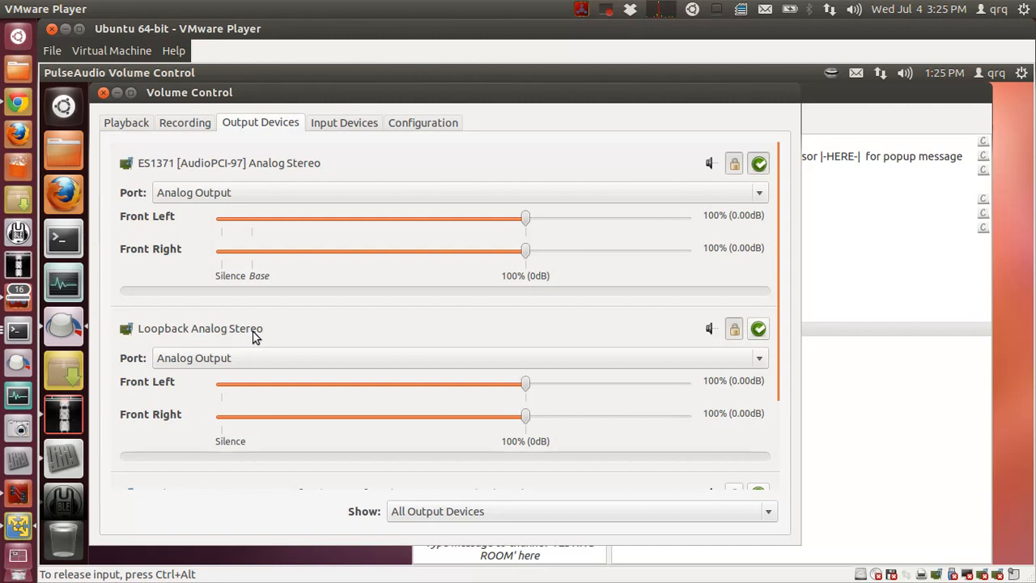
{"action": "mouse_move", "coordinate": [289, 324]}
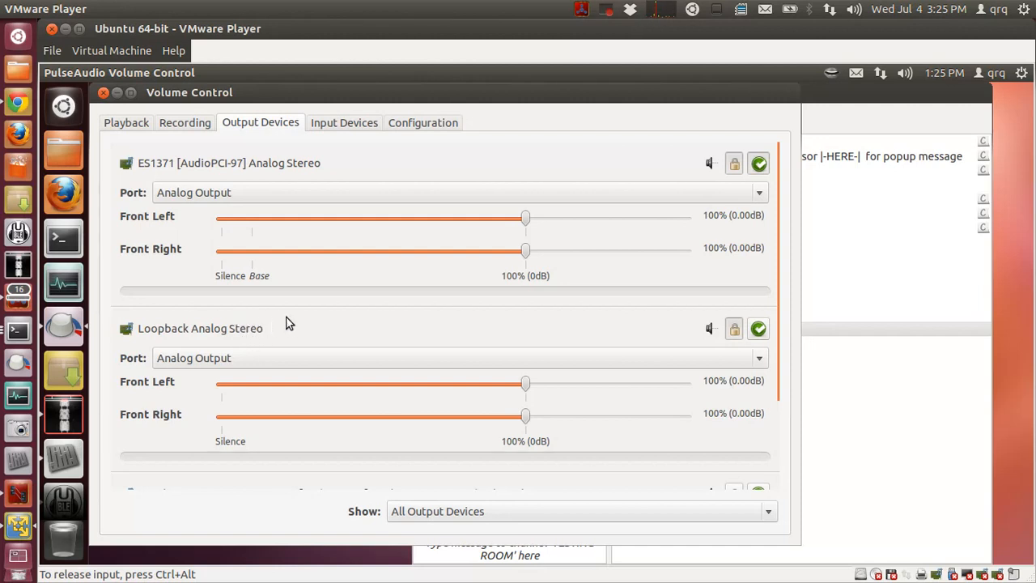
{"action": "mouse_move", "coordinate": [63, 282]}
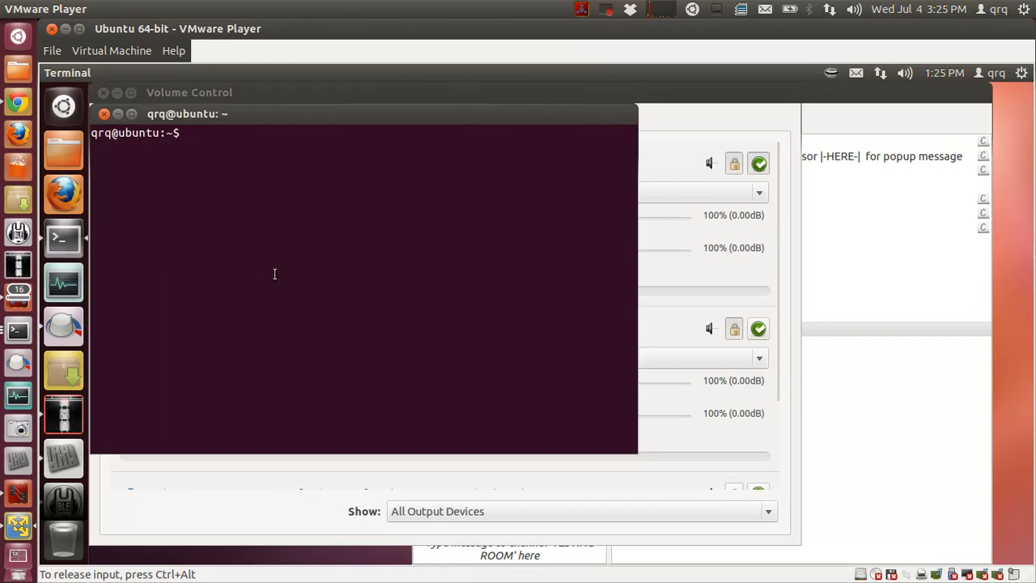
Step: Type 'sudo modprobe snd-aloop' in a terminal, then close the terminal window
{"action": "type", "text": "sudo modp"}
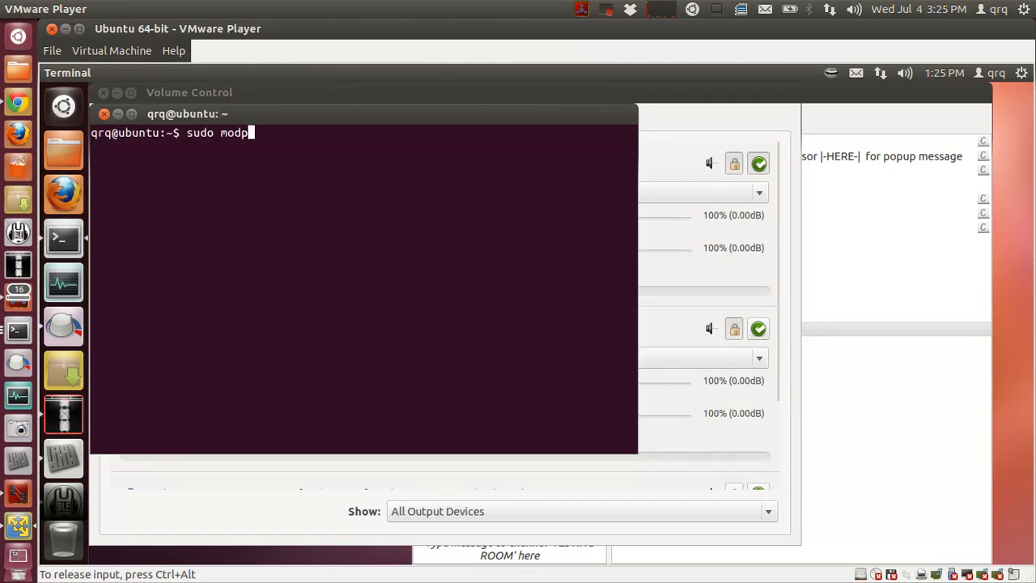
{"action": "type", "text": "robe snd-a"}
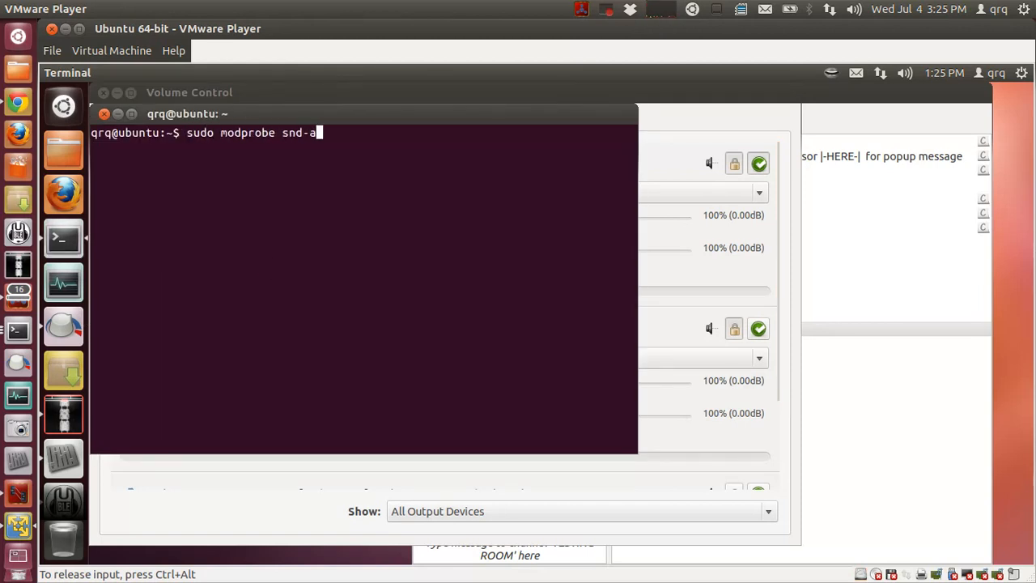
{"action": "type", "text": "loop"}
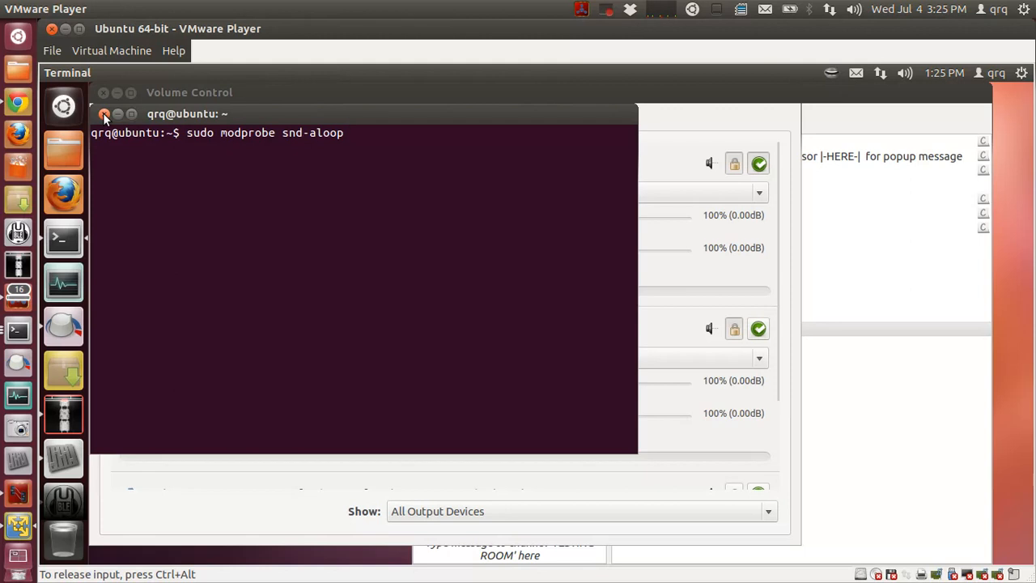
{"action": "left_click", "coordinate": [103, 113]}
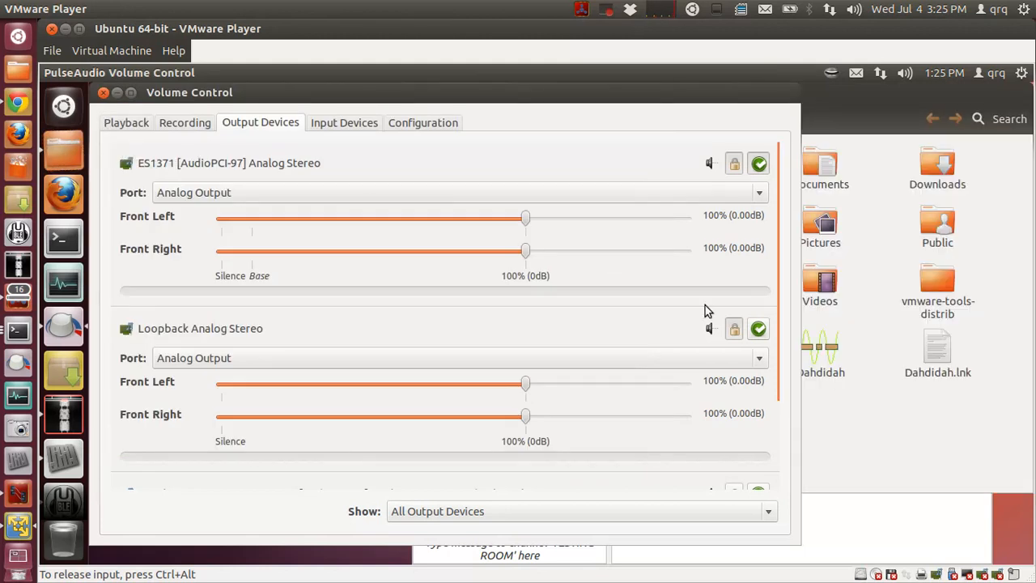
Step: Run 'sudo gedit' in a terminal and enter the password to open an empty editor
{"action": "left_click", "coordinate": [588, 312]}
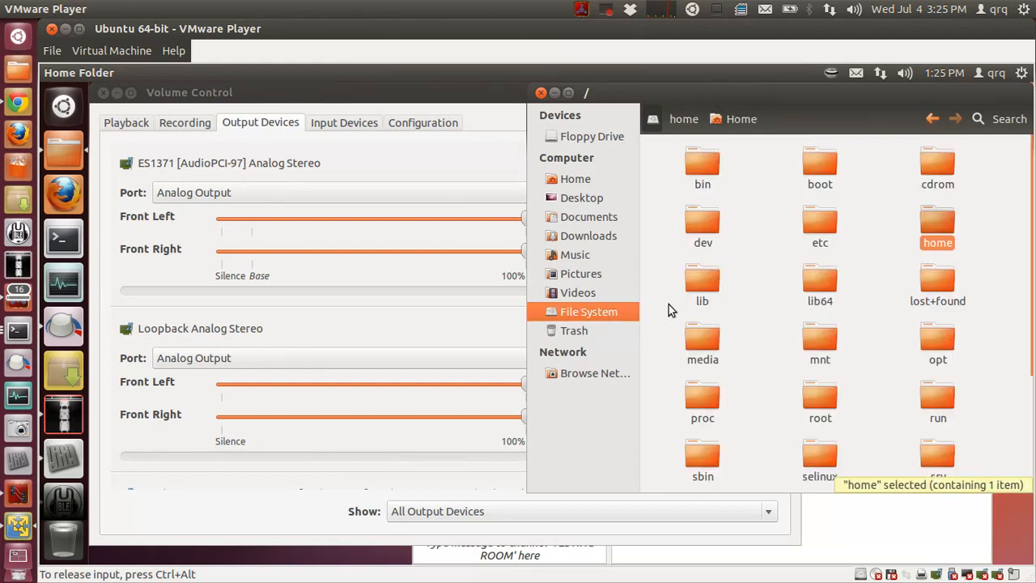
{"action": "mouse_move", "coordinate": [109, 253]}
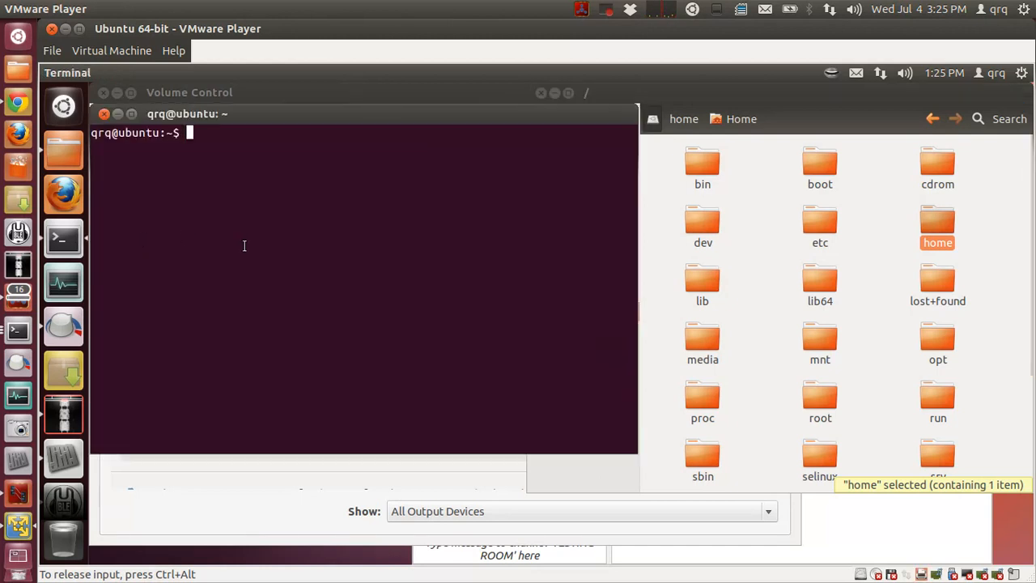
{"action": "type", "text": "sudo g"}
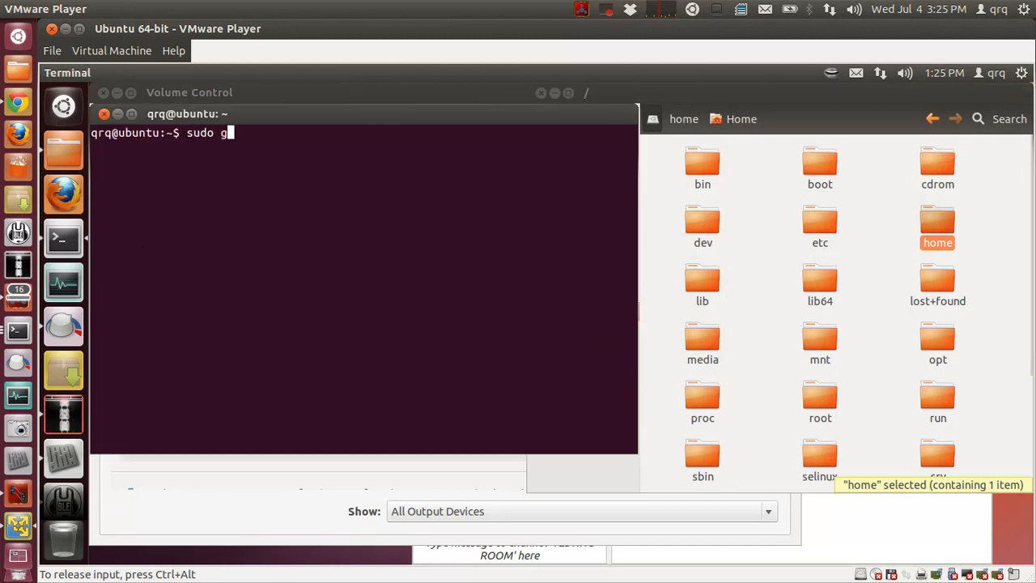
{"action": "type", "text": "edit"}
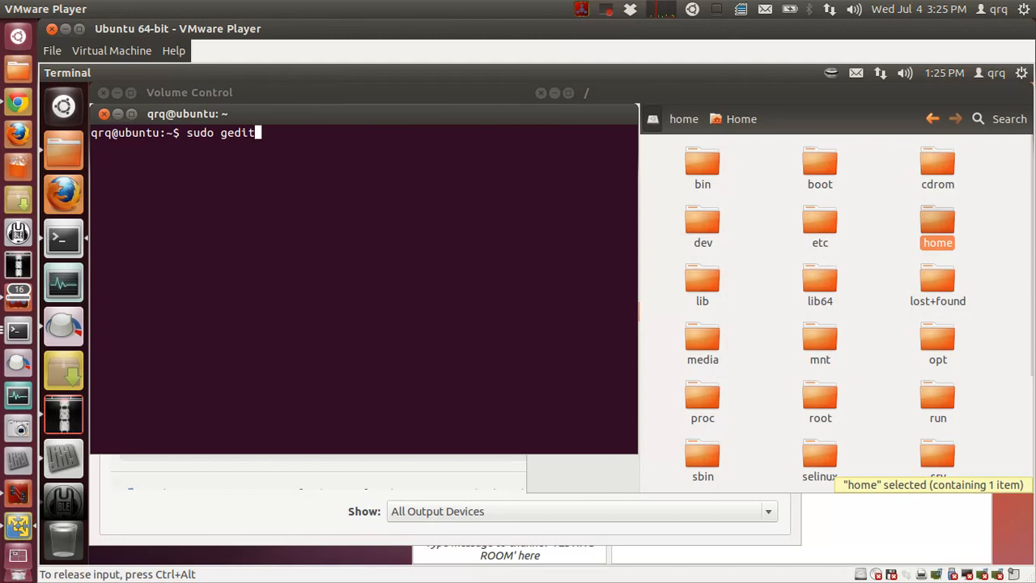
{"action": "key", "text": "Return"}
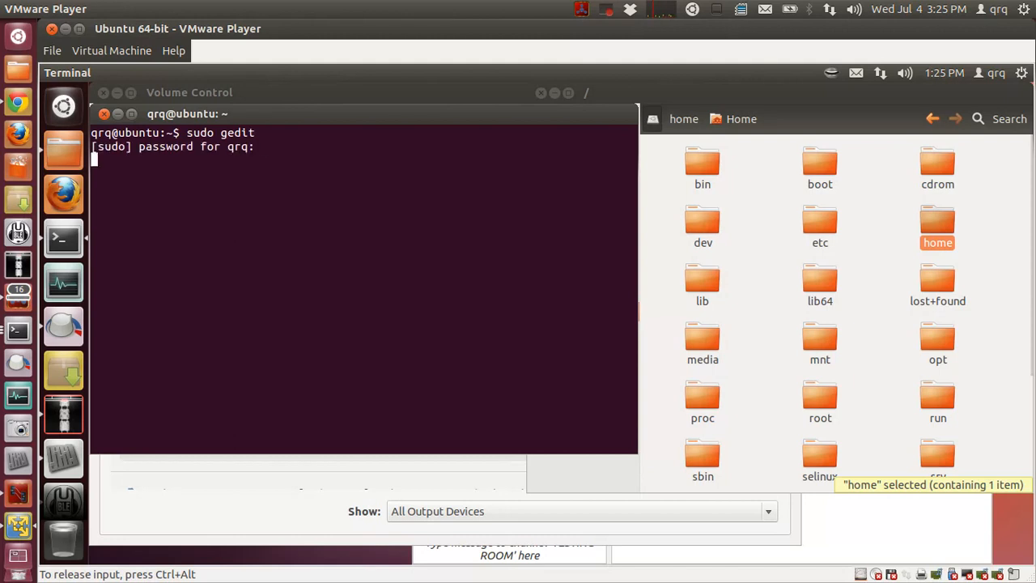
{"action": "key", "text": "Return"}
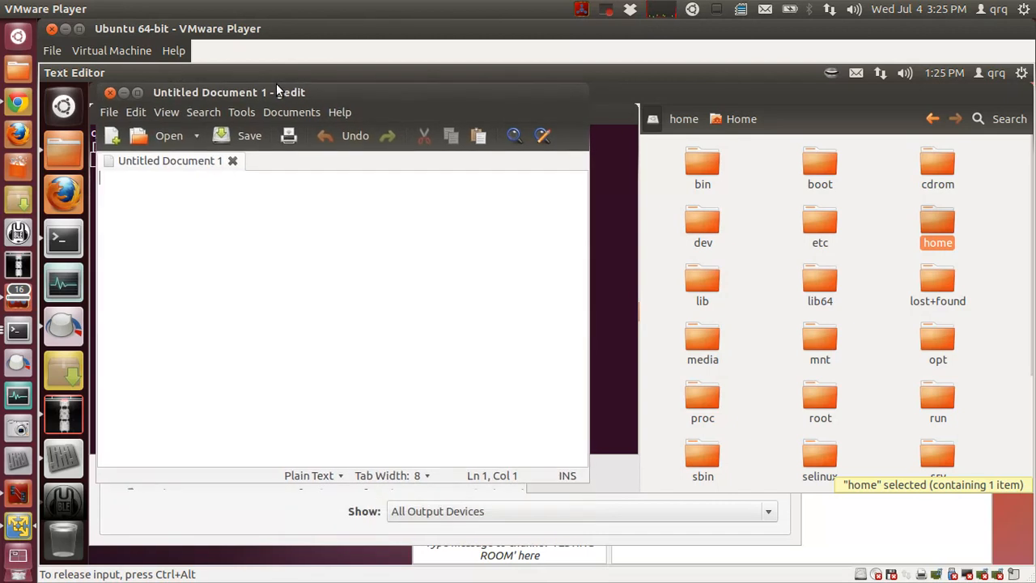
{"action": "mouse_move", "coordinate": [214, 184]}
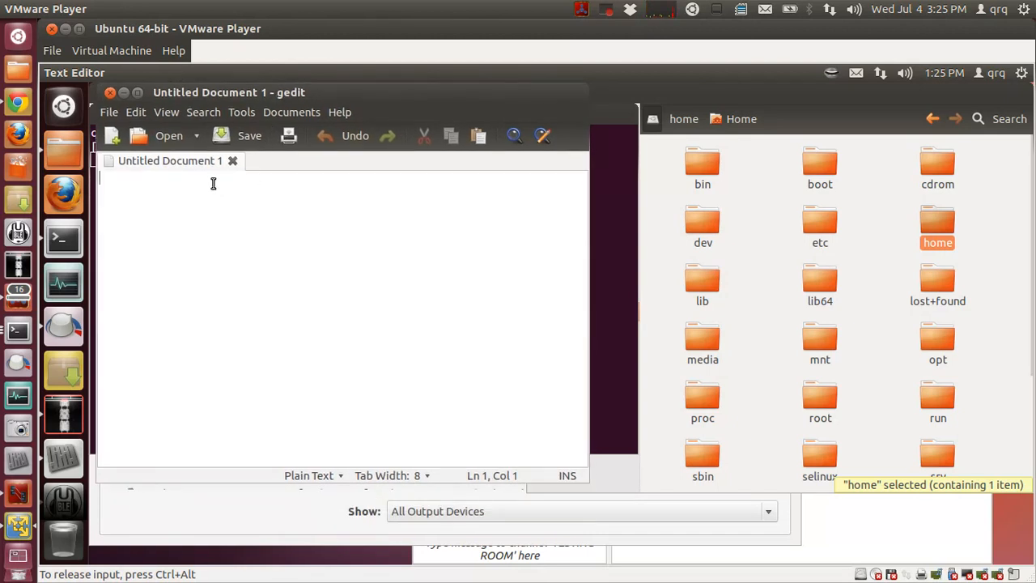
{"action": "mouse_move", "coordinate": [207, 202]}
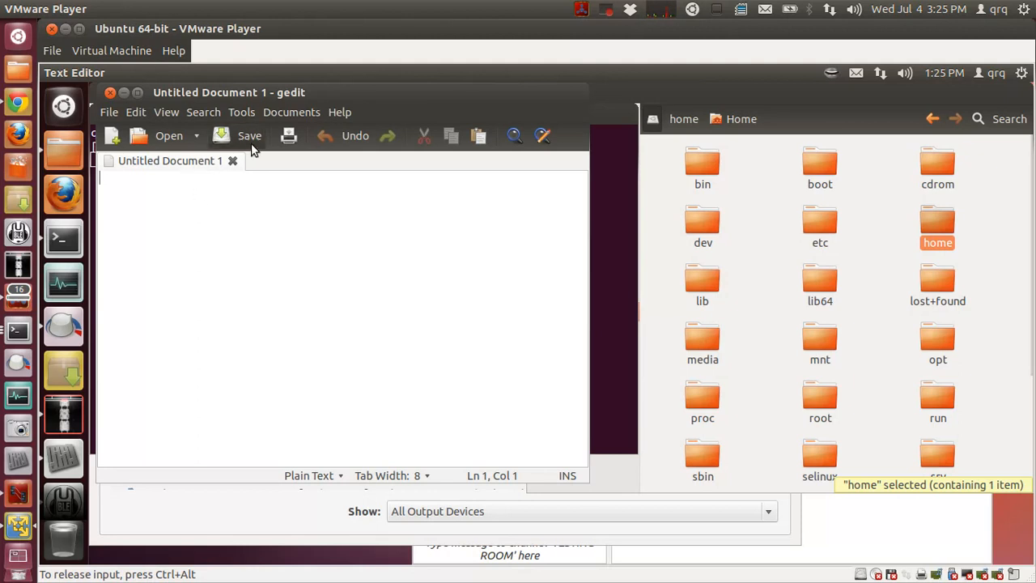
Step: Open /etc/modules in gedit, confirm it lists lp, rtc and snd-aloop, then close gedit
{"action": "left_click", "coordinate": [169, 135]}
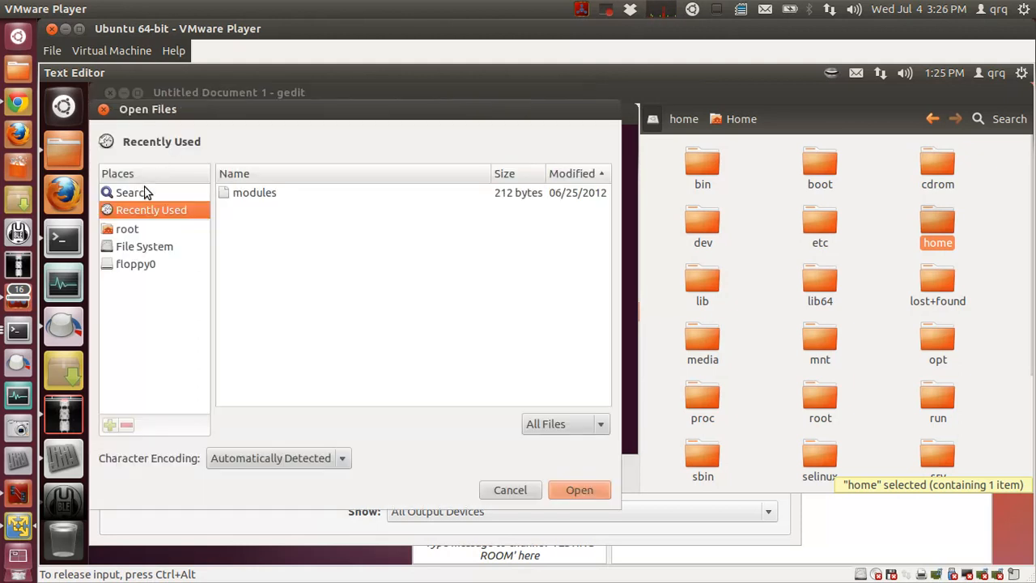
{"action": "left_click", "coordinate": [144, 246]}
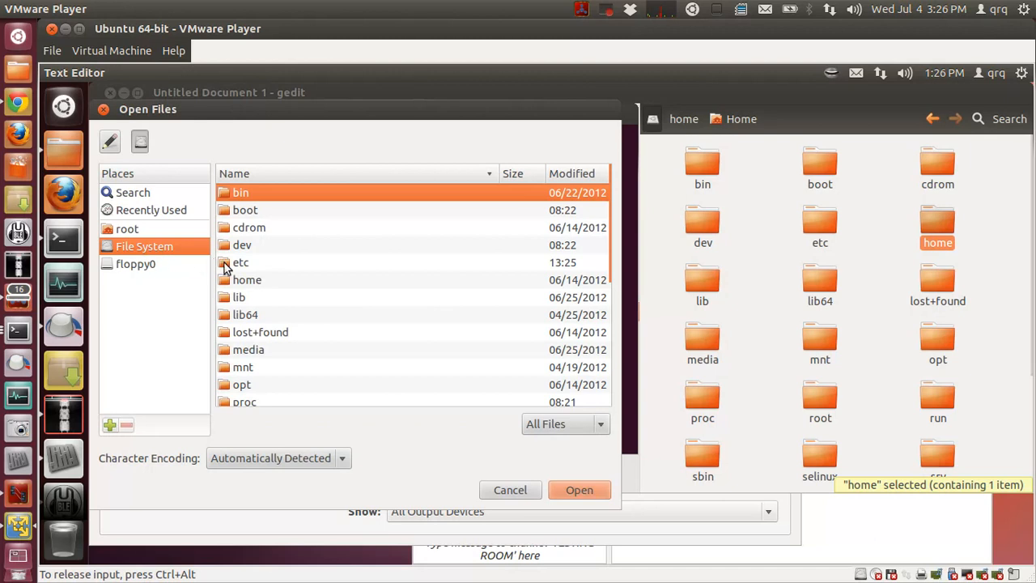
{"action": "double_click", "coordinate": [240, 262]}
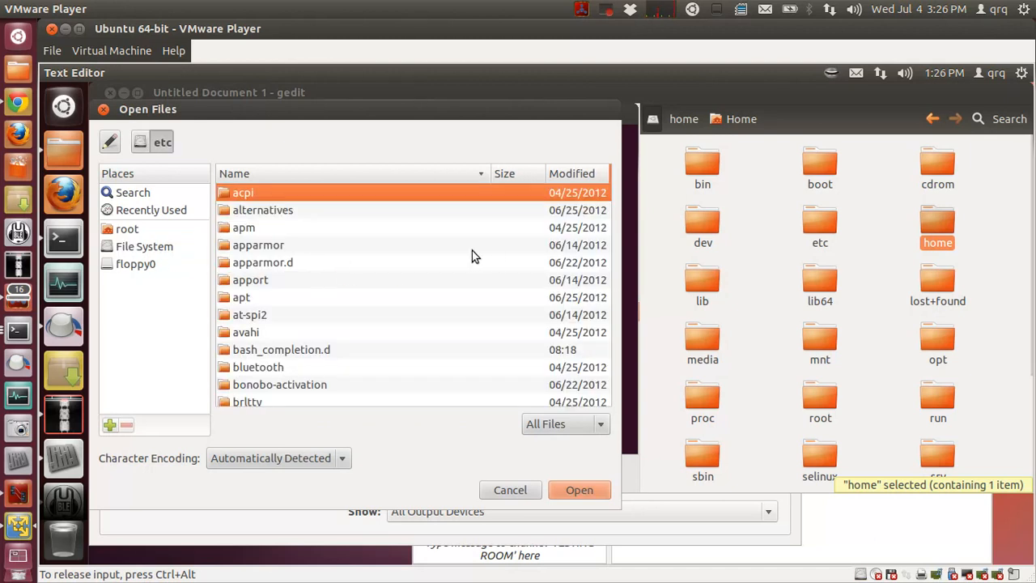
{"action": "type", "text": "mod"}
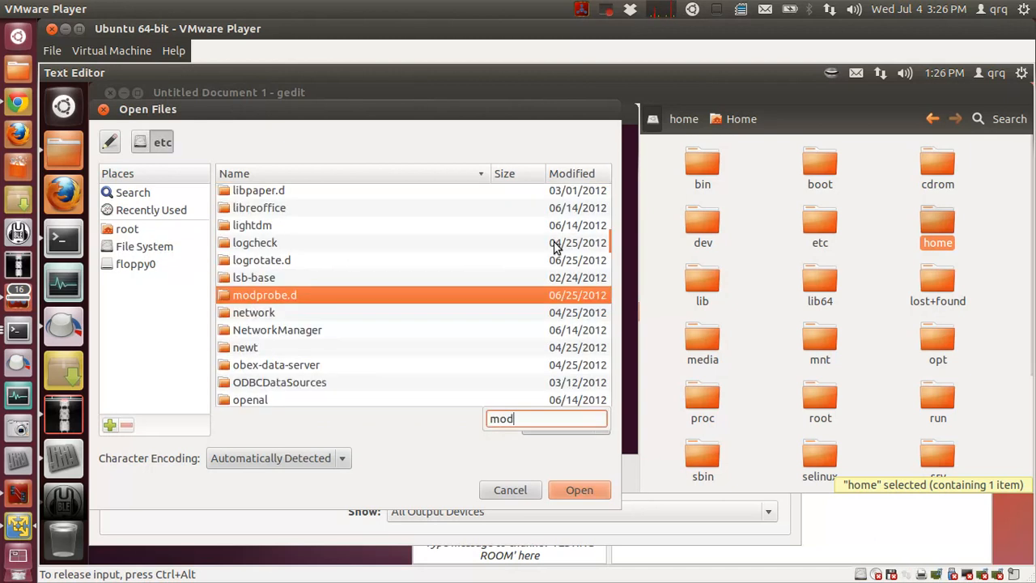
{"action": "type", "text": "u"}
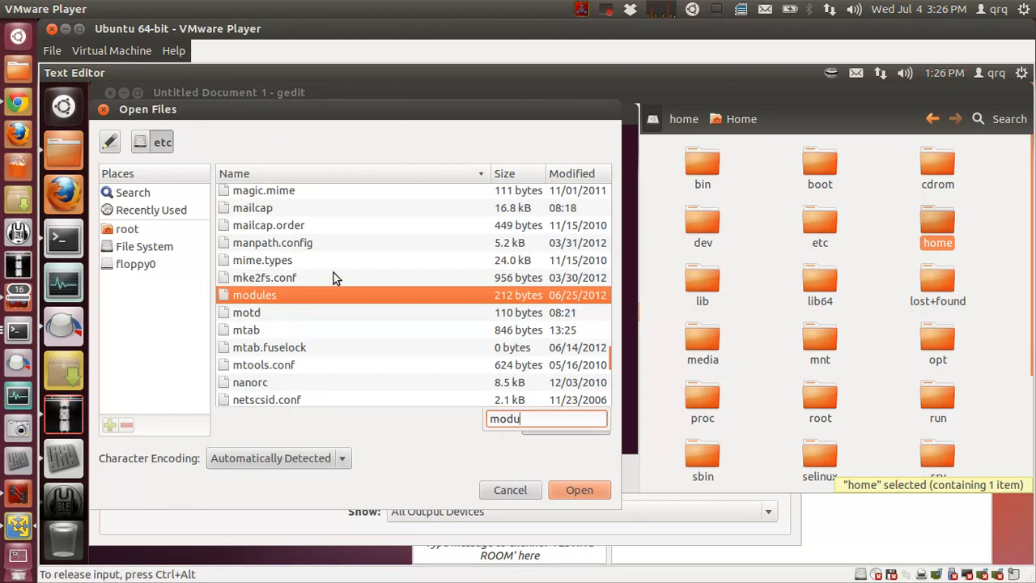
{"action": "left_click", "coordinate": [579, 490]}
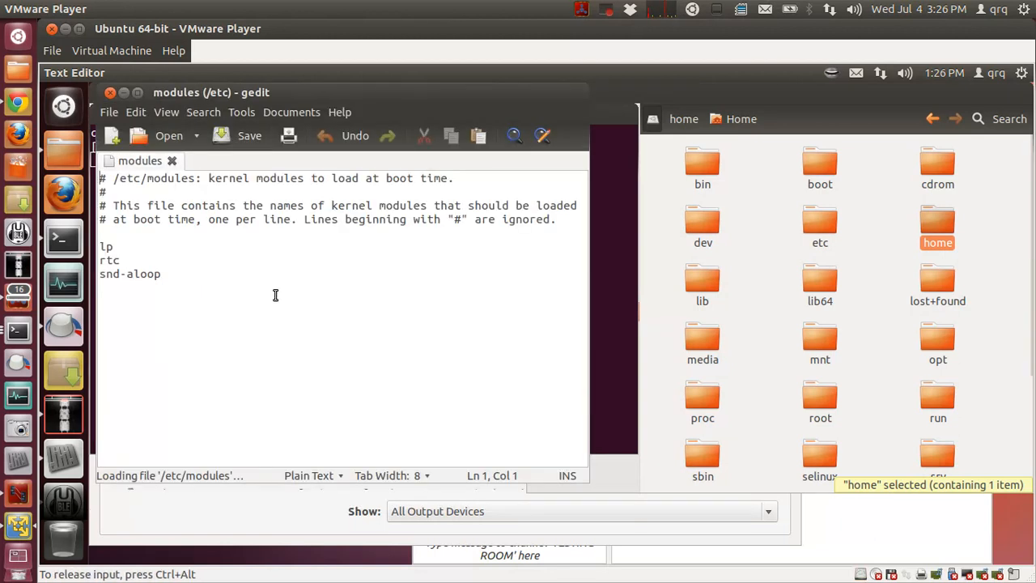
{"action": "mouse_move", "coordinate": [111, 249]}
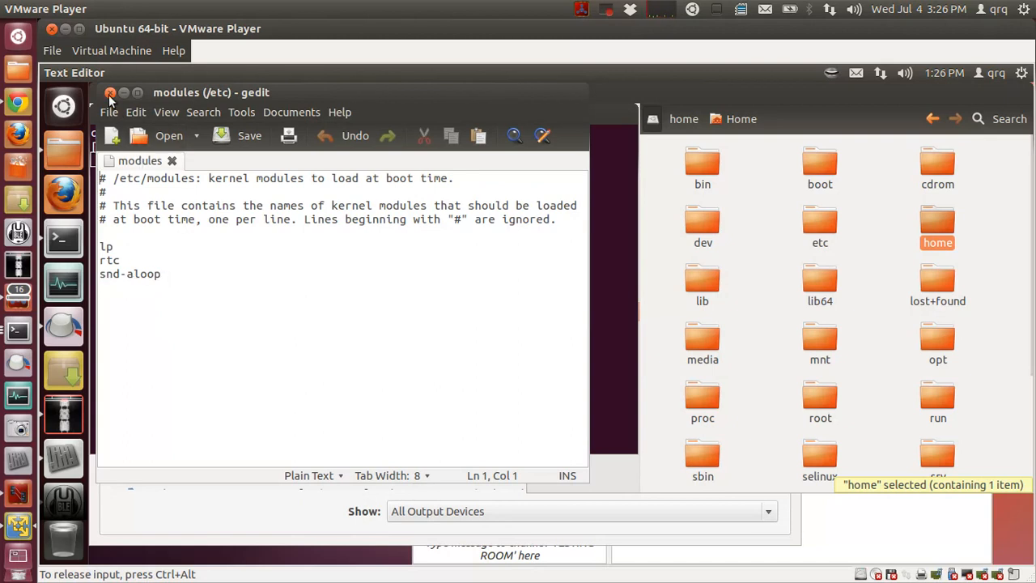
{"action": "left_click", "coordinate": [110, 92]}
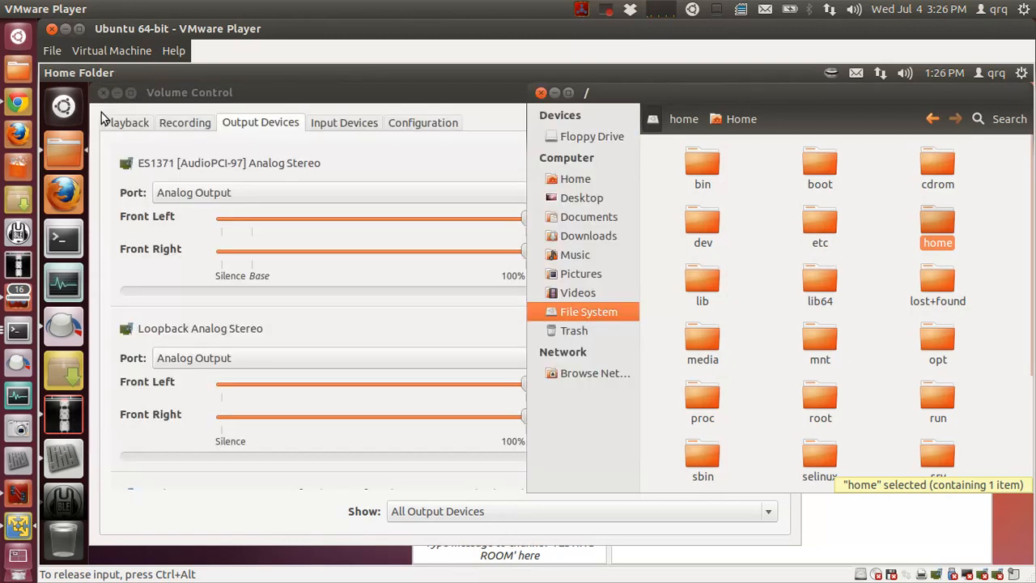
{"action": "mouse_move", "coordinate": [249, 334]}
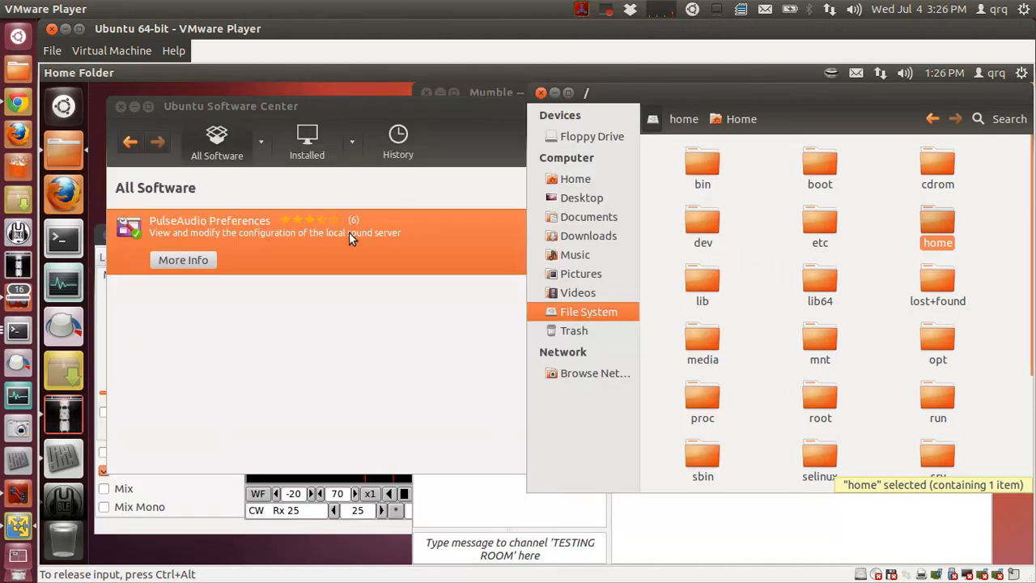
{"action": "mouse_move", "coordinate": [685, 105]}
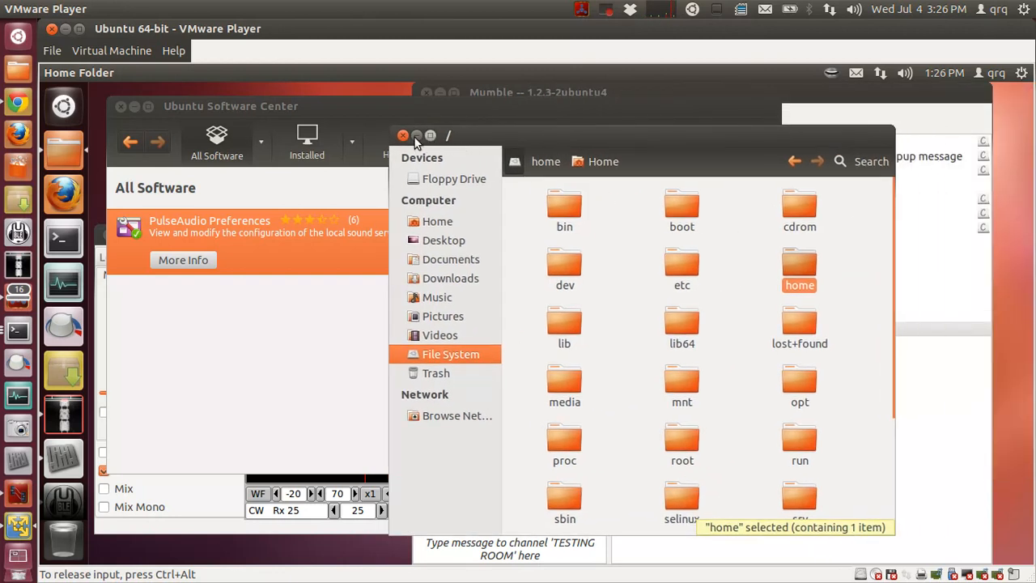
Step: Close the root file browser window, leaving Software Center's papref search in front
{"action": "left_click", "coordinate": [403, 135]}
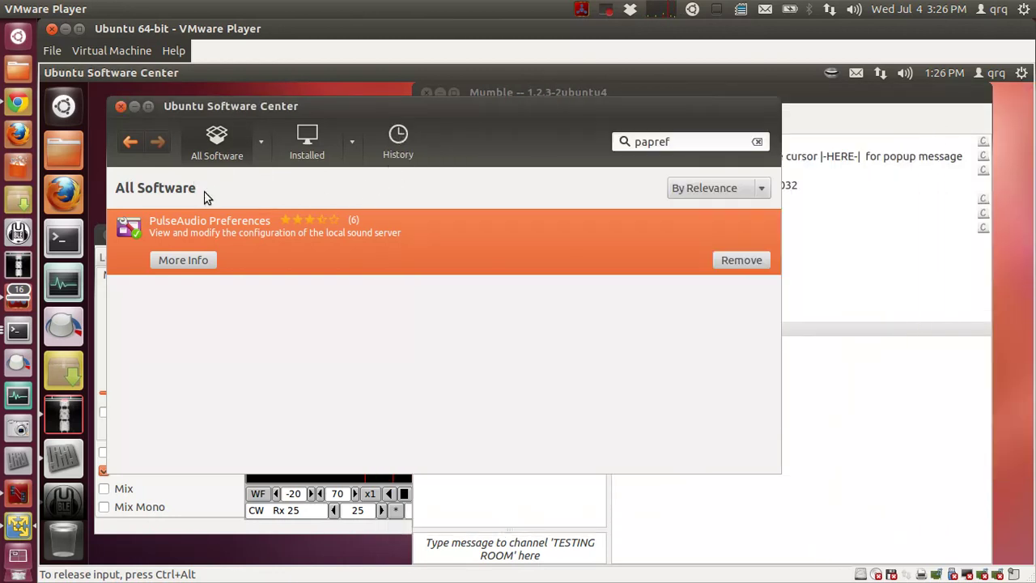
{"action": "mouse_move", "coordinate": [102, 364]}
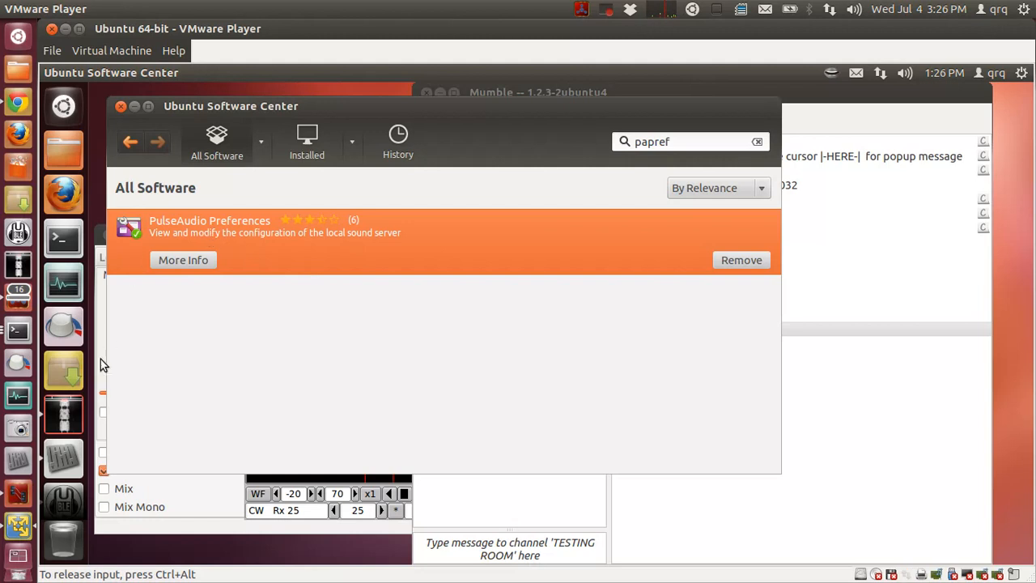
{"action": "mouse_move", "coordinate": [260, 247]}
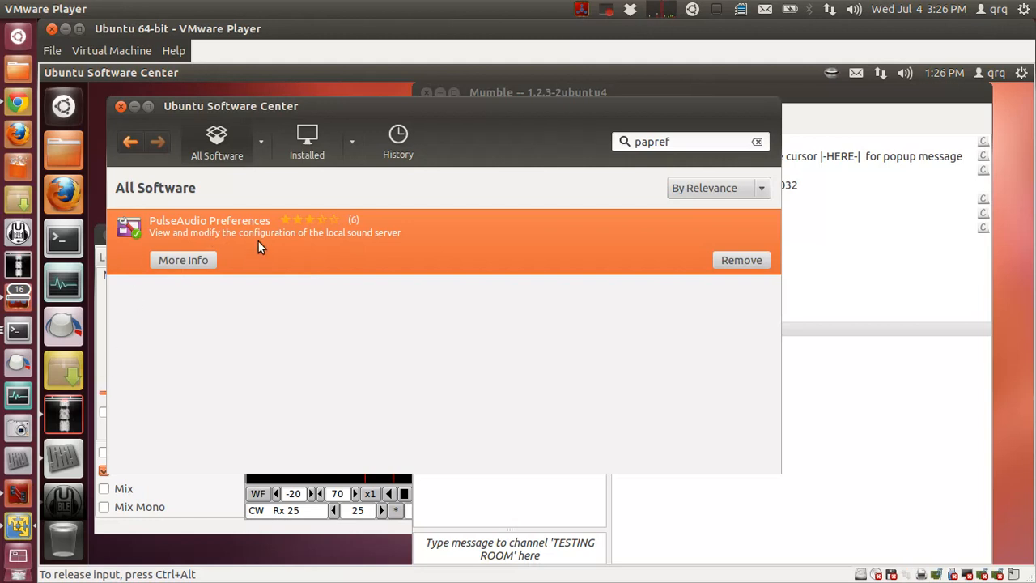
{"action": "mouse_move", "coordinate": [193, 231]}
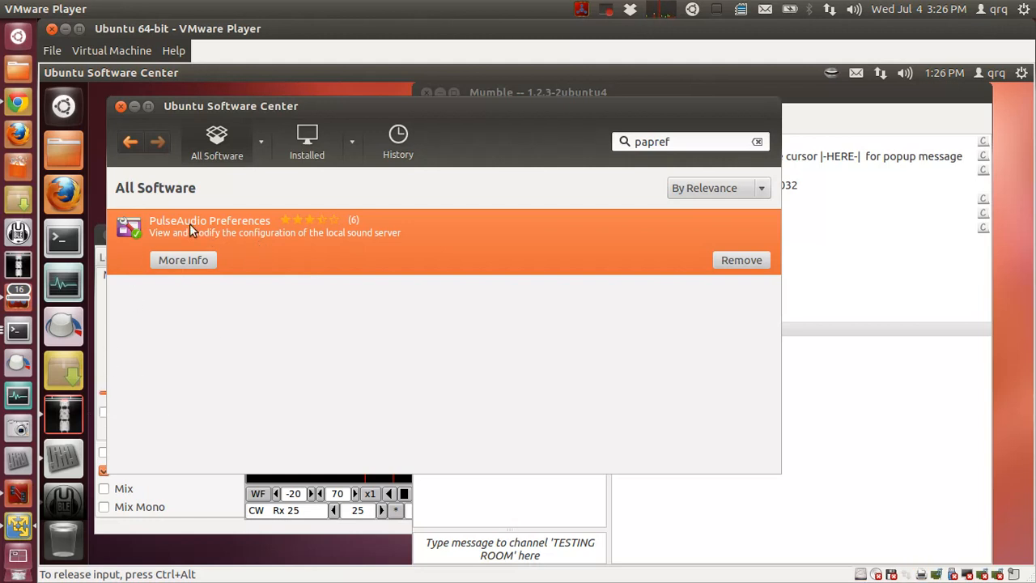
{"action": "mouse_move", "coordinate": [130, 119]}
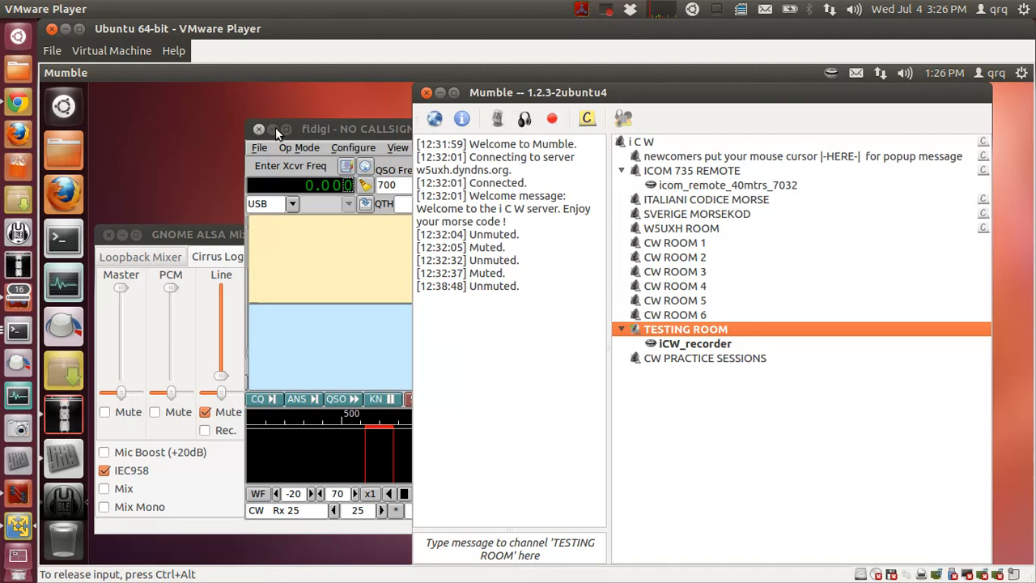
{"action": "mouse_move", "coordinate": [63, 326]}
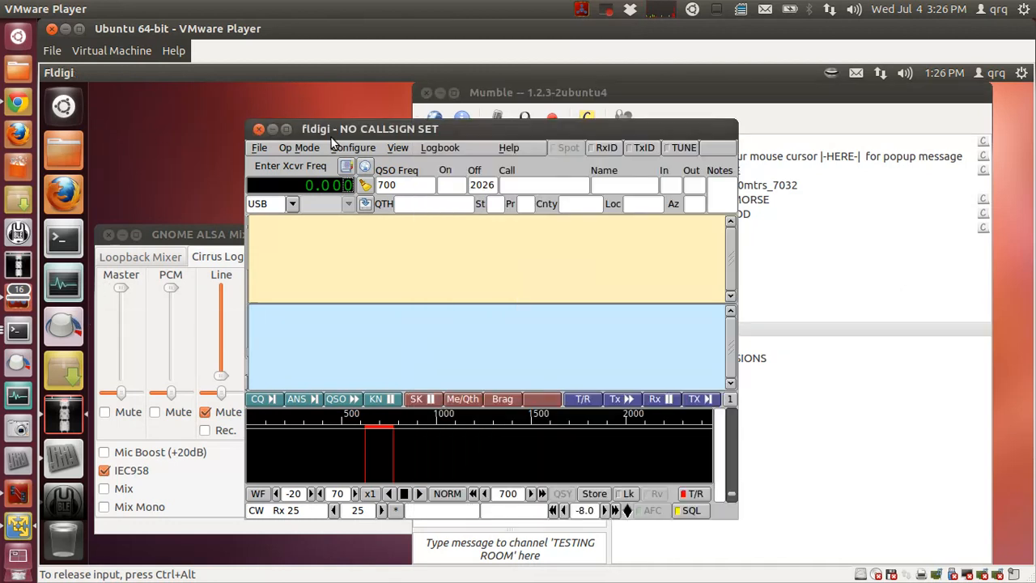
Step: Choose a settings entry from fldigi's Configure menu to open the configuration window on Modems
{"action": "left_click", "coordinate": [353, 147]}
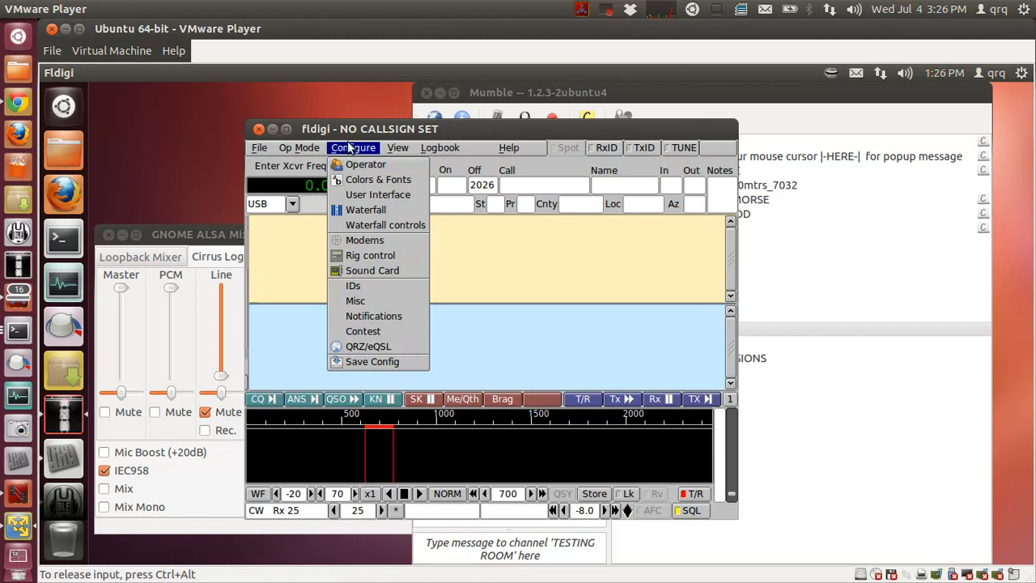
{"action": "left_click", "coordinate": [299, 147]}
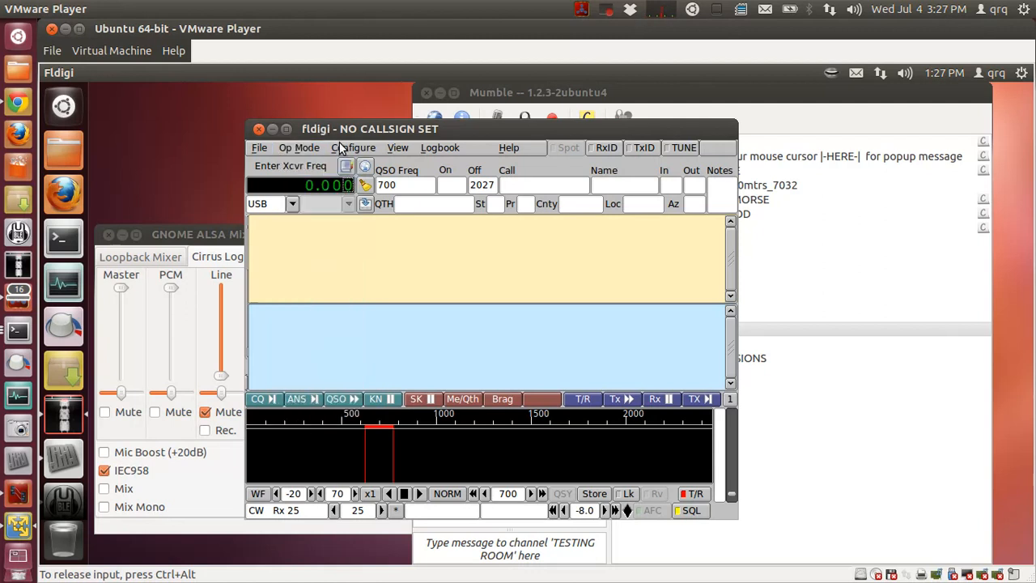
{"action": "left_click", "coordinate": [352, 147]}
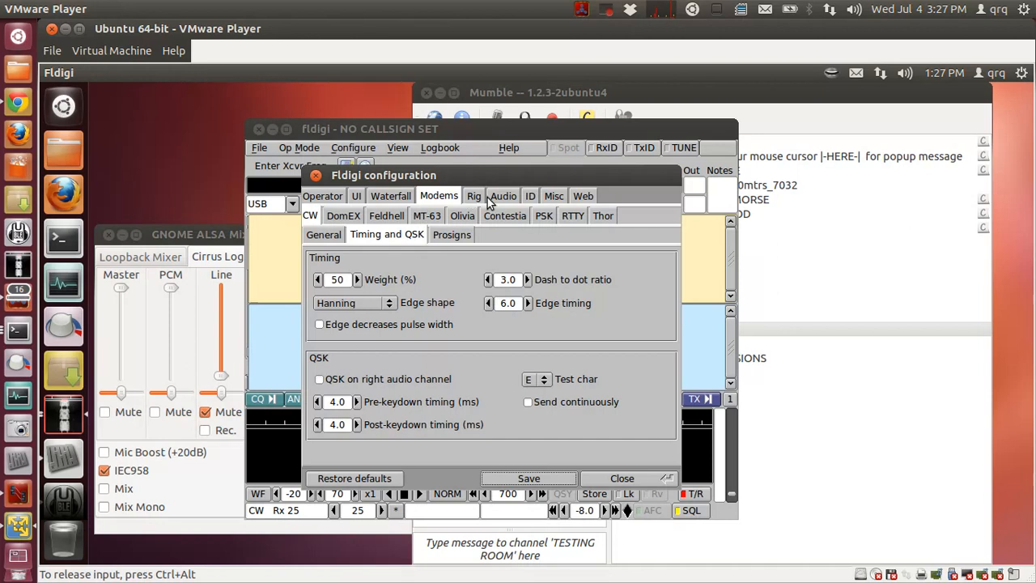
Step: Browse fldigi's Audio sub-tabs, keeping modem signal on both channels, and return to Devices
{"action": "left_click", "coordinate": [502, 195]}
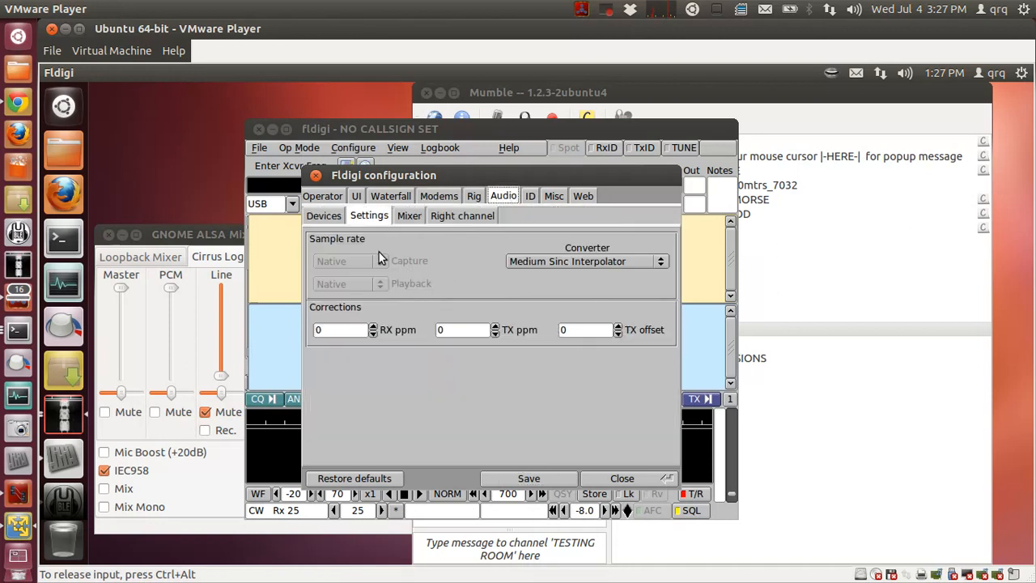
{"action": "left_click", "coordinate": [323, 215]}
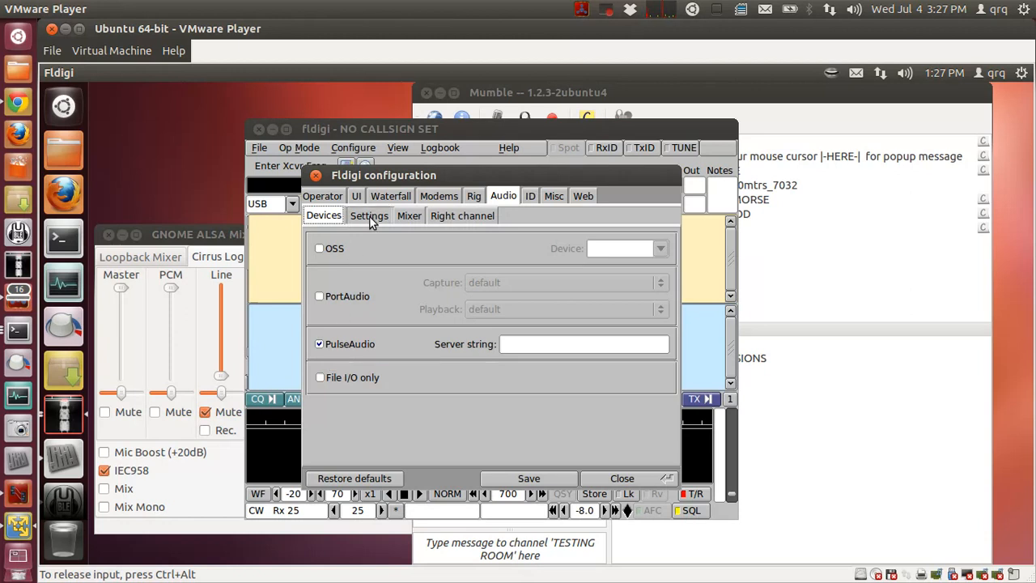
{"action": "left_click", "coordinate": [369, 216]}
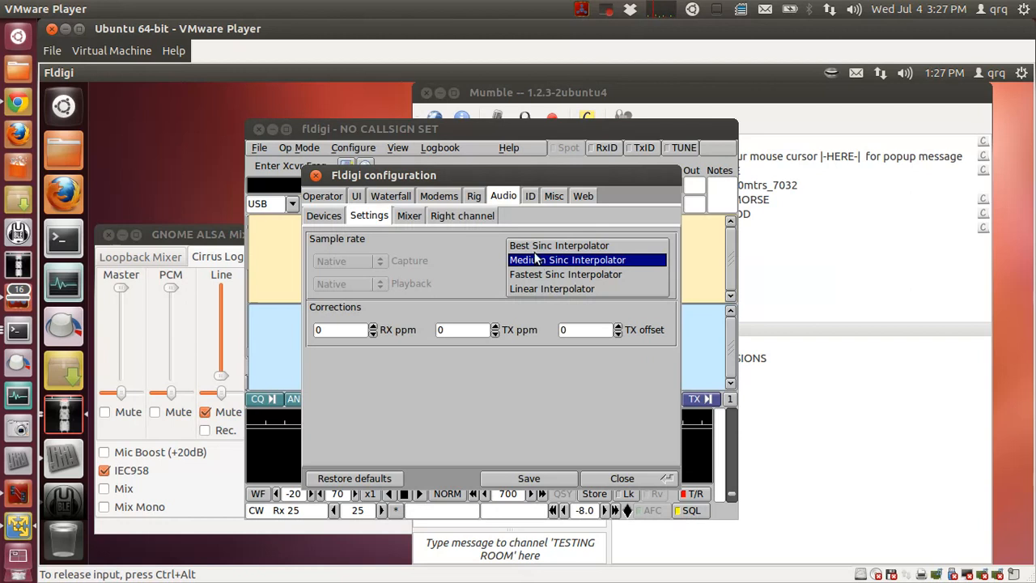
{"action": "mouse_move", "coordinate": [484, 266]}
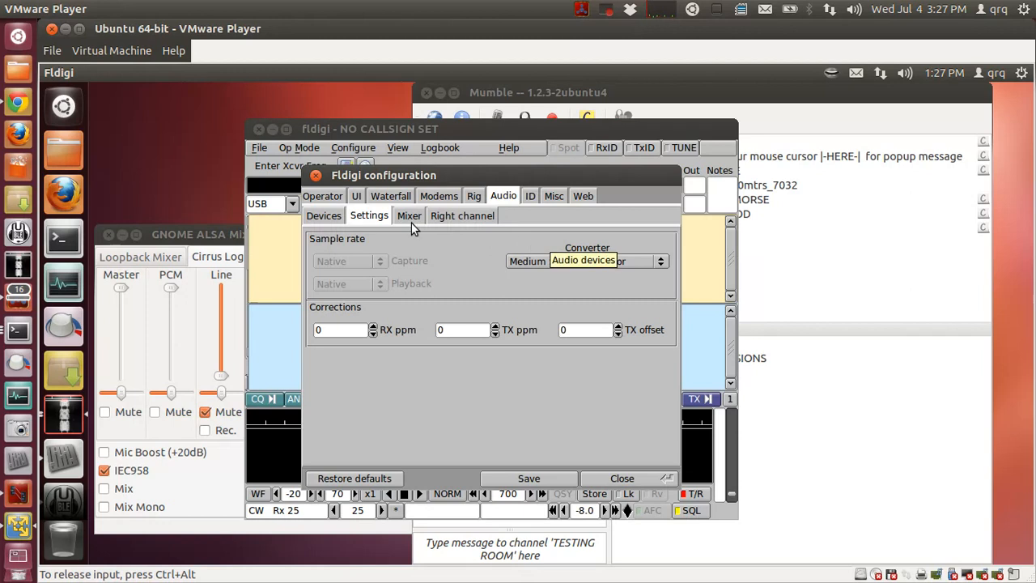
{"action": "left_click", "coordinate": [409, 215]}
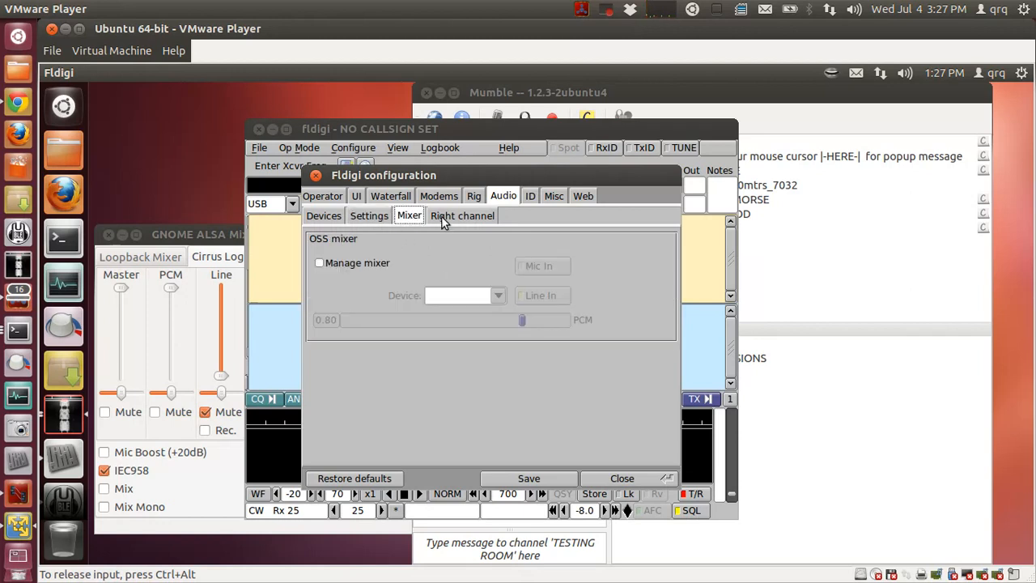
{"action": "left_click", "coordinate": [462, 216]}
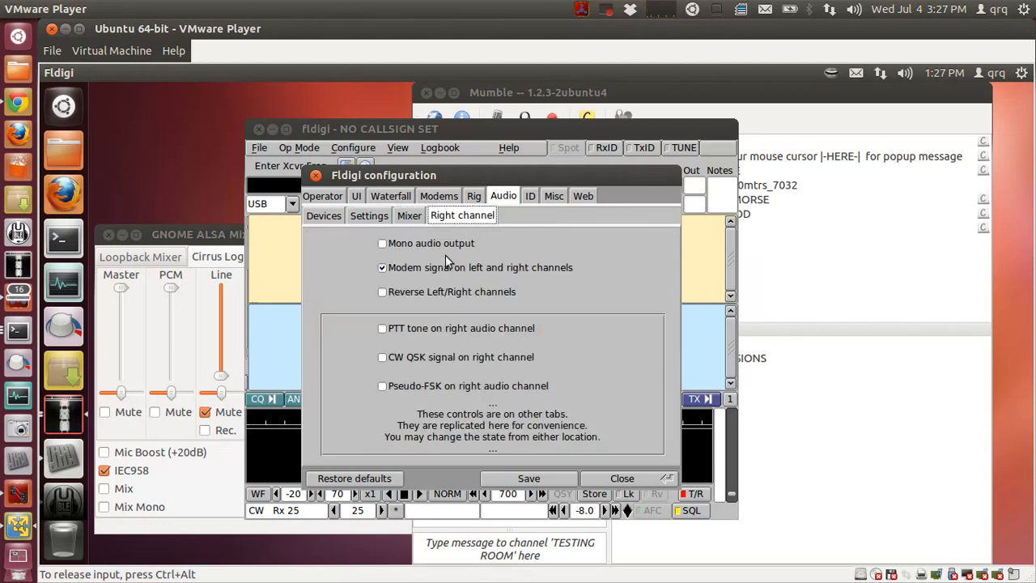
{"action": "mouse_move", "coordinate": [426, 272]}
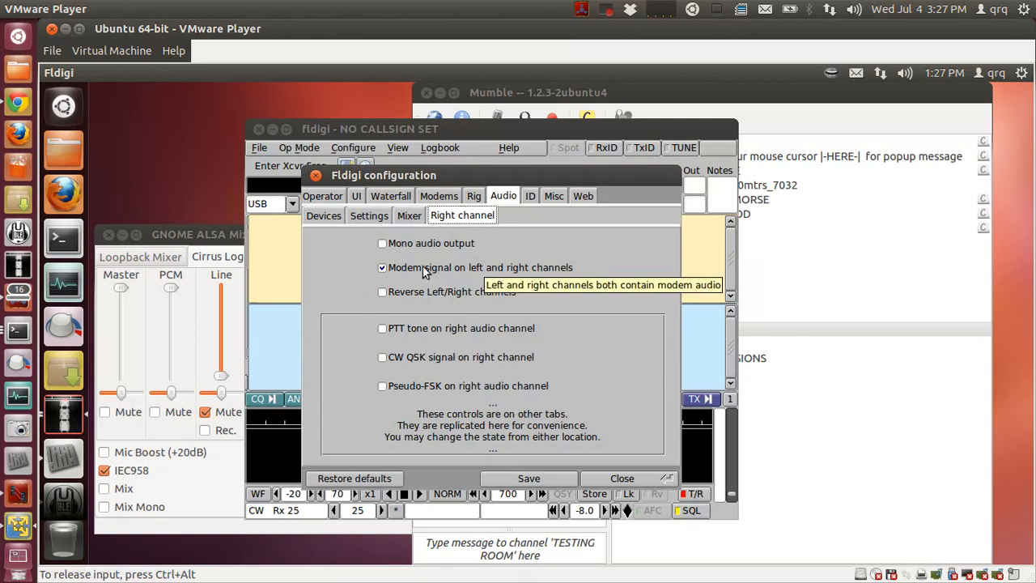
{"action": "mouse_move", "coordinate": [382, 271]}
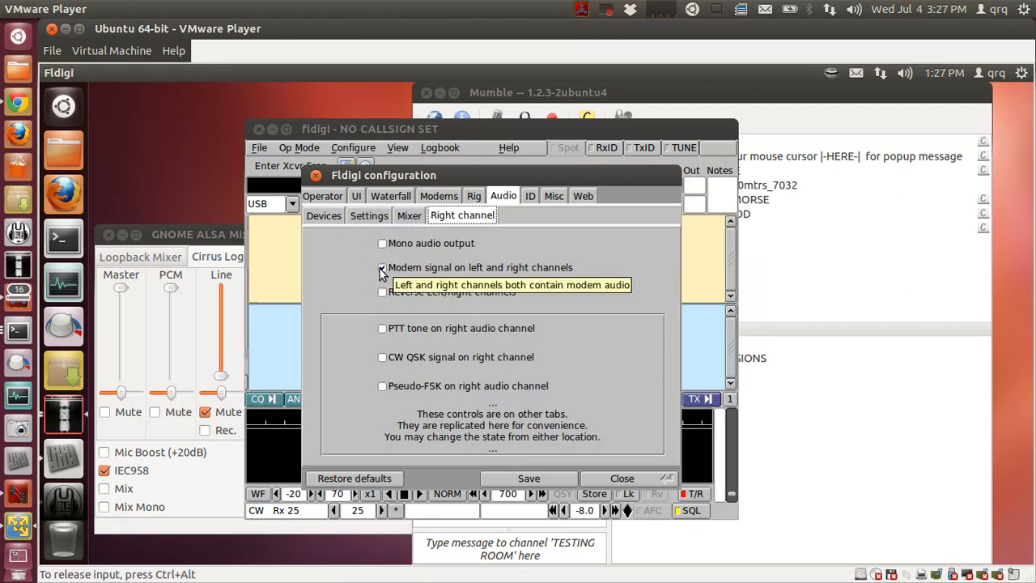
{"action": "mouse_move", "coordinate": [425, 266]}
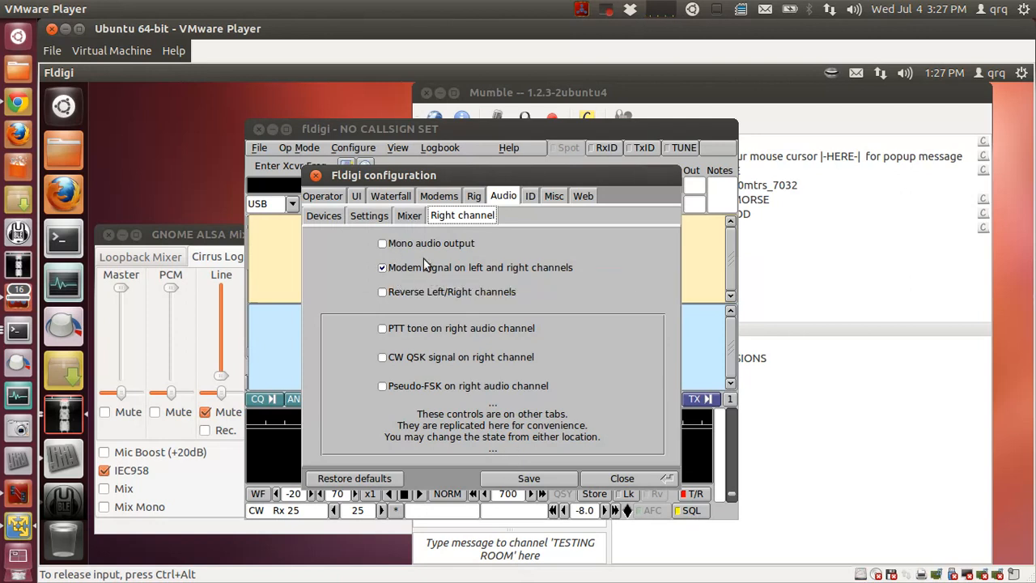
{"action": "left_click", "coordinate": [323, 216]}
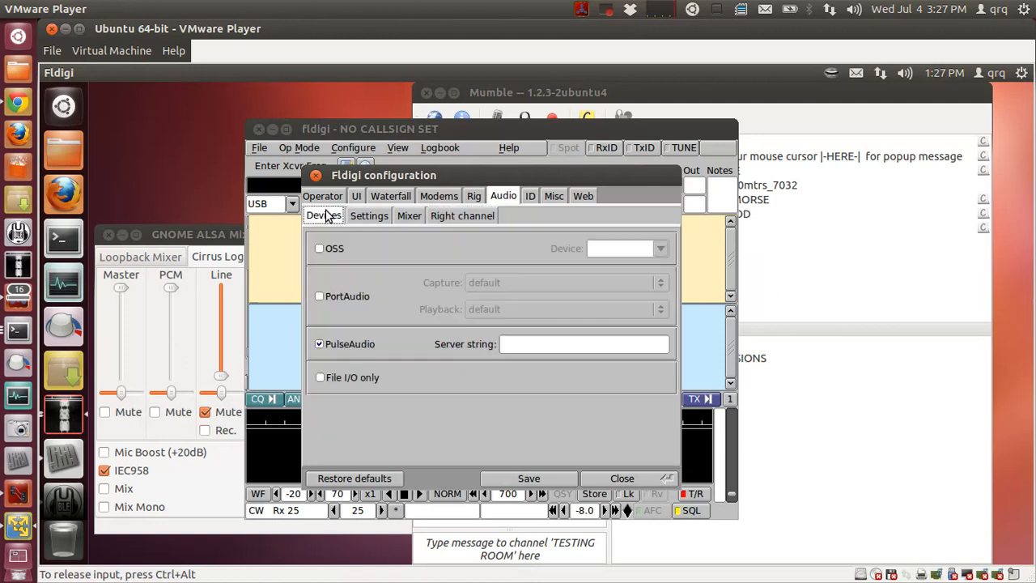
{"action": "mouse_move", "coordinate": [431, 204]}
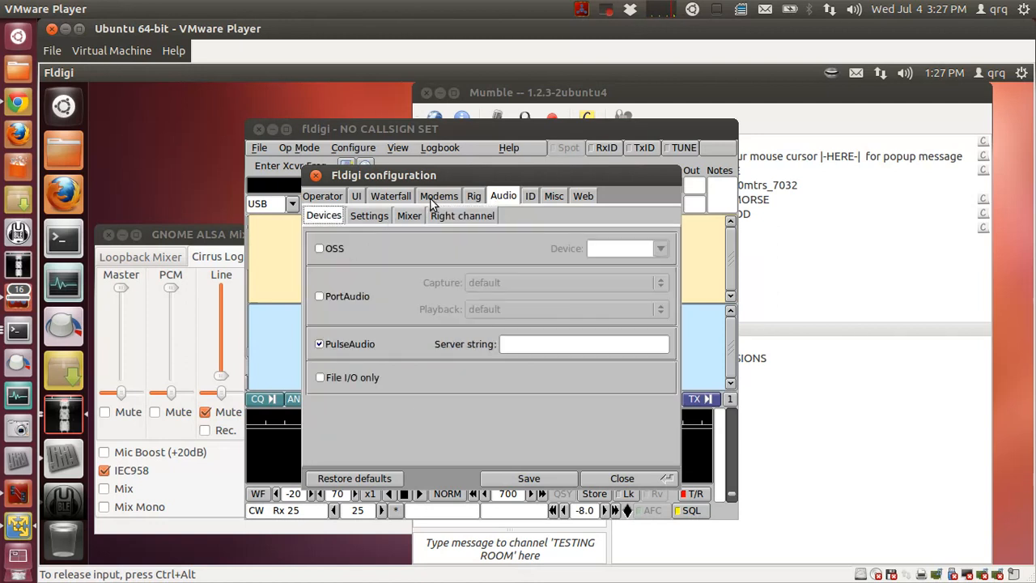
Step: In CW modem settings, raise the upper speed limit to 200 WPM and set TX speed near 118 WPM
{"action": "left_click", "coordinate": [438, 195]}
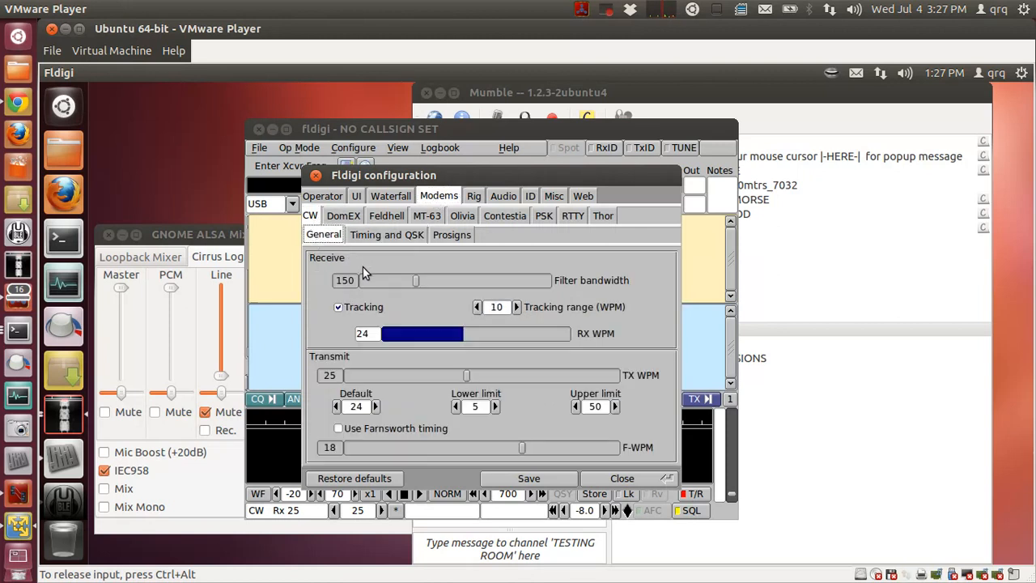
{"action": "mouse_move", "coordinate": [490, 316]}
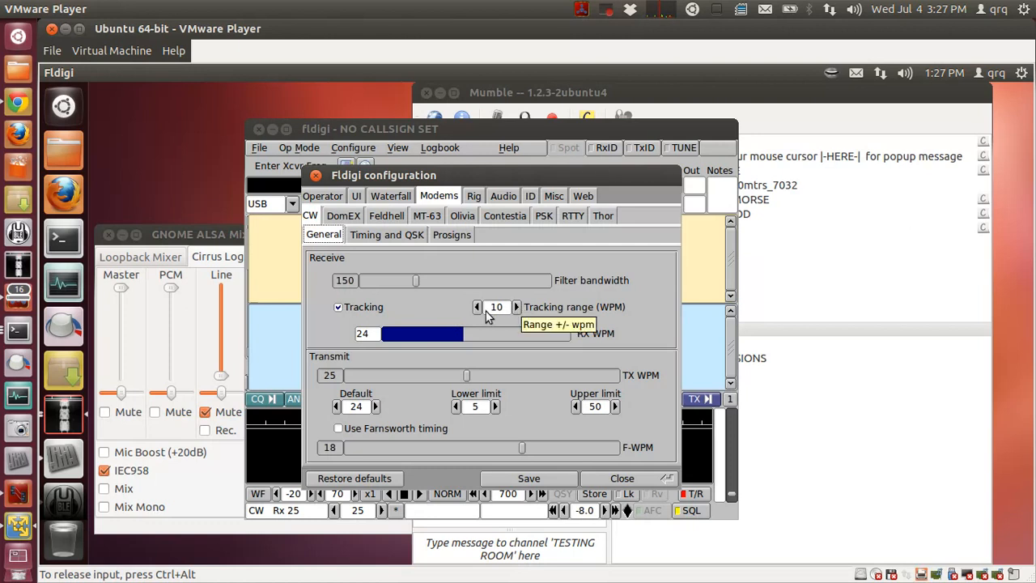
{"action": "mouse_move", "coordinate": [339, 367]}
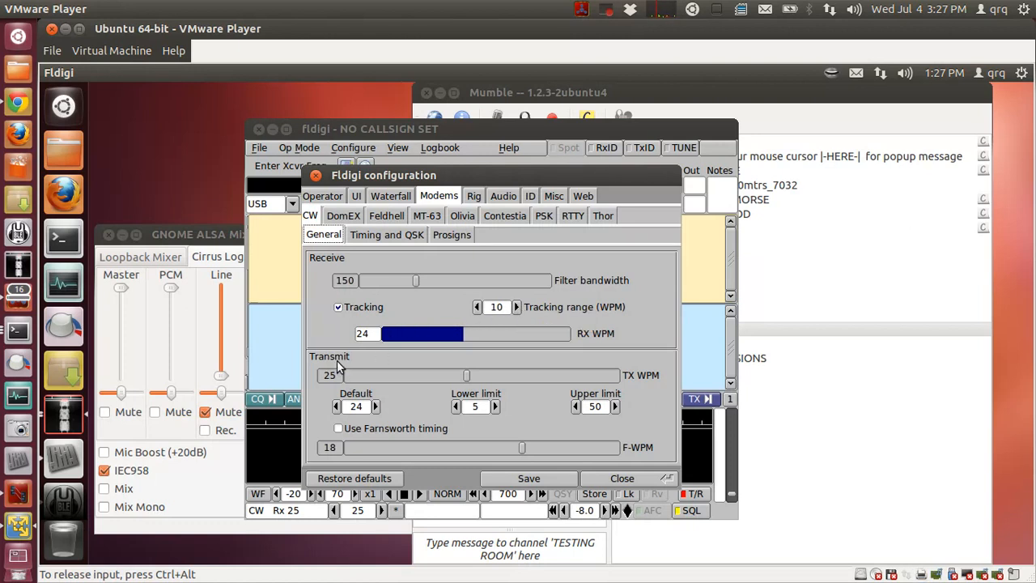
{"action": "mouse_move", "coordinate": [488, 391]}
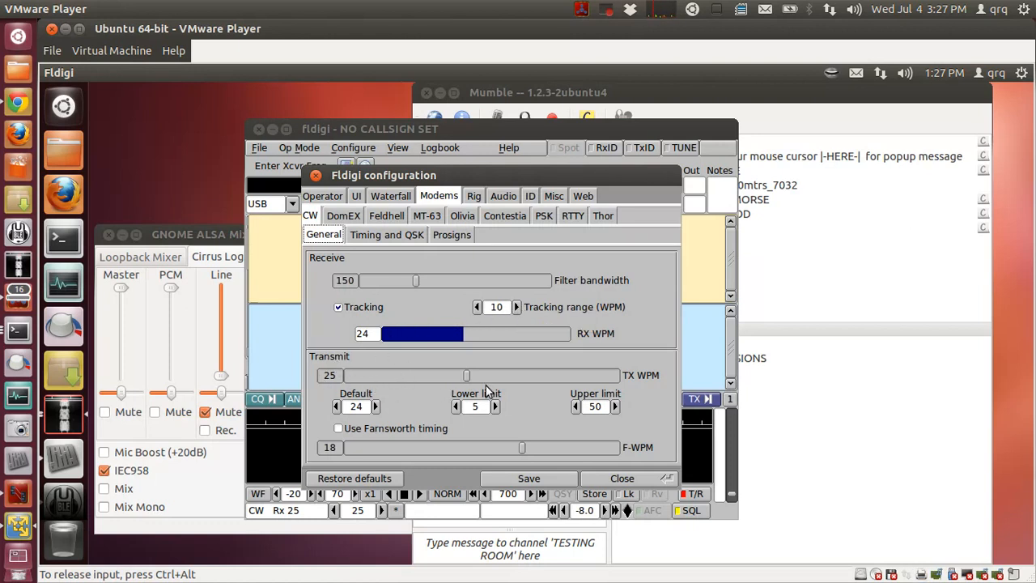
{"action": "left_click_drag", "start_coordinate": [466, 375], "coordinate": [364, 375]}
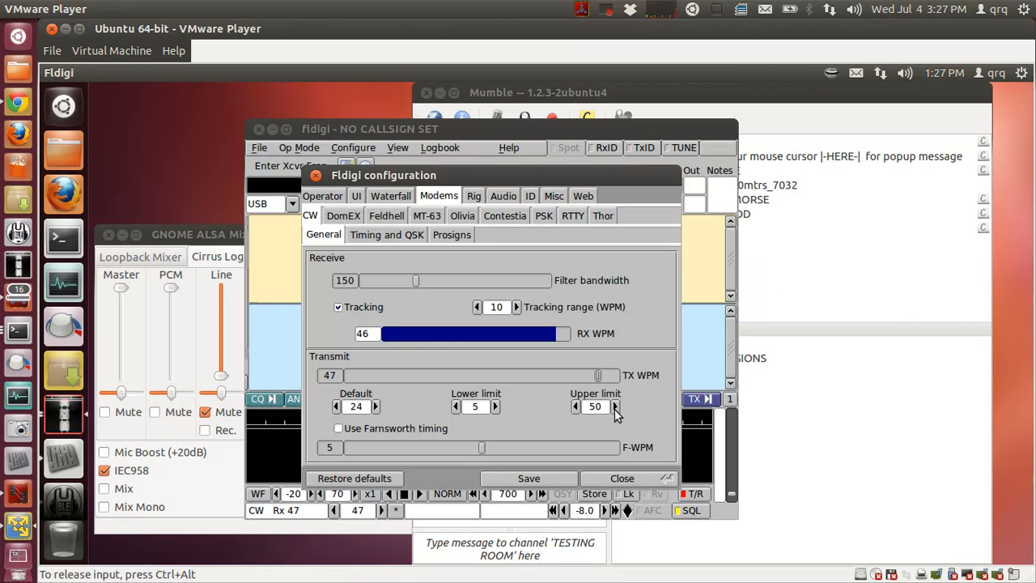
{"action": "left_click", "coordinate": [614, 402]}
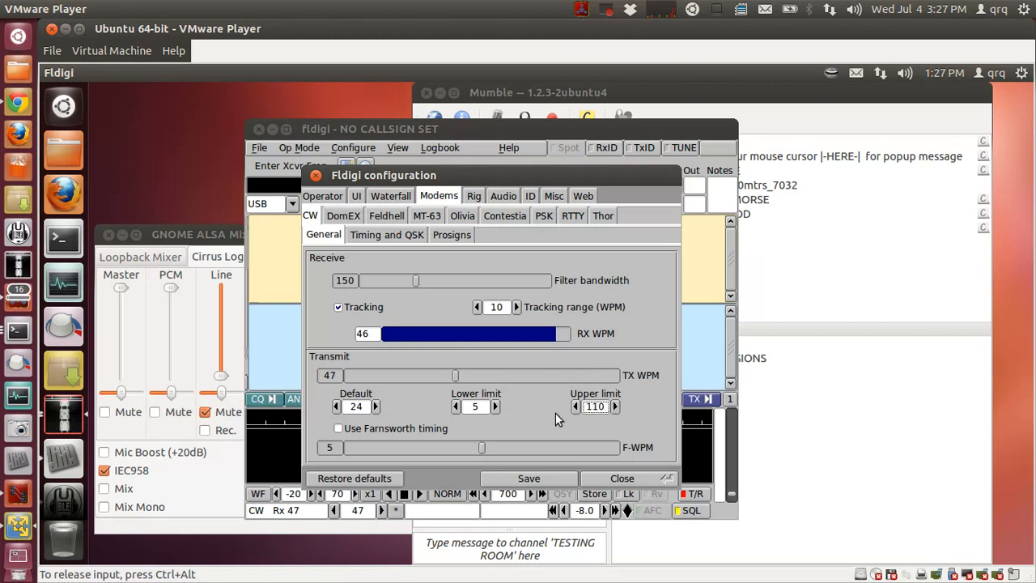
{"action": "left_click", "coordinate": [615, 405]}
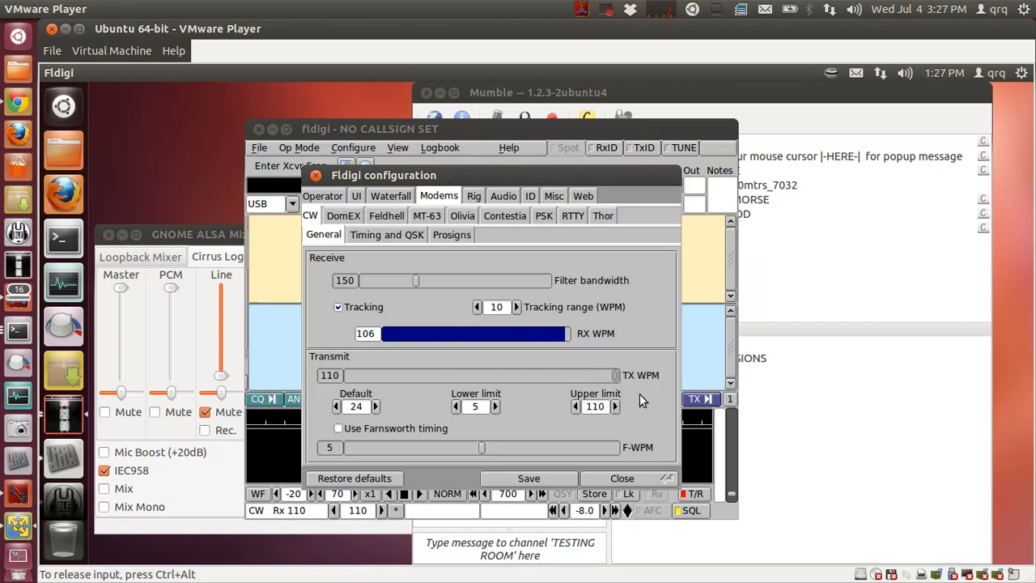
{"action": "left_click", "coordinate": [614, 406]}
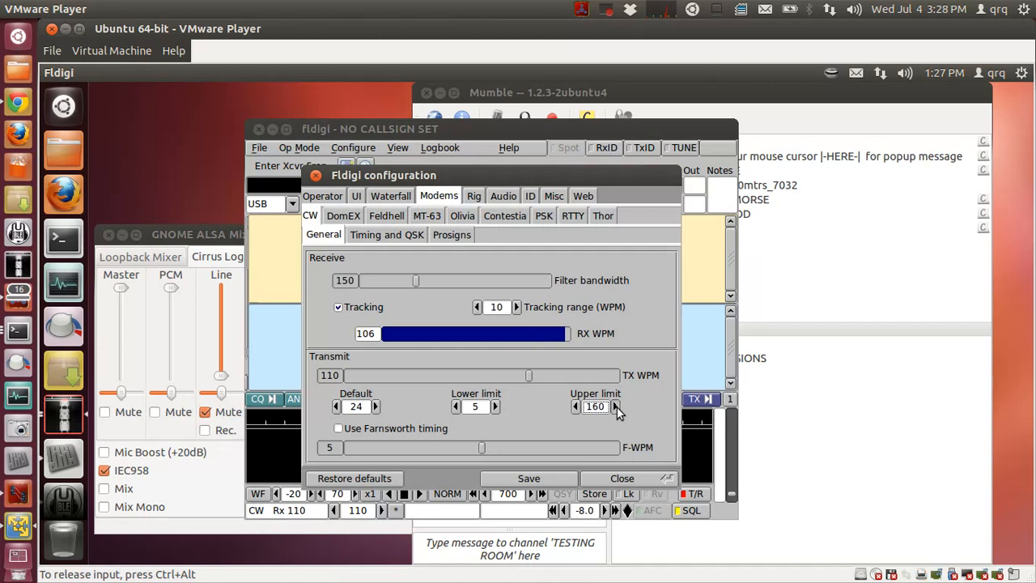
{"action": "left_click", "coordinate": [615, 406]}
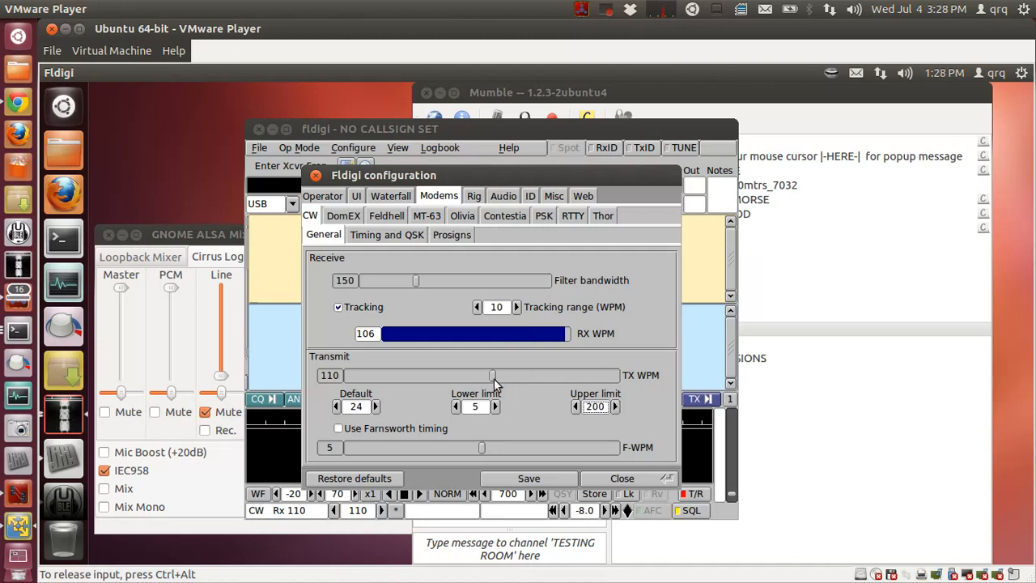
{"action": "left_click_drag", "start_coordinate": [494, 375], "coordinate": [616, 374]}
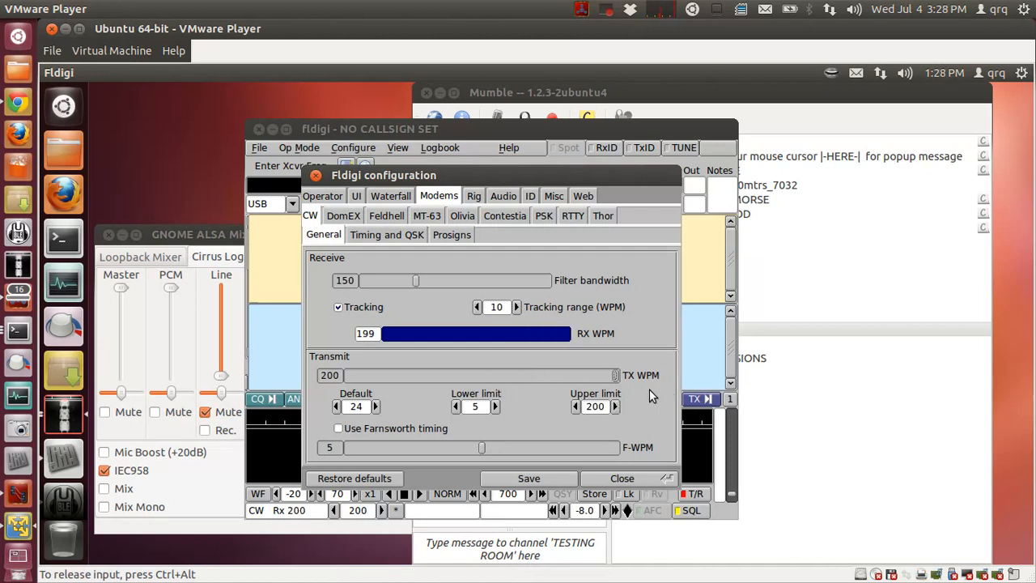
{"action": "left_click_drag", "start_coordinate": [615, 375], "coordinate": [562, 375]}
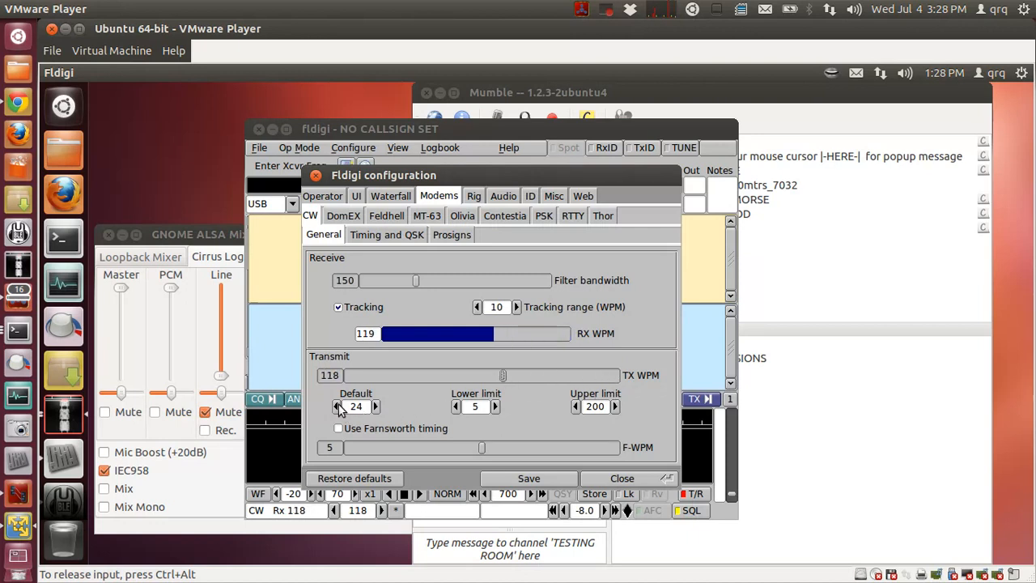
Step: Set fldigi's CW default speed to 20 WPM and transmit speed to 30 WPM
{"action": "left_click", "coordinate": [337, 406]}
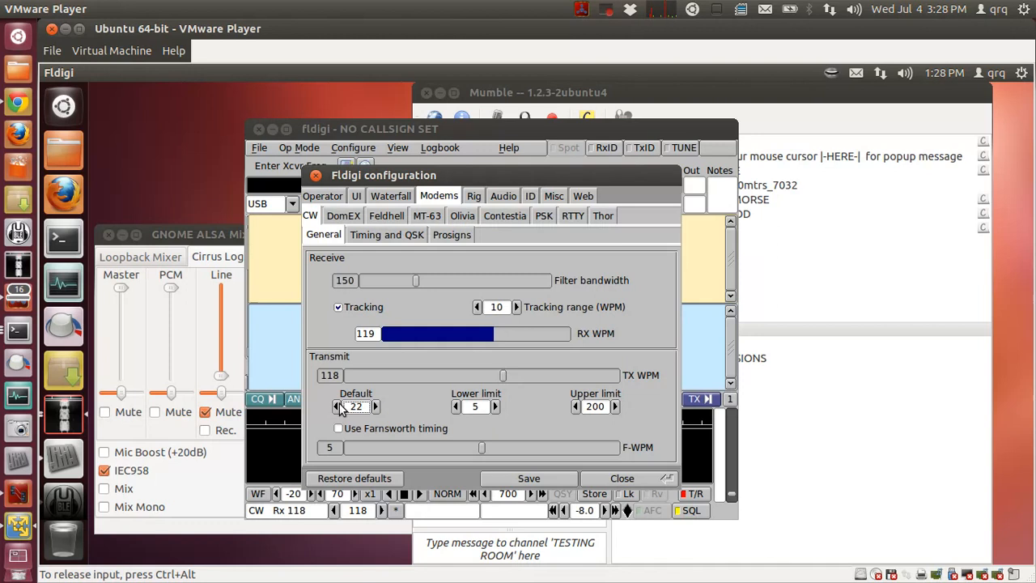
{"action": "left_click", "coordinate": [337, 406]}
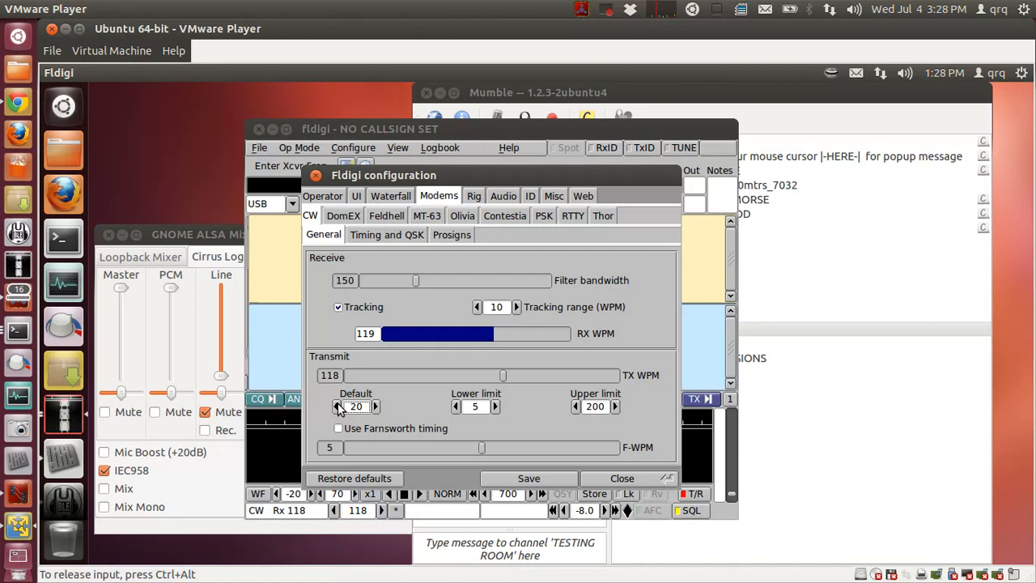
{"action": "mouse_move", "coordinate": [502, 339]}
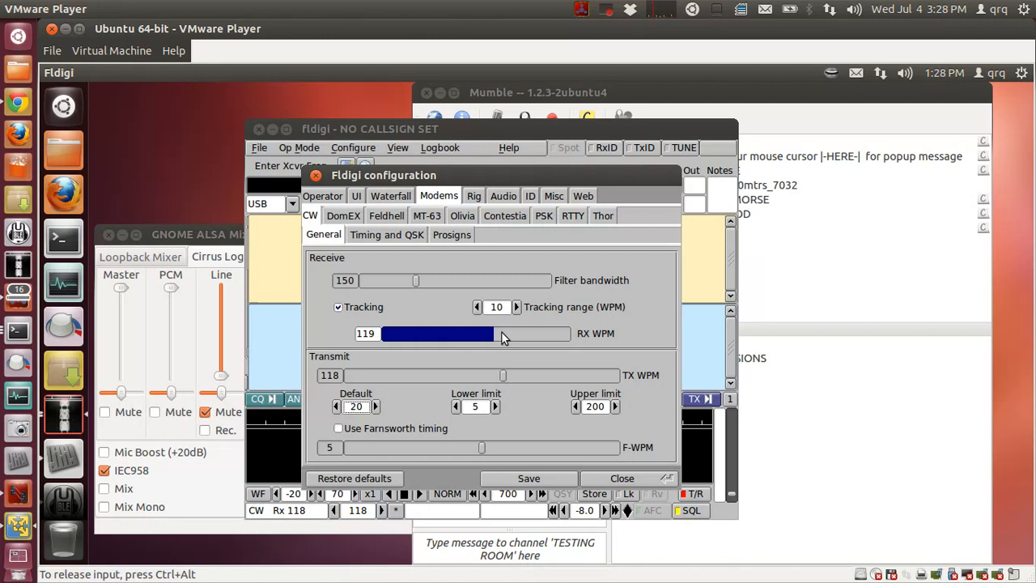
{"action": "mouse_move", "coordinate": [540, 418]}
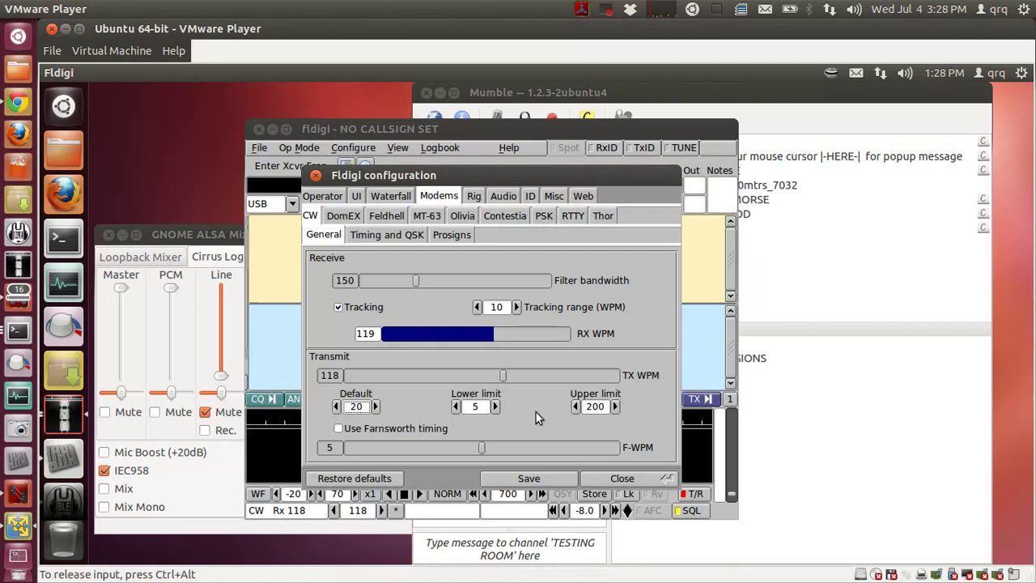
{"action": "mouse_move", "coordinate": [502, 382]}
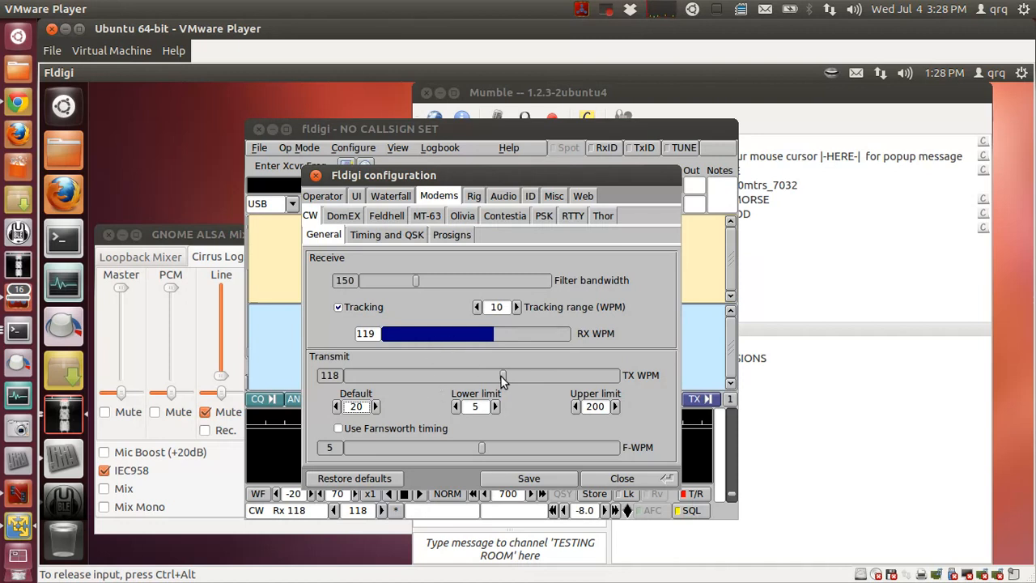
{"action": "left_click_drag", "start_coordinate": [502, 375], "coordinate": [386, 375]}
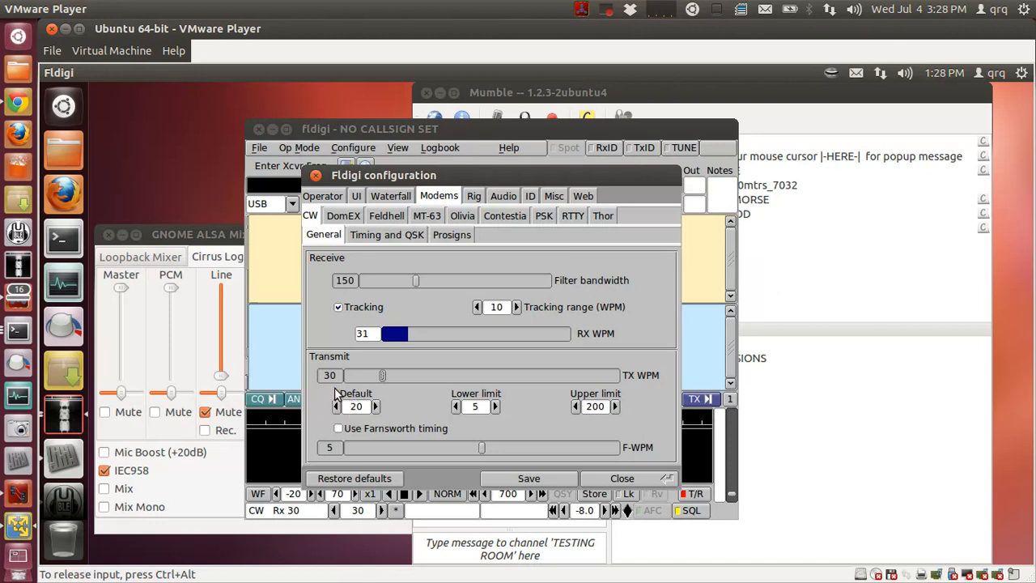
{"action": "mouse_move", "coordinate": [389, 410]}
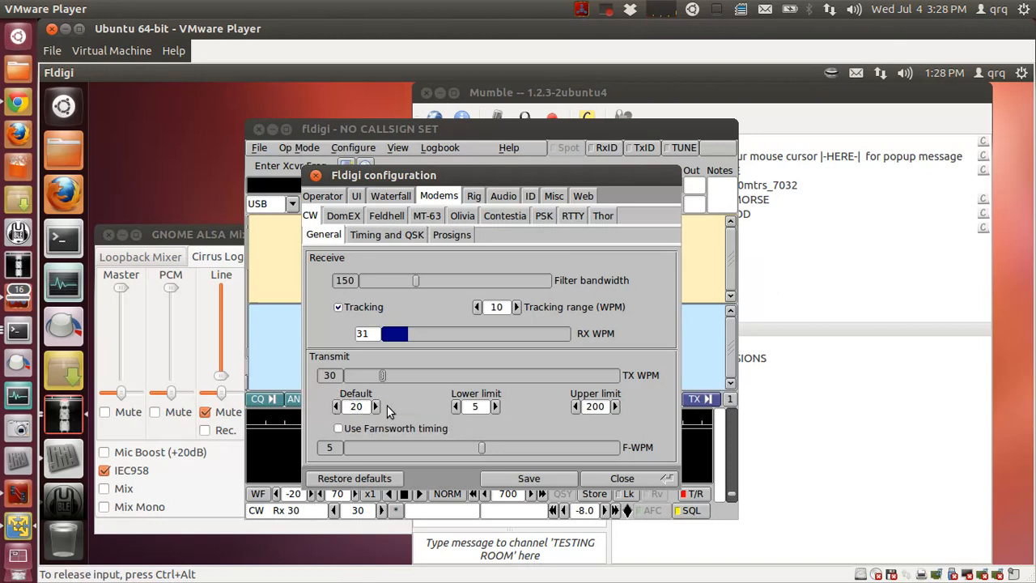
{"action": "mouse_move", "coordinate": [394, 407]}
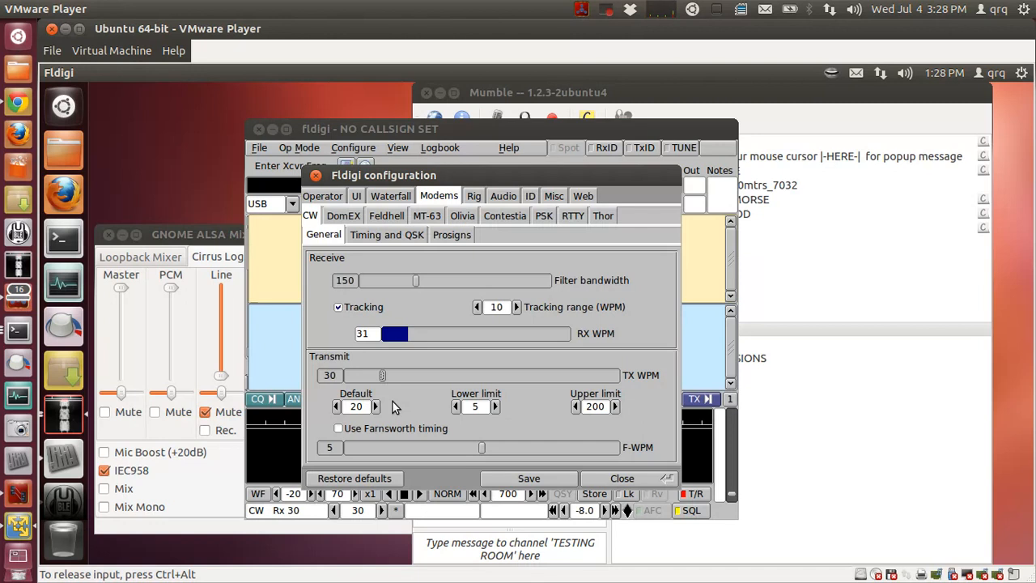
{"action": "mouse_move", "coordinate": [395, 398]}
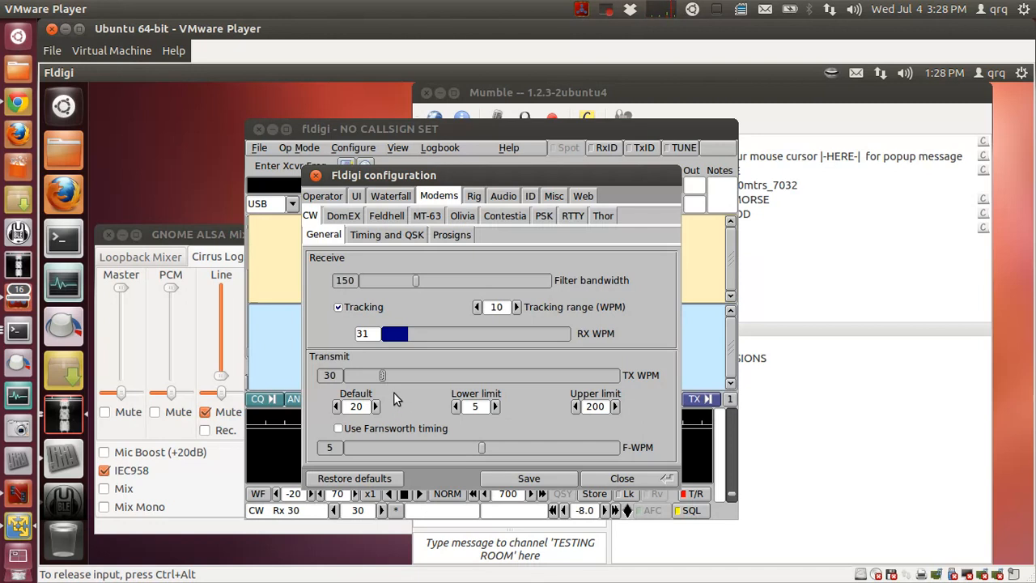
{"action": "mouse_move", "coordinate": [377, 401]}
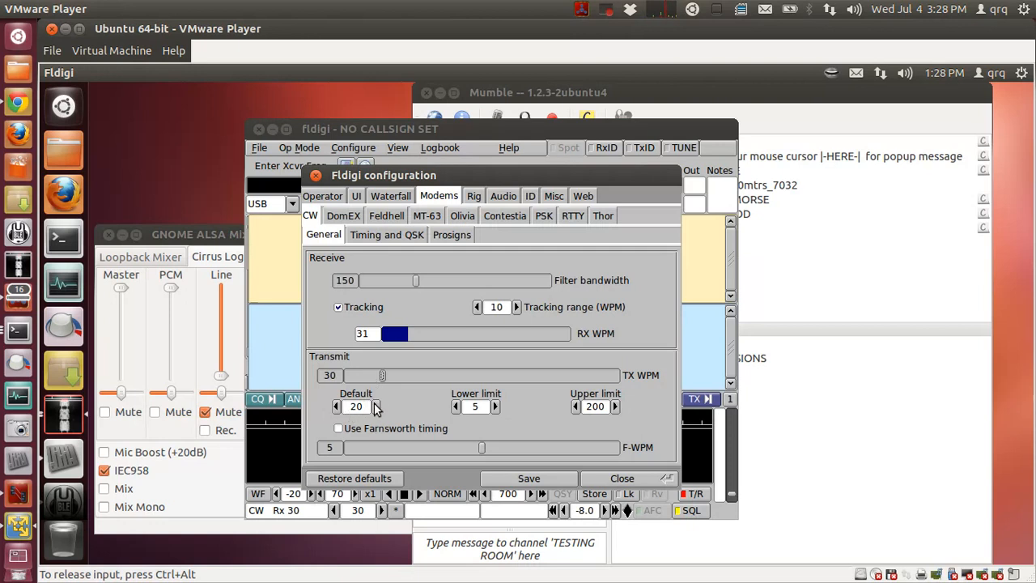
{"action": "mouse_move", "coordinate": [340, 395]}
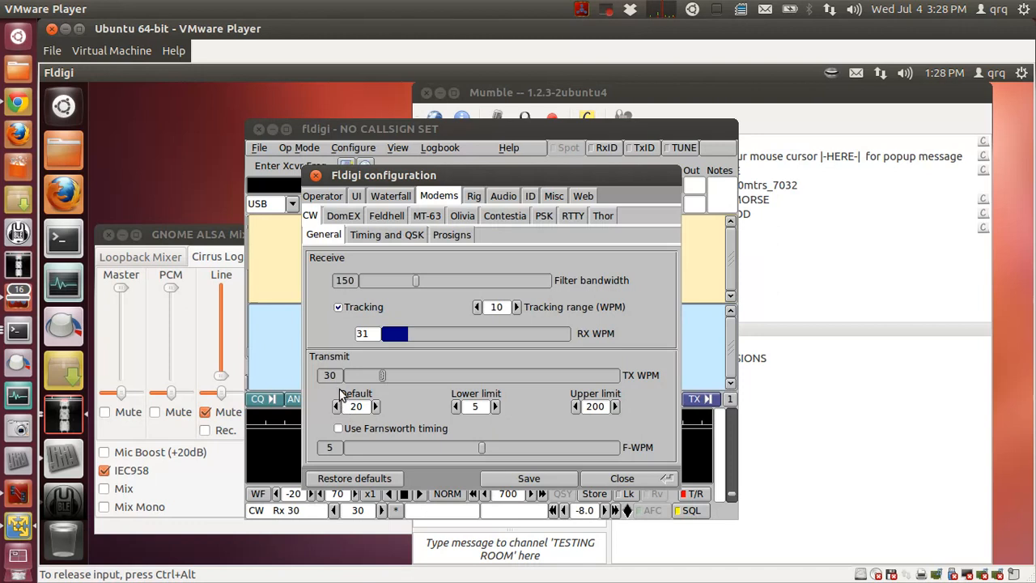
{"action": "mouse_move", "coordinate": [415, 421]}
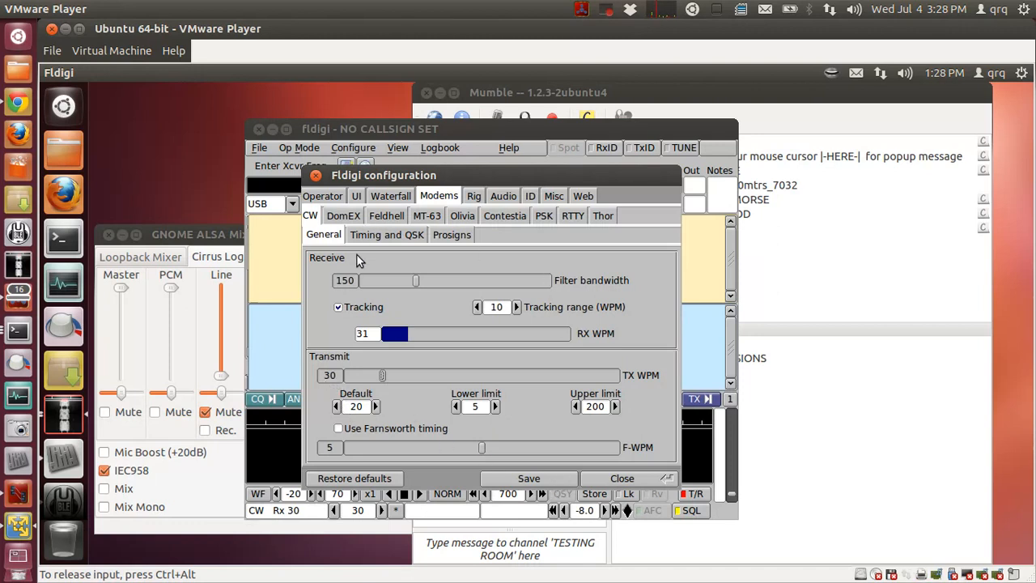
Step: Show the CW Timing and QSK settings, keeping Hanning as the edge shape
{"action": "left_click", "coordinate": [386, 234]}
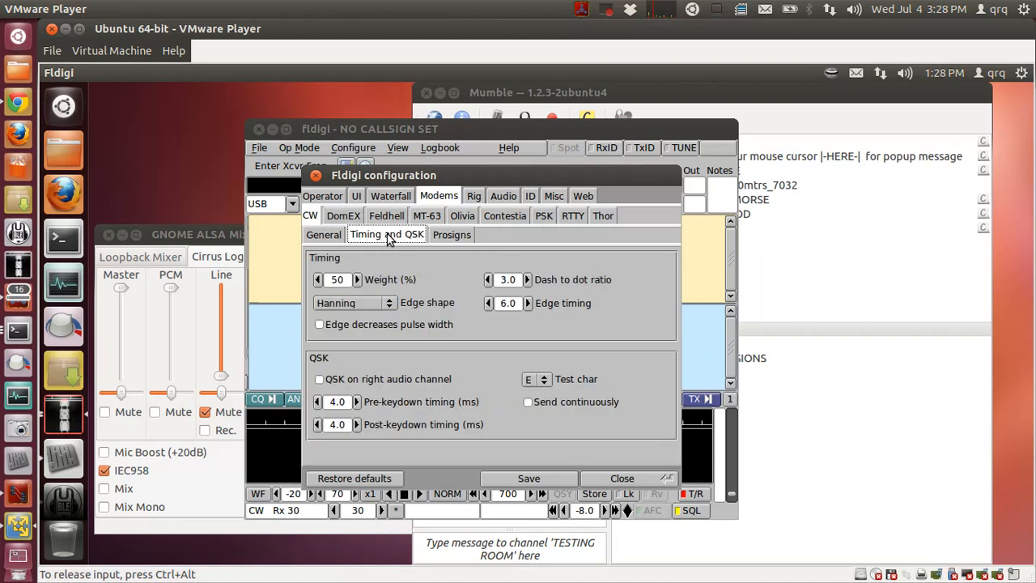
{"action": "mouse_move", "coordinate": [429, 314]}
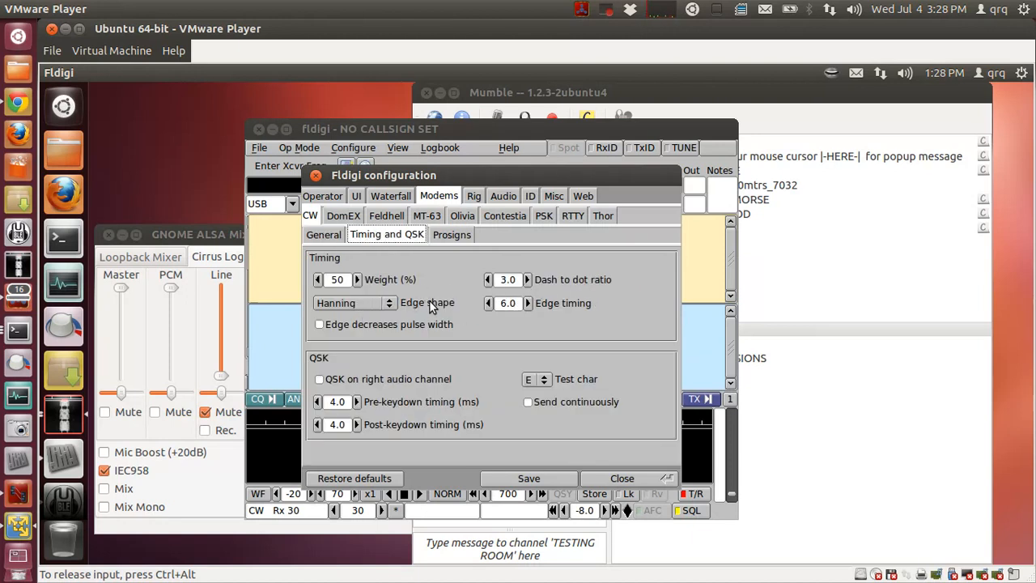
{"action": "left_click", "coordinate": [353, 303]}
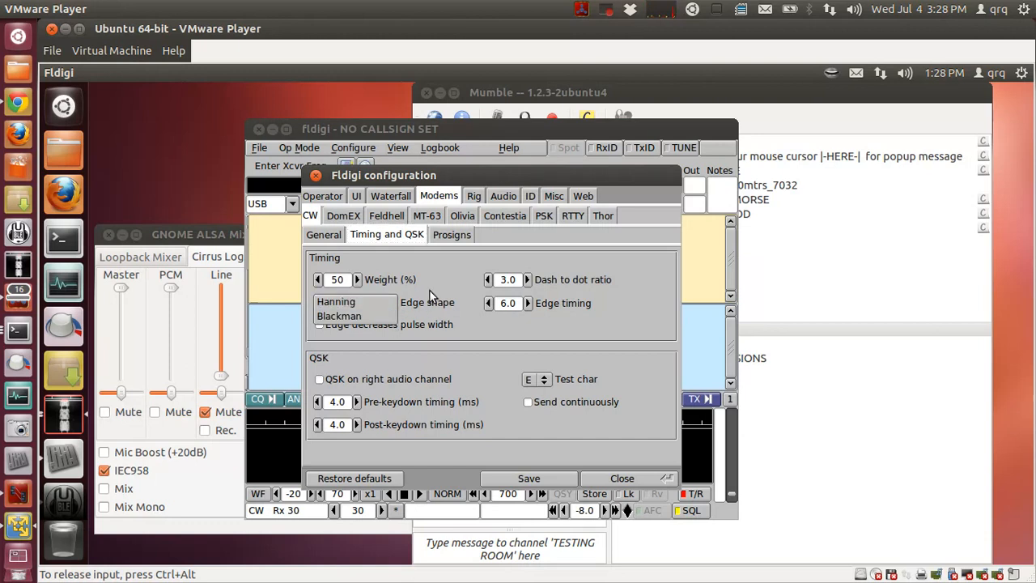
{"action": "left_click", "coordinate": [353, 302]}
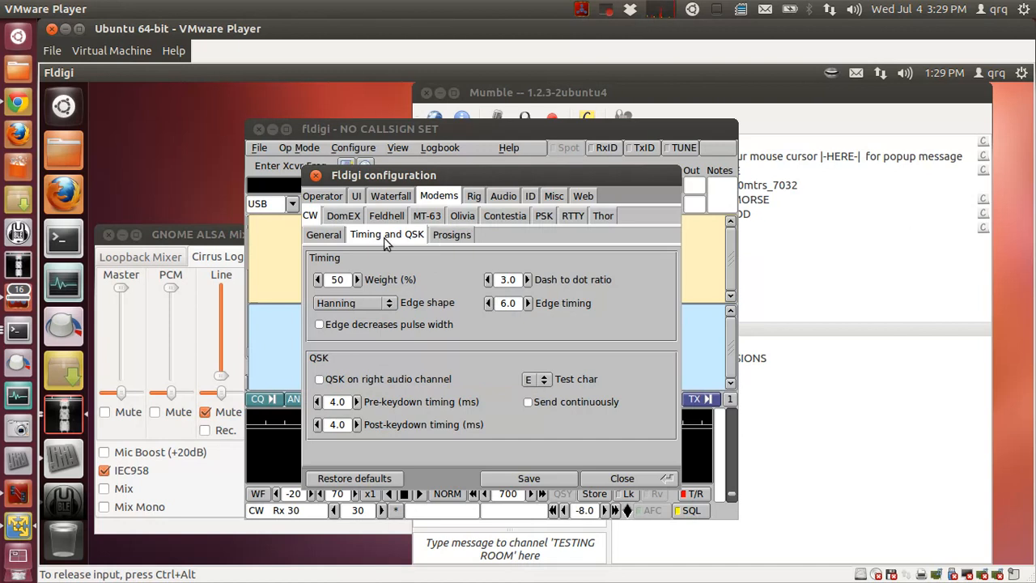
Step: Confirm PulseAudio under Audio Devices, close the configuration, and transmit 'vvv' in fldigi
{"action": "left_click", "coordinate": [503, 195]}
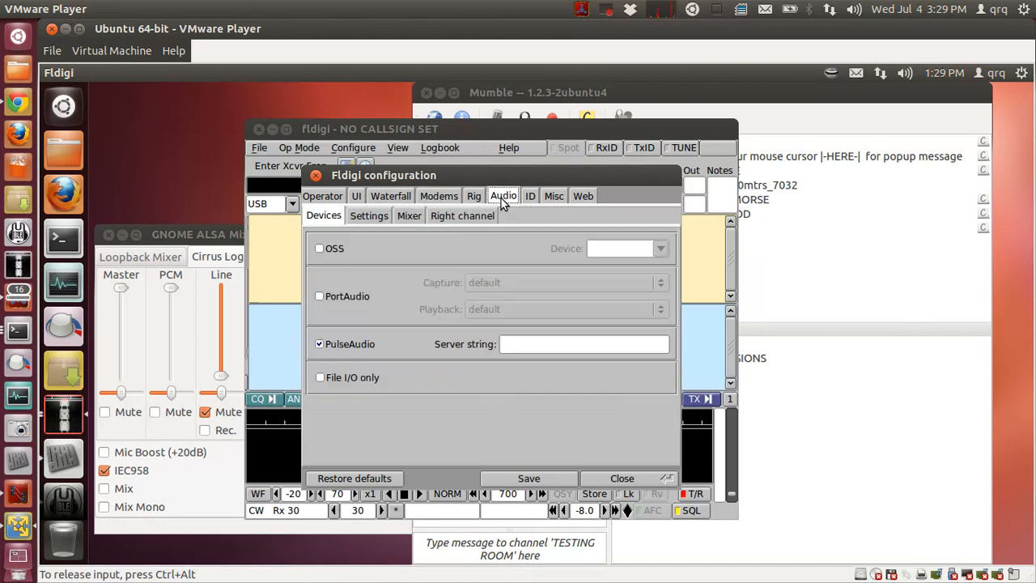
{"action": "mouse_move", "coordinate": [453, 393]}
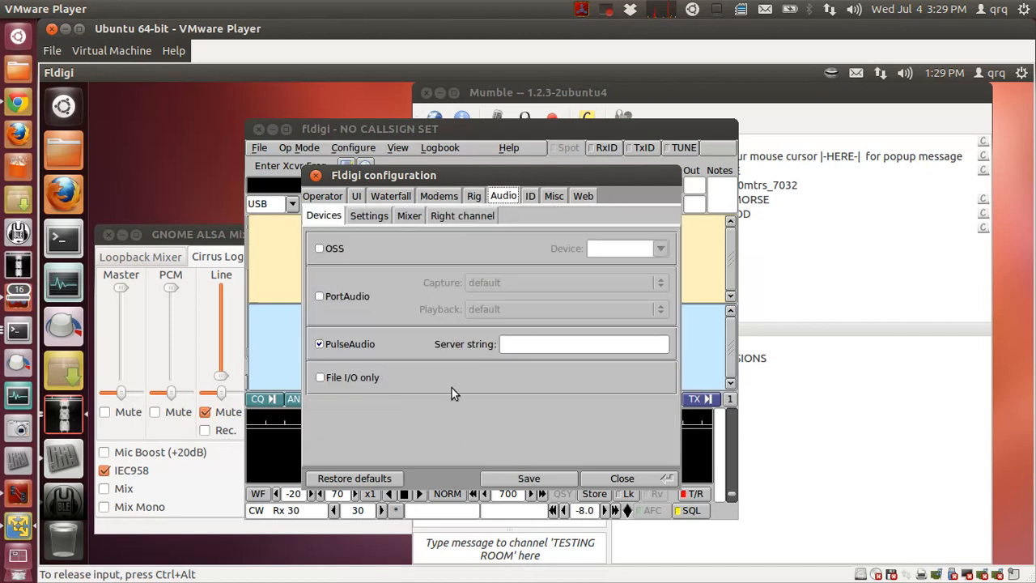
{"action": "left_click", "coordinate": [622, 477]}
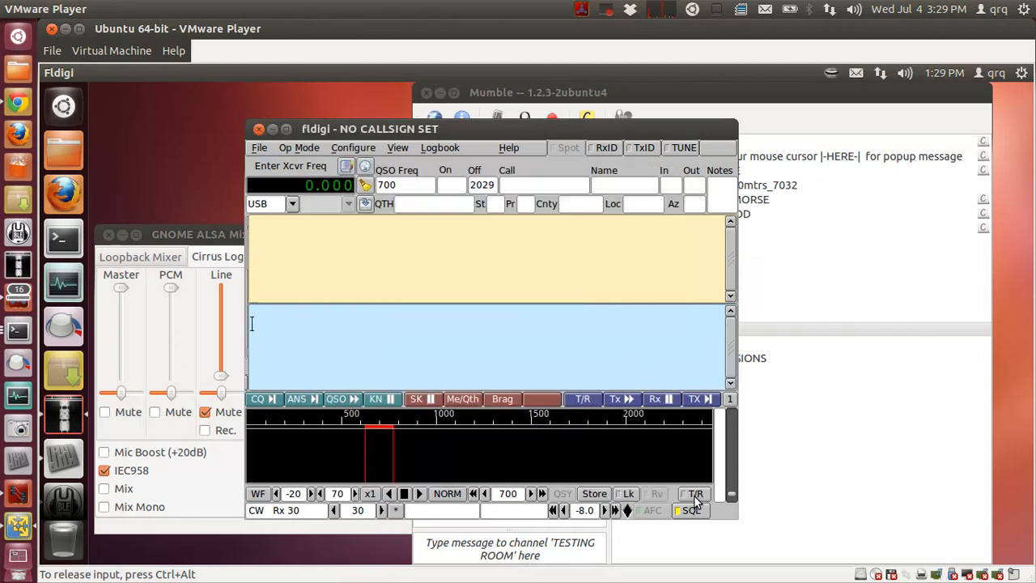
{"action": "left_click", "coordinate": [689, 510]}
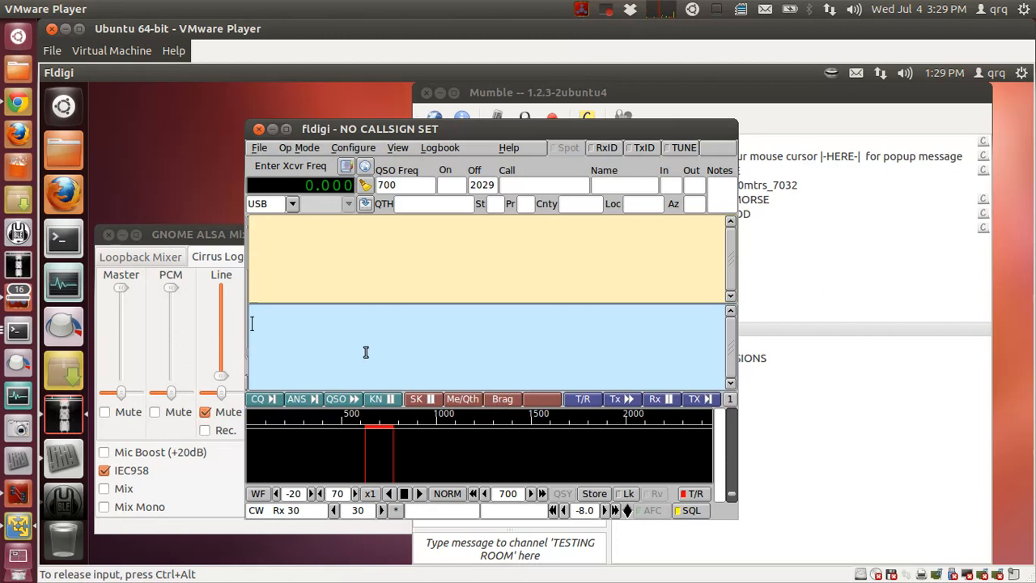
{"action": "type", "text": "v"}
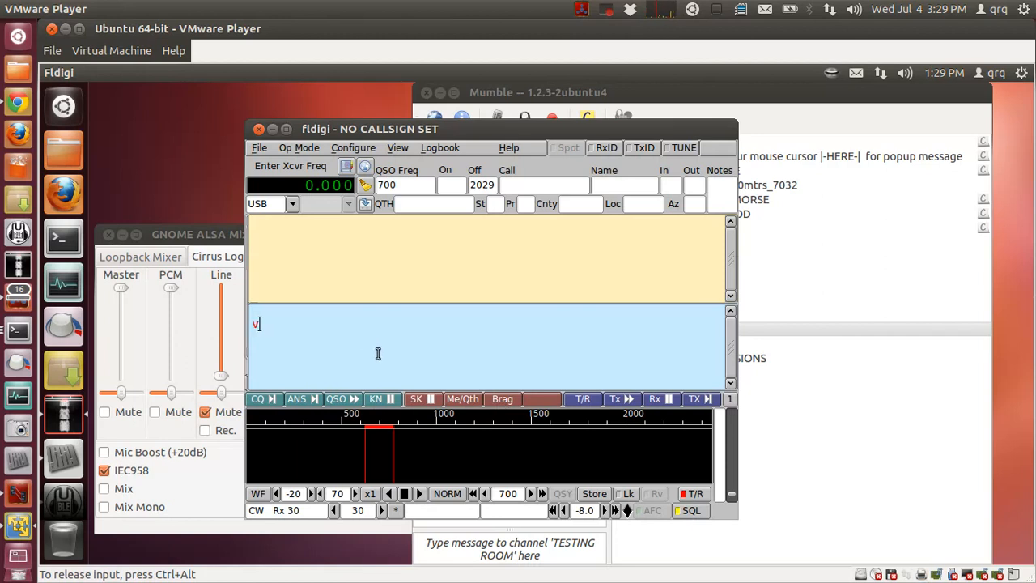
{"action": "type", "text": "vv"}
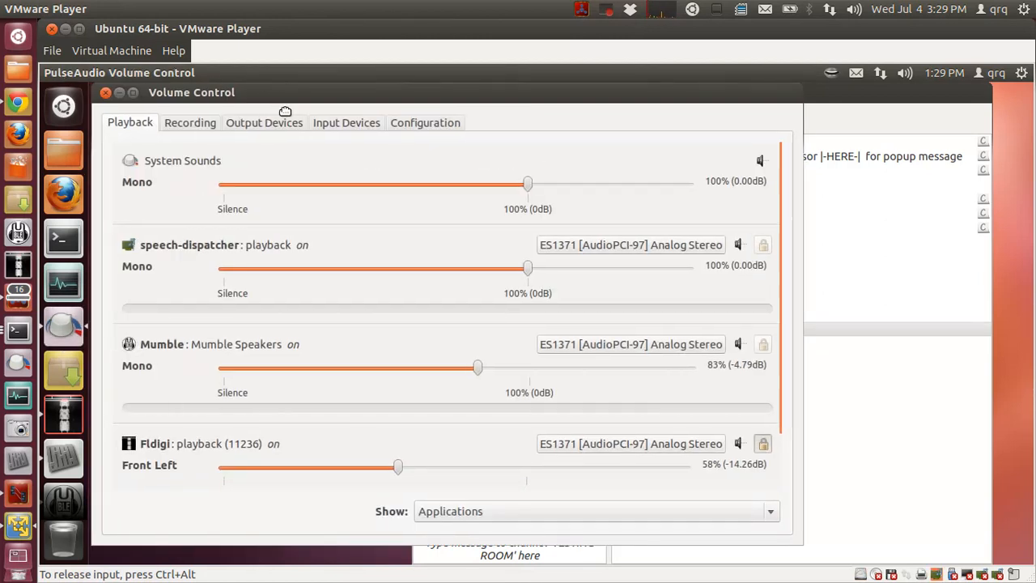
Step: Move Volume Control aside and close the GNOME ALSA Mixer window
{"action": "left_click_drag", "start_coordinate": [192, 92], "coordinate": [239, 106]}
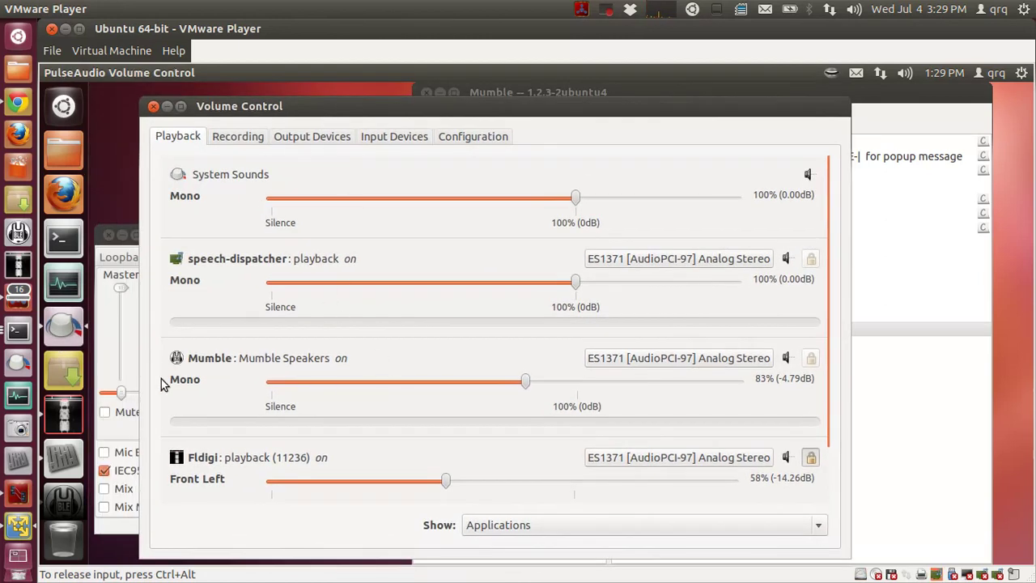
{"action": "mouse_move", "coordinate": [292, 122]}
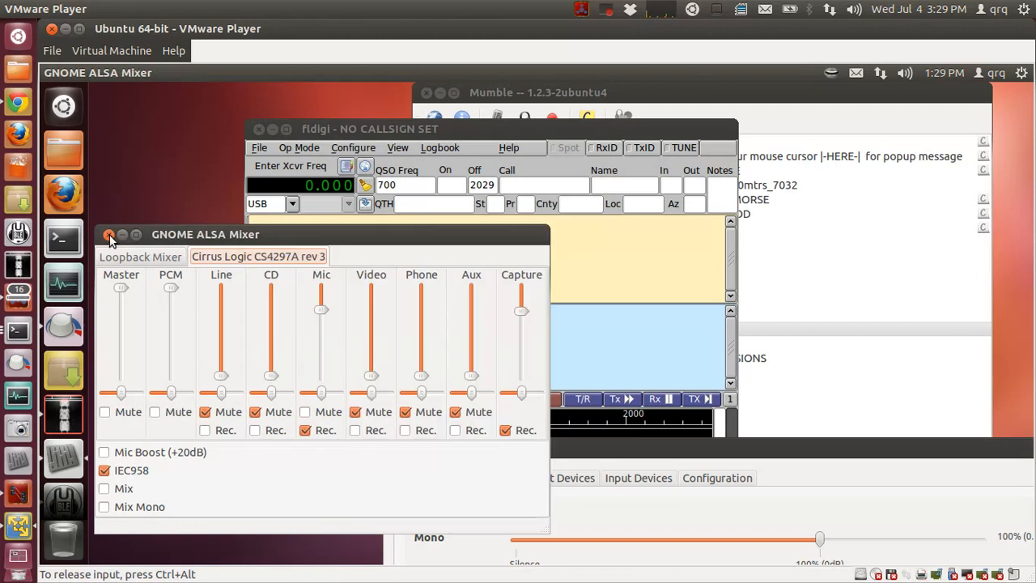
{"action": "left_click", "coordinate": [110, 235]}
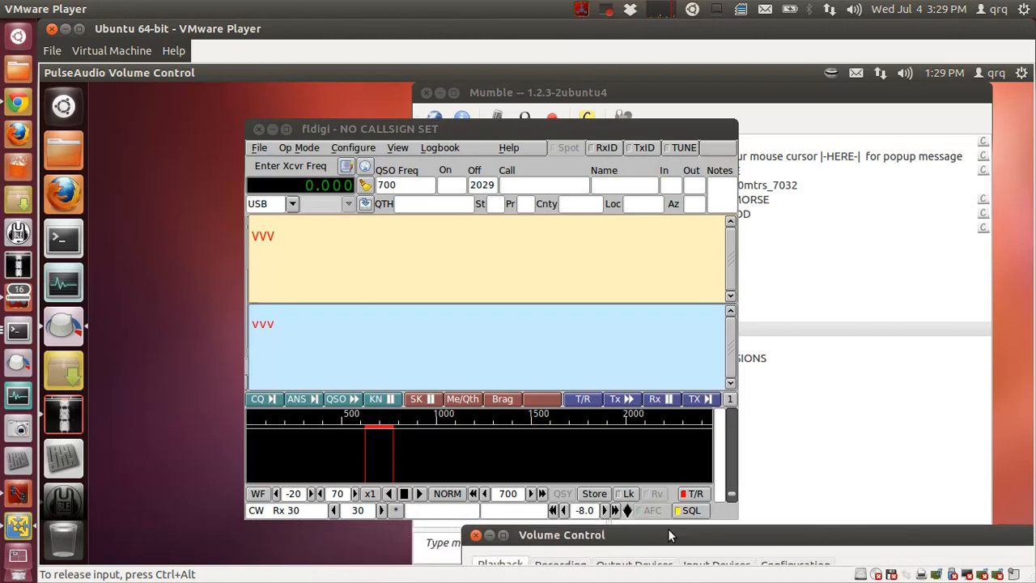
{"action": "mouse_move", "coordinate": [427, 374]}
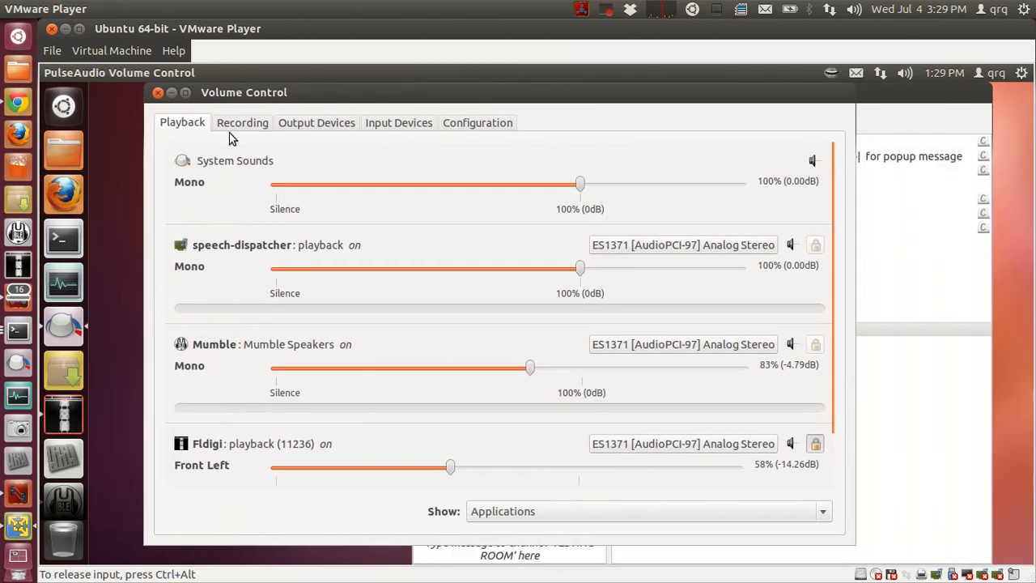
{"action": "mouse_move", "coordinate": [63, 326]}
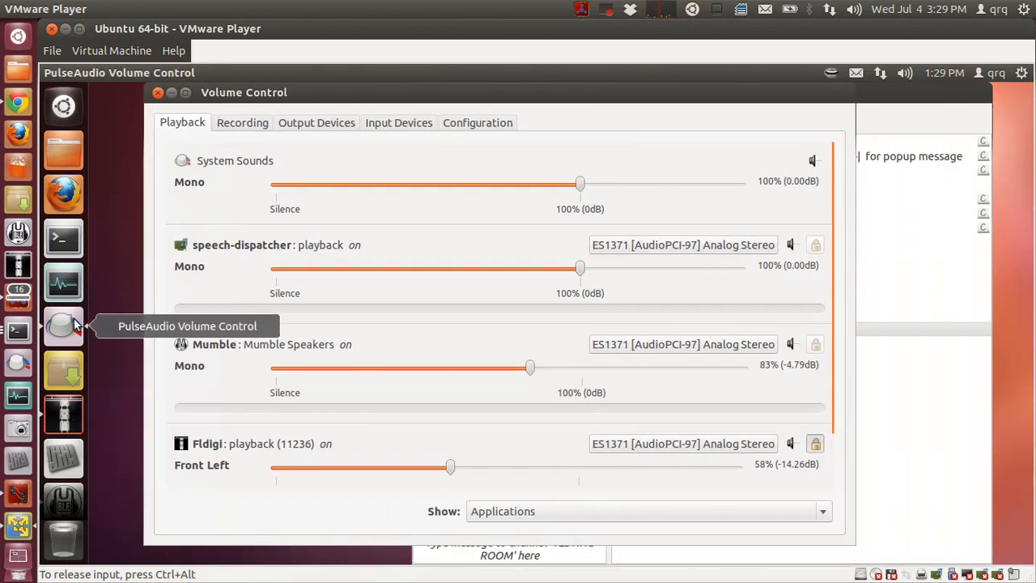
{"action": "mouse_move", "coordinate": [632, 462]}
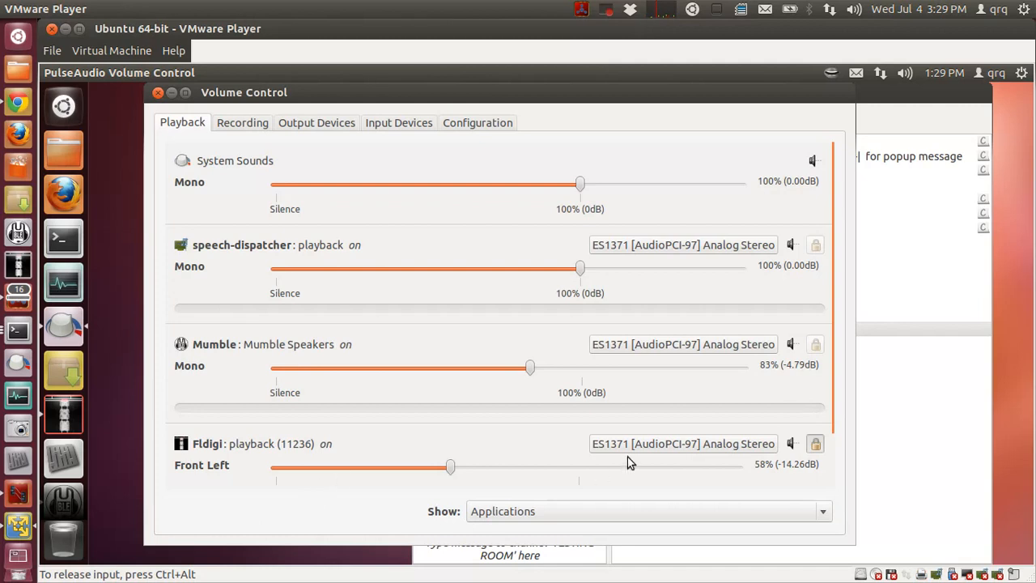
{"action": "mouse_move", "coordinate": [618, 452]}
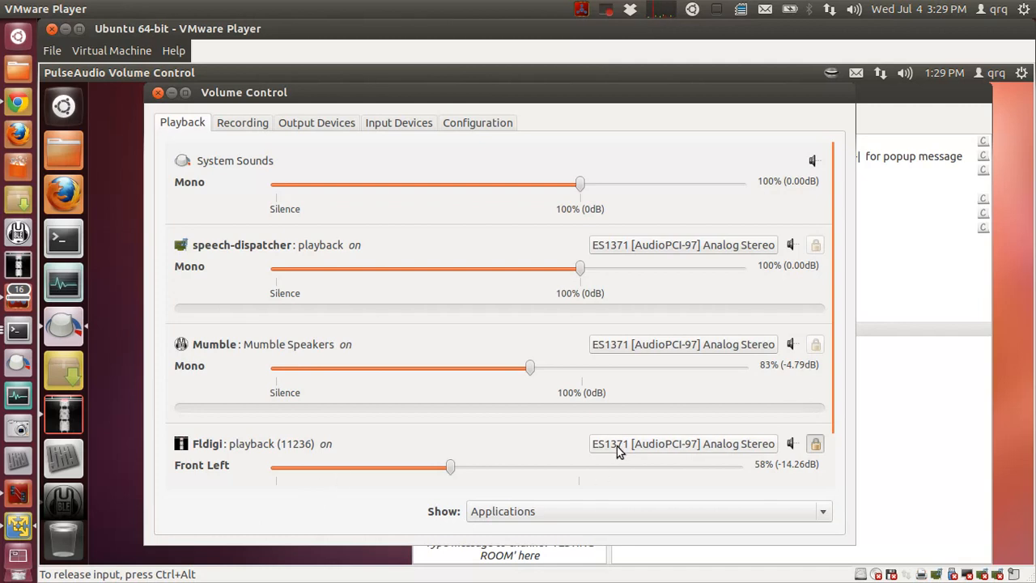
{"action": "mouse_move", "coordinate": [471, 478]}
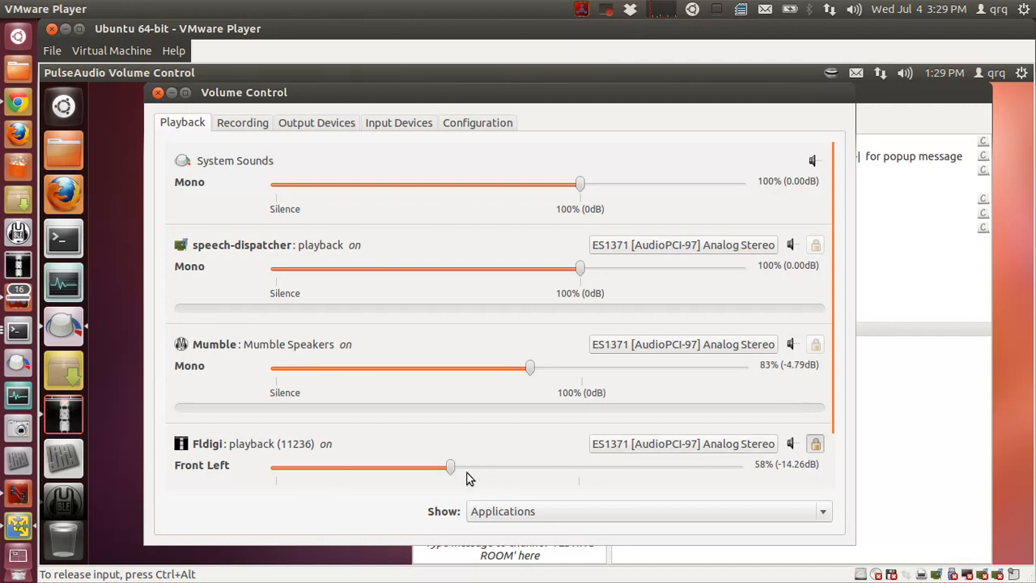
{"action": "mouse_move", "coordinate": [607, 450]}
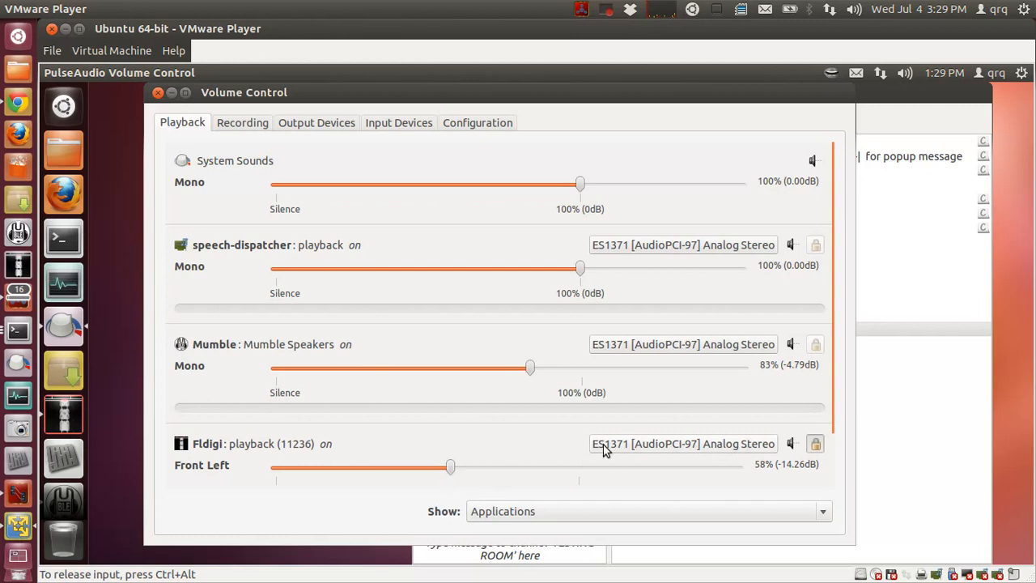
{"action": "left_click", "coordinate": [682, 443]}
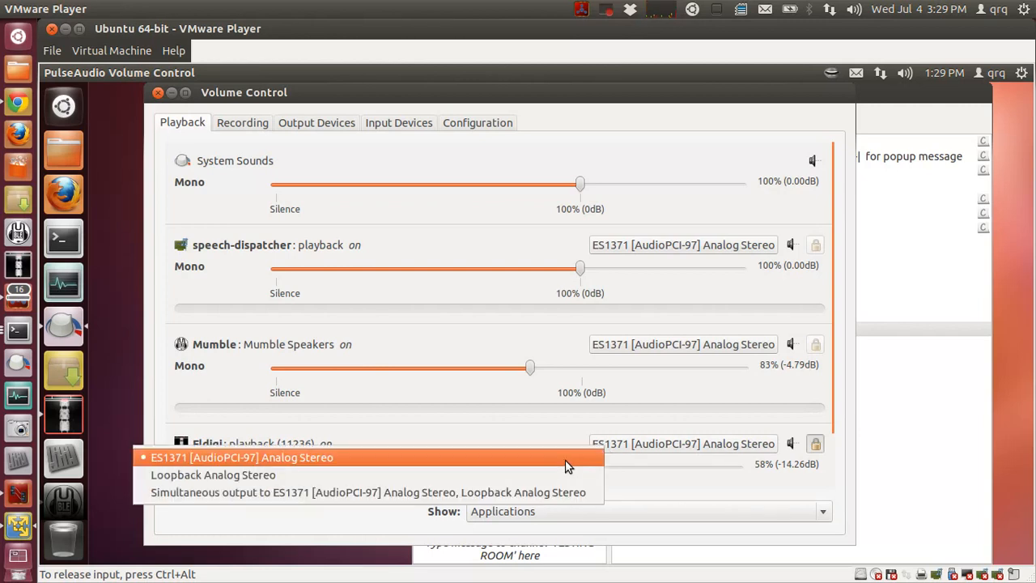
{"action": "mouse_move", "coordinate": [549, 492]}
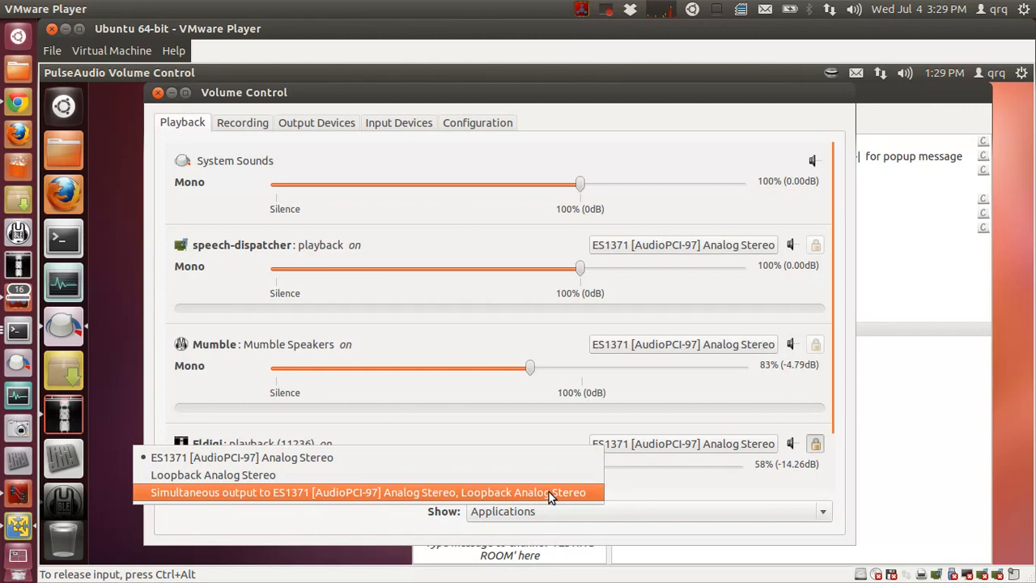
{"action": "mouse_move", "coordinate": [533, 449]}
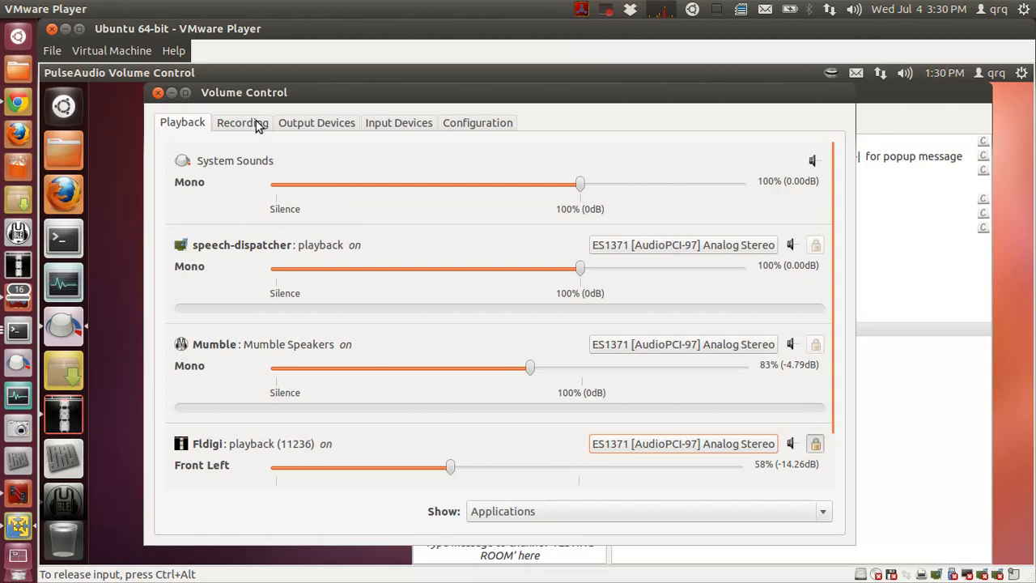
Step: Check Mumble's microphone records from Monitor of Loopback, then send more Vs in fldigi
{"action": "left_click", "coordinate": [241, 122]}
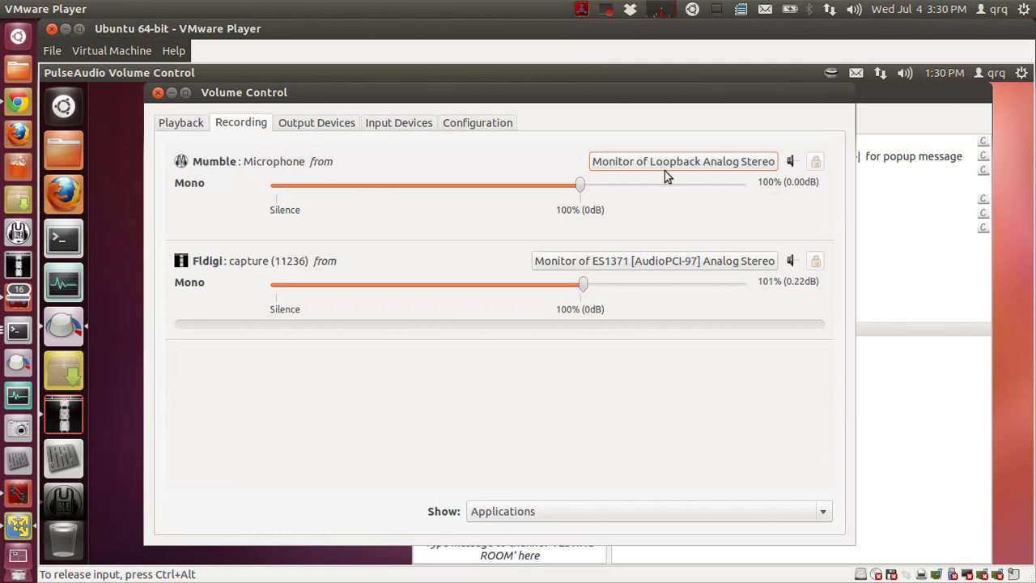
{"action": "mouse_move", "coordinate": [667, 170]}
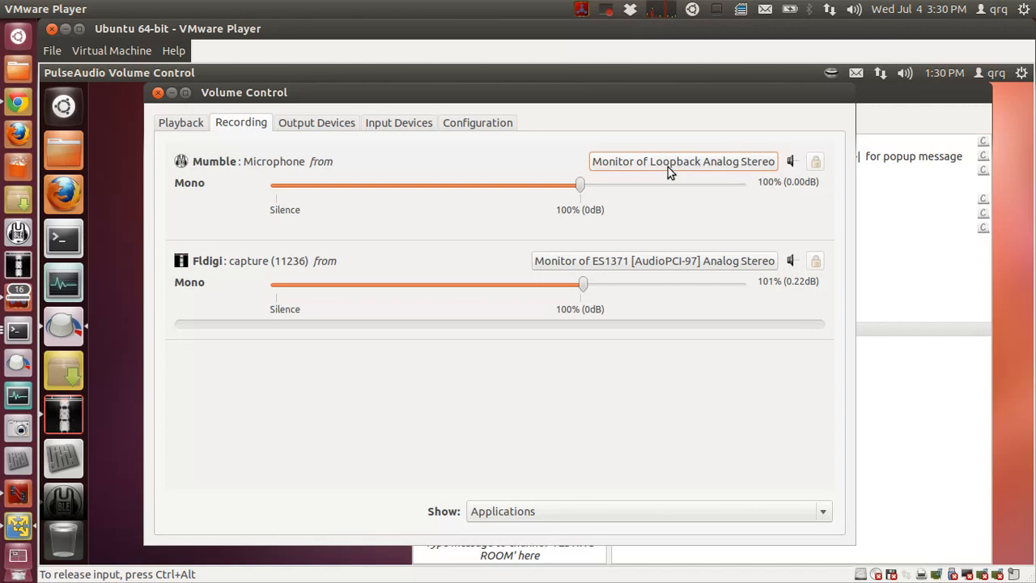
{"action": "mouse_move", "coordinate": [624, 185]}
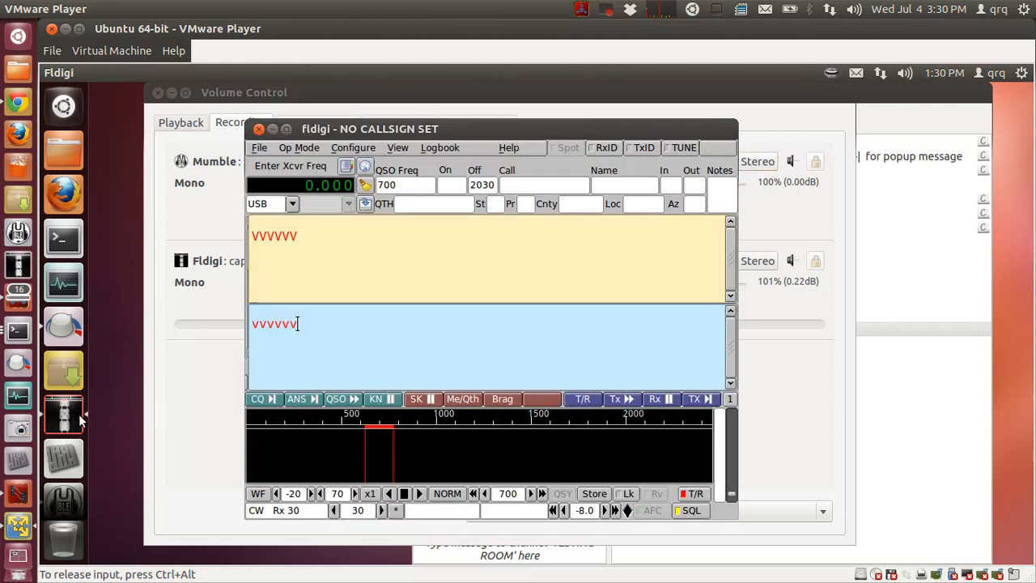
{"action": "mouse_move", "coordinate": [300, 333]}
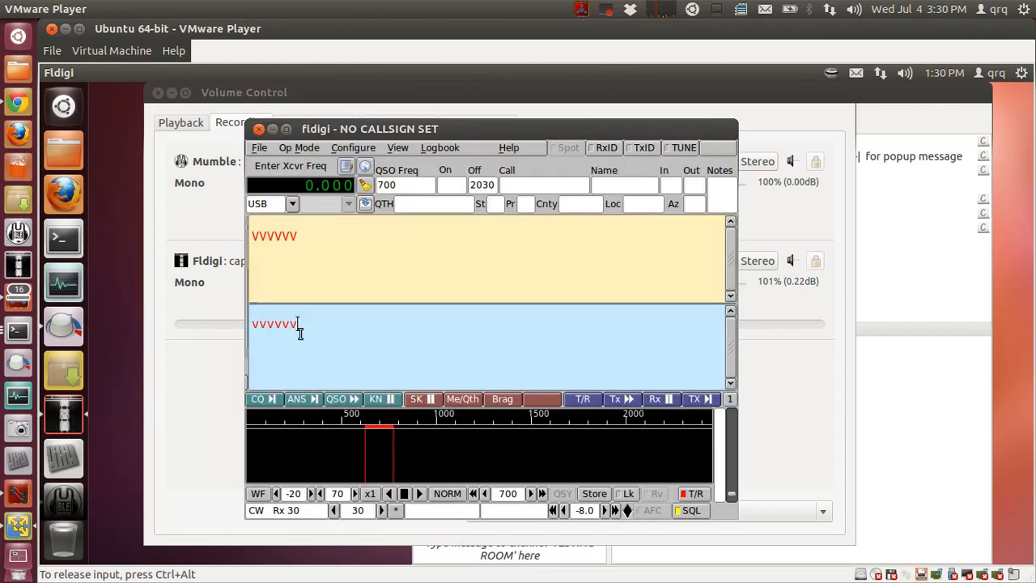
{"action": "type", "text": "VV"}
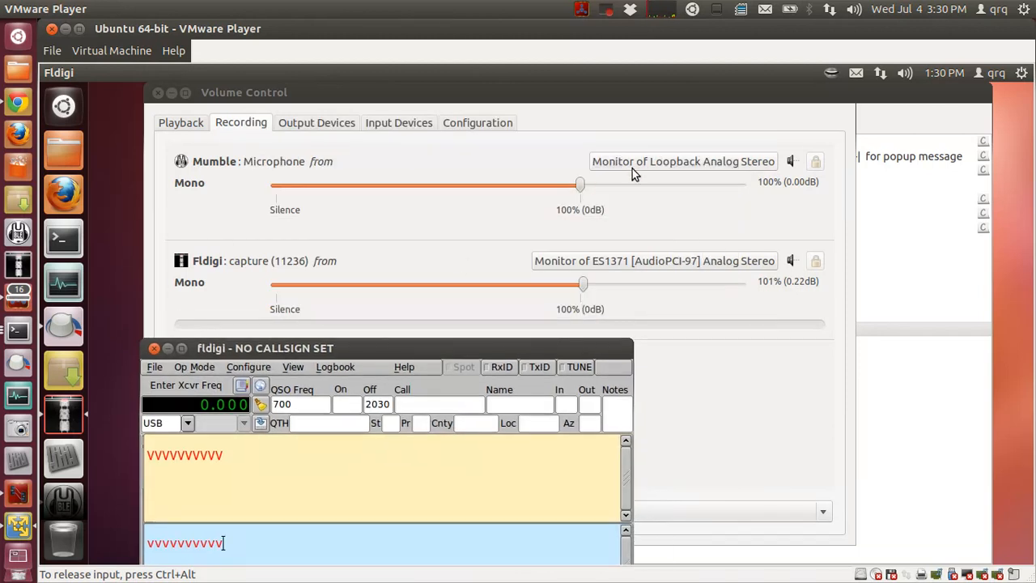
{"action": "mouse_move", "coordinate": [624, 185]}
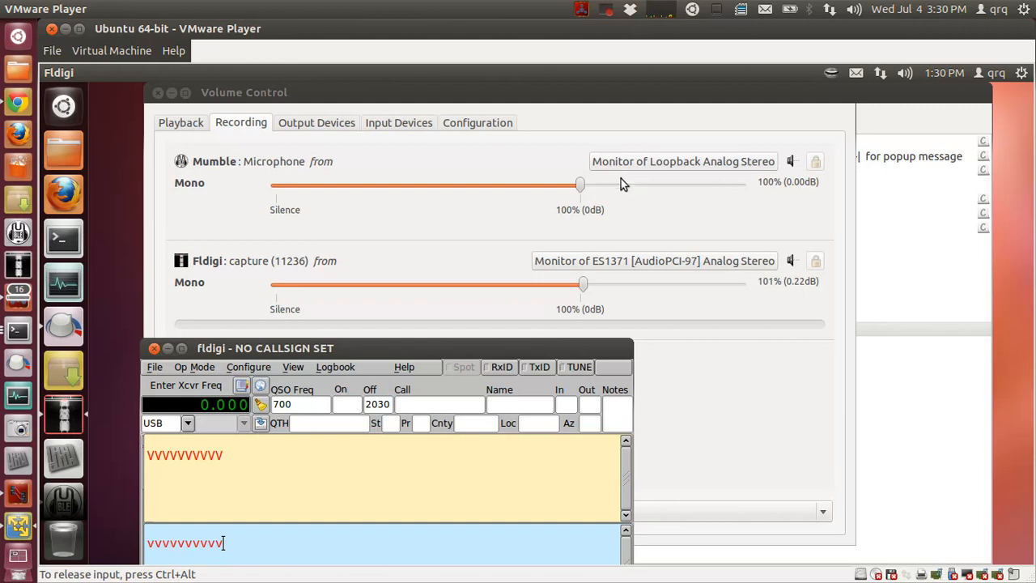
{"action": "mouse_move", "coordinate": [444, 278]}
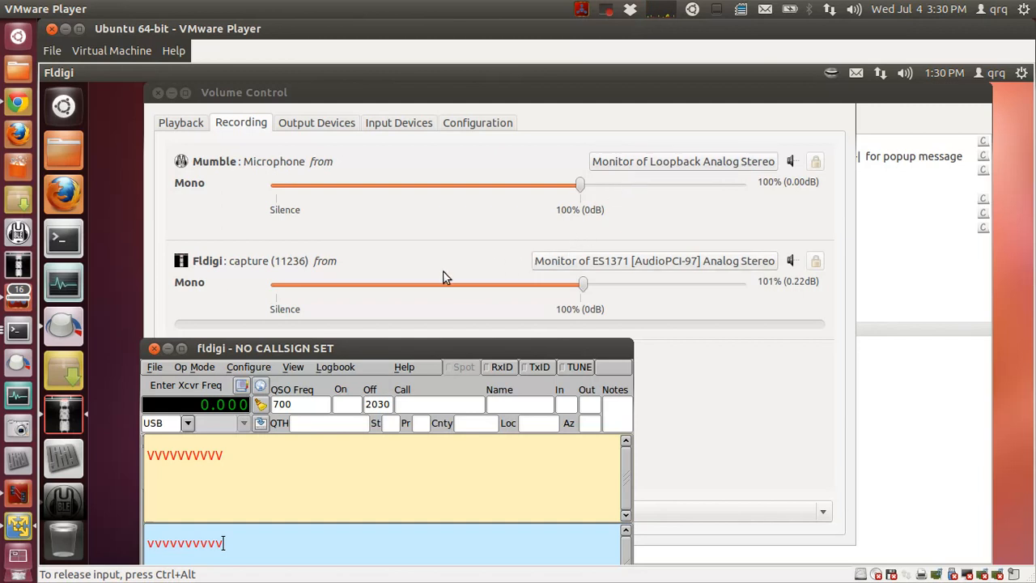
{"action": "mouse_move", "coordinate": [341, 190]}
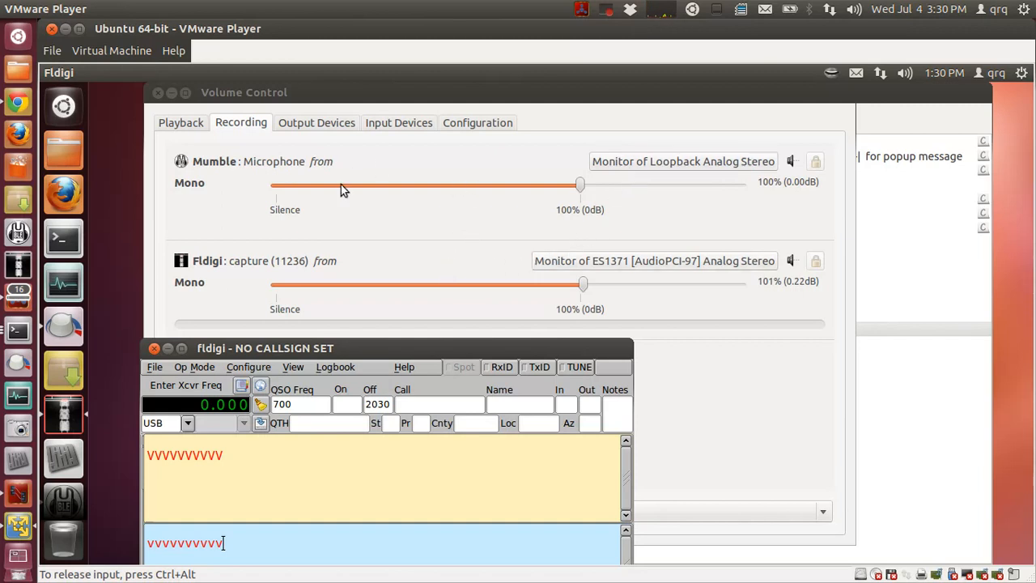
{"action": "mouse_move", "coordinate": [148, 237]}
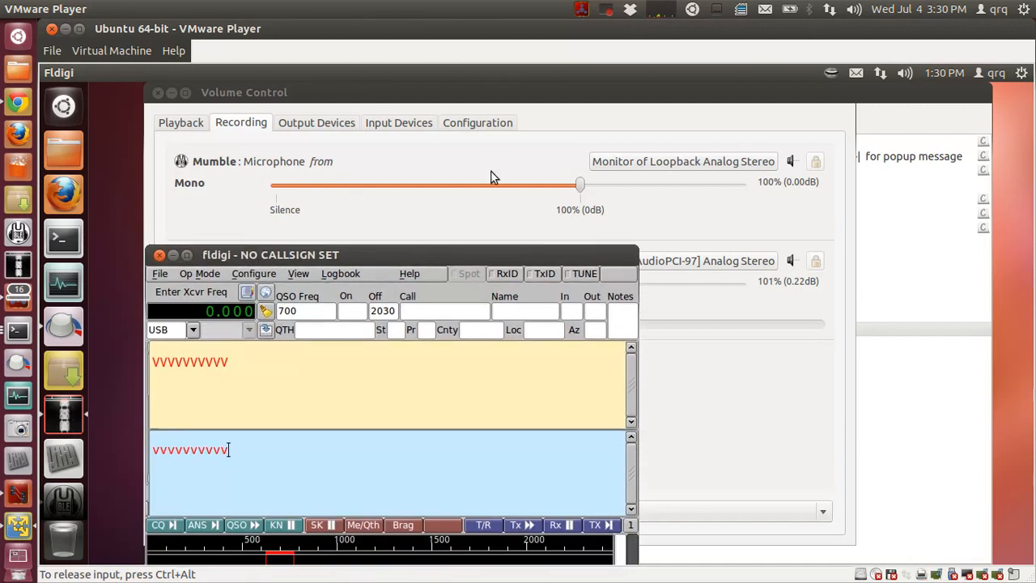
{"action": "mouse_move", "coordinate": [619, 177]}
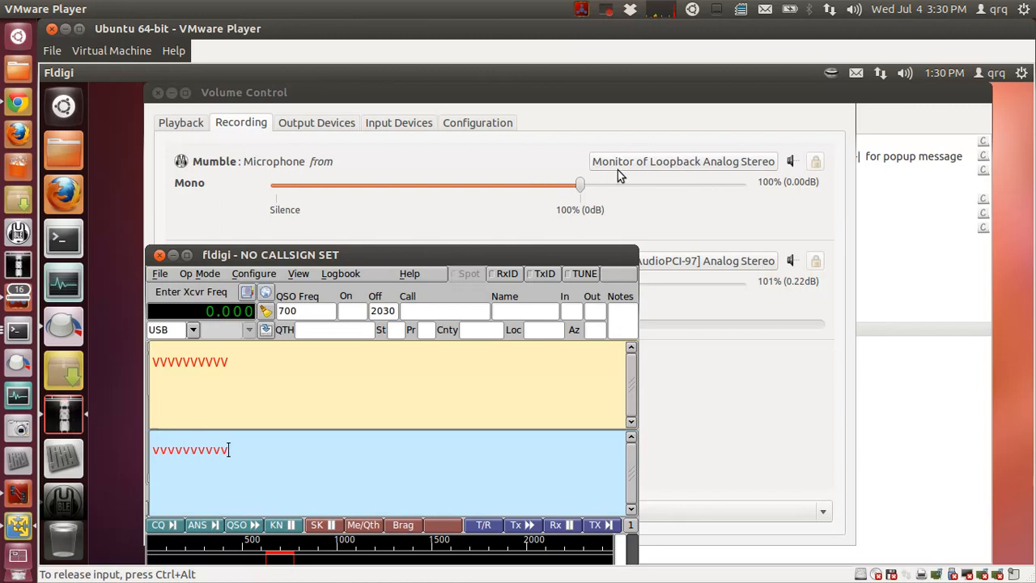
{"action": "mouse_move", "coordinate": [533, 253]}
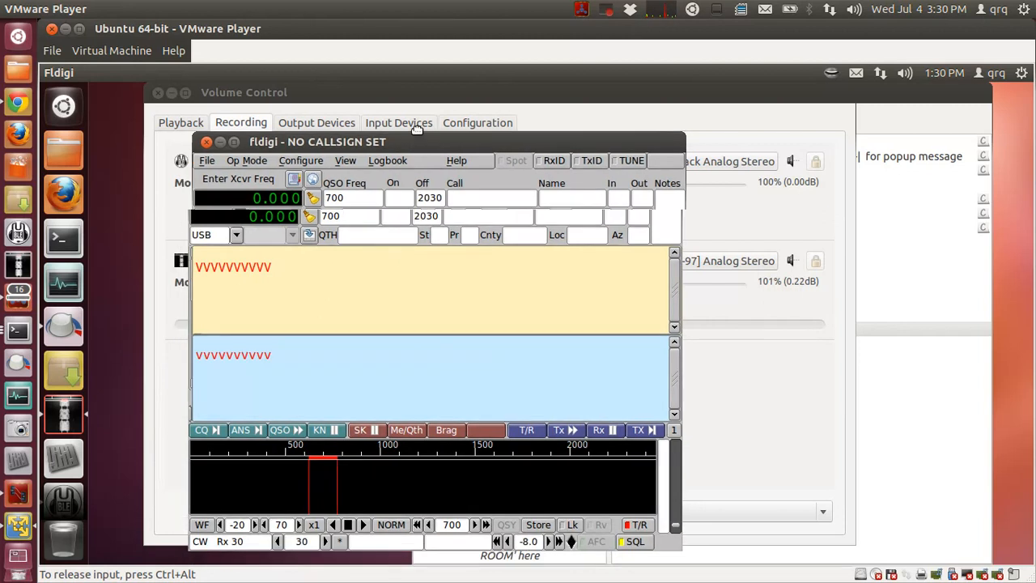
{"action": "left_click_drag", "start_coordinate": [315, 142], "coordinate": [320, 120]}
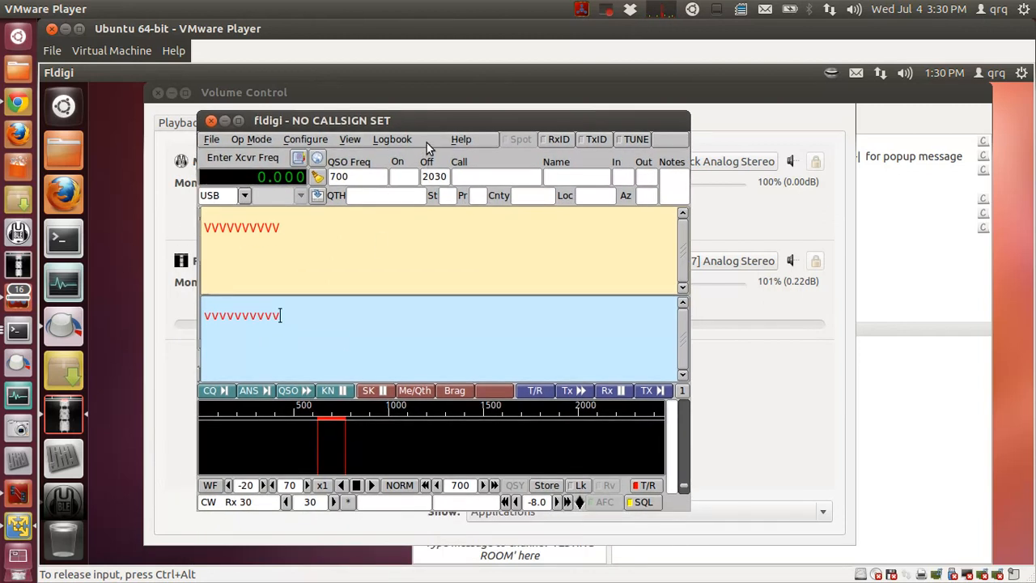
{"action": "mouse_move", "coordinate": [160, 446]}
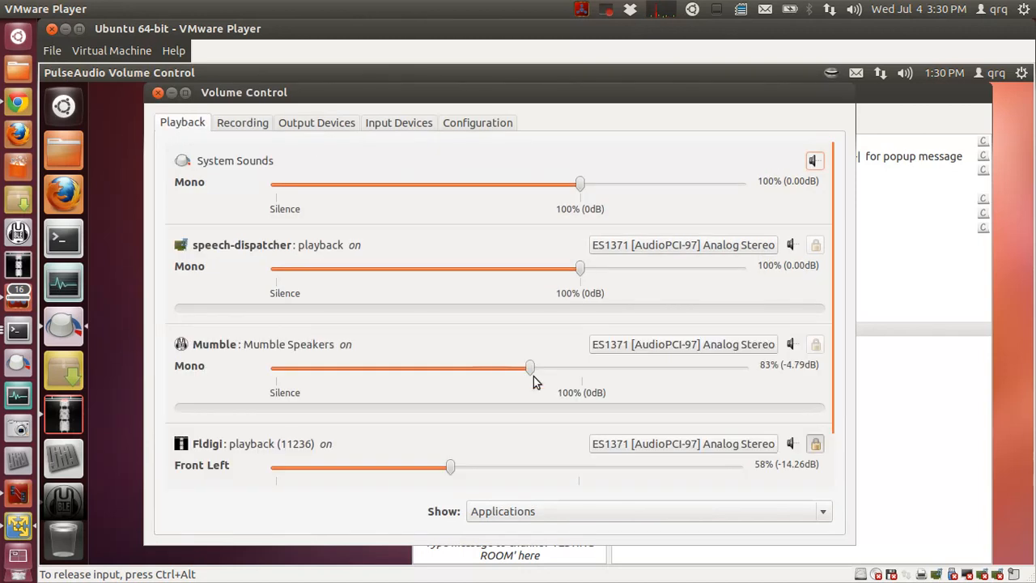
{"action": "mouse_move", "coordinate": [577, 451]}
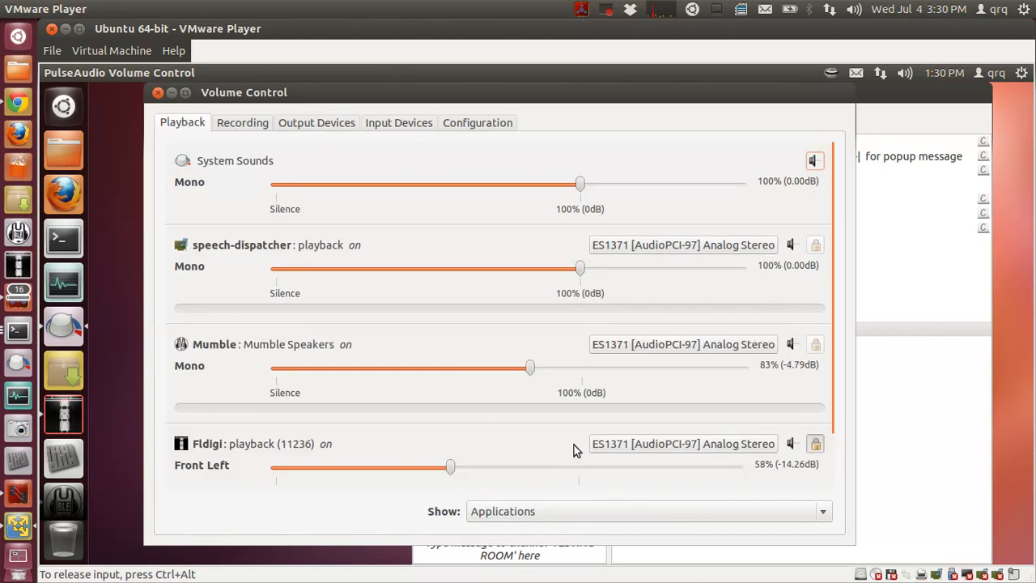
Step: Set fldigi's playback to 'Simultaneous output to ES1371, Loopback Analog Stereo' and send a V
{"action": "left_click", "coordinate": [682, 443]}
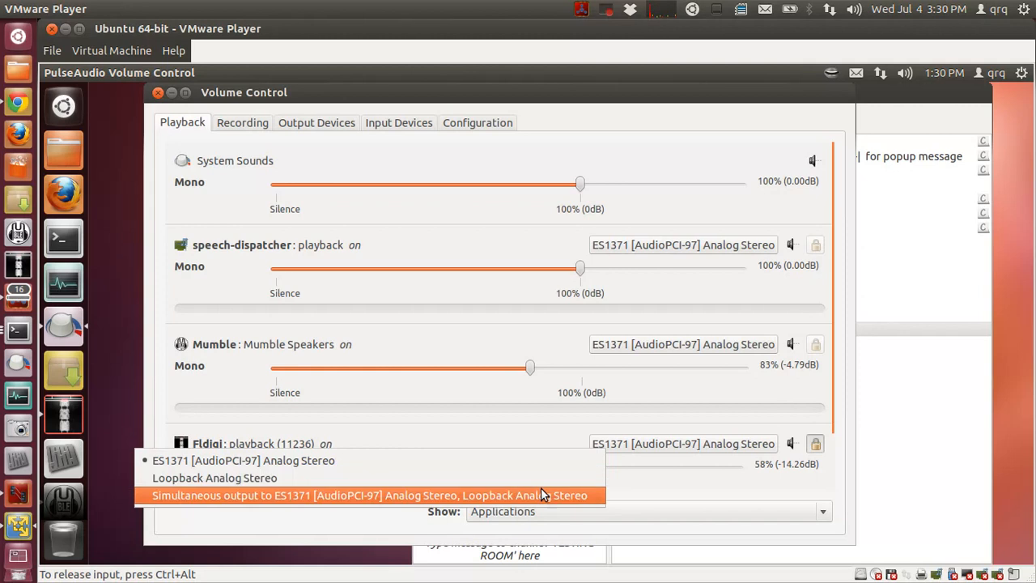
{"action": "left_click", "coordinate": [370, 494]}
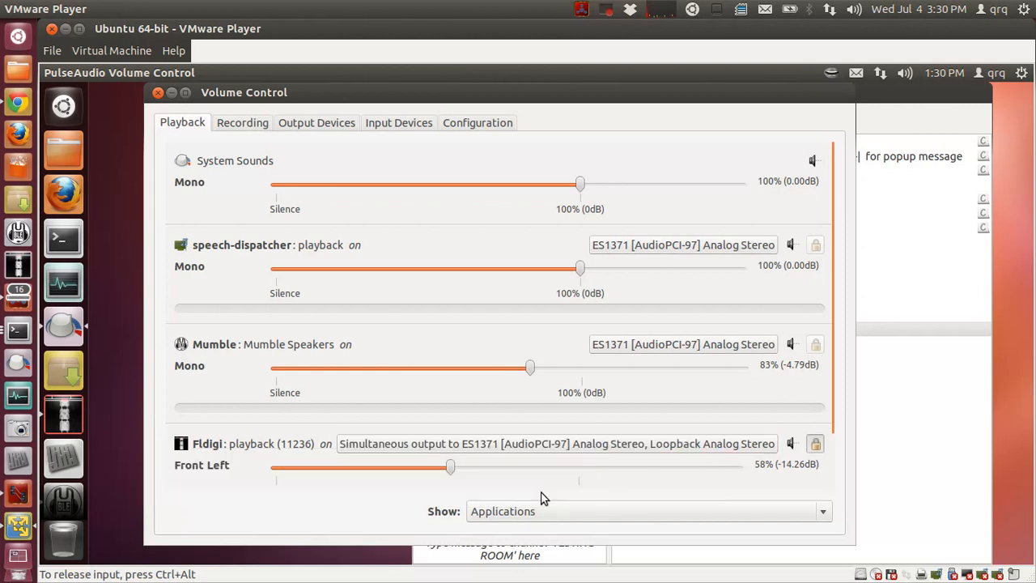
{"action": "mouse_move", "coordinate": [369, 119]}
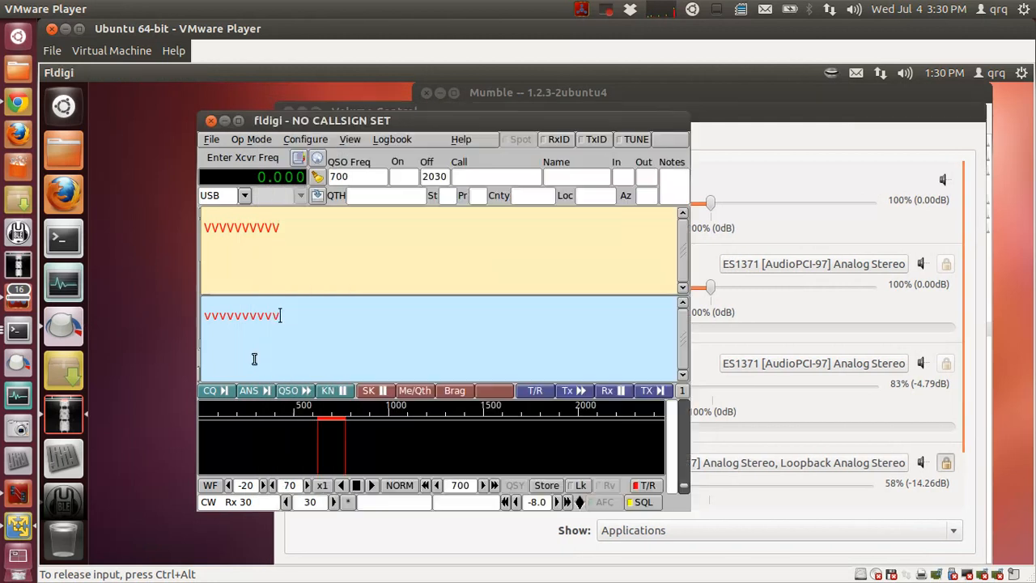
{"action": "type", "text": "VVV"}
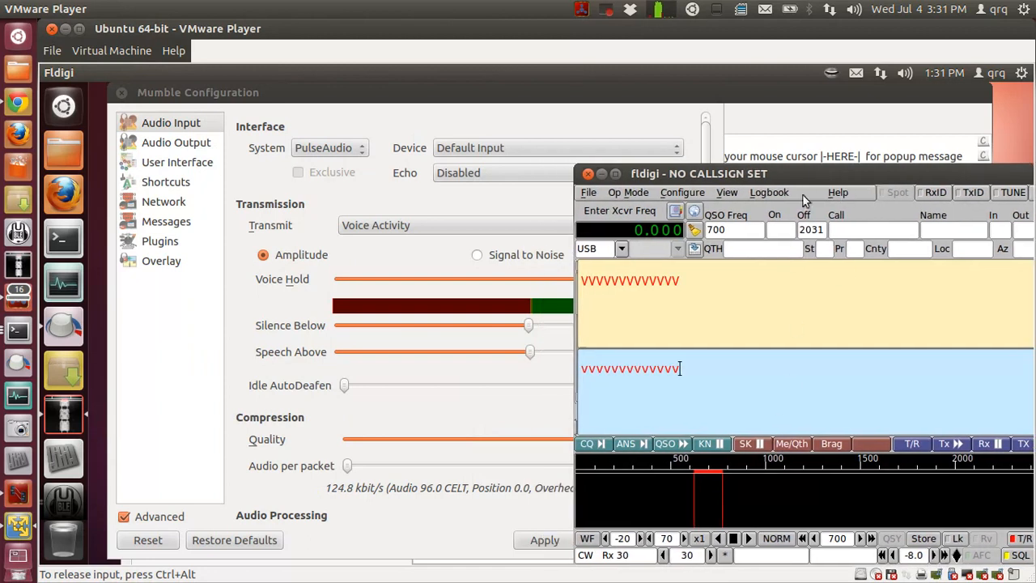
Step: Place fldigi below Mumble's input level meter and send test characters XXVV
{"action": "left_click_drag", "start_coordinate": [699, 173], "coordinate": [477, 340]}
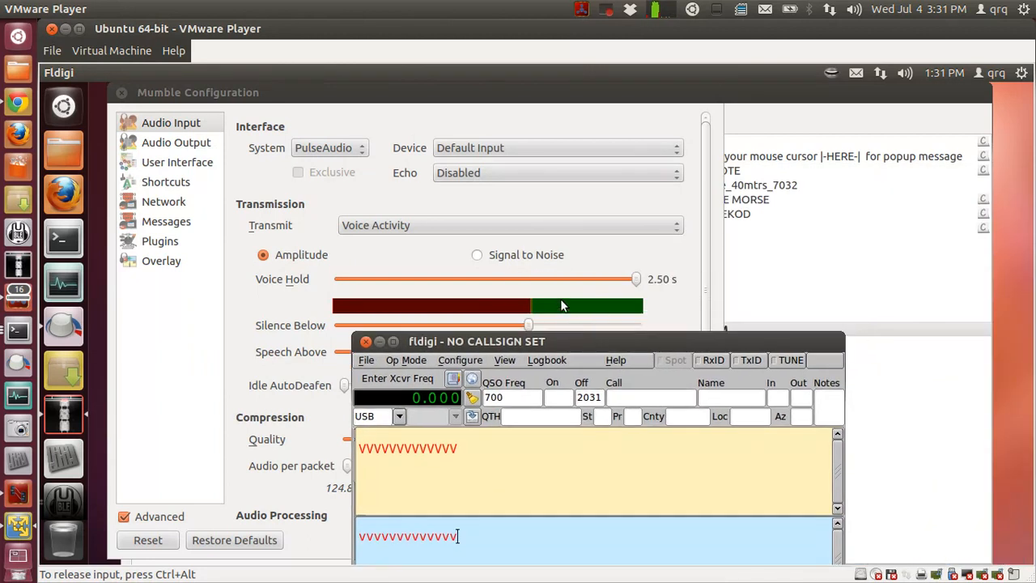
{"action": "mouse_move", "coordinate": [498, 546]}
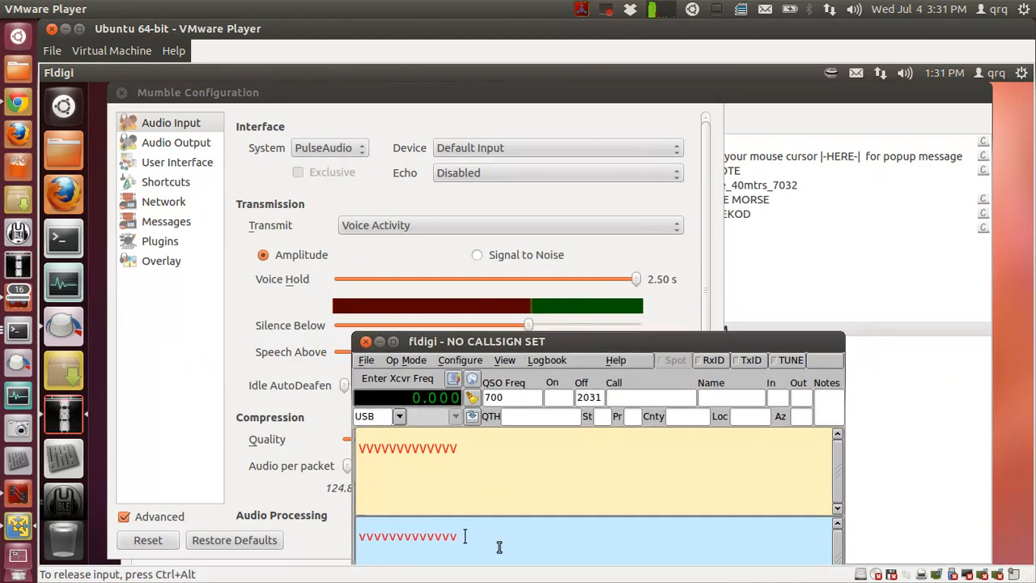
{"action": "type", "text": "XX"}
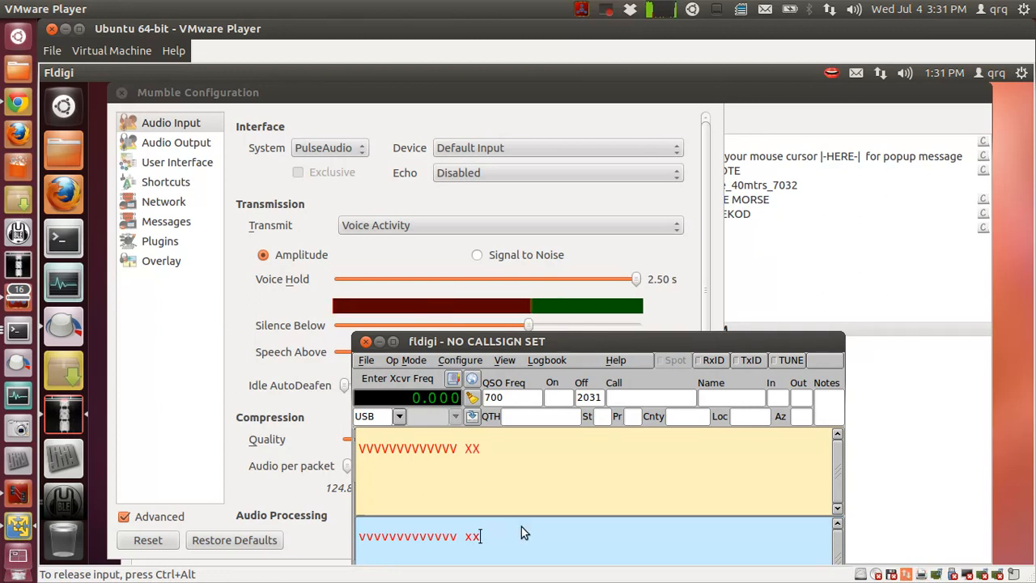
{"action": "type", "text": "VVV"}
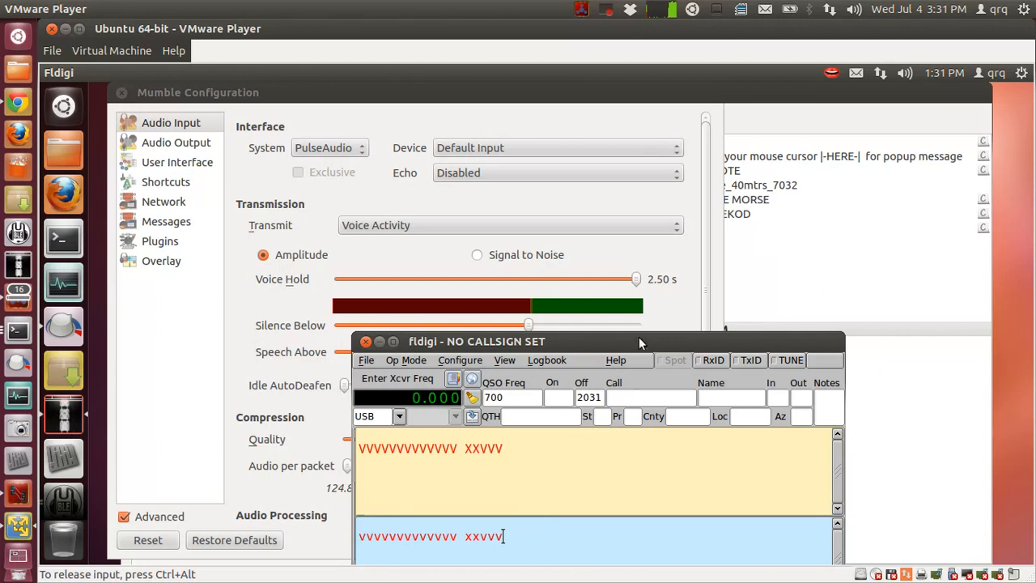
{"action": "left_click_drag", "start_coordinate": [639, 341], "coordinate": [639, 331]}
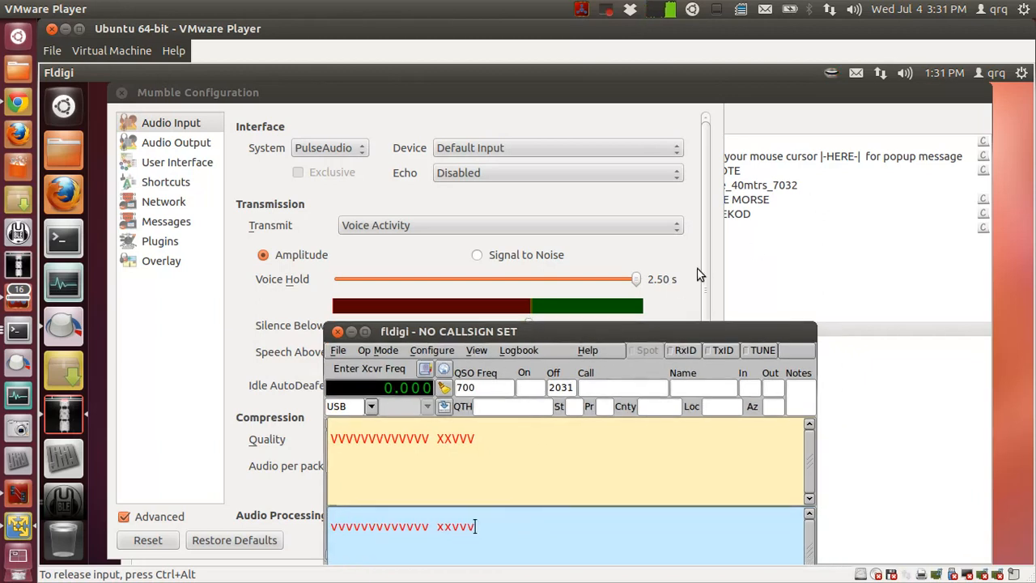
{"action": "mouse_move", "coordinate": [602, 313]}
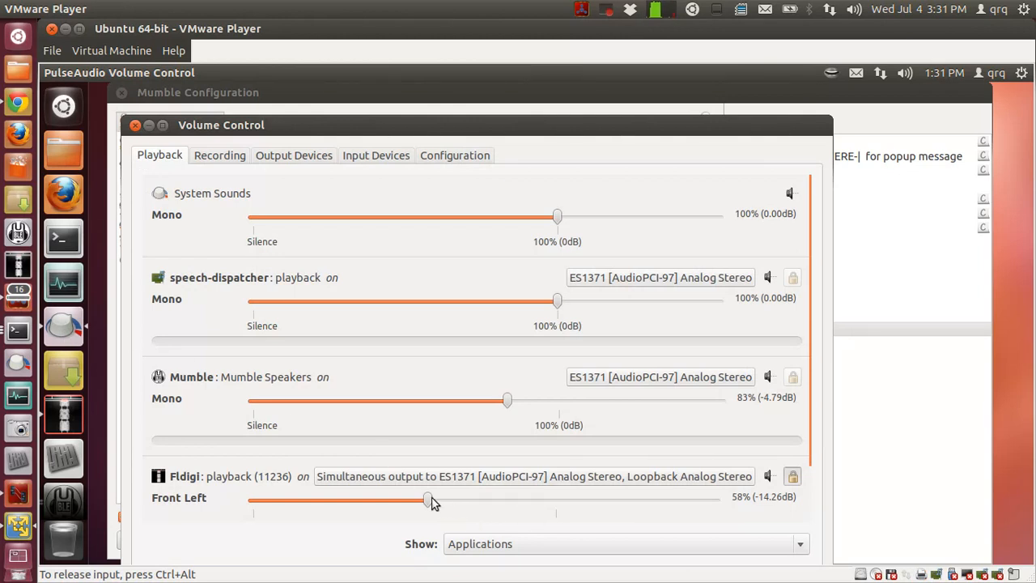
Step: Raise fldigi's Front Left playback slider, move fldigi down, and send 'test'
{"action": "left_click_drag", "start_coordinate": [427, 500], "coordinate": [485, 500]}
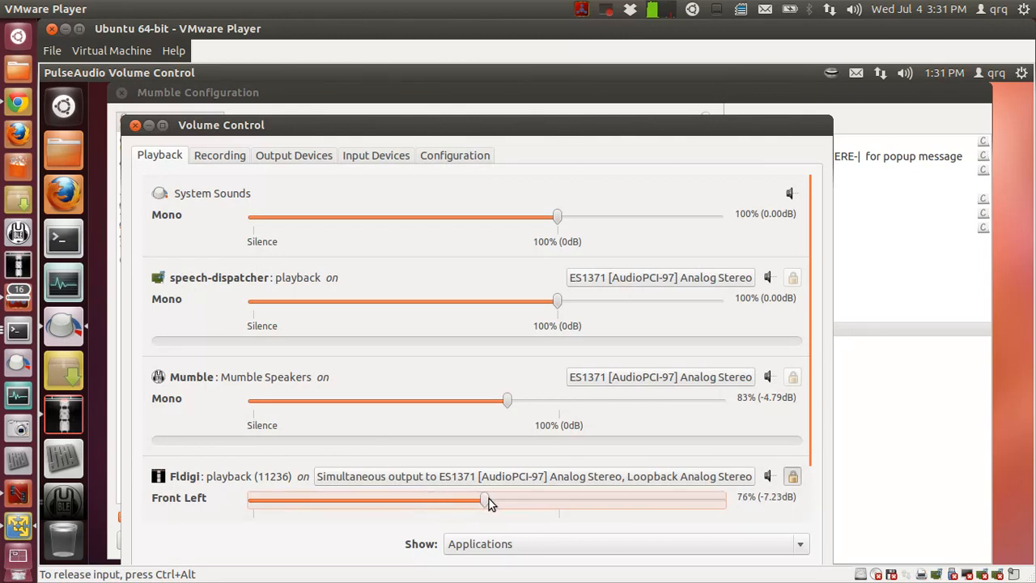
{"action": "left_click_drag", "start_coordinate": [484, 500], "coordinate": [521, 500]}
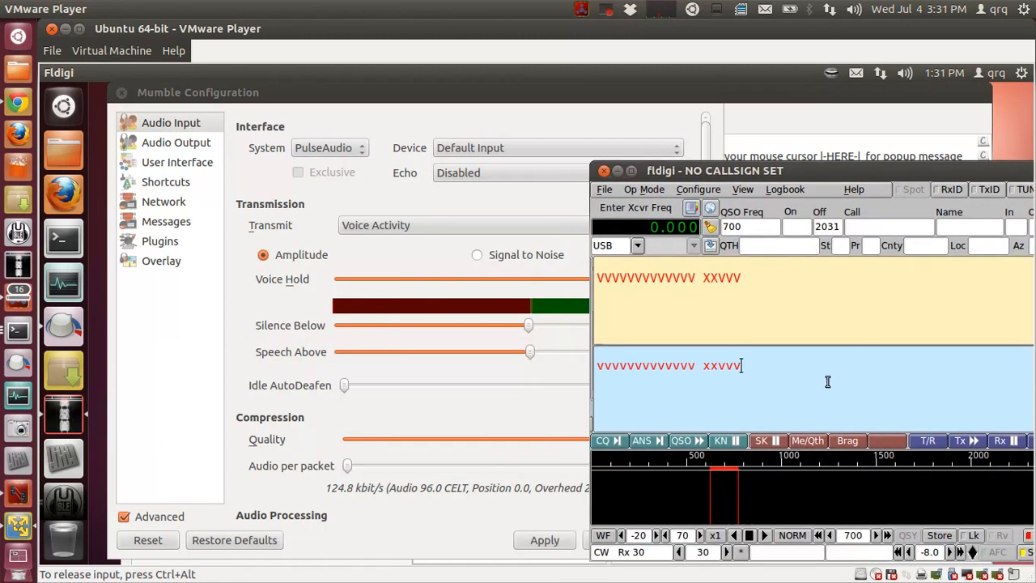
{"action": "left_click_drag", "start_coordinate": [714, 170], "coordinate": [735, 342]}
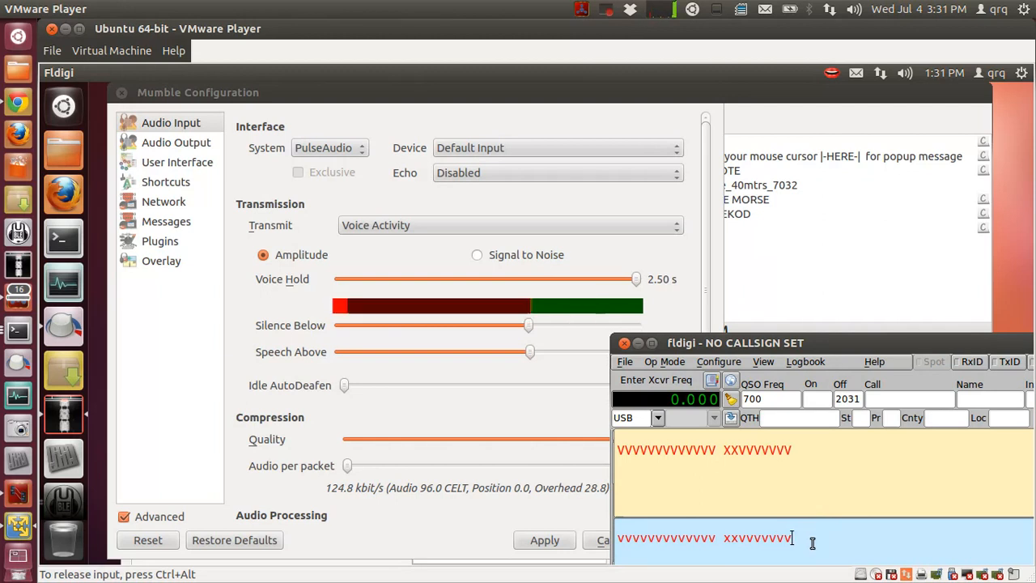
{"action": "type", "text": "test"}
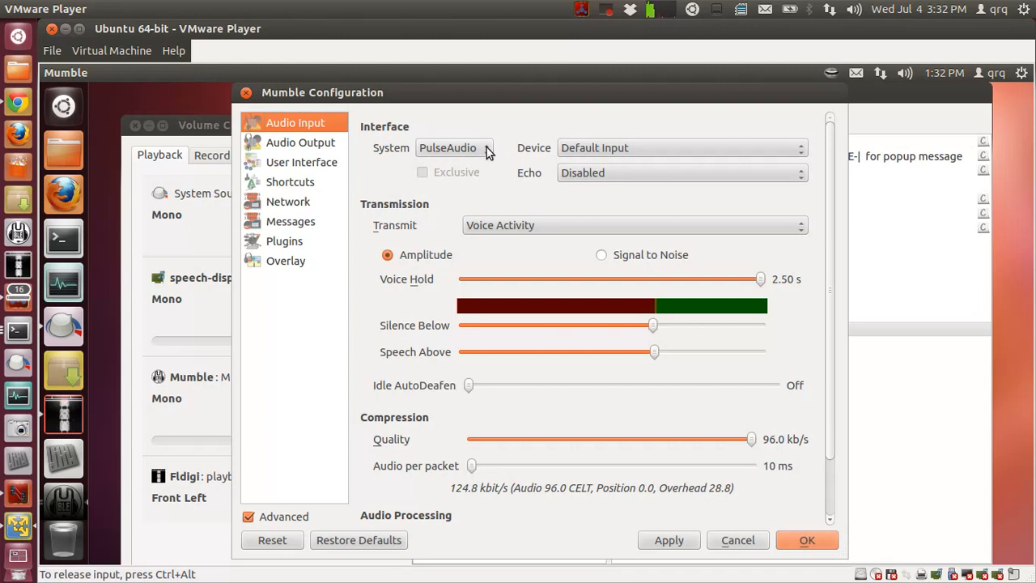
{"action": "mouse_move", "coordinate": [346, 150]}
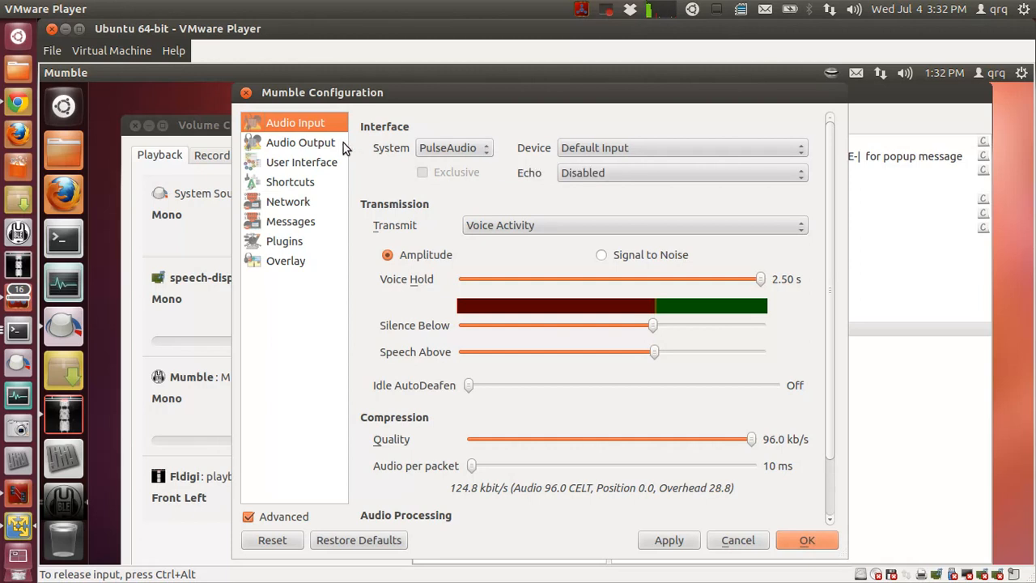
Step: Review Mumble's Audio Output settings, then bring Volume Control back to the front
{"action": "left_click", "coordinate": [300, 142]}
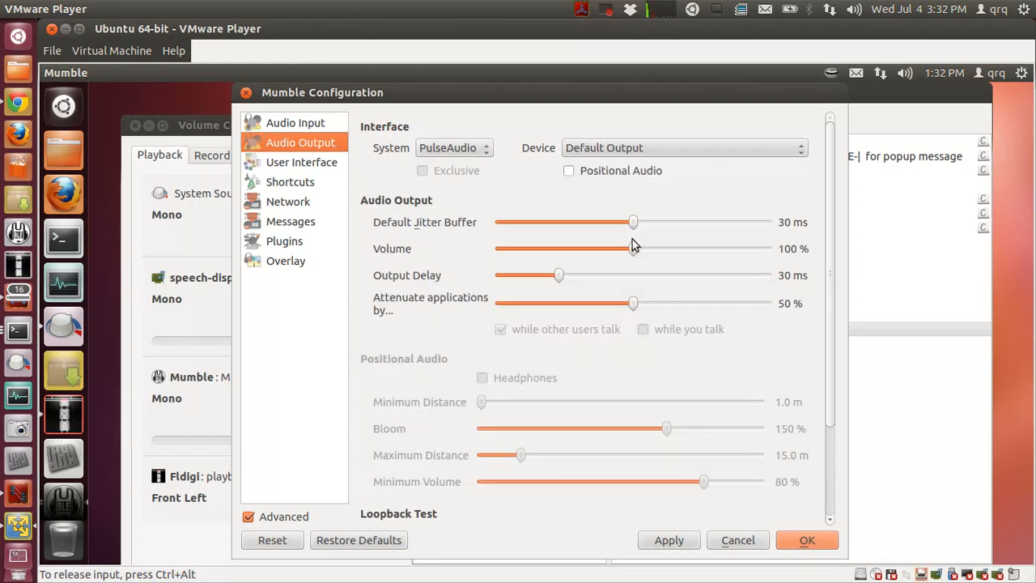
{"action": "mouse_move", "coordinate": [273, 113]}
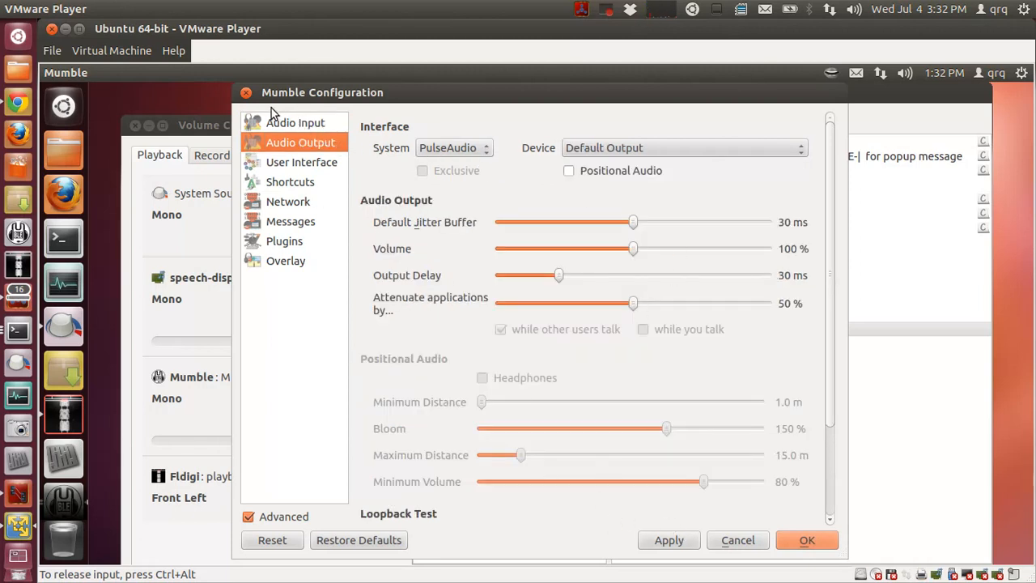
{"action": "left_click", "coordinate": [807, 540]}
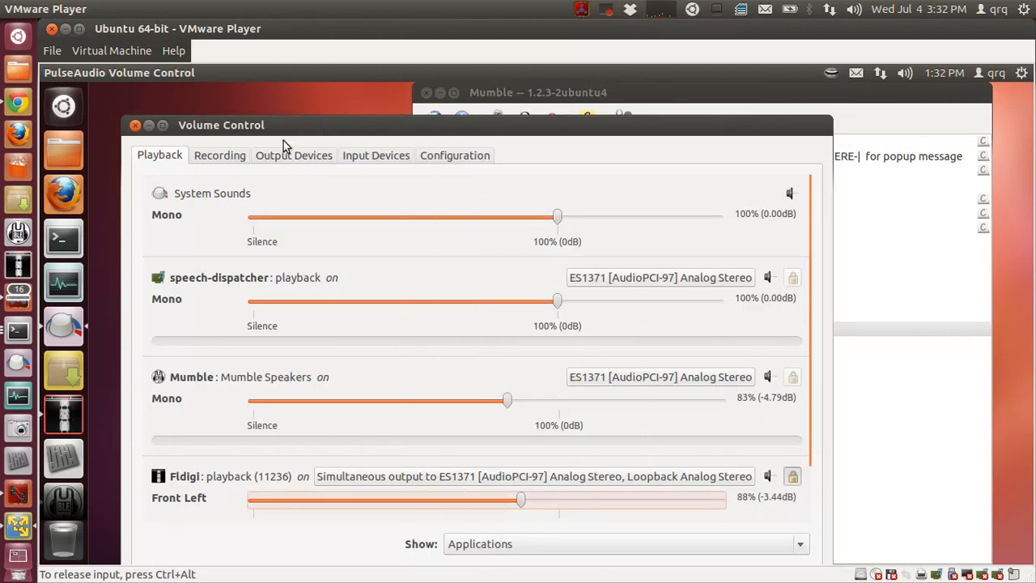
Step: Keep Mumble's microphone on the Loopback monitor, then return to Playback with fldigi on simultaneous output
{"action": "left_click", "coordinate": [218, 155]}
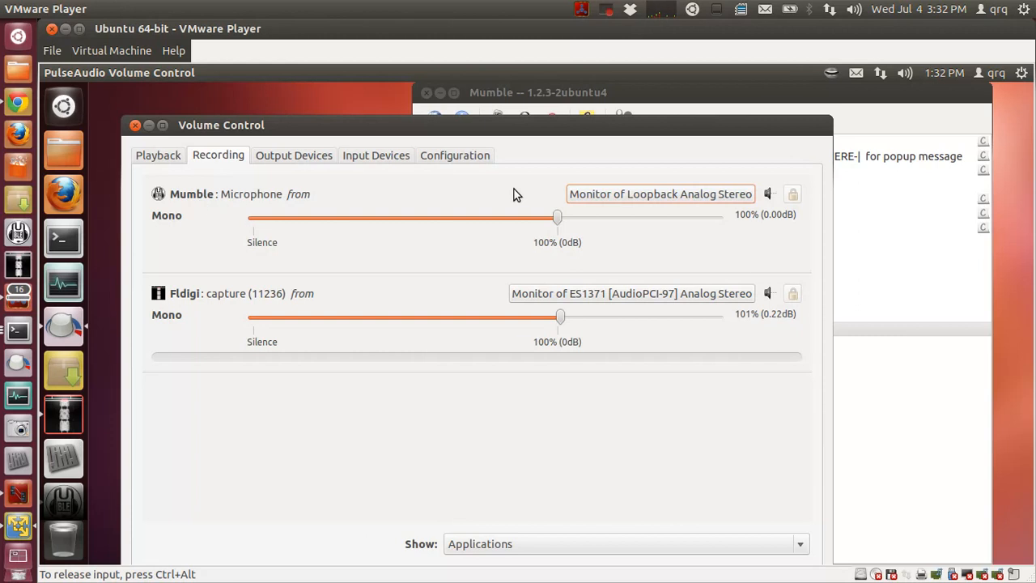
{"action": "left_click", "coordinate": [660, 194]}
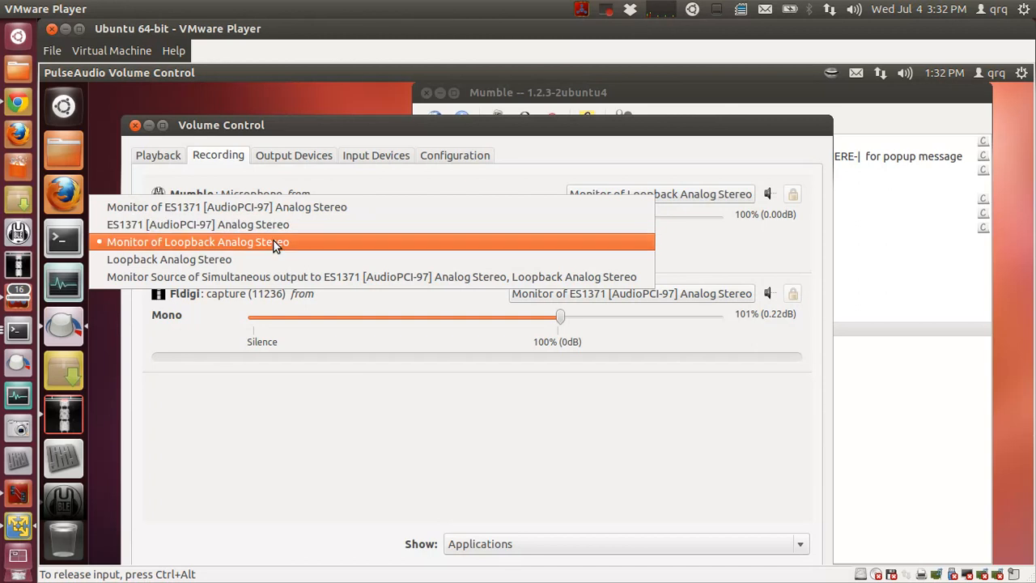
{"action": "mouse_move", "coordinate": [233, 248]}
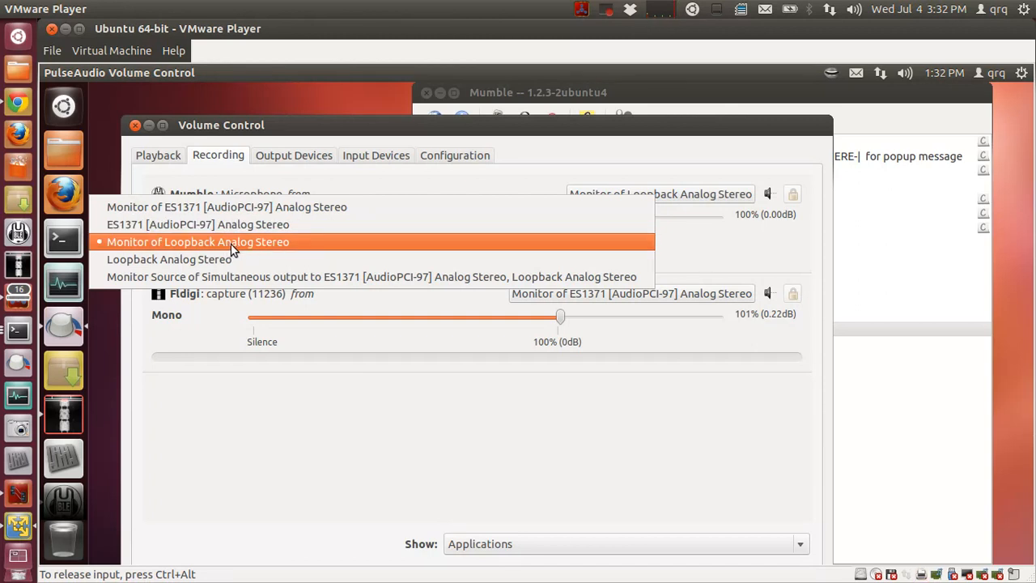
{"action": "mouse_move", "coordinate": [303, 133]}
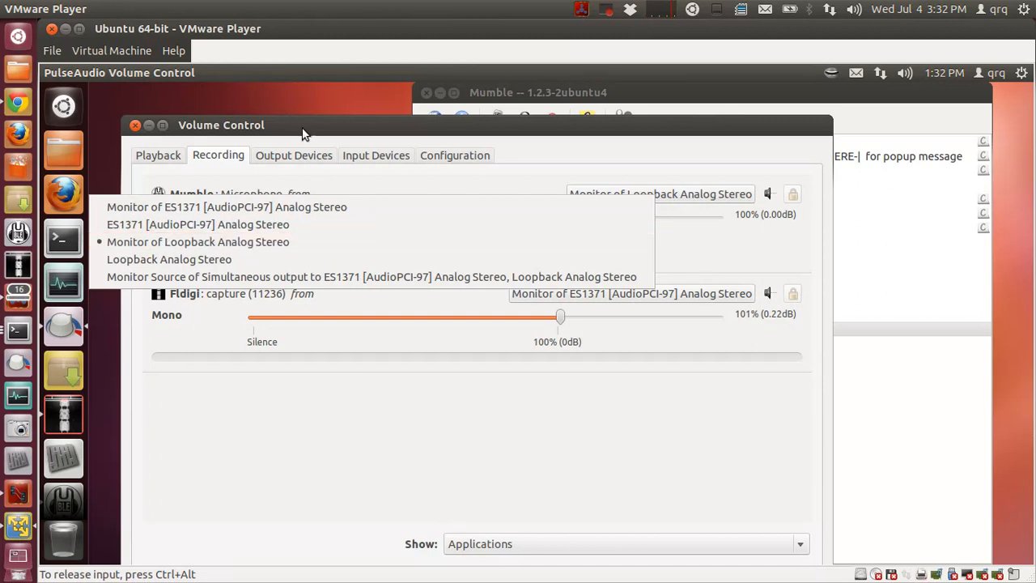
{"action": "left_click", "coordinate": [198, 241]}
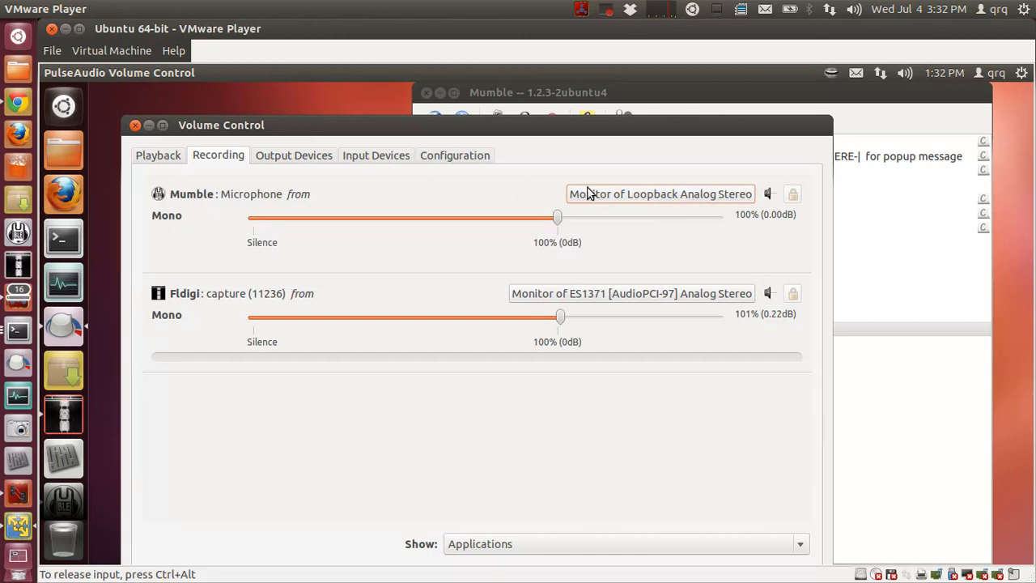
{"action": "mouse_move", "coordinate": [569, 283]}
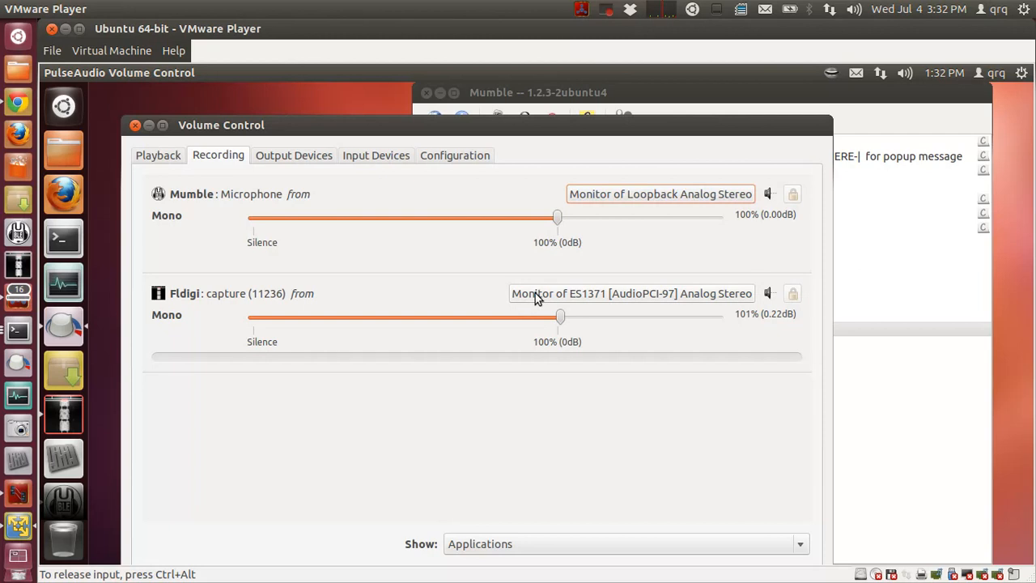
{"action": "mouse_move", "coordinate": [646, 295]}
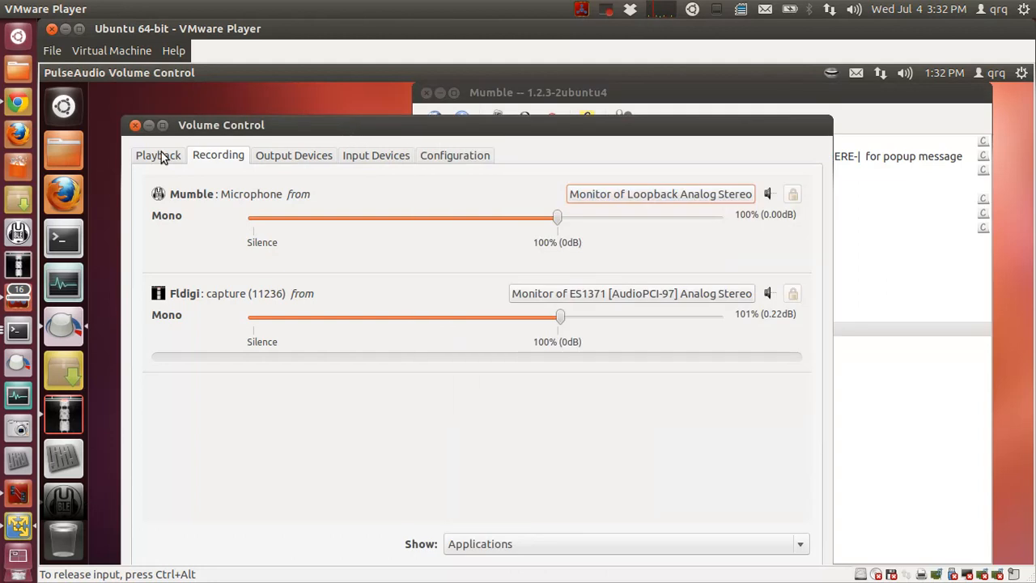
{"action": "left_click", "coordinate": [159, 155]}
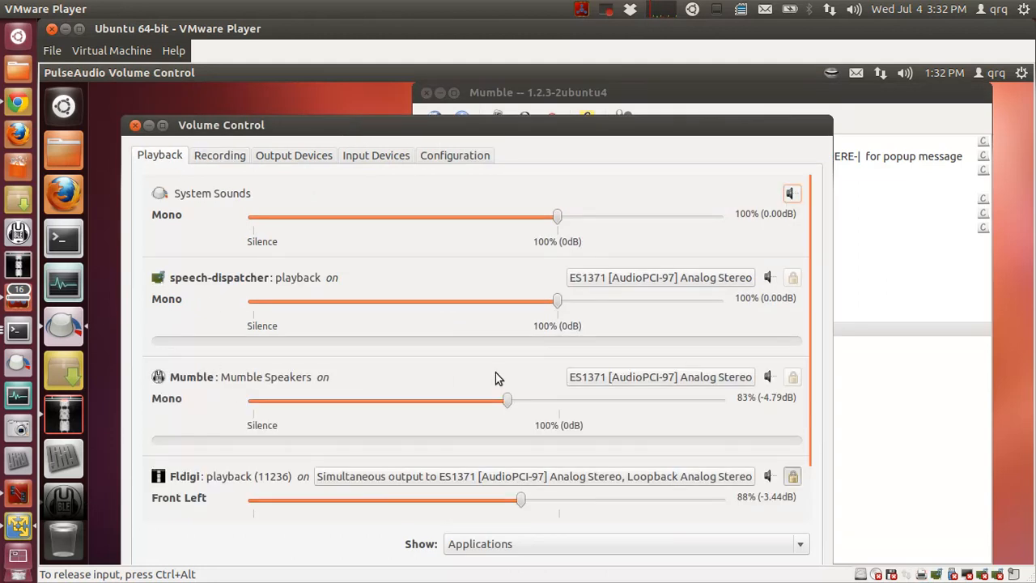
{"action": "mouse_move", "coordinate": [707, 405]}
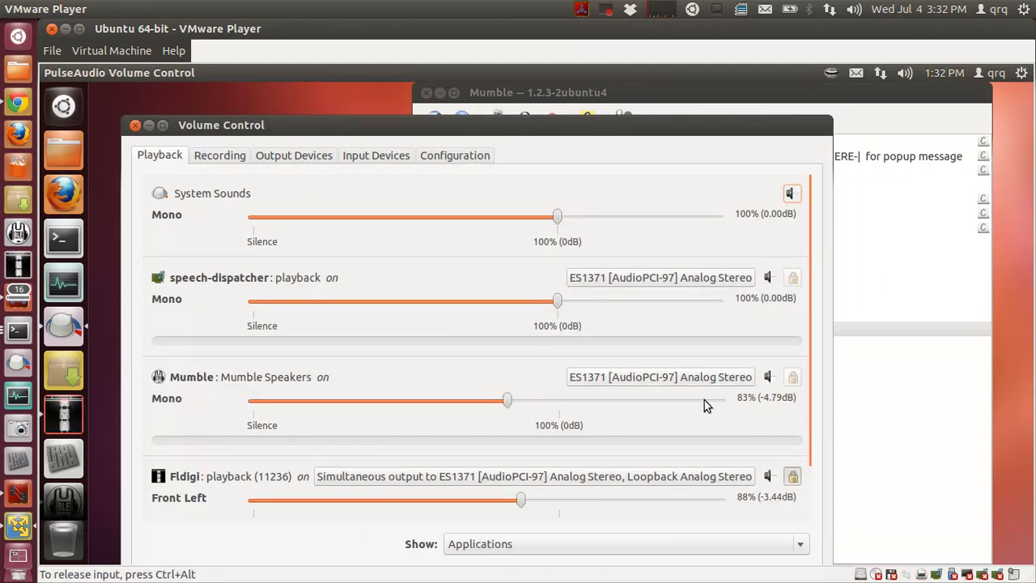
{"action": "mouse_move", "coordinate": [611, 387]}
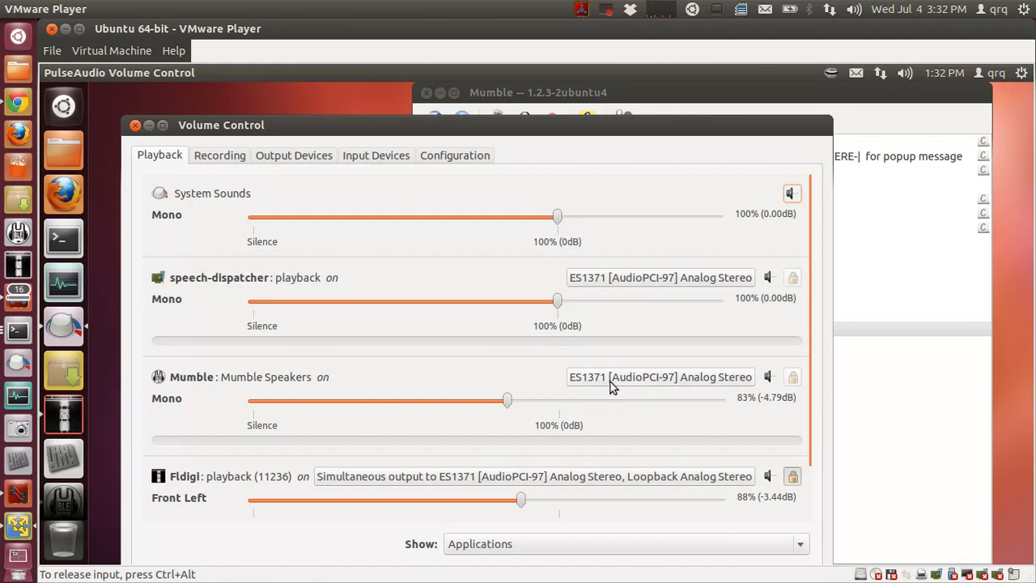
{"action": "mouse_move", "coordinate": [421, 491]}
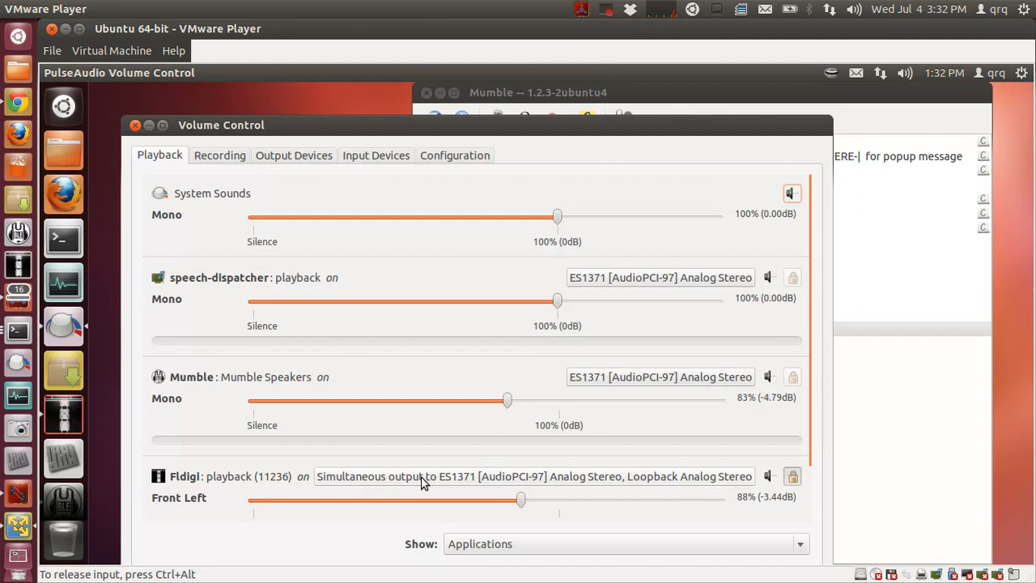
{"action": "mouse_move", "coordinate": [457, 485]}
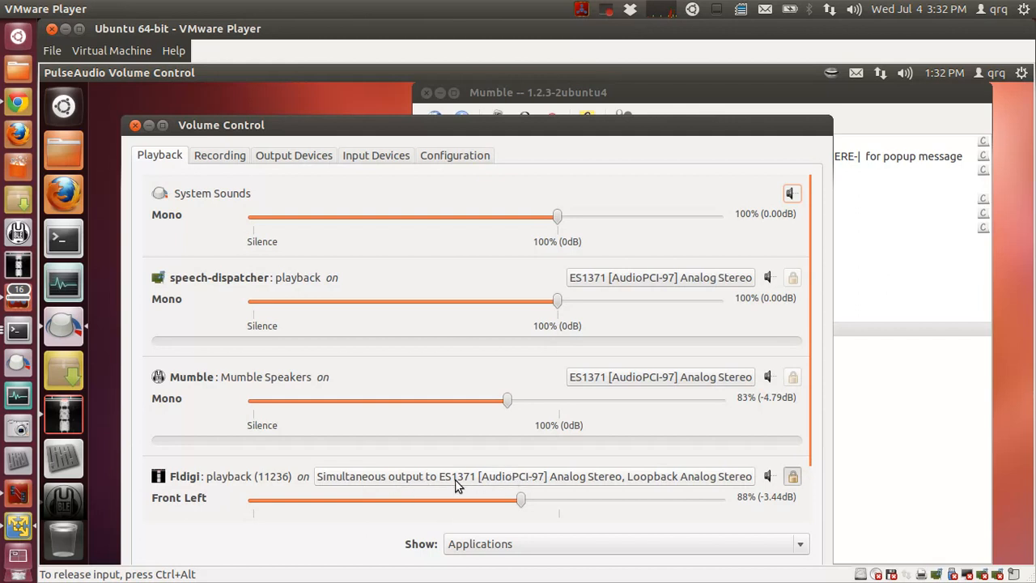
{"action": "mouse_move", "coordinate": [684, 484]}
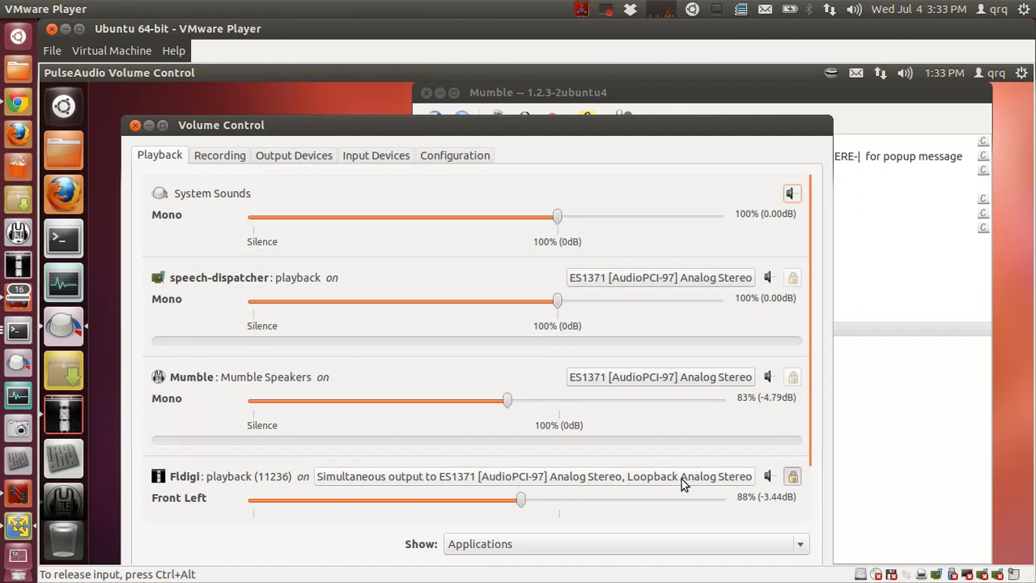
{"action": "mouse_move", "coordinate": [502, 138]}
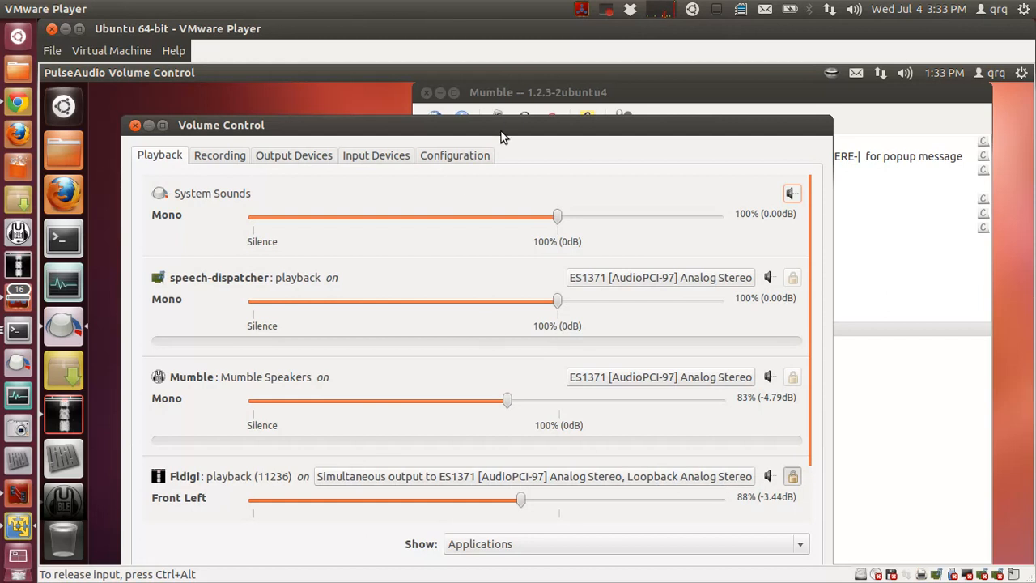
{"action": "left_click_drag", "start_coordinate": [221, 125], "coordinate": [238, 95]}
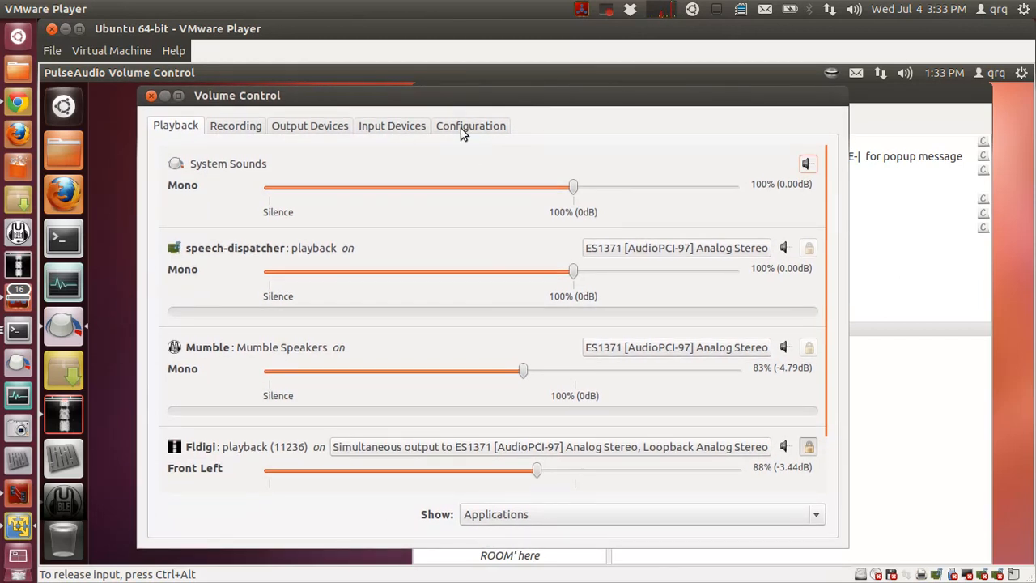
{"action": "mouse_move", "coordinate": [153, 96]}
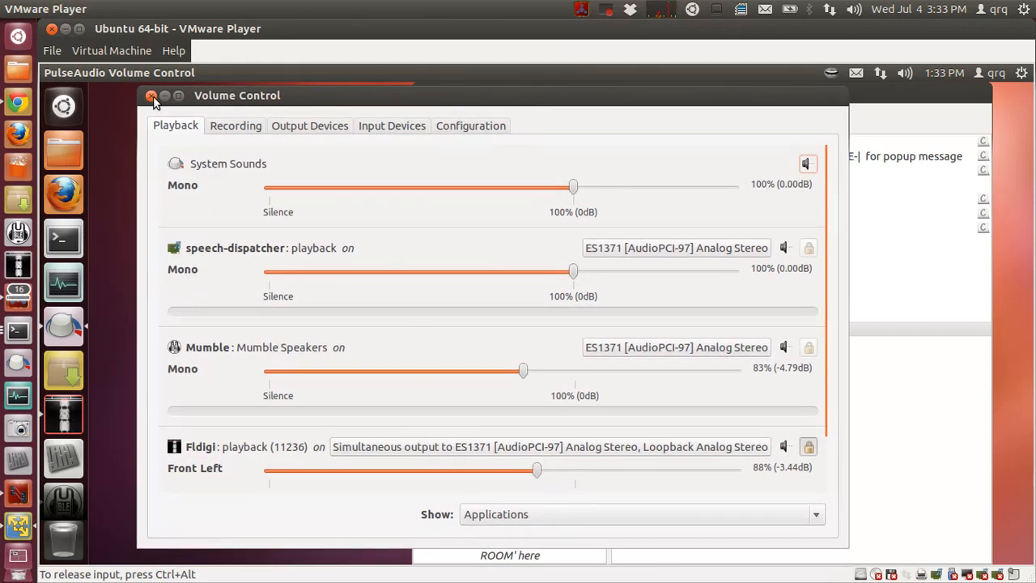
Step: Close Volume Control, return to fldigi and send more Vs, then switch to Mumble
{"action": "left_click", "coordinate": [153, 96]}
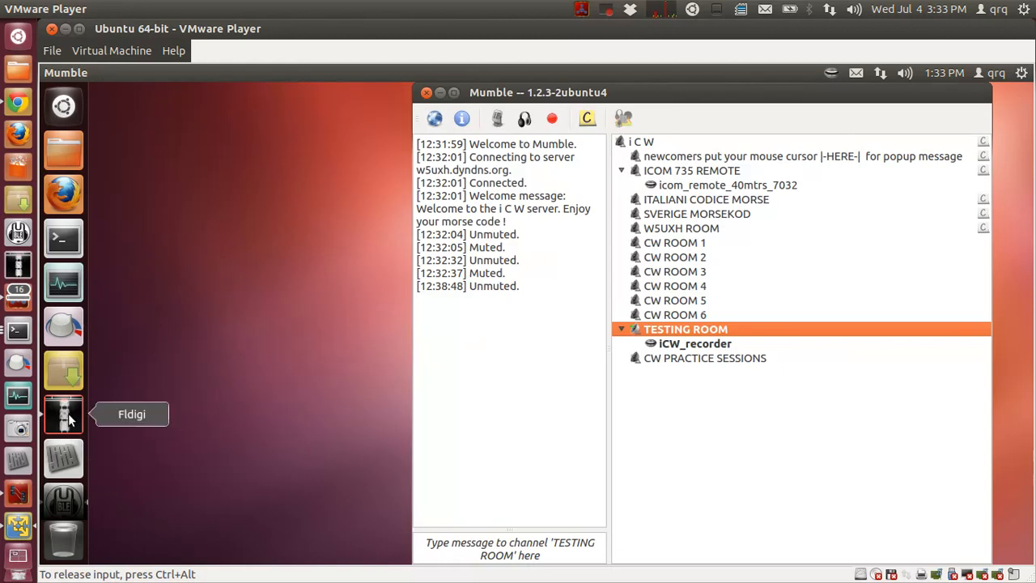
{"action": "left_click", "coordinate": [63, 413]}
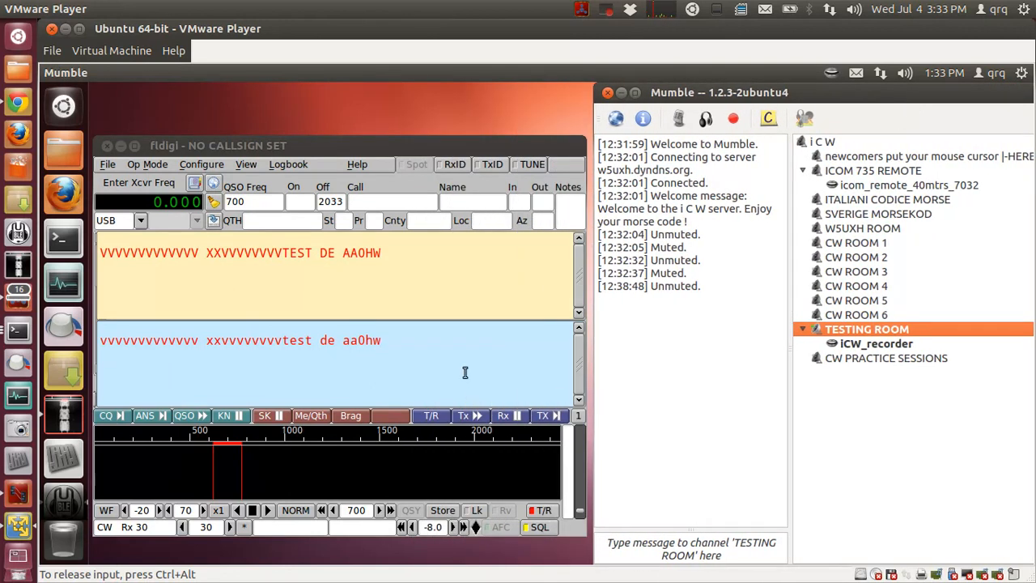
{"action": "type", "text": "vv"}
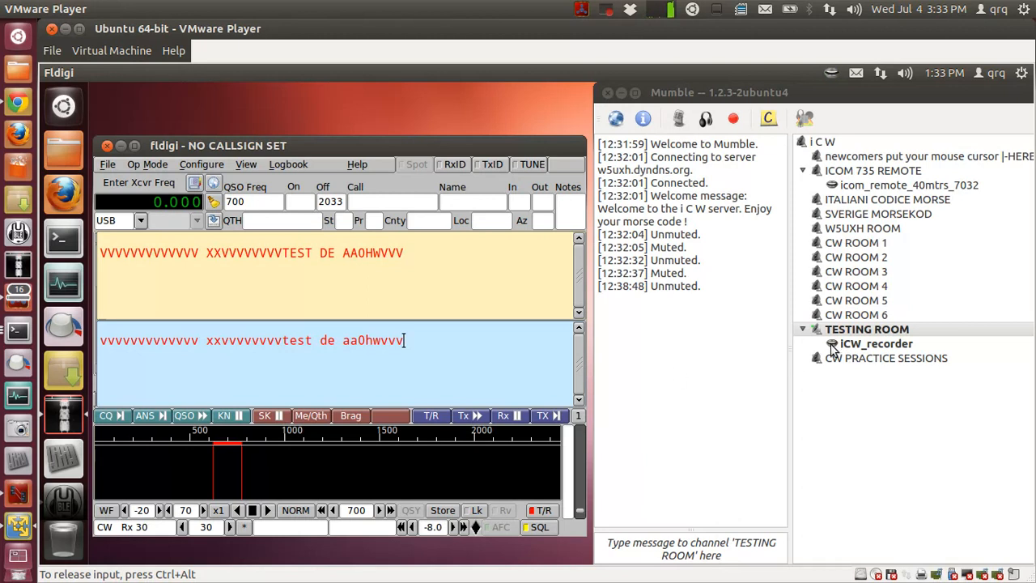
{"action": "type", "text": "vvv"}
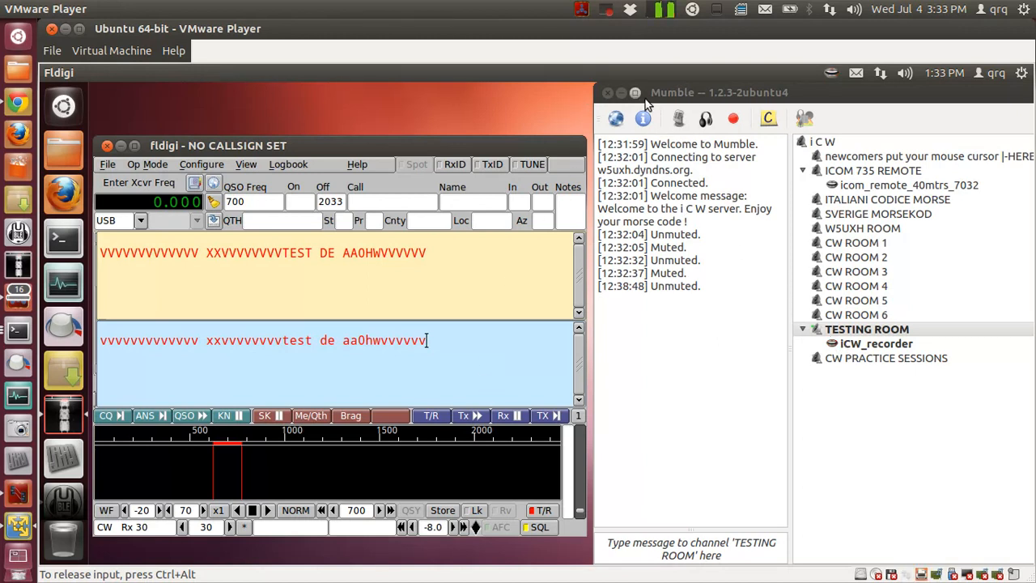
{"action": "left_click", "coordinate": [867, 329]}
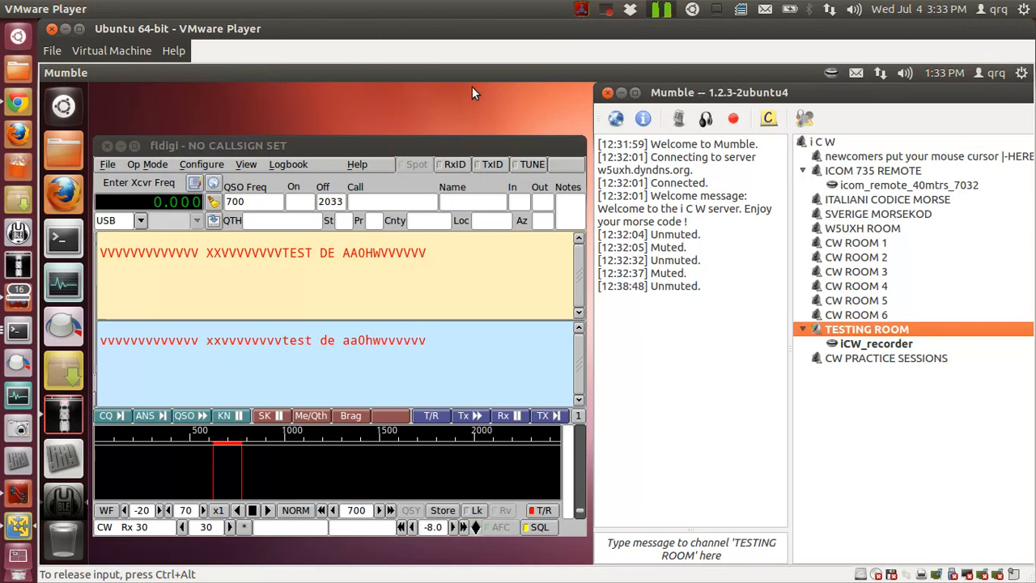
Step: Open Mumble's Configure > Settings and set the Audio Output loopback test mode to Server
{"action": "left_click", "coordinate": [188, 72]}
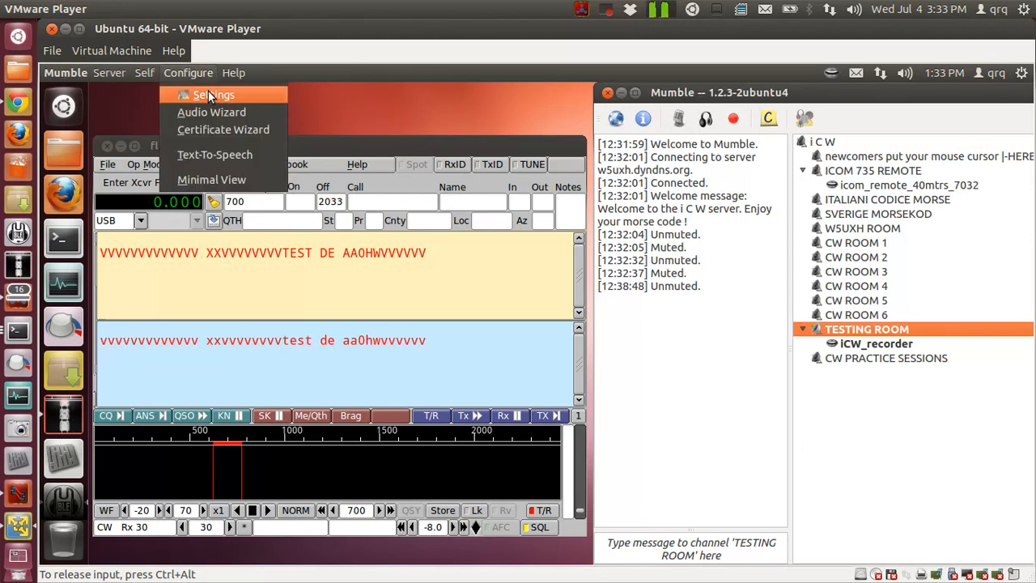
{"action": "left_click", "coordinate": [213, 94]}
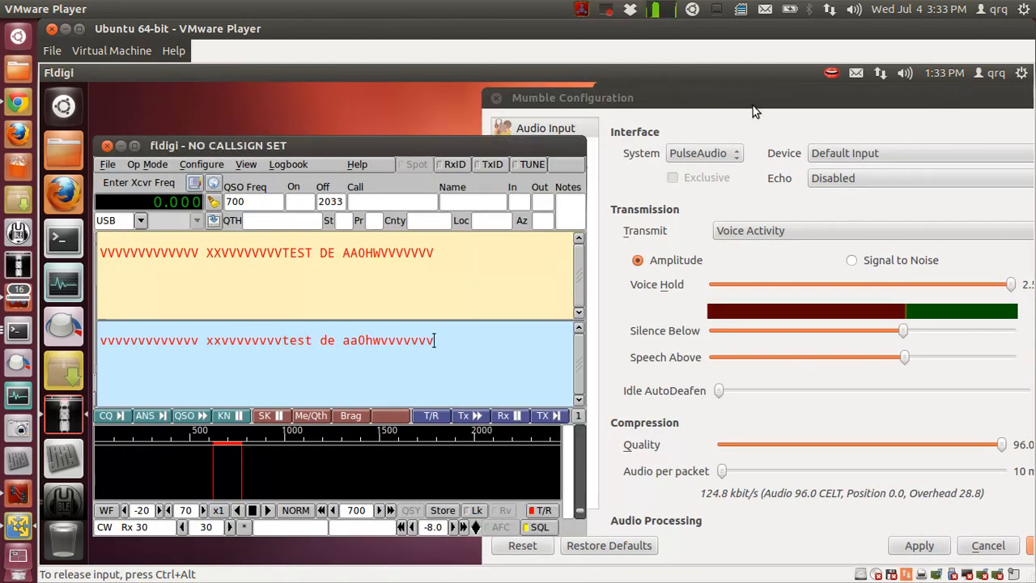
{"action": "left_click", "coordinate": [550, 147]}
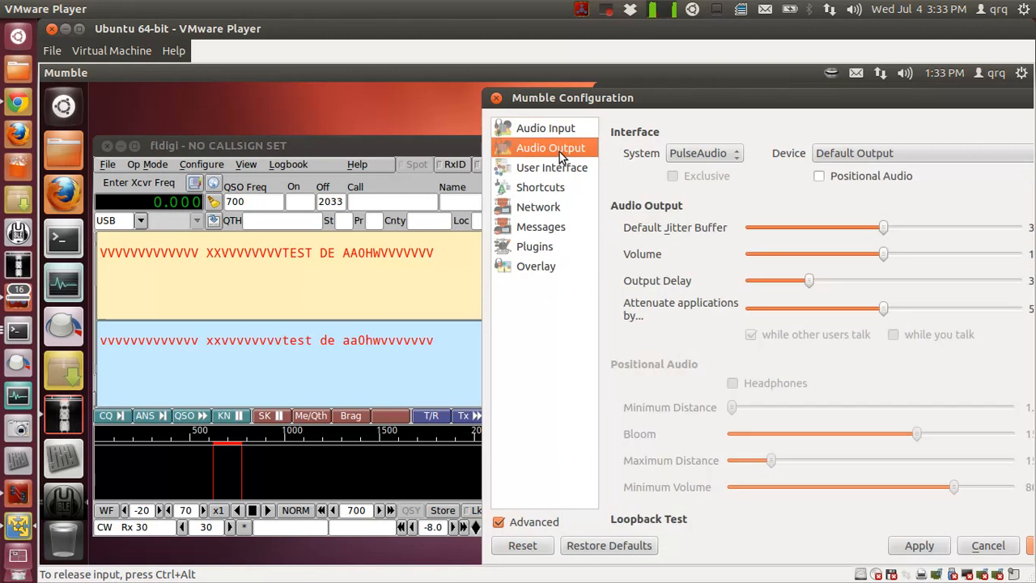
{"action": "mouse_move", "coordinate": [652, 112]}
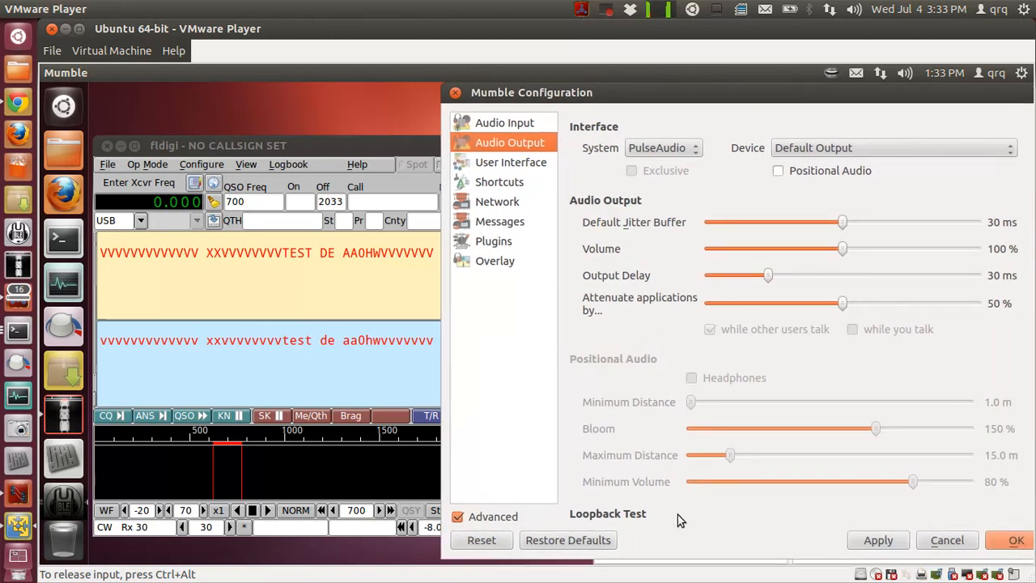
{"action": "left_click", "coordinate": [838, 488]}
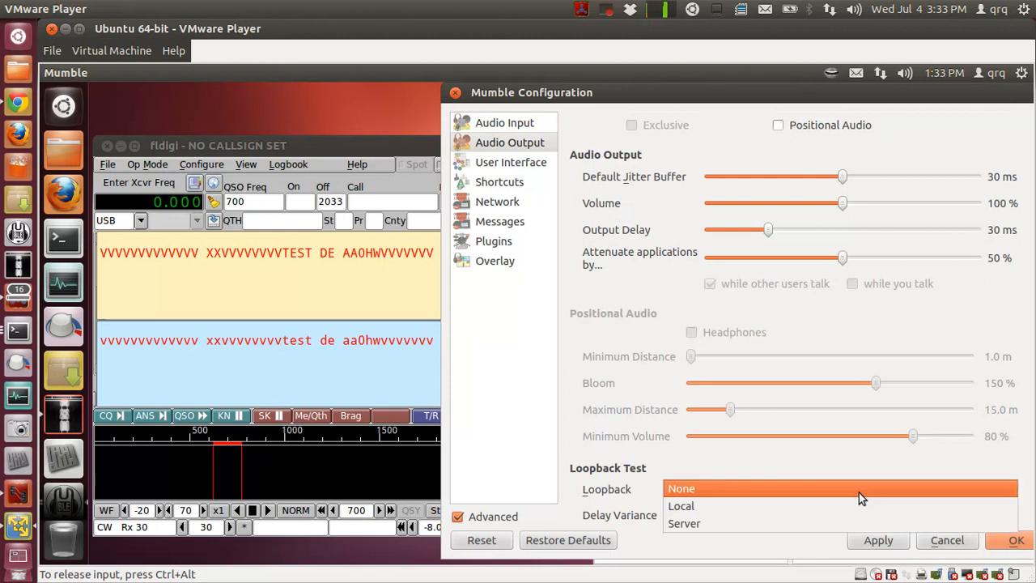
{"action": "left_click", "coordinate": [684, 523]}
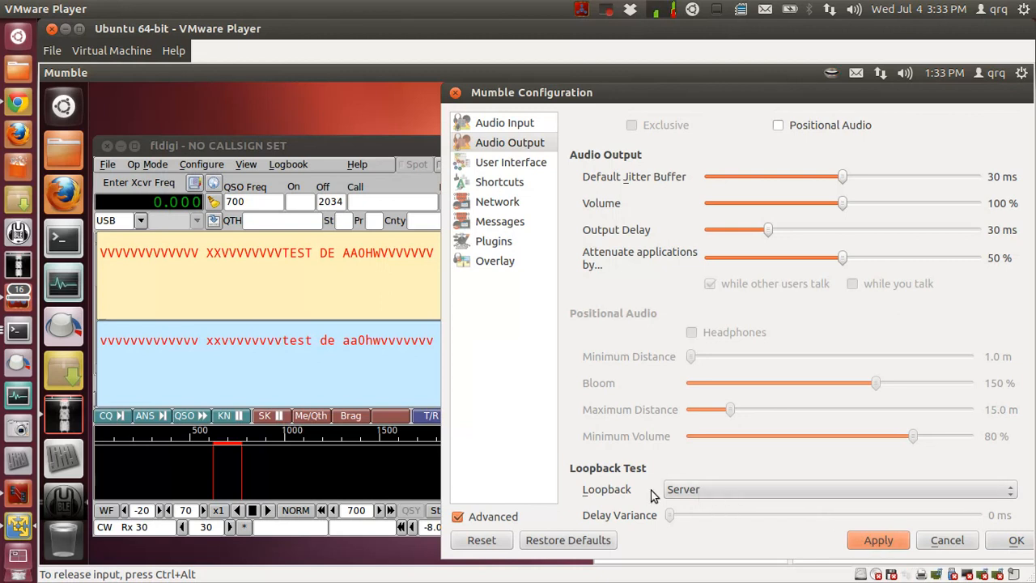
{"action": "mouse_move", "coordinate": [687, 498]}
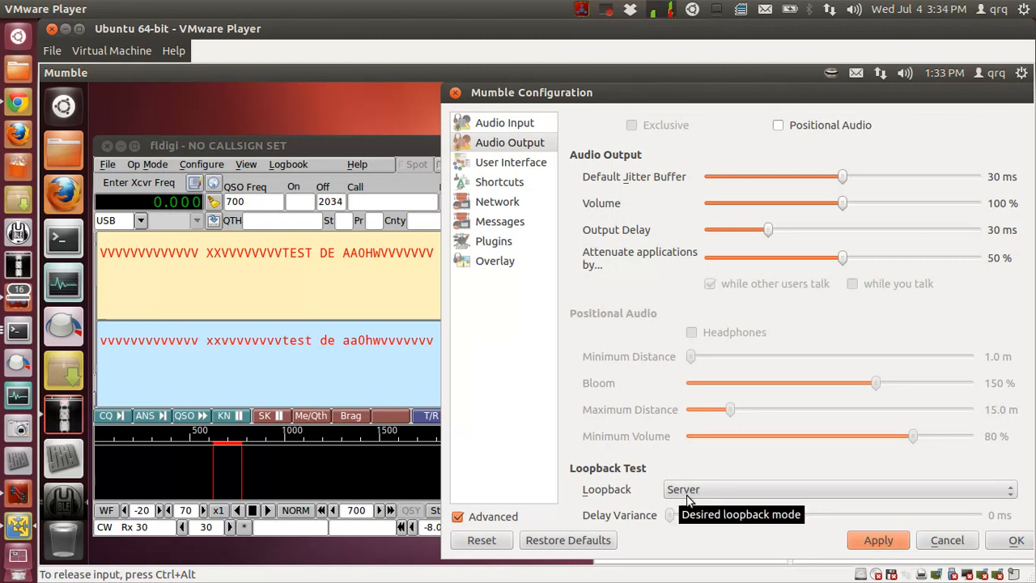
{"action": "mouse_move", "coordinate": [542, 130]}
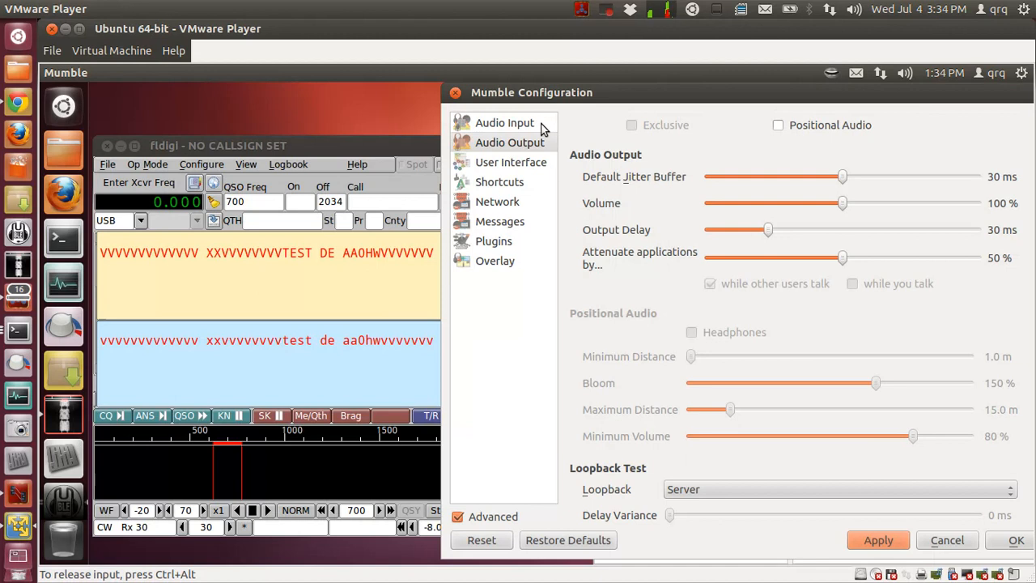
Step: Send 'ee', 'v' and 'ss' in fldigi so the text ends EEEVSSSS, moving Mumble's settings aside
{"action": "left_click", "coordinate": [504, 122]}
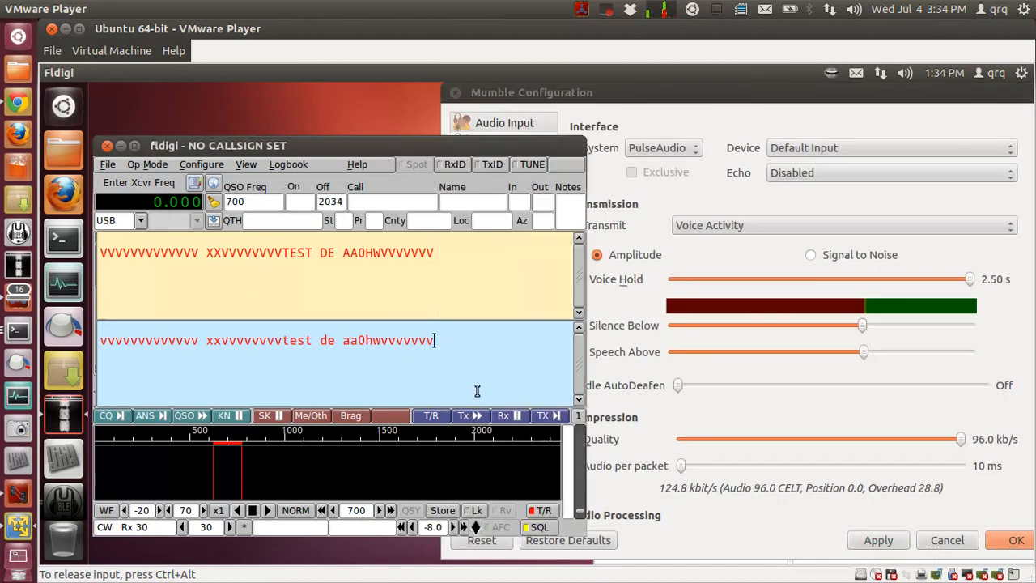
{"action": "mouse_move", "coordinate": [470, 358]}
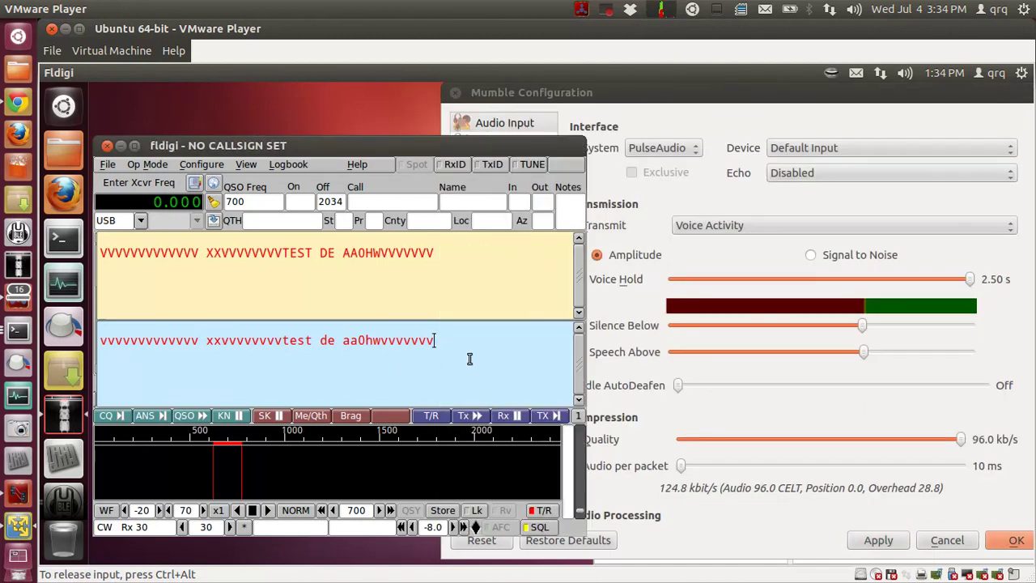
{"action": "type", "text": "eee"}
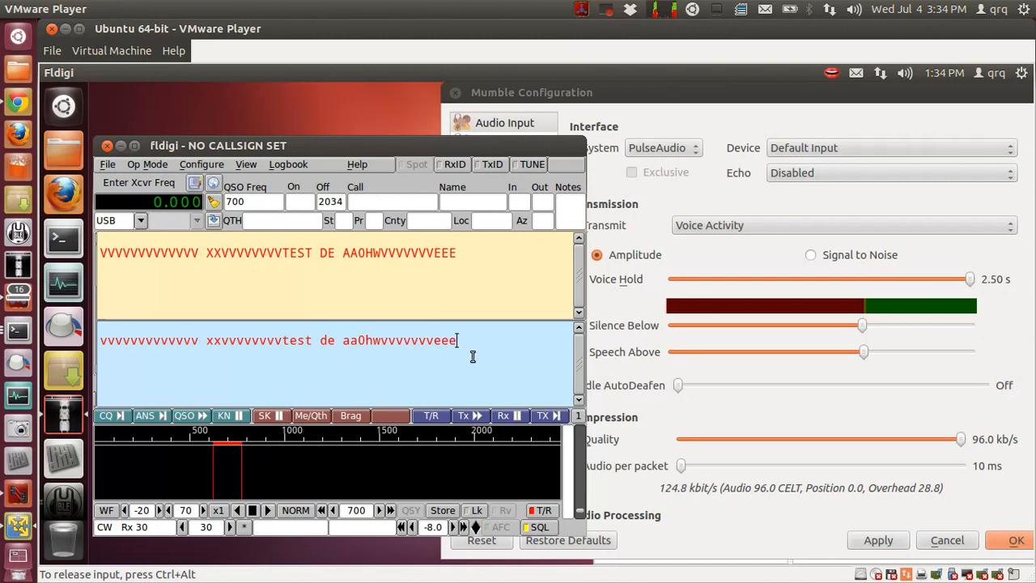
{"action": "type", "text": "v"}
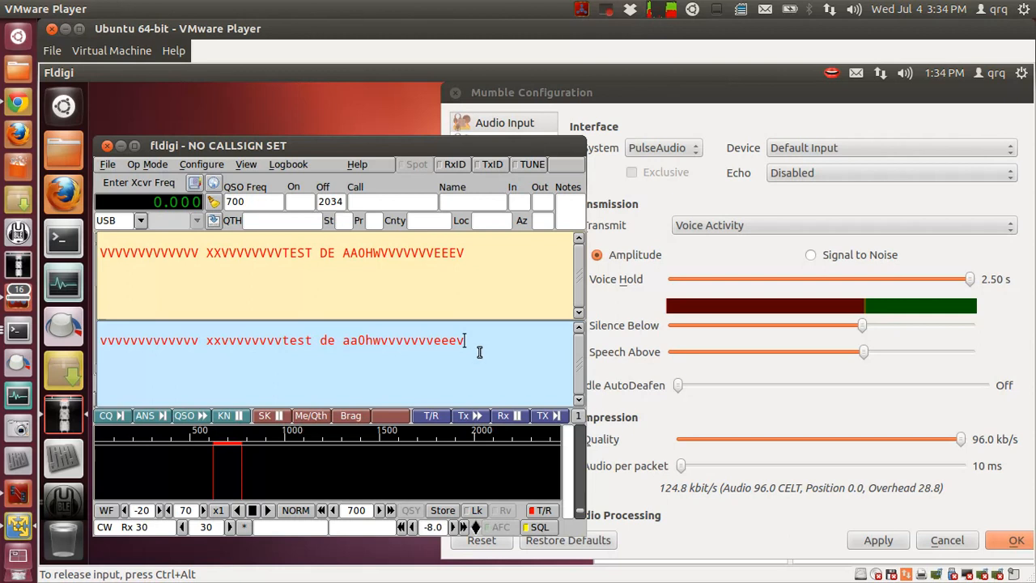
{"action": "type", "text": "ssss"}
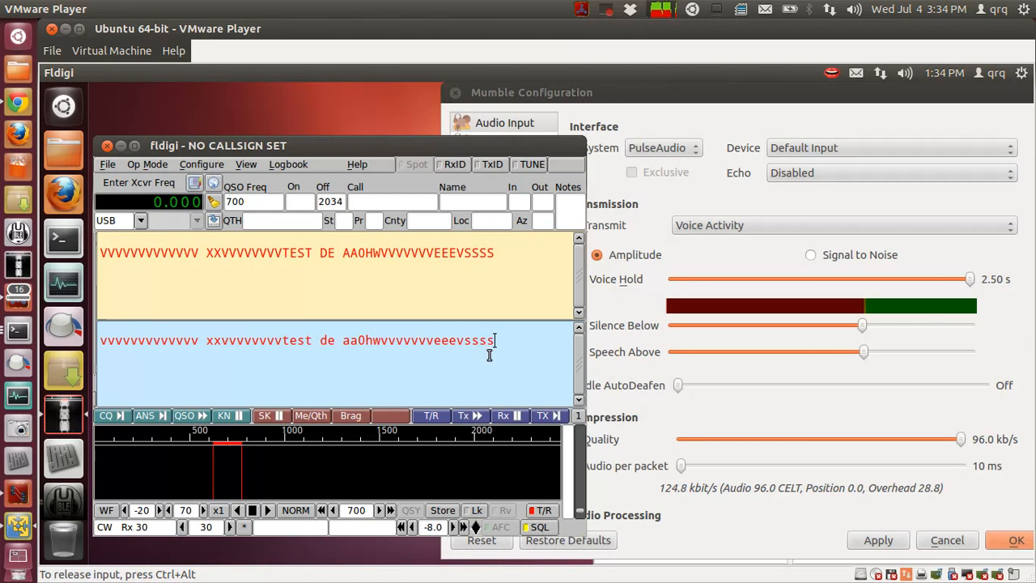
{"action": "mouse_move", "coordinate": [539, 348]}
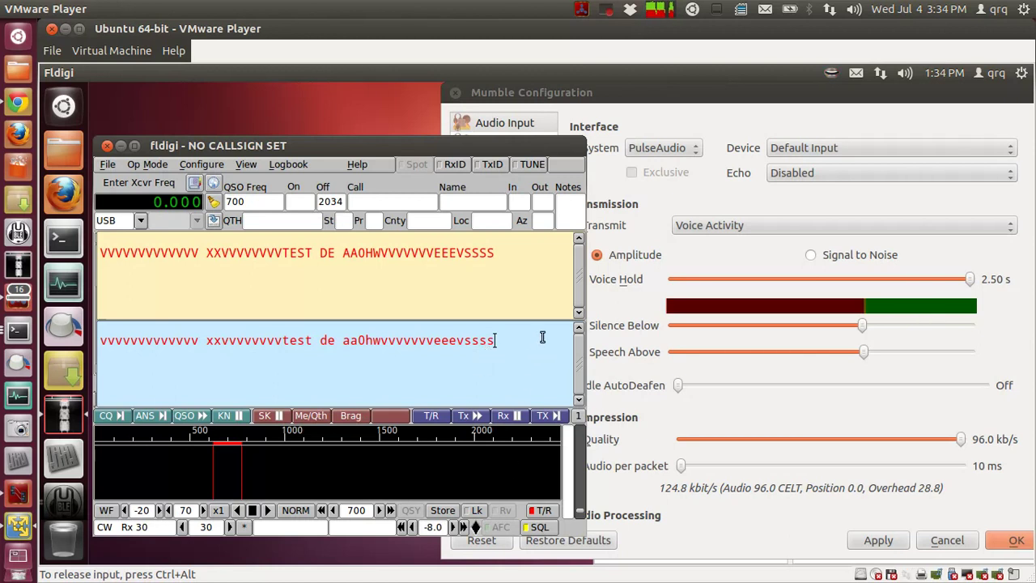
{"action": "mouse_move", "coordinate": [445, 364]}
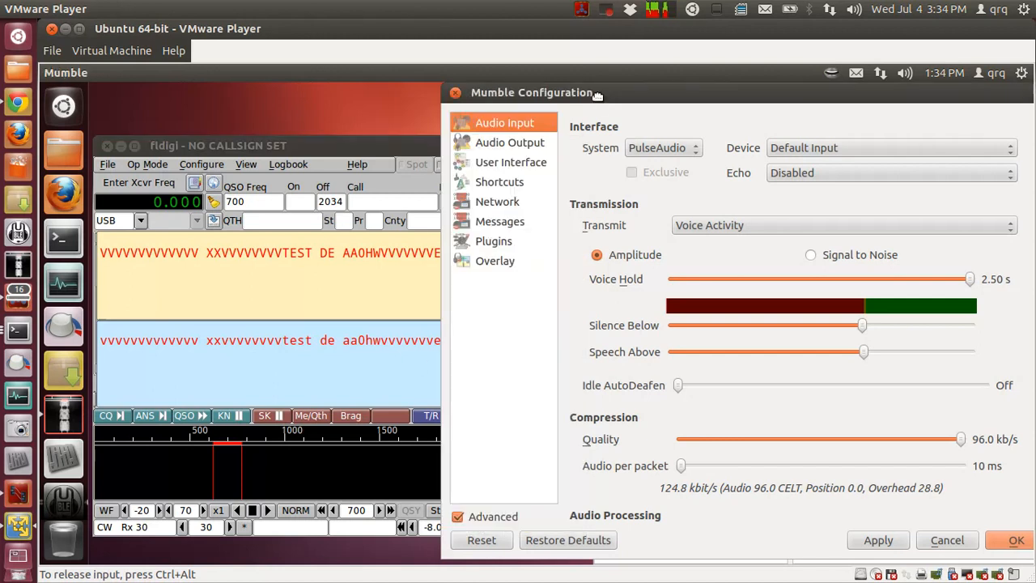
{"action": "mouse_move", "coordinate": [617, 90]}
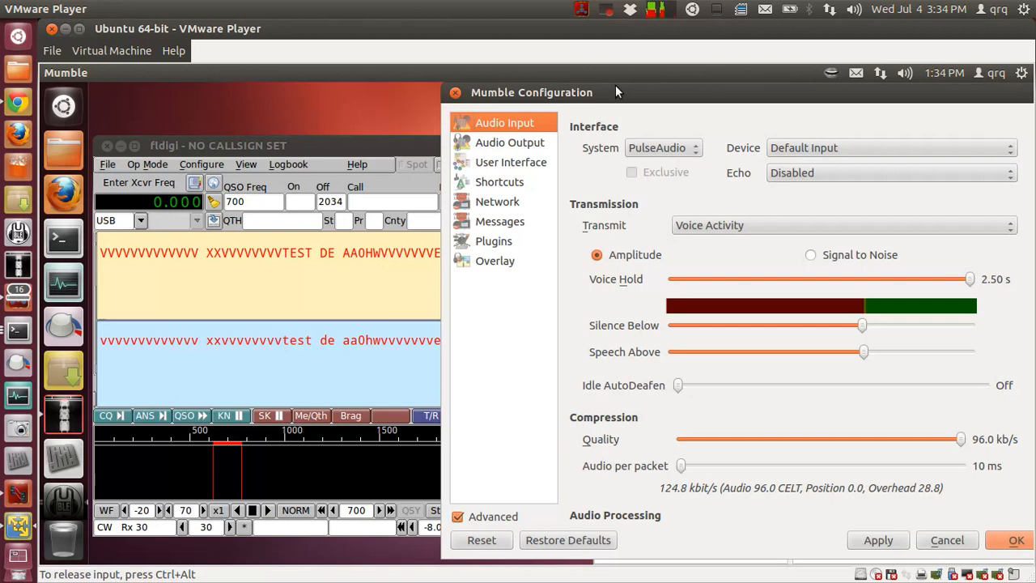
{"action": "left_click_drag", "start_coordinate": [531, 92], "coordinate": [411, 91]}
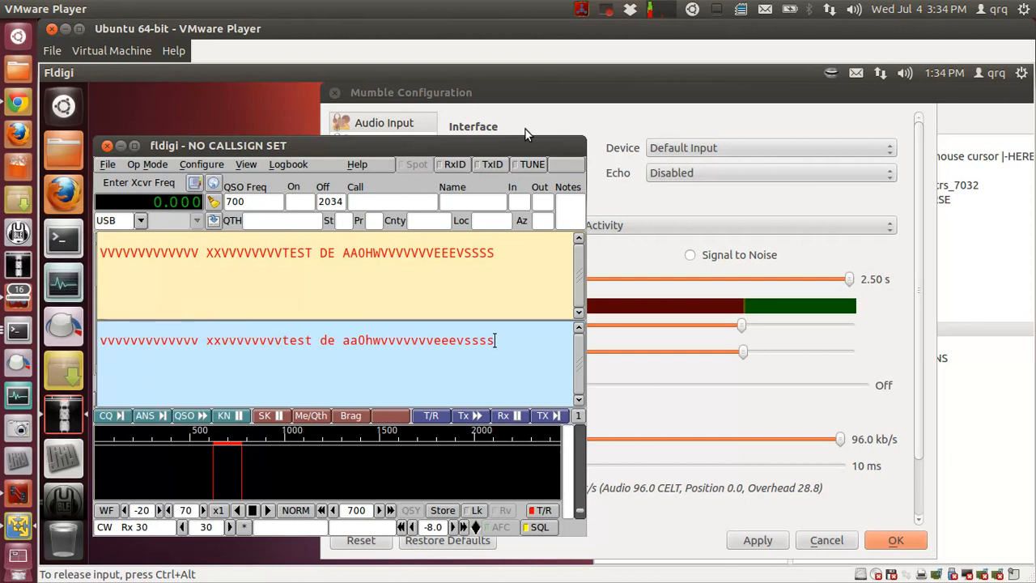
{"action": "left_click", "coordinate": [896, 540]}
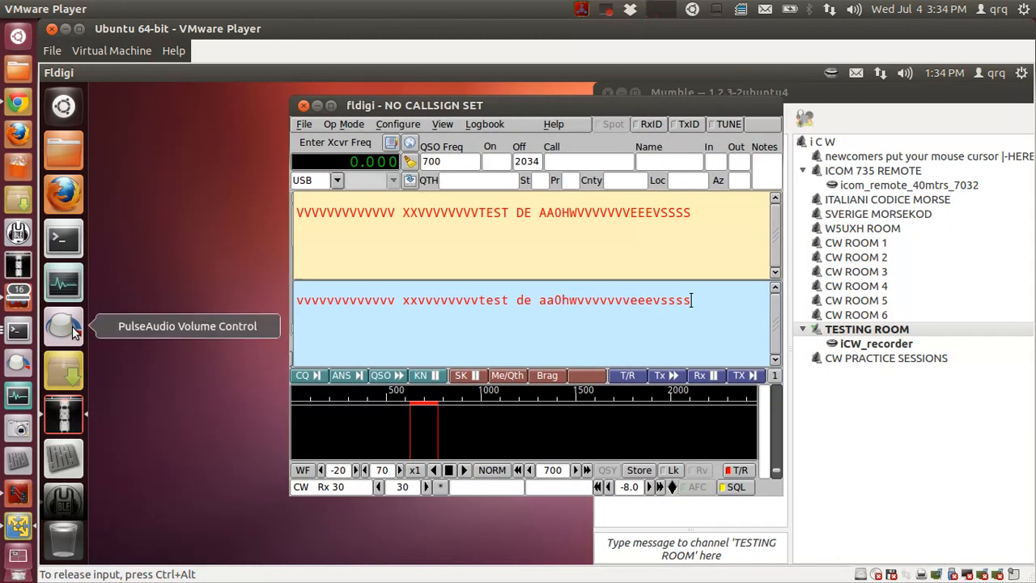
Step: Send fldigi's playback to Loopback Analog Stereo only, at 68% volume, in PulseAudio Volume Control
{"action": "left_click", "coordinate": [63, 325]}
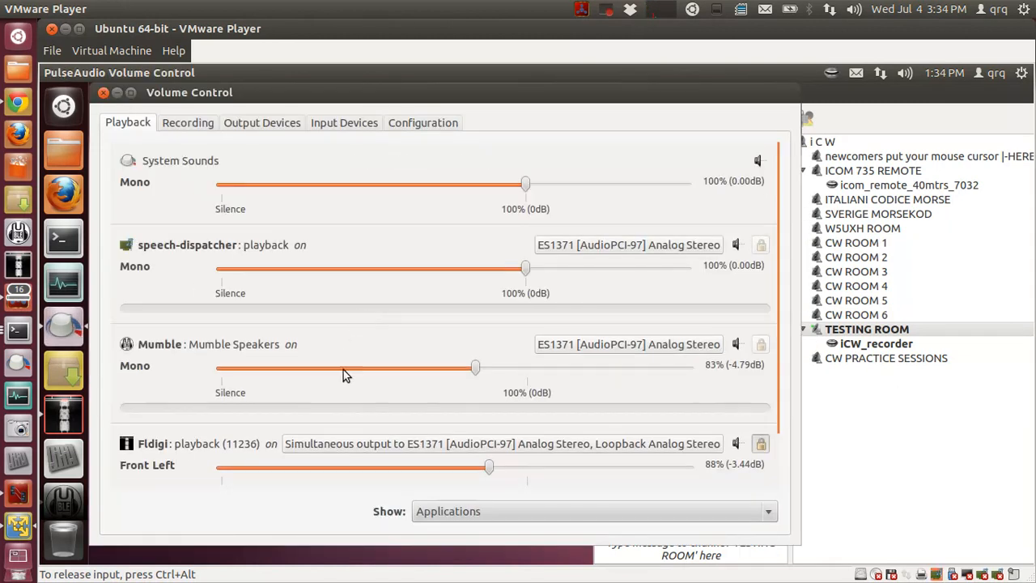
{"action": "left_click", "coordinate": [502, 444]}
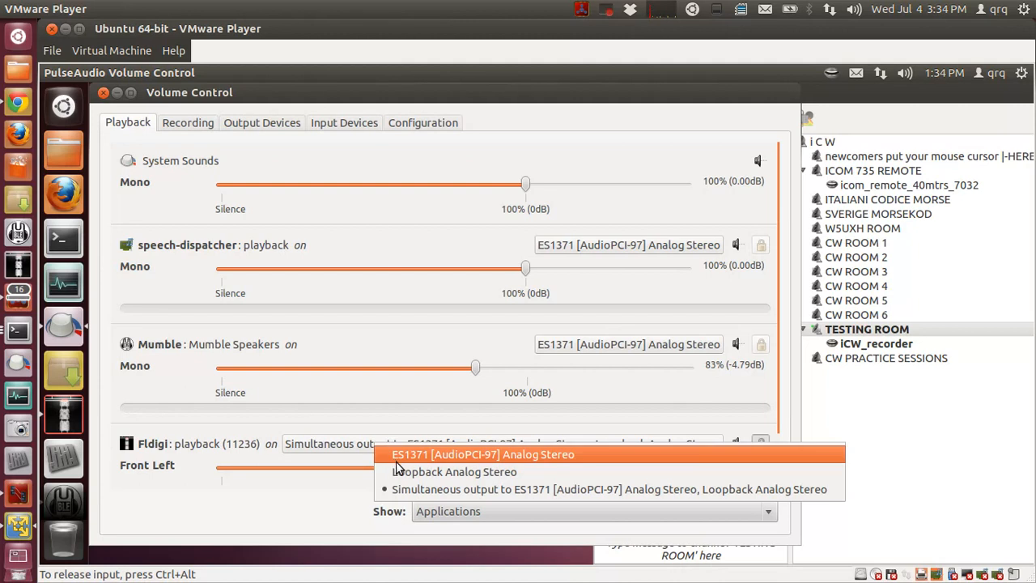
{"action": "left_click", "coordinate": [454, 471]}
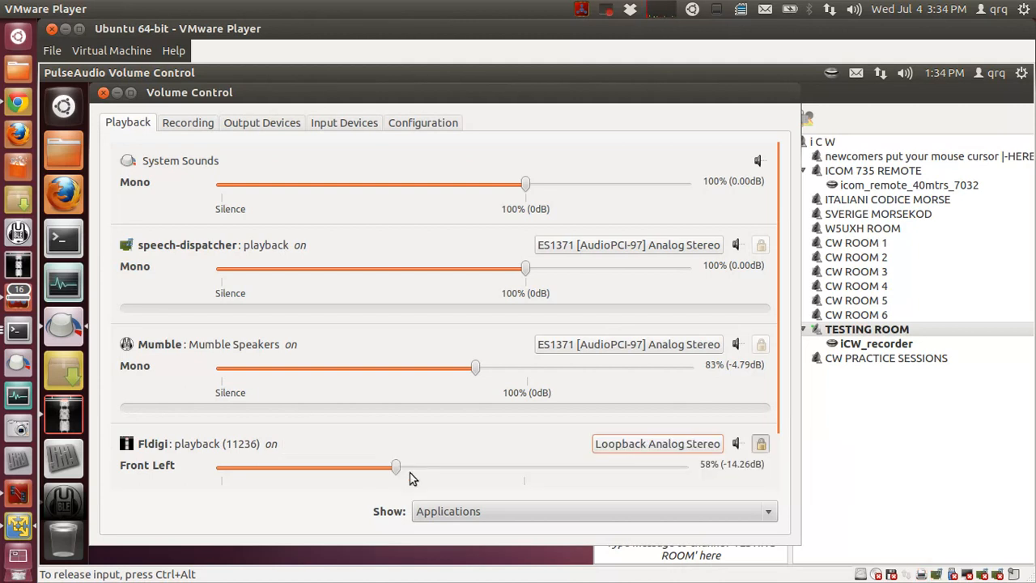
{"action": "mouse_move", "coordinate": [603, 466]}
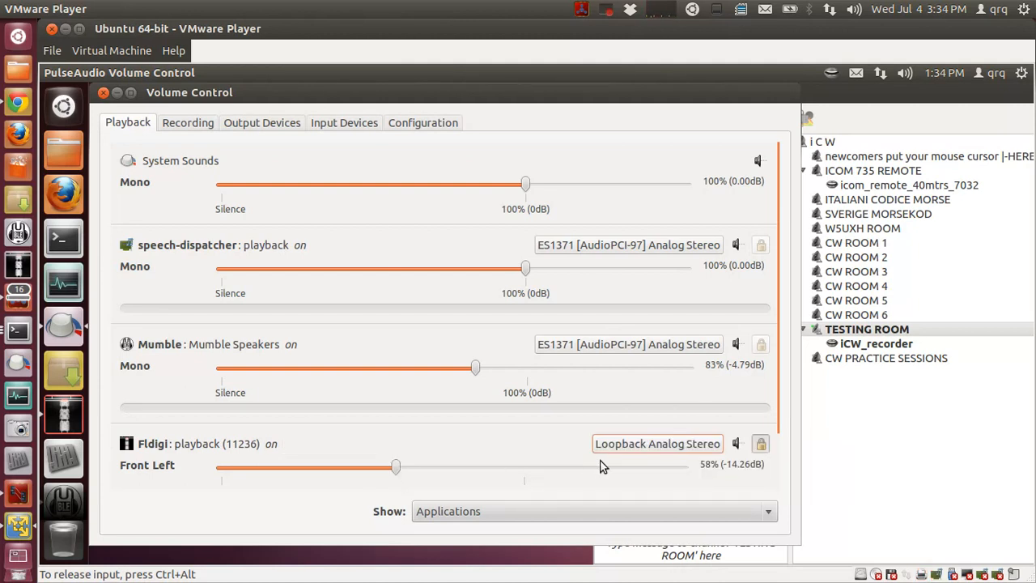
{"action": "mouse_move", "coordinate": [397, 473]}
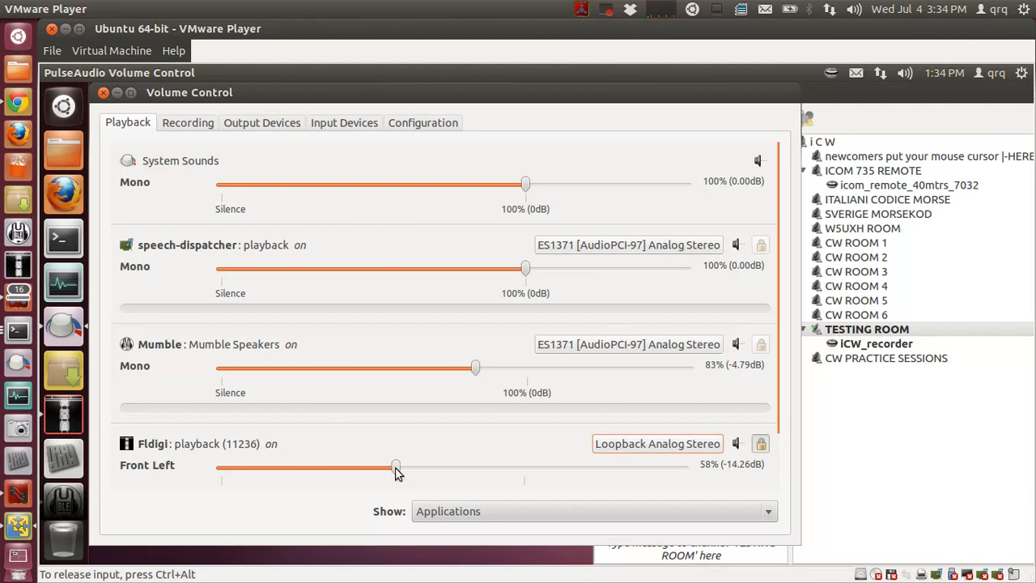
{"action": "left_click_drag", "start_coordinate": [396, 465], "coordinate": [426, 465]}
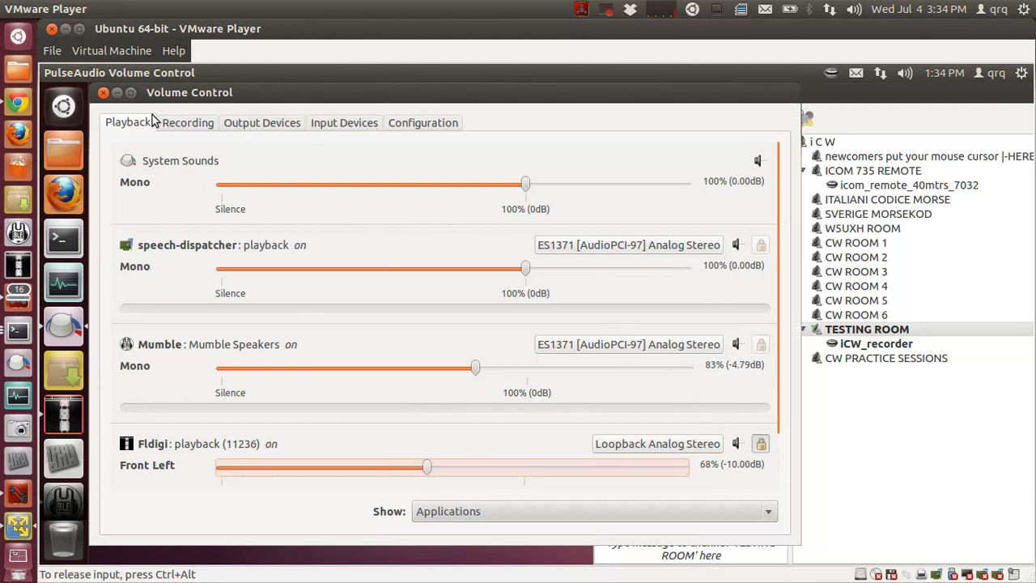
{"action": "mouse_move", "coordinate": [558, 329]}
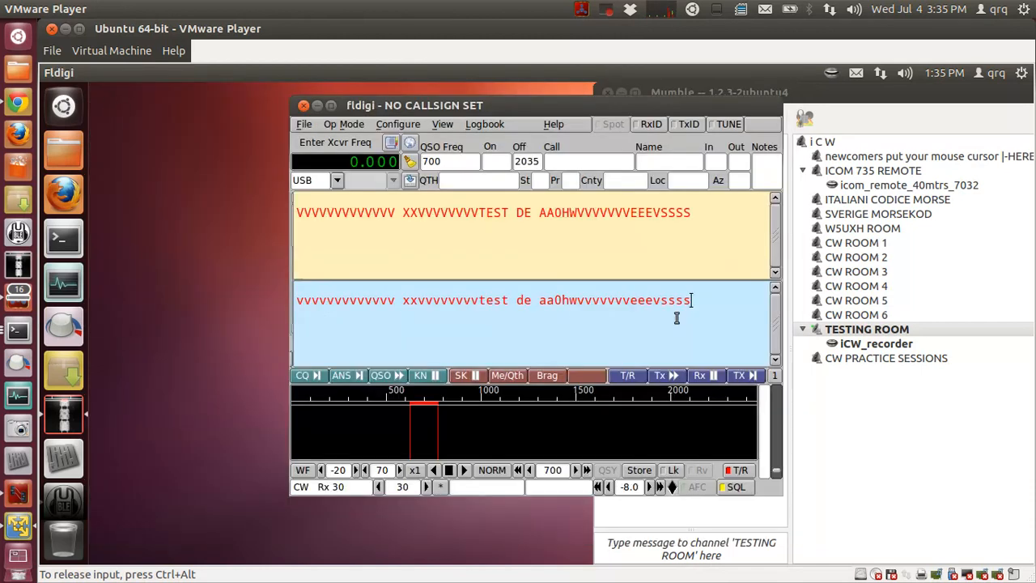
Step: Add two more 'v' characters after the fldigi test message
{"action": "left_click", "coordinate": [802, 329]}
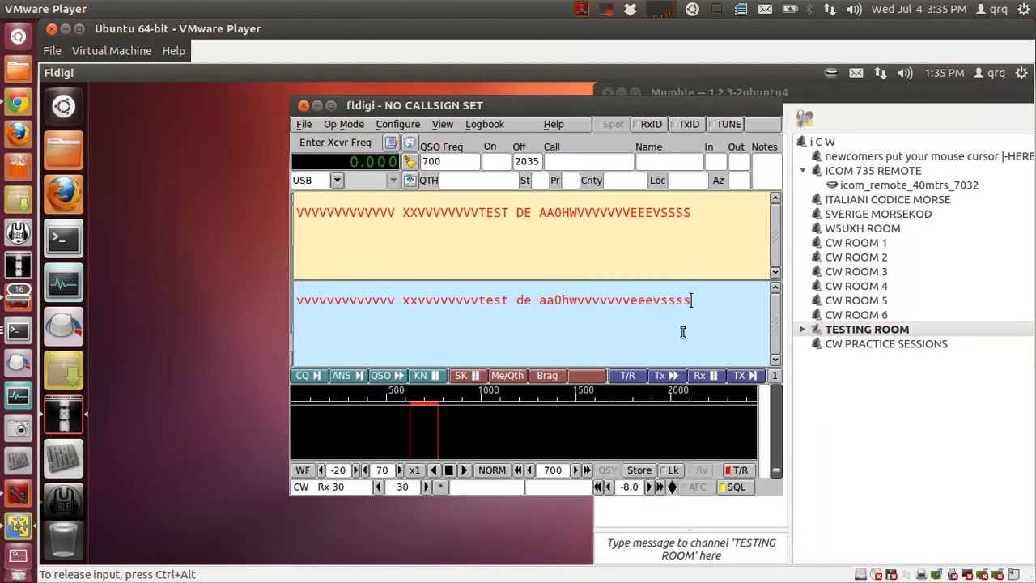
{"action": "type", "text": "v"}
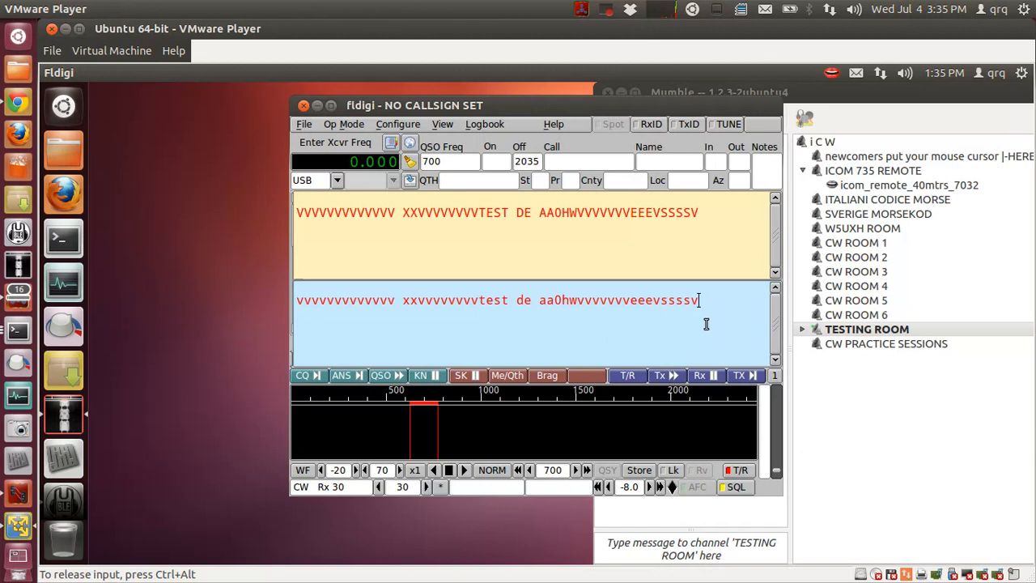
{"action": "type", "text": "vv"}
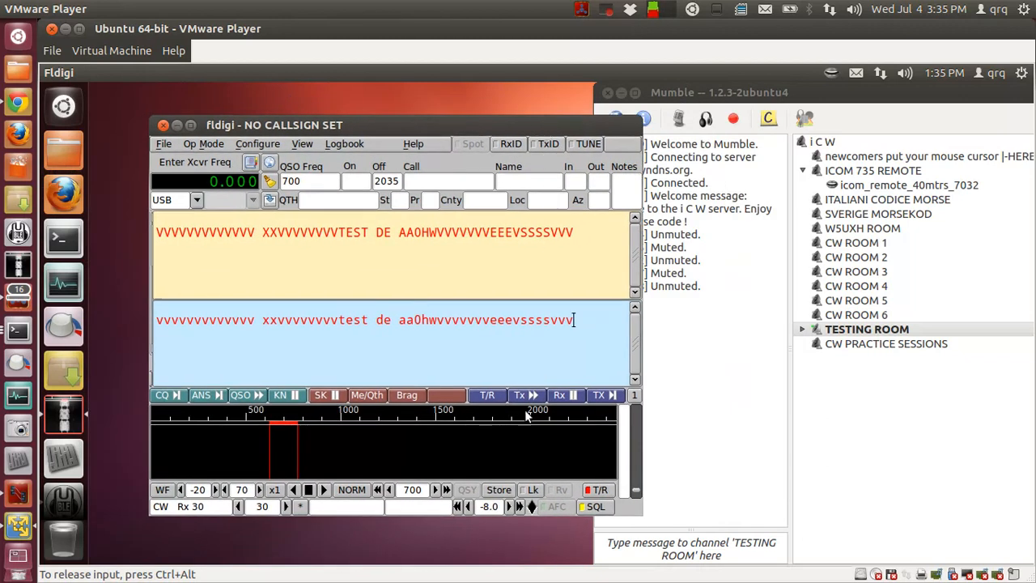
{"action": "mouse_move", "coordinate": [769, 386]}
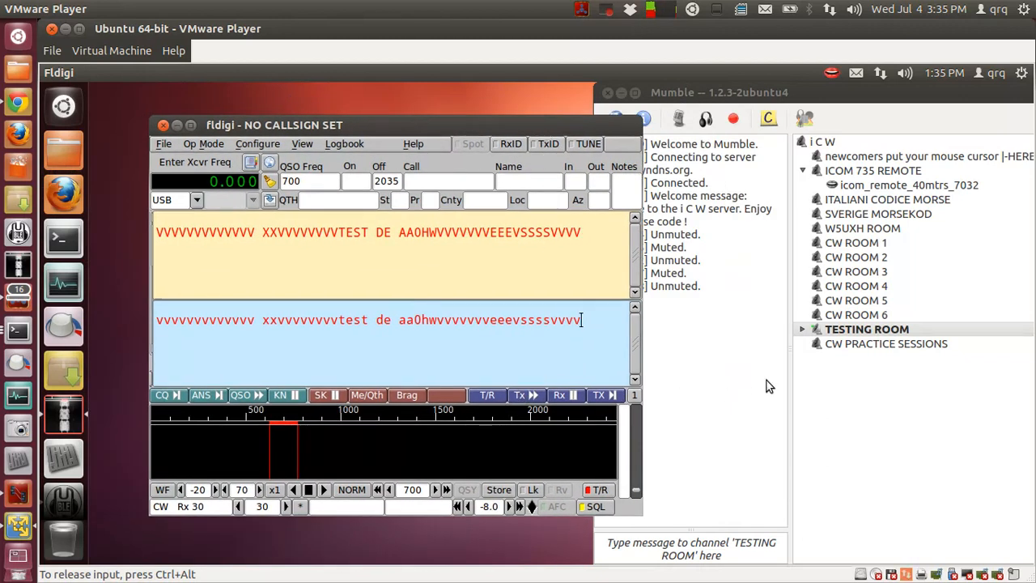
Step: Bring Mumble forward and show its configuration on the Audio Output page
{"action": "left_click", "coordinate": [866, 328]}
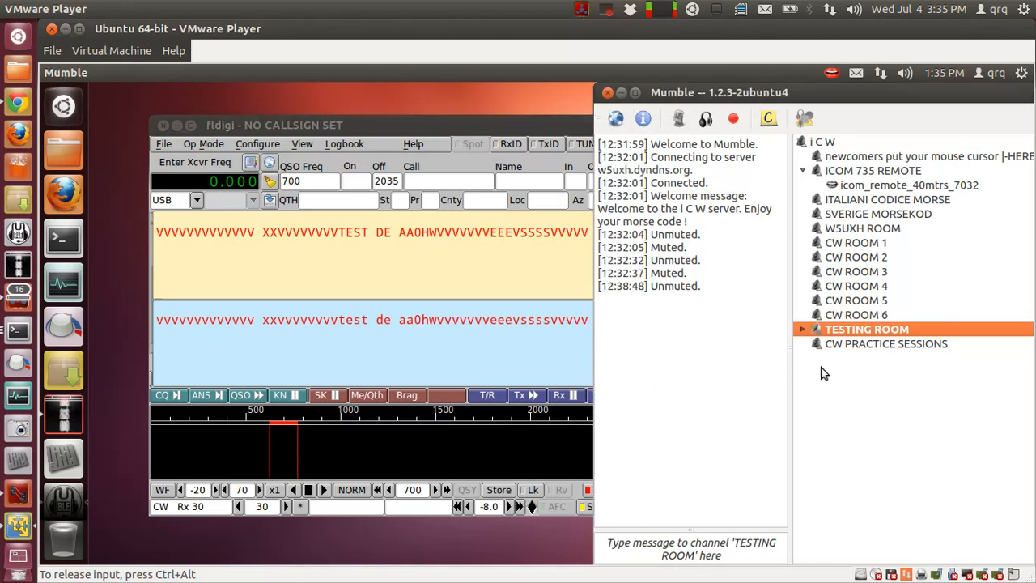
{"action": "mouse_move", "coordinate": [692, 95]}
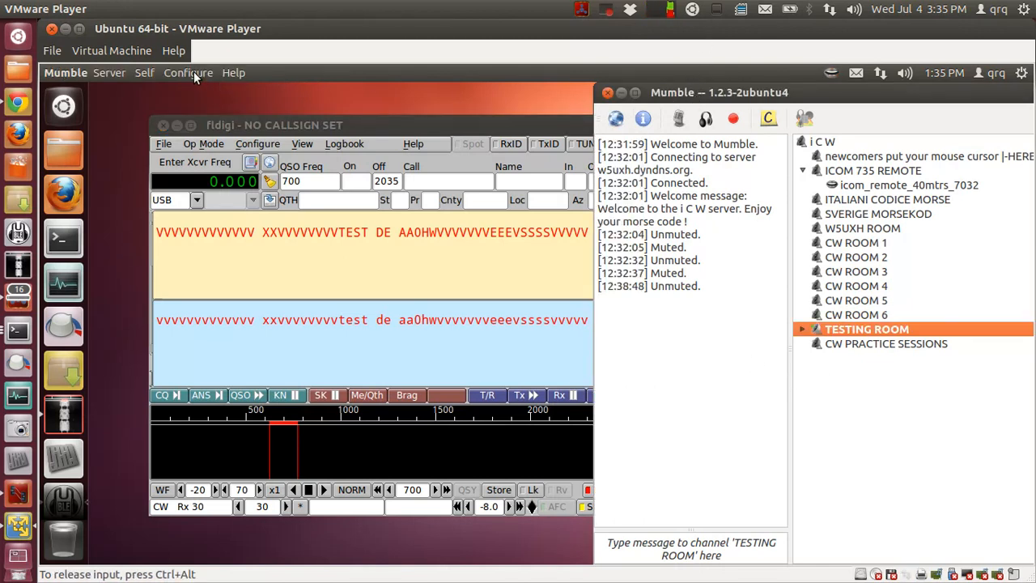
{"action": "left_click", "coordinate": [188, 72]}
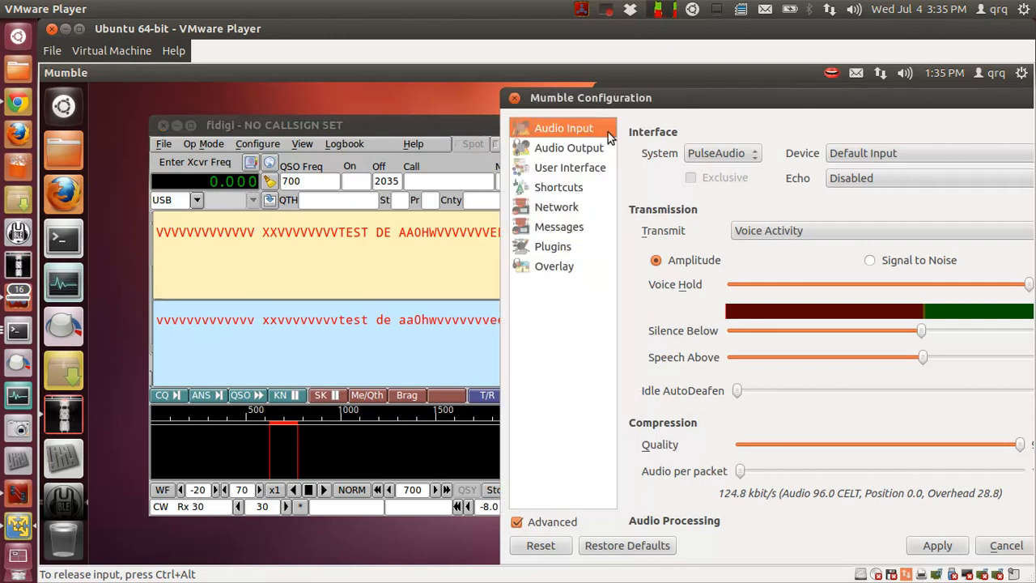
{"action": "left_click", "coordinate": [569, 147]}
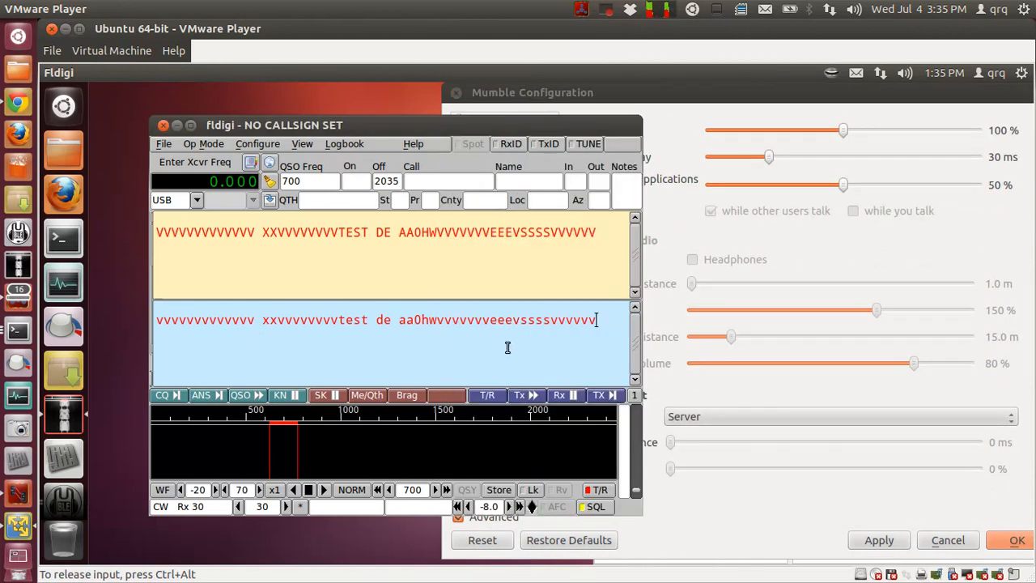
Step: Type the fldigi CW test message asking if there are any pops or clicks on return audio
{"action": "type", "text": "rdyomh"}
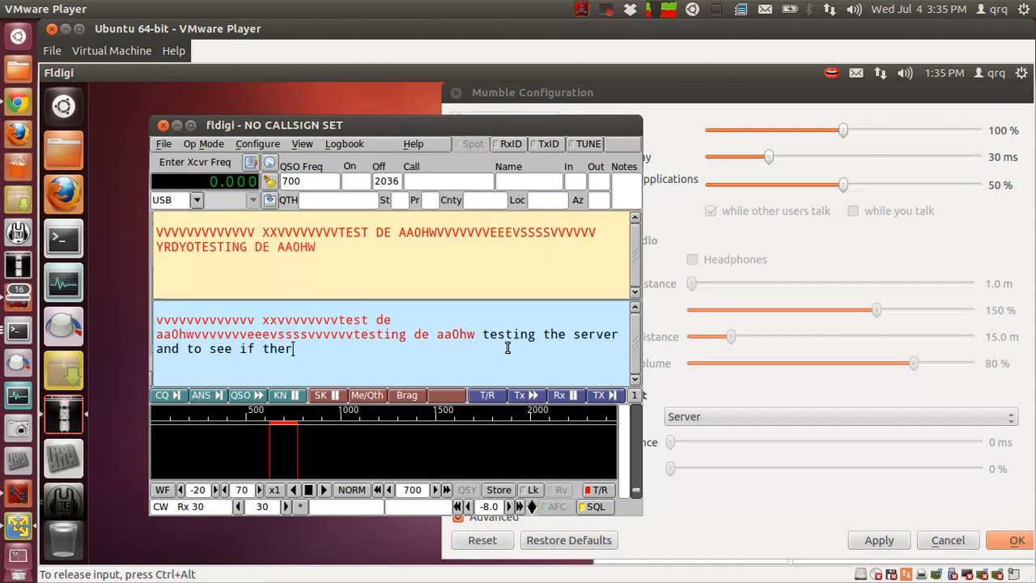
{"action": "type", "text": "e are any pops a"}
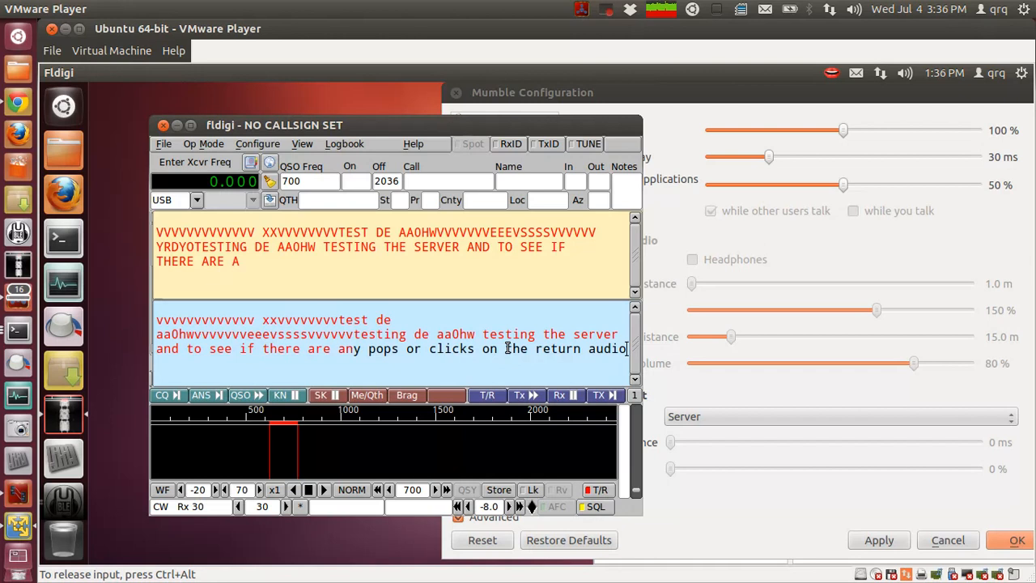
{"action": "type", "text": "NY POPS OR CLICKS ON THE RETURN AUDIO"}
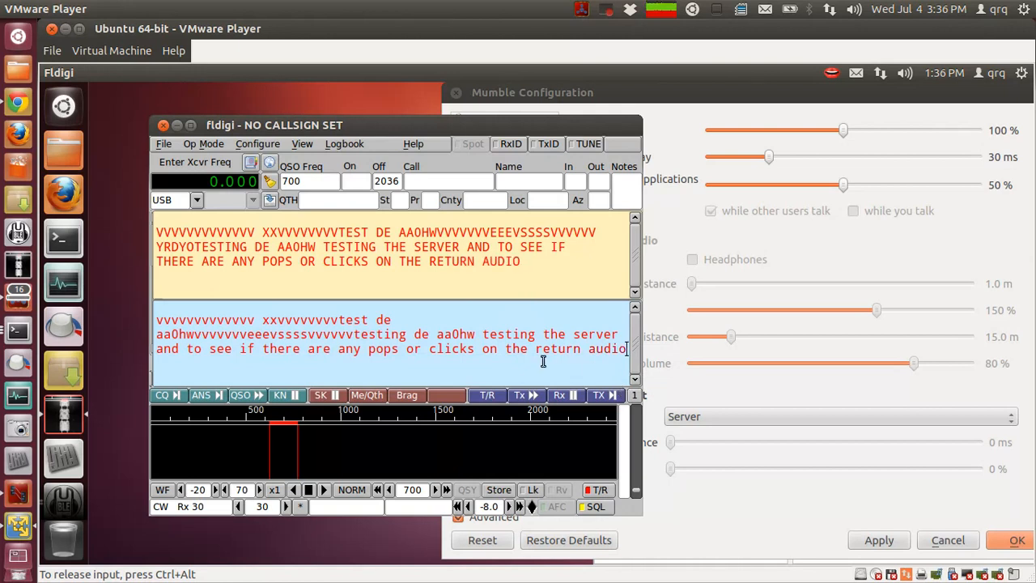
{"action": "right_click", "coordinate": [542, 362]}
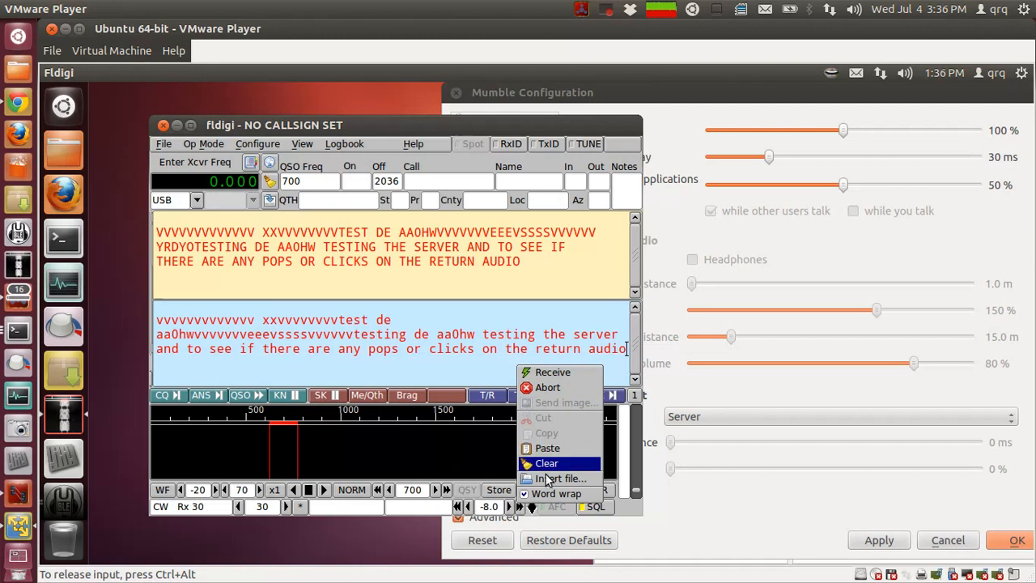
{"action": "left_click", "coordinate": [559, 477]}
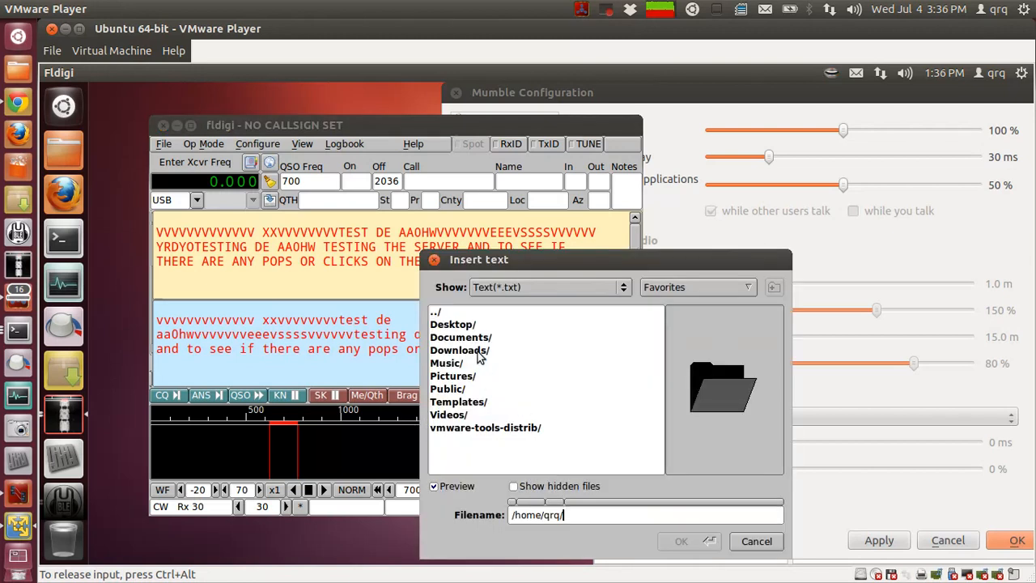
{"action": "double_click", "coordinate": [461, 337]}
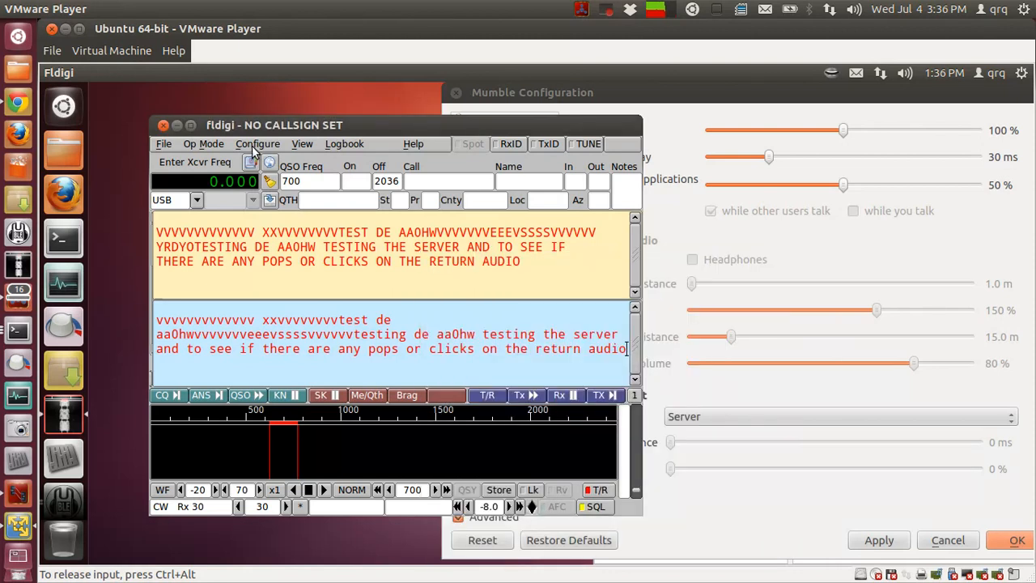
Step: Open fldigi's CW modem settings, keep the Hanning edge shape, and view General (30 WPM)
{"action": "left_click", "coordinate": [258, 144]}
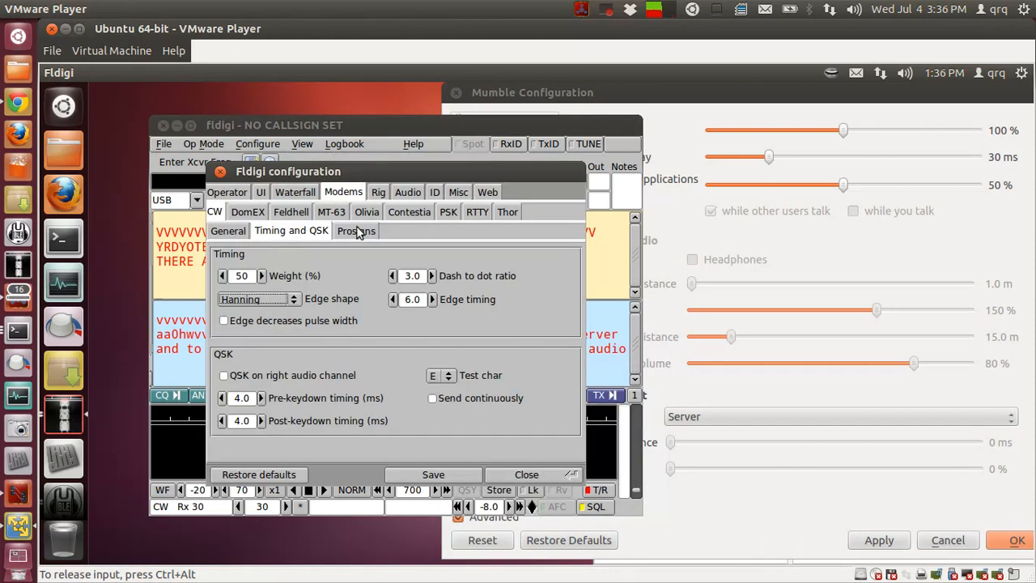
{"action": "mouse_move", "coordinate": [271, 293]}
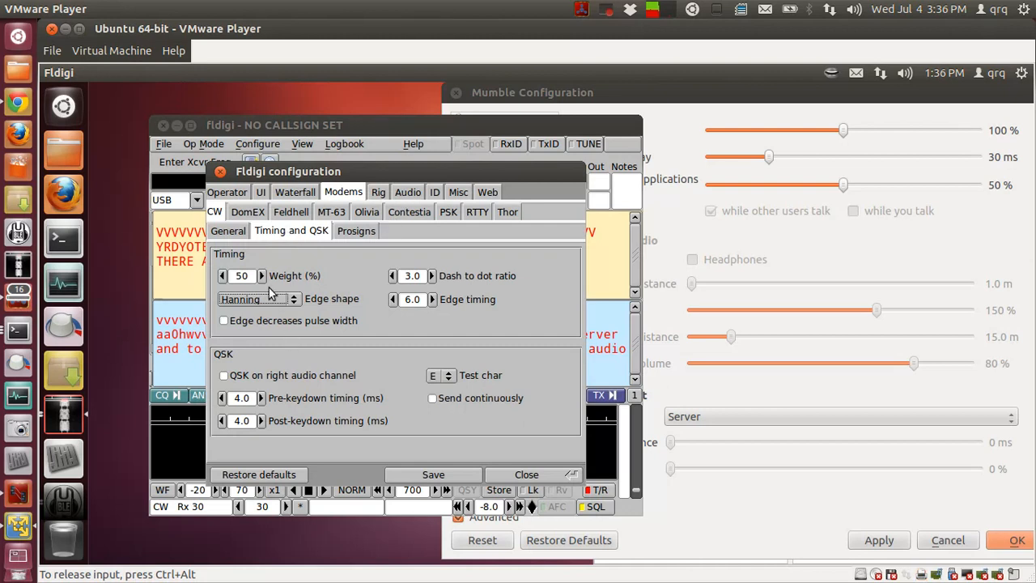
{"action": "mouse_move", "coordinate": [352, 328]}
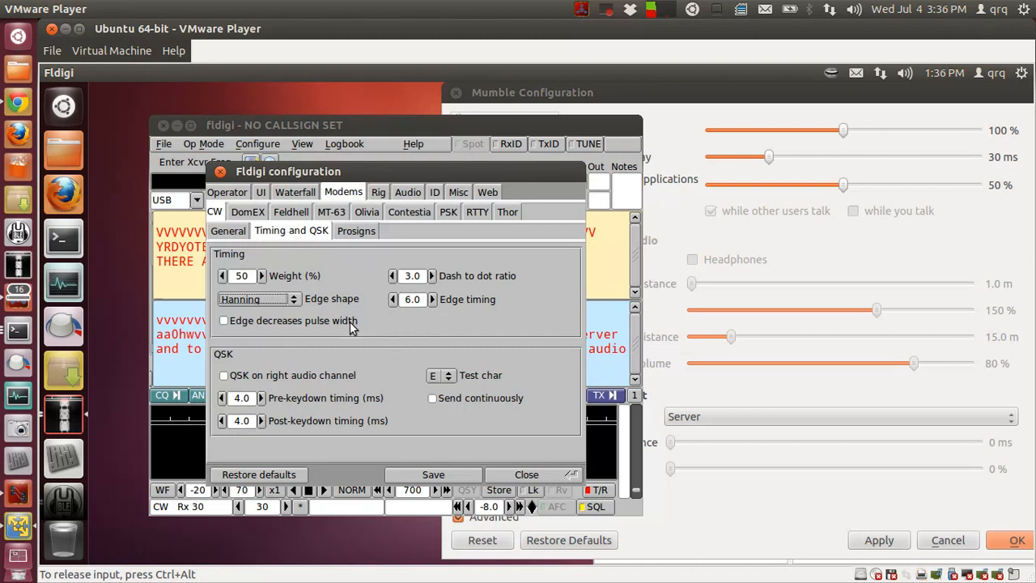
{"action": "mouse_move", "coordinate": [354, 350]}
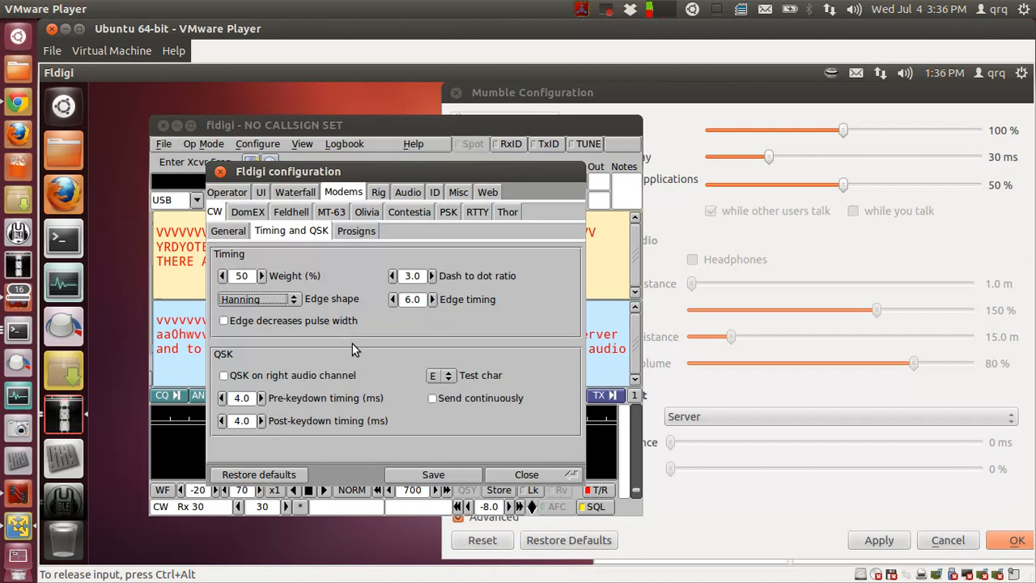
{"action": "mouse_move", "coordinate": [391, 328]}
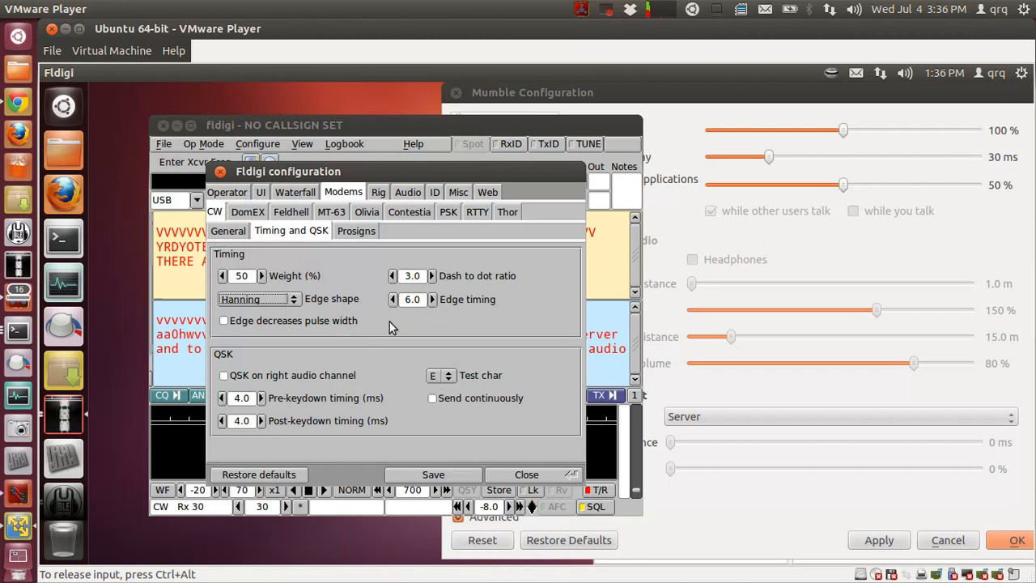
{"action": "mouse_move", "coordinate": [455, 307]}
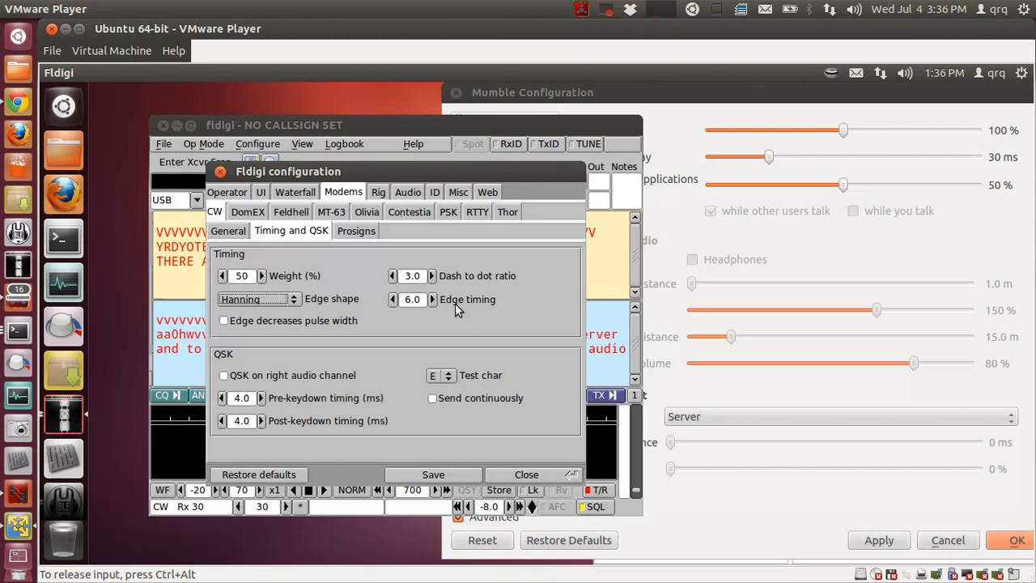
{"action": "mouse_move", "coordinate": [485, 284]}
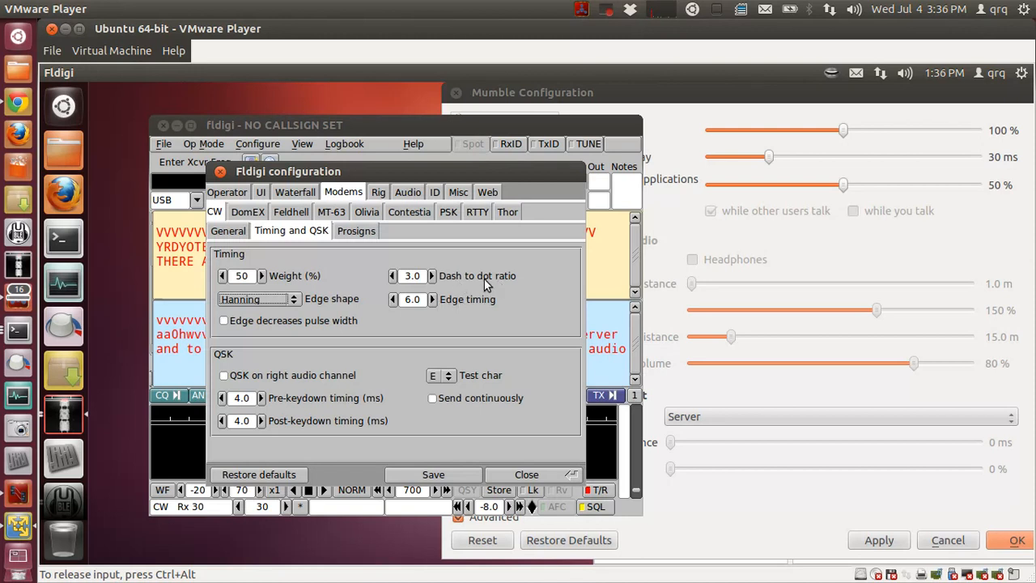
{"action": "mouse_move", "coordinate": [307, 309]}
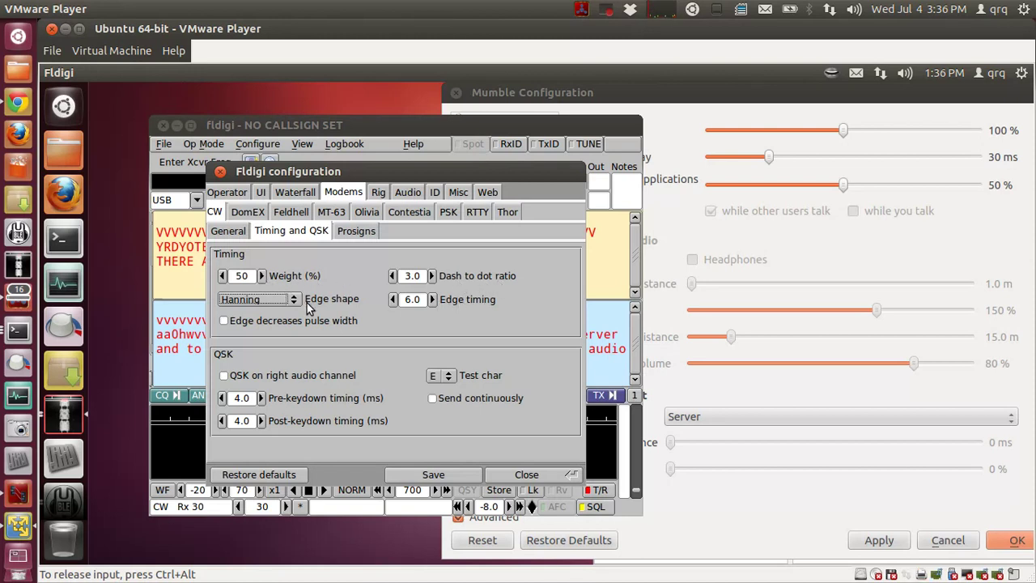
{"action": "left_click", "coordinate": [259, 298]}
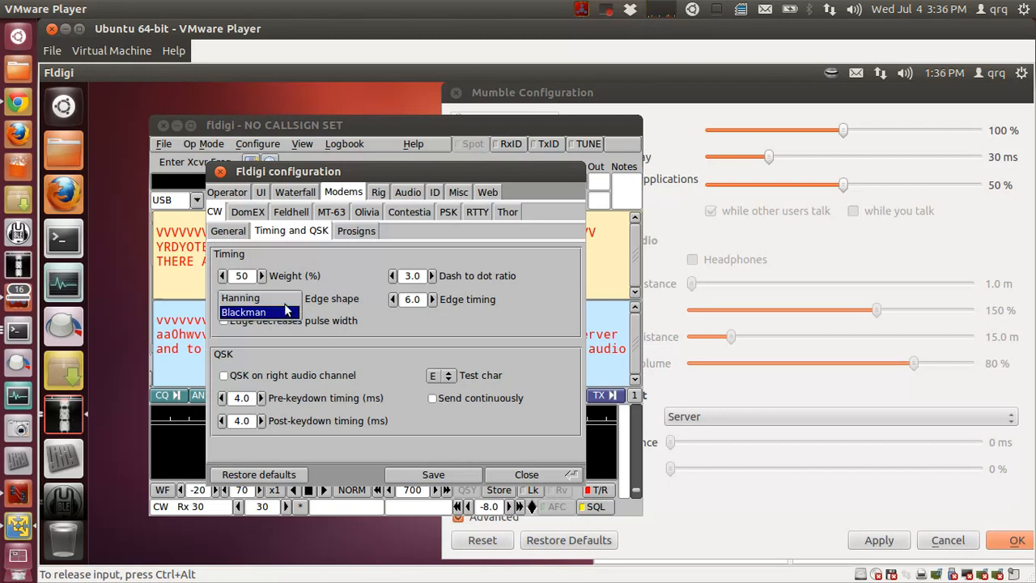
{"action": "left_click", "coordinate": [240, 298]}
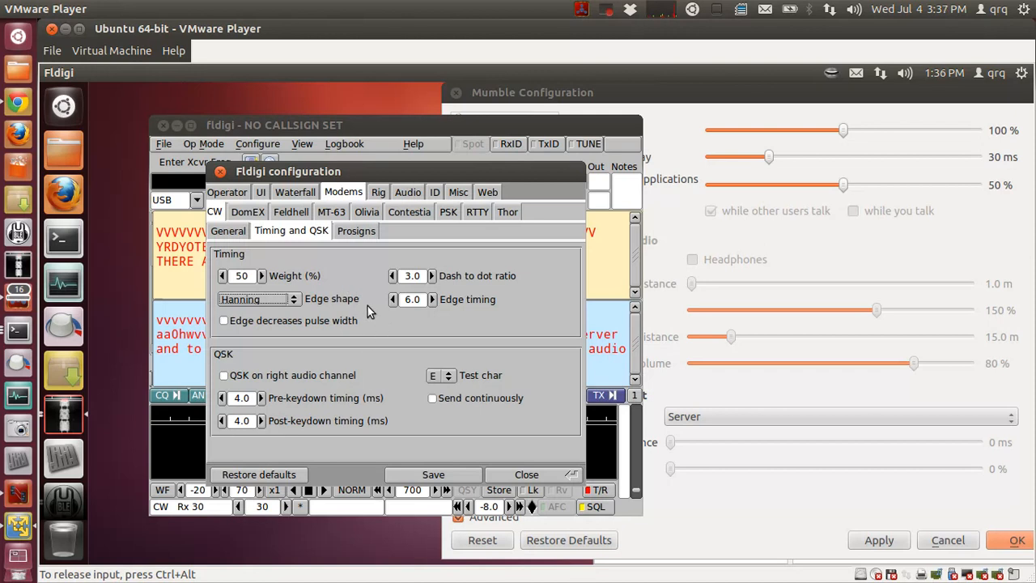
{"action": "mouse_move", "coordinate": [340, 284]}
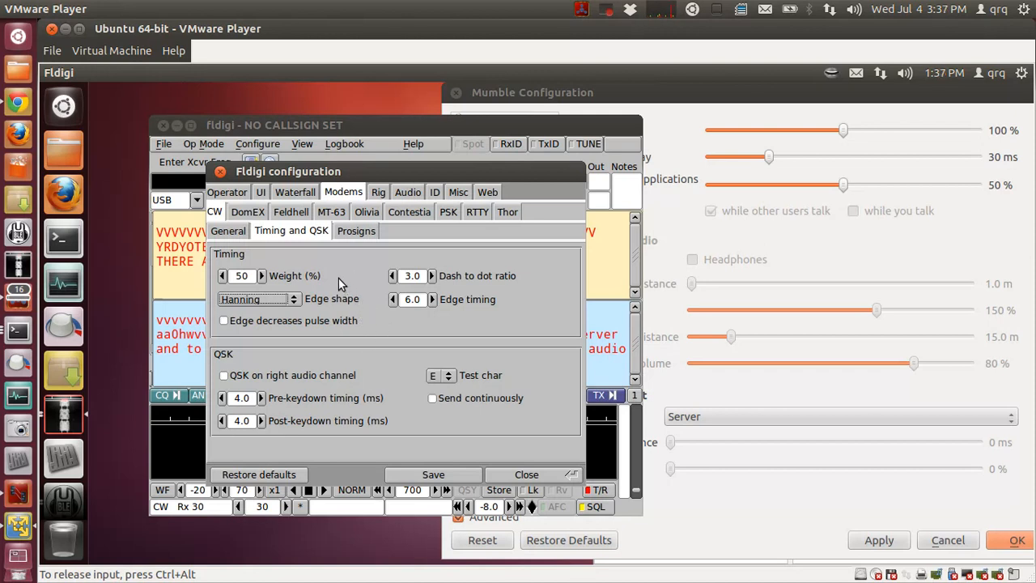
{"action": "left_click", "coordinate": [227, 230]}
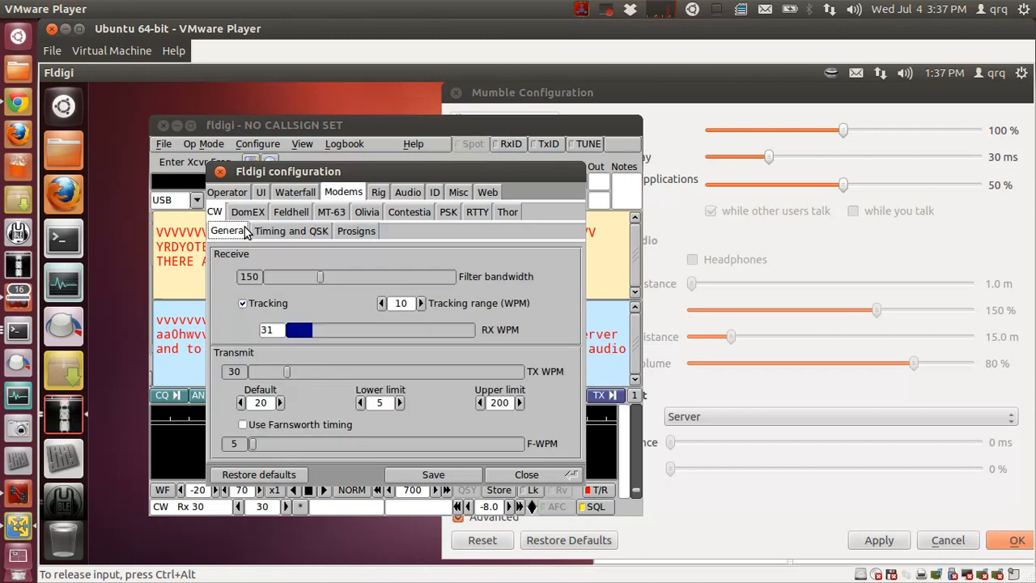
{"action": "mouse_move", "coordinate": [417, 445]}
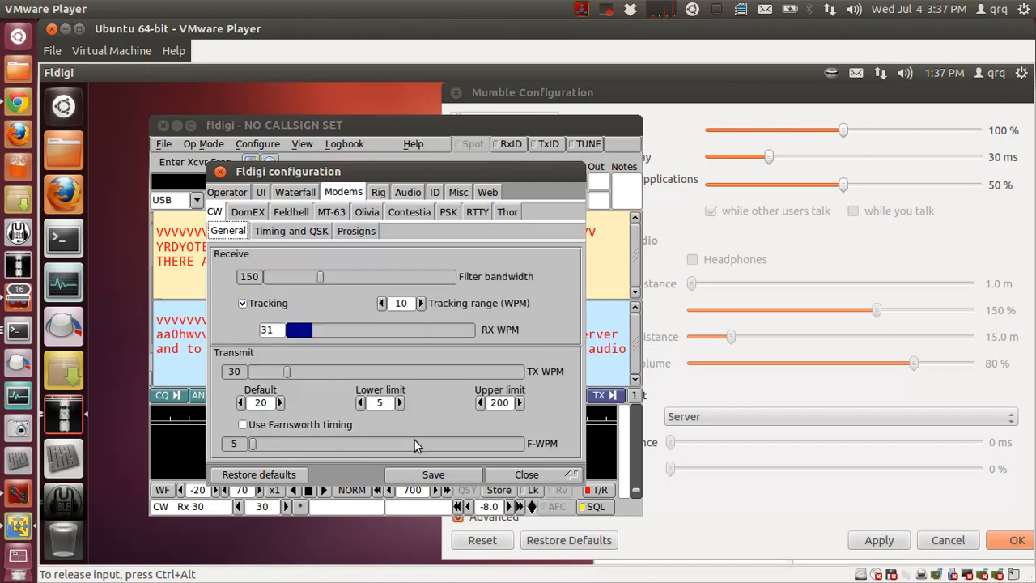
{"action": "mouse_move", "coordinate": [526, 475]}
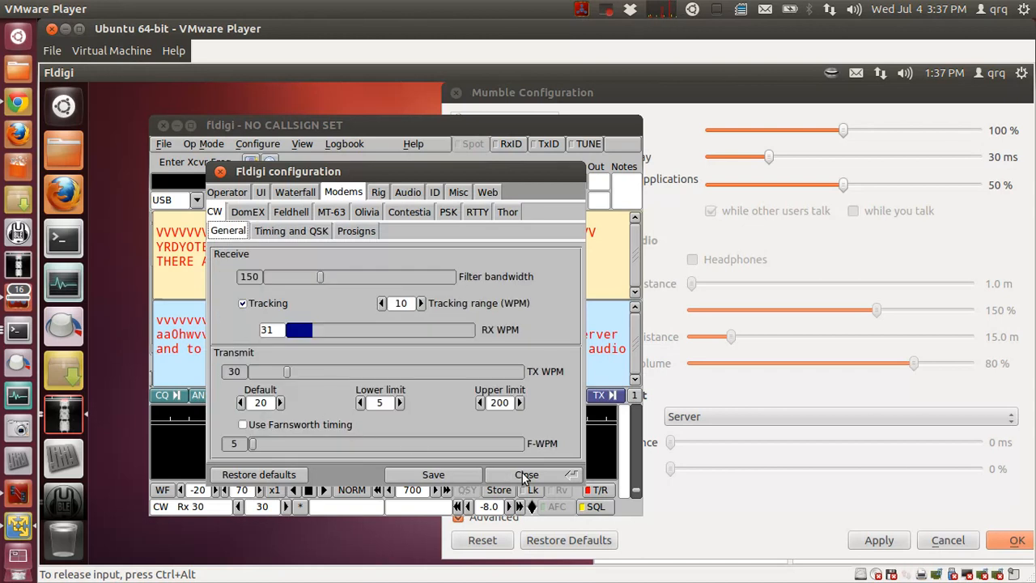
{"action": "mouse_move", "coordinate": [522, 477]}
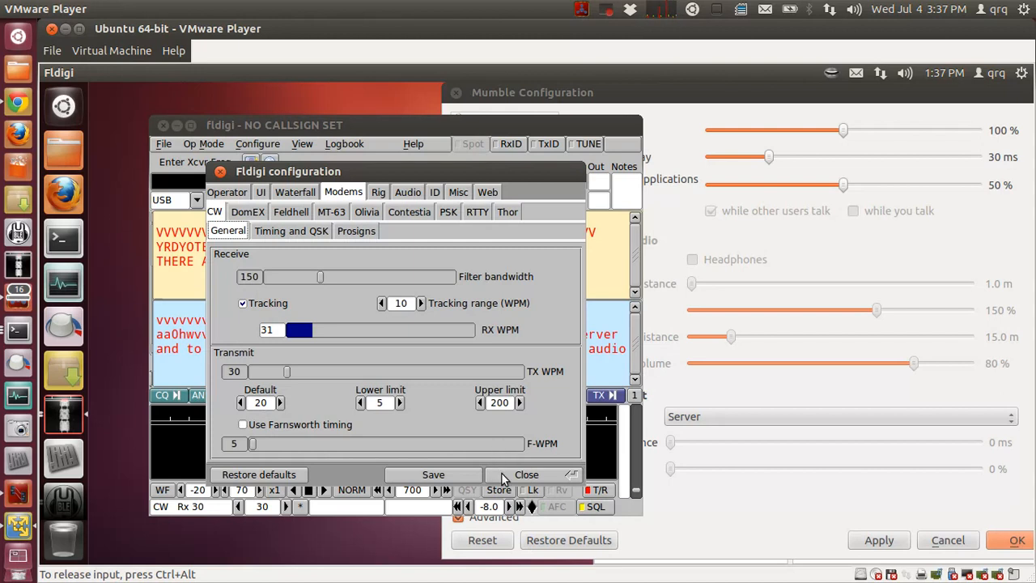
Step: Close fldigi's configuration and check the -8.0 dB transmit attenuator
{"action": "left_click", "coordinate": [526, 474]}
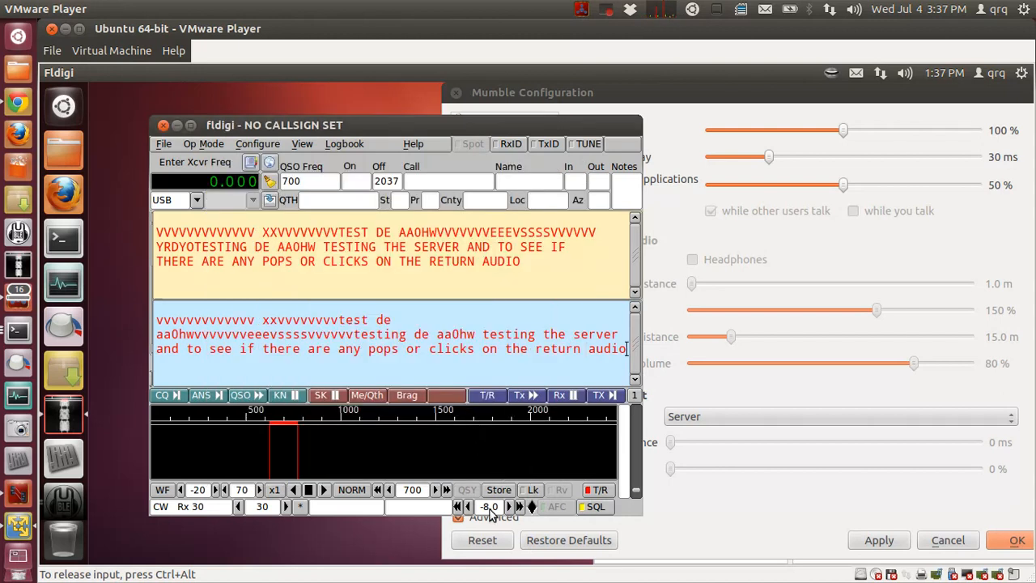
{"action": "mouse_move", "coordinate": [489, 506]}
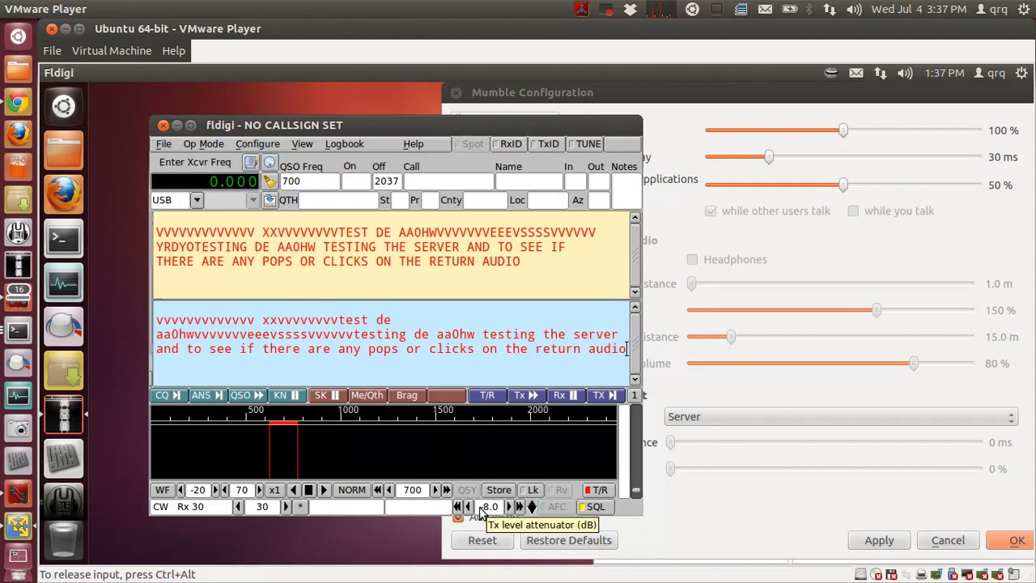
{"action": "left_click", "coordinate": [468, 506]}
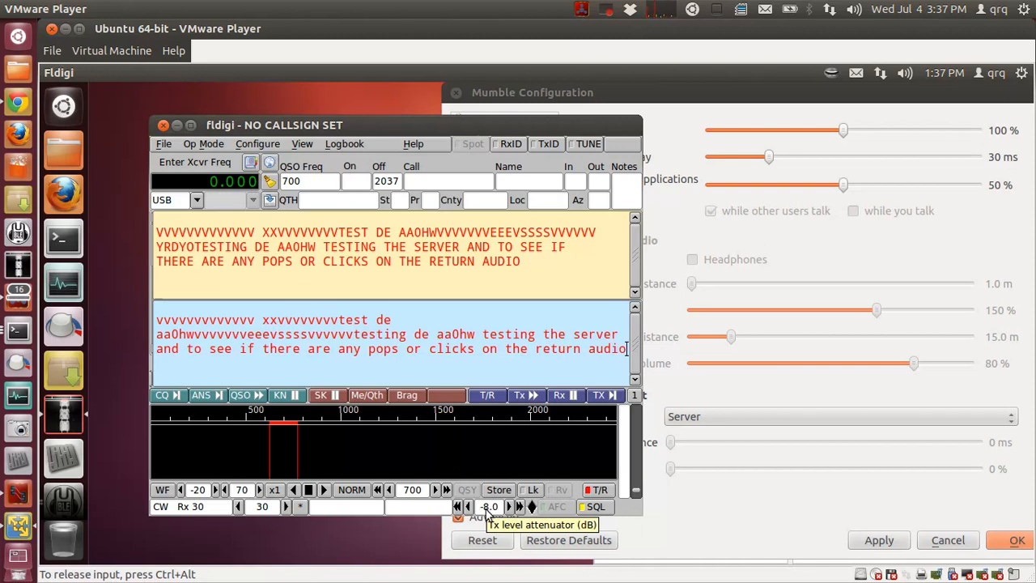
{"action": "mouse_move", "coordinate": [643, 81]}
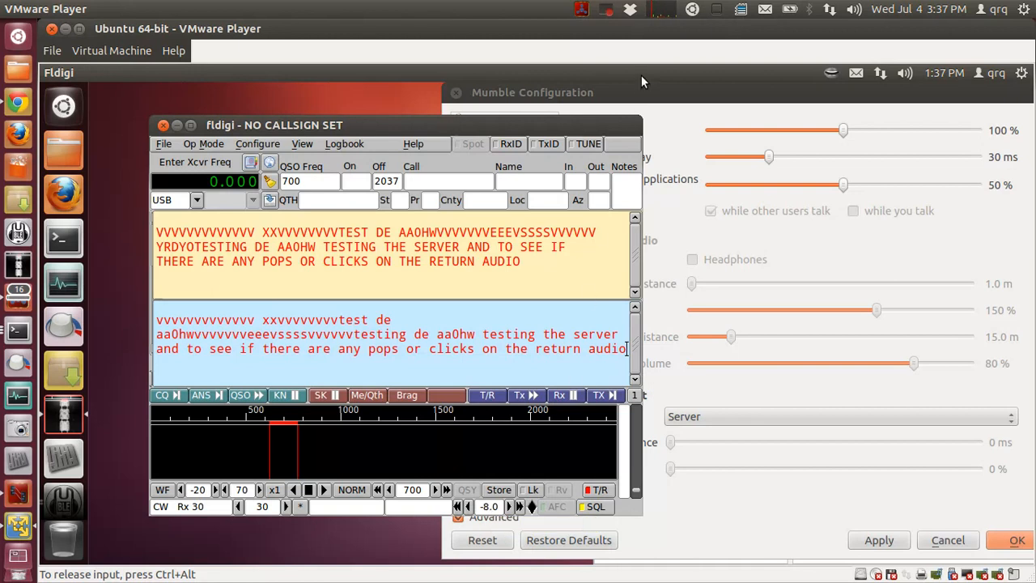
{"action": "mouse_move", "coordinate": [498, 498]}
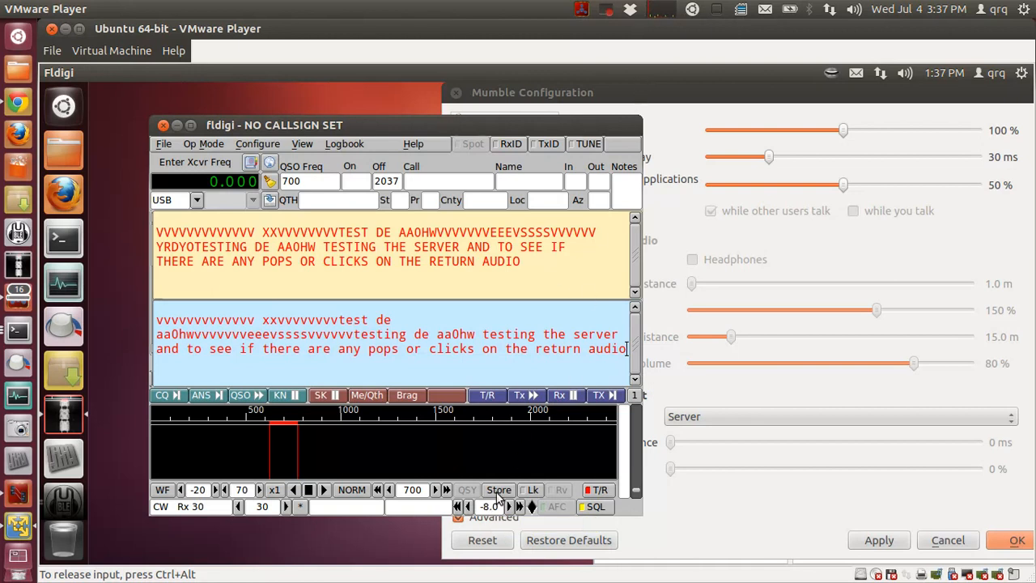
{"action": "mouse_move", "coordinate": [506, 506]}
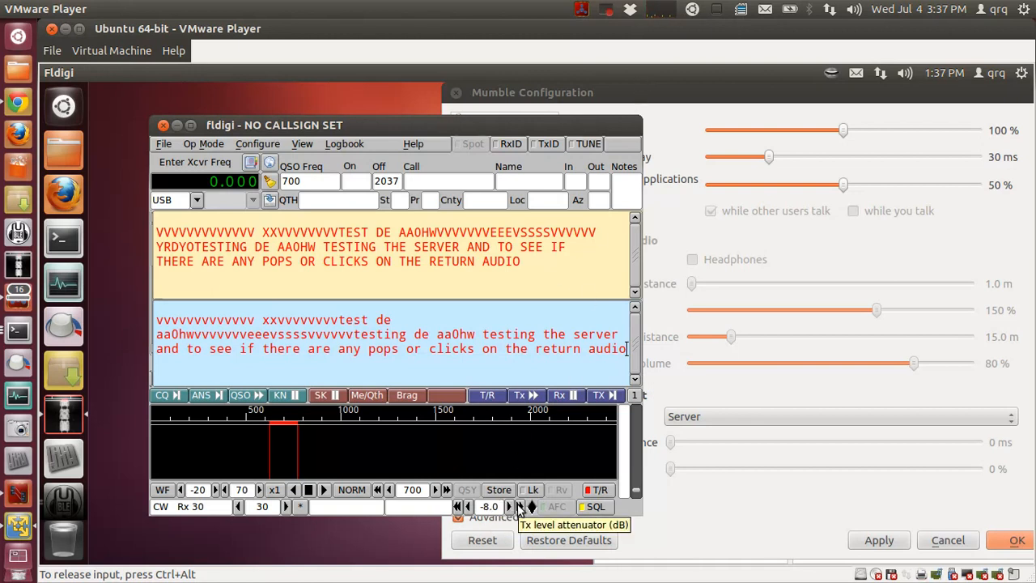
{"action": "mouse_move", "coordinate": [460, 508]}
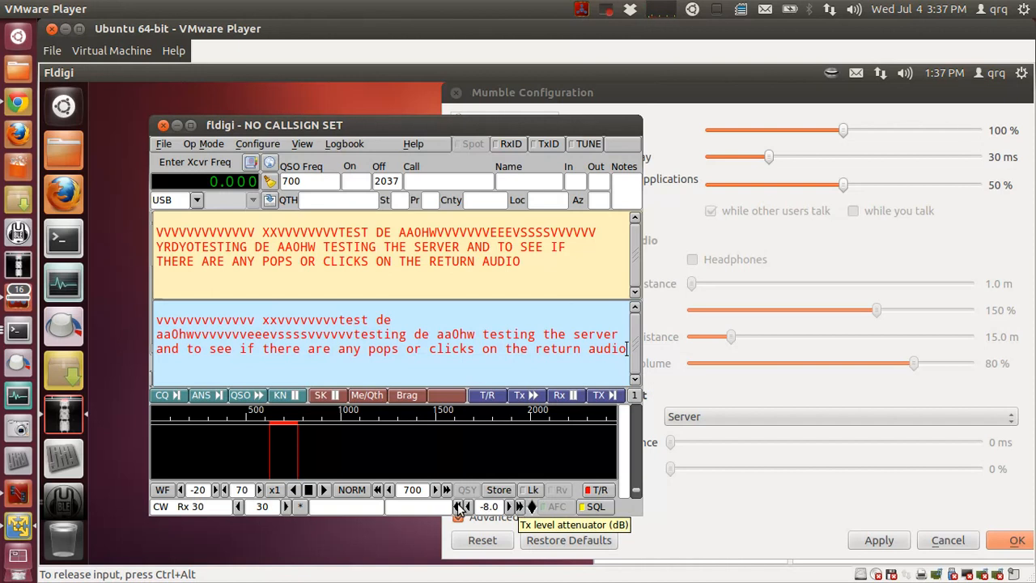
{"action": "mouse_move", "coordinate": [460, 348]}
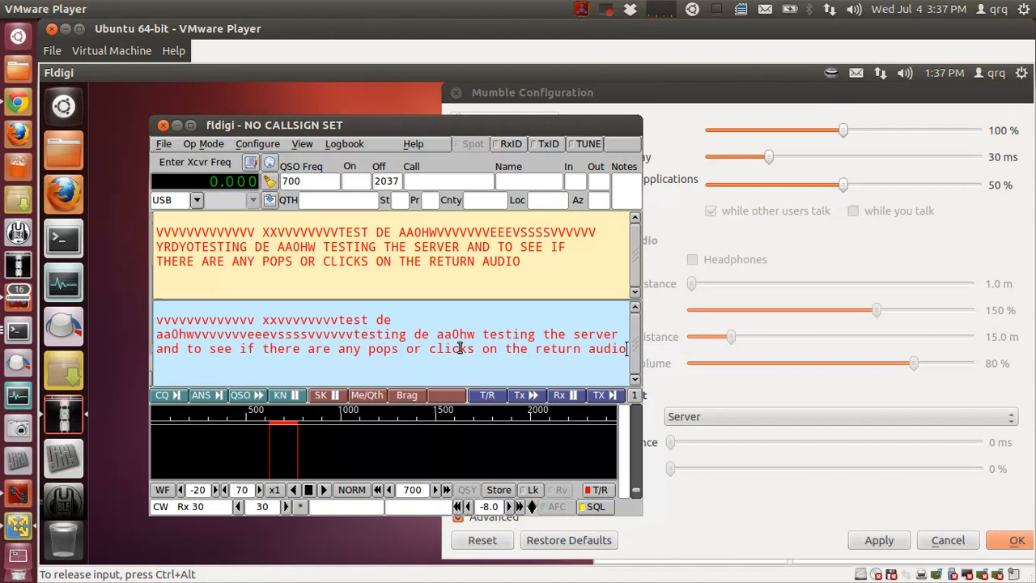
{"action": "mouse_move", "coordinate": [506, 360]}
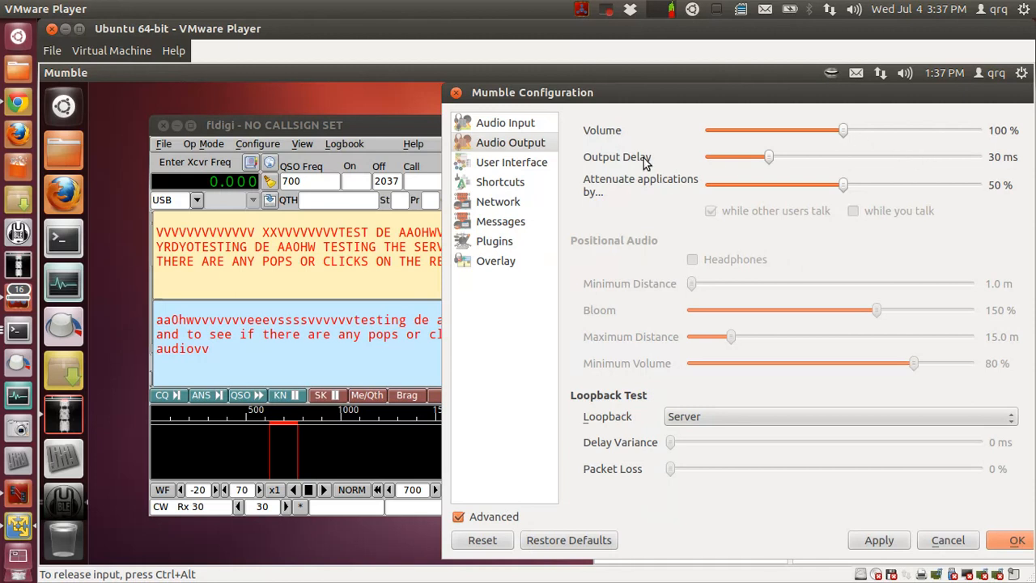
Step: Drag Mumble's Default Jitter Buffer and Output Delay sliders down to 10 ms each
{"action": "left_click", "coordinate": [511, 142]}
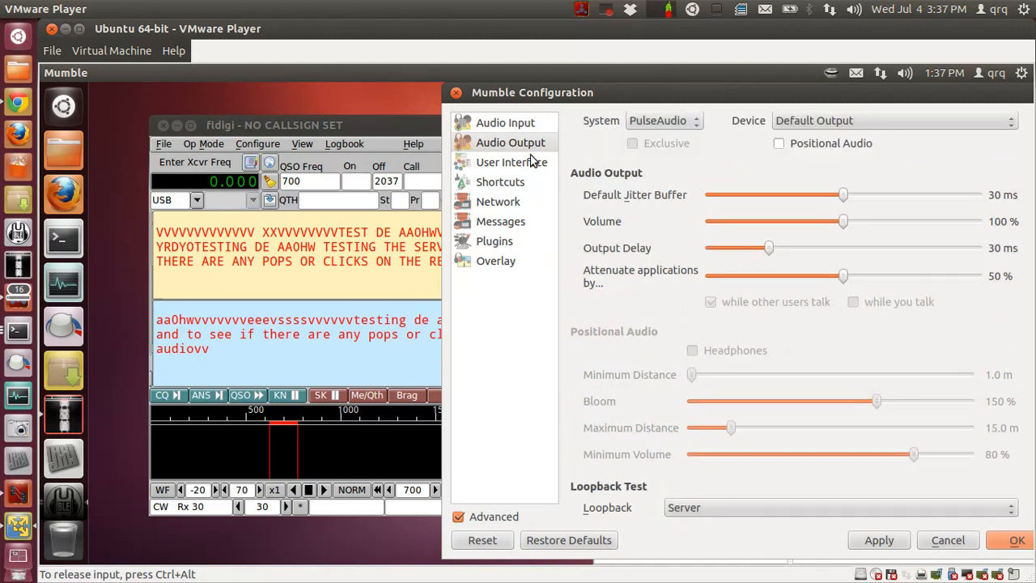
{"action": "left_click", "coordinate": [505, 123]}
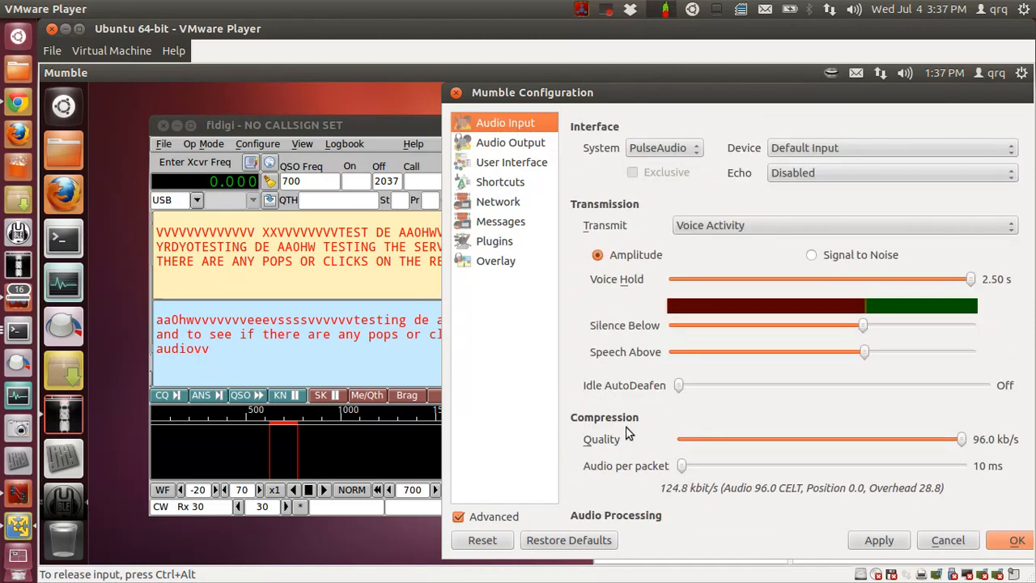
{"action": "mouse_move", "coordinate": [689, 468]}
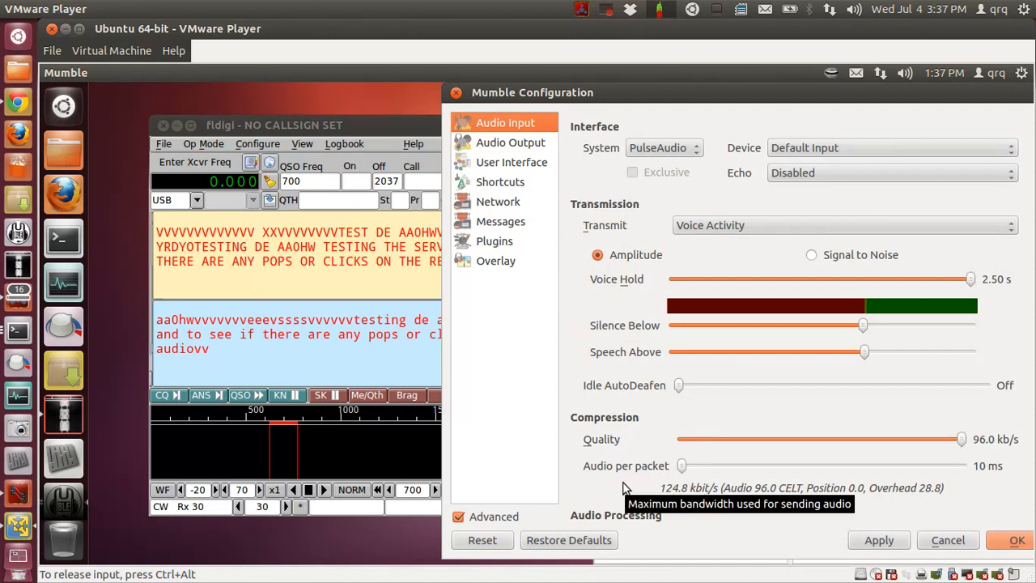
{"action": "mouse_move", "coordinate": [714, 484]}
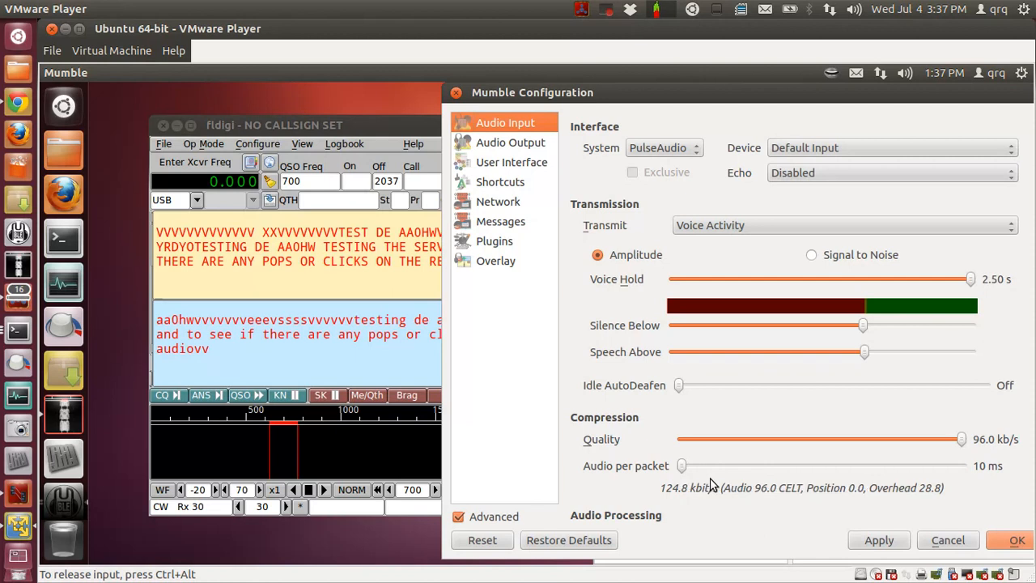
{"action": "mouse_move", "coordinate": [542, 148]}
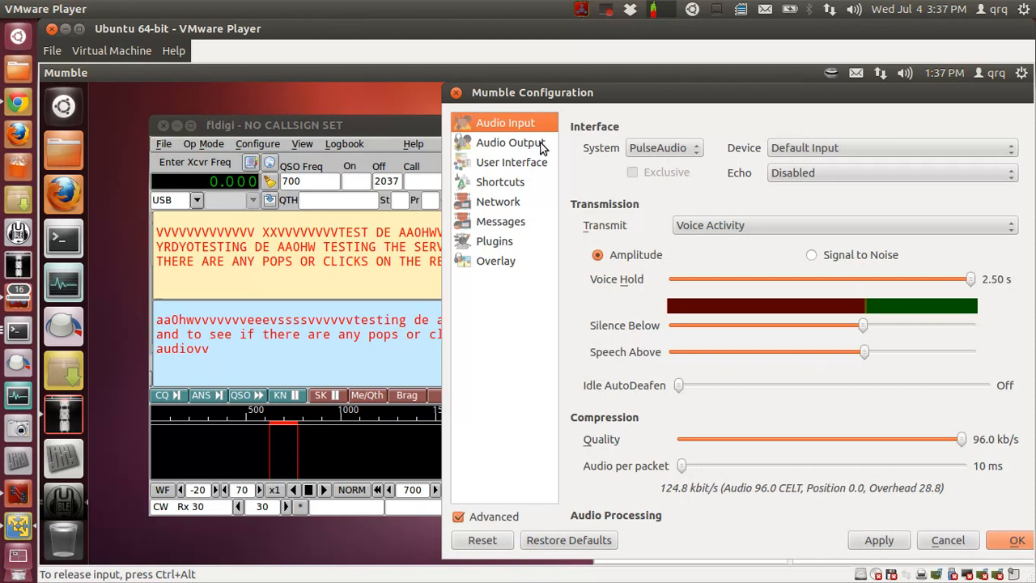
{"action": "left_click", "coordinate": [511, 143]}
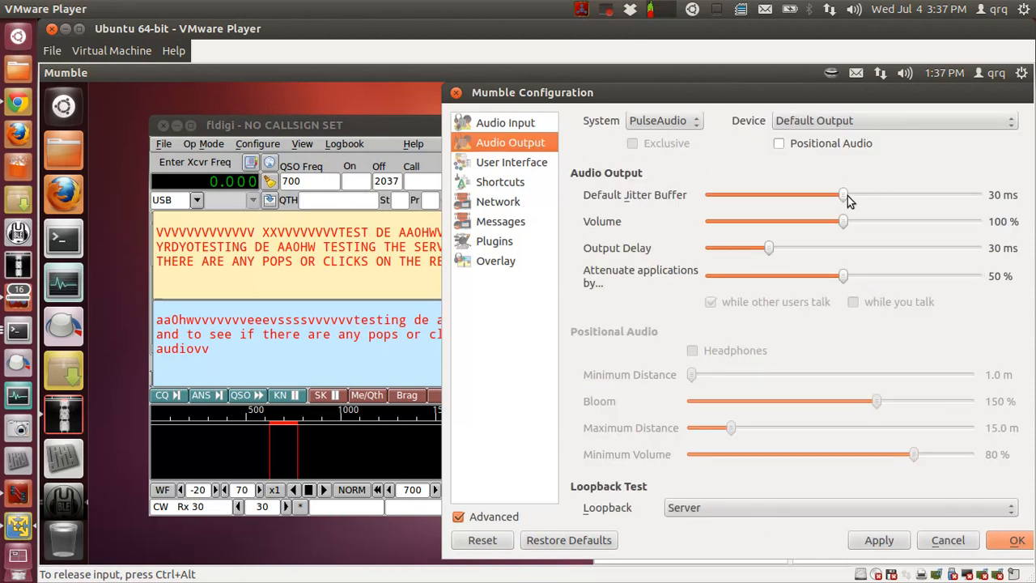
{"action": "left_click_drag", "start_coordinate": [845, 194], "coordinate": [710, 194]}
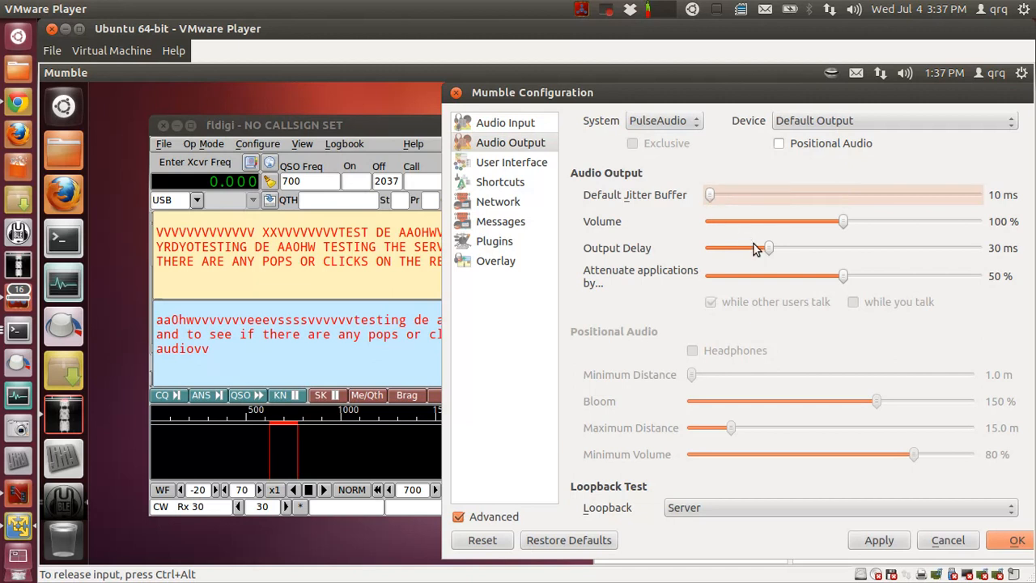
{"action": "left_click_drag", "start_coordinate": [767, 247], "coordinate": [709, 248]}
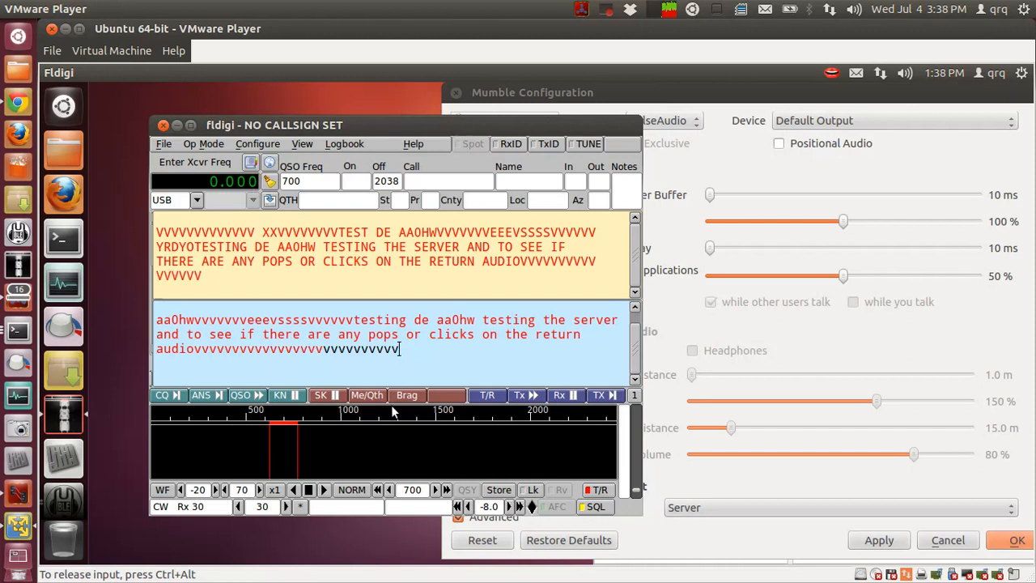
Step: Type 'testing for pops and clicks in the audio return' in fldigi's transmit pane
{"action": "type", "text": "testing for"}
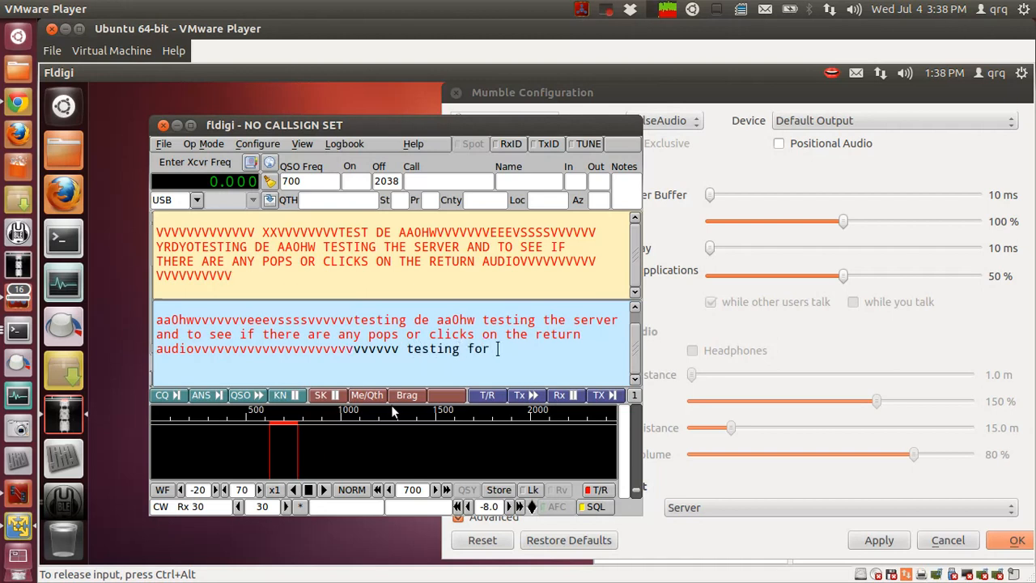
{"action": "type", "text": "pops and clicks"}
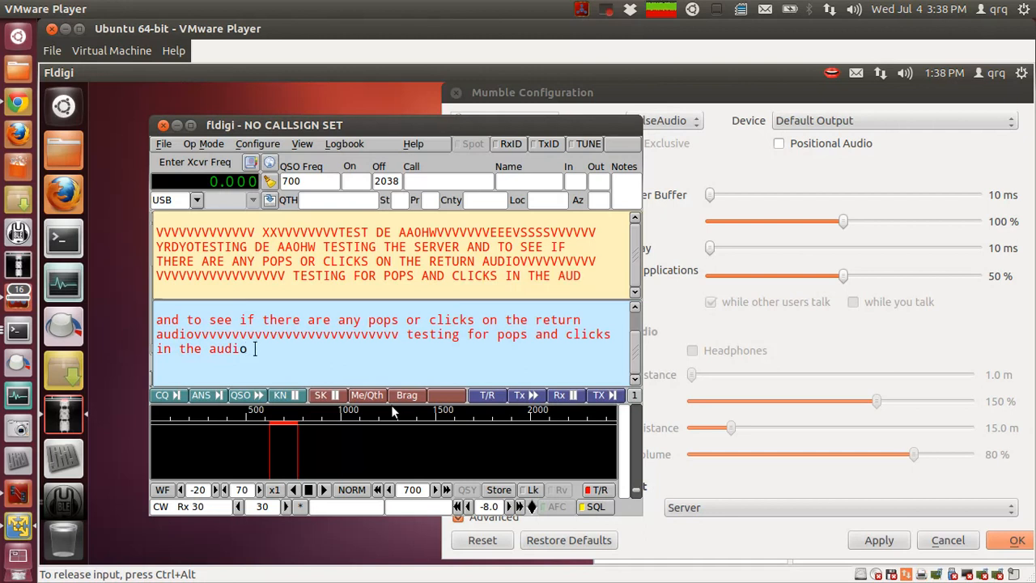
{"action": "type", "text": "return"}
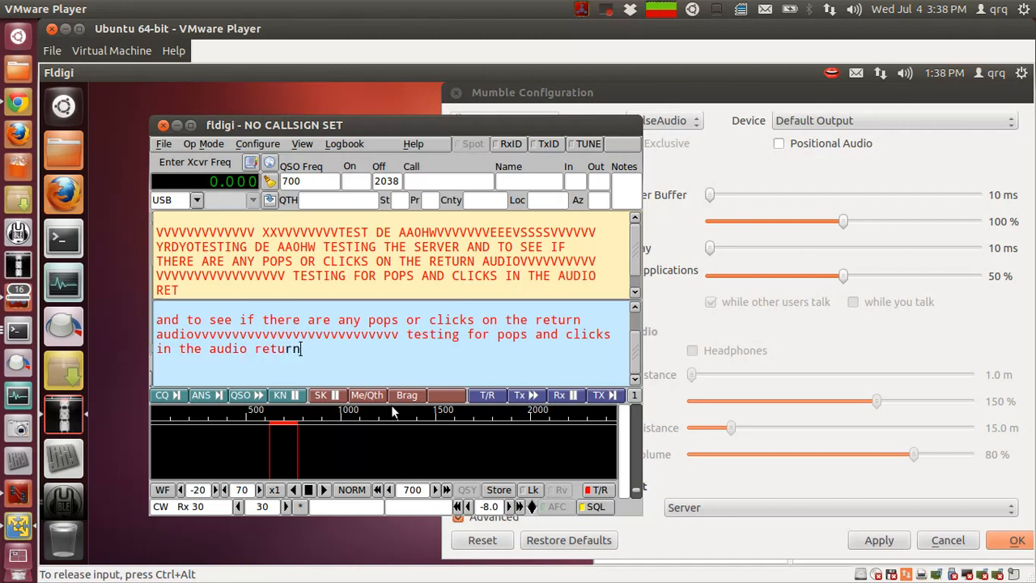
{"action": "type", "text": "rn"}
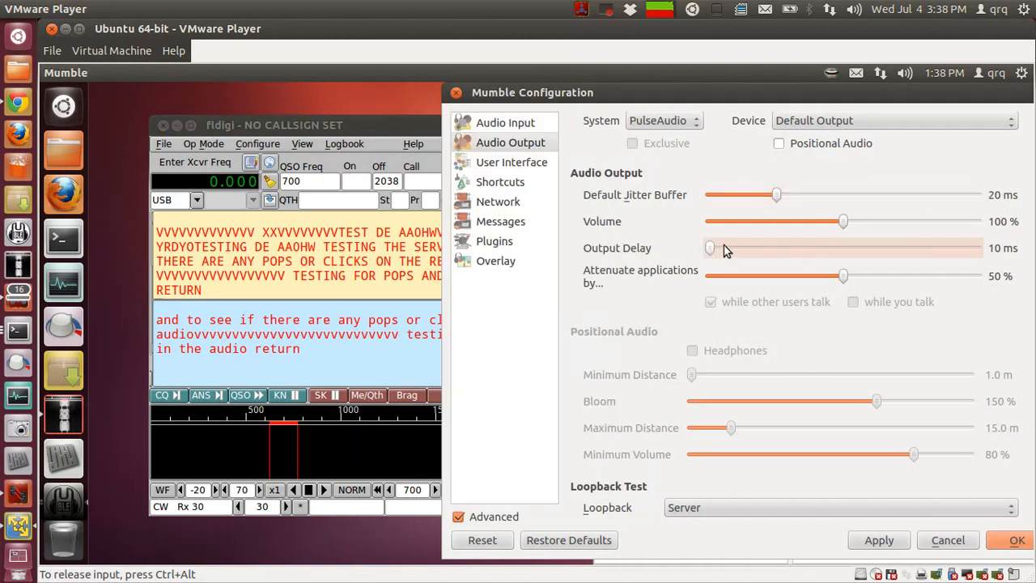
Step: Settle Mumble's Output Delay at 20 ms and Audio per packet at 20 ms
{"action": "left_click_drag", "start_coordinate": [711, 248], "coordinate": [767, 248]}
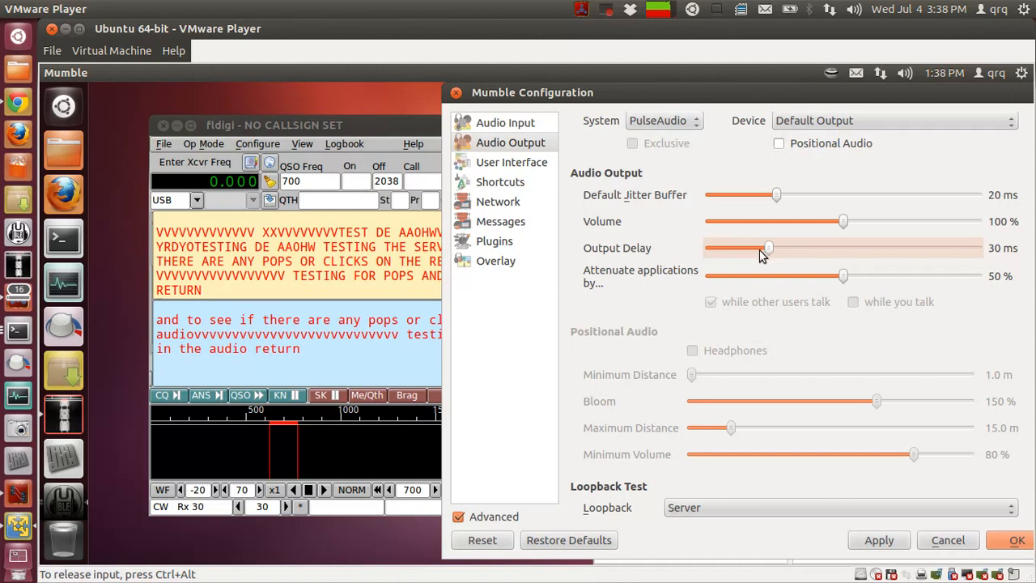
{"action": "left_click_drag", "start_coordinate": [767, 248], "coordinate": [737, 249]}
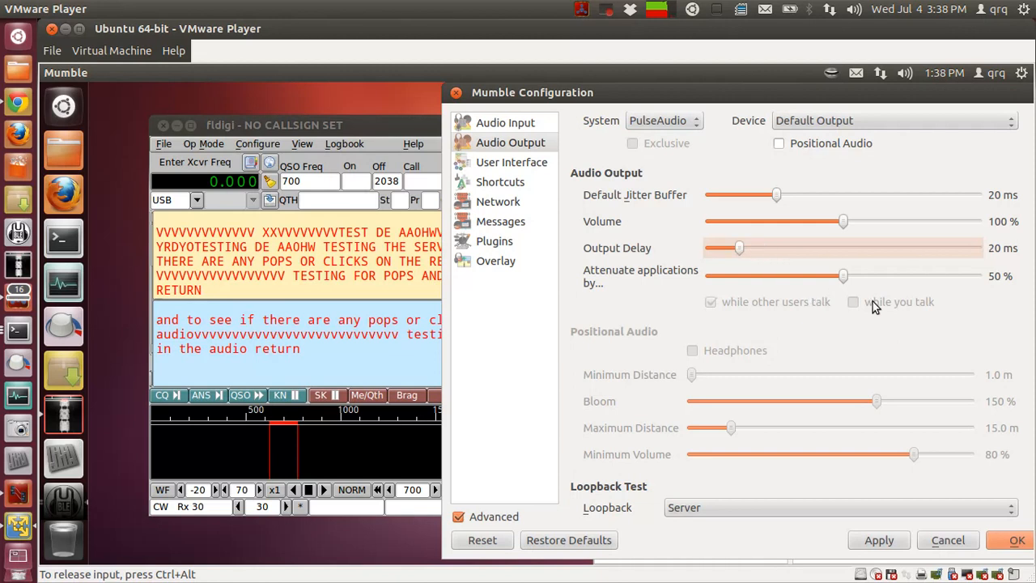
{"action": "left_click", "coordinate": [505, 122]}
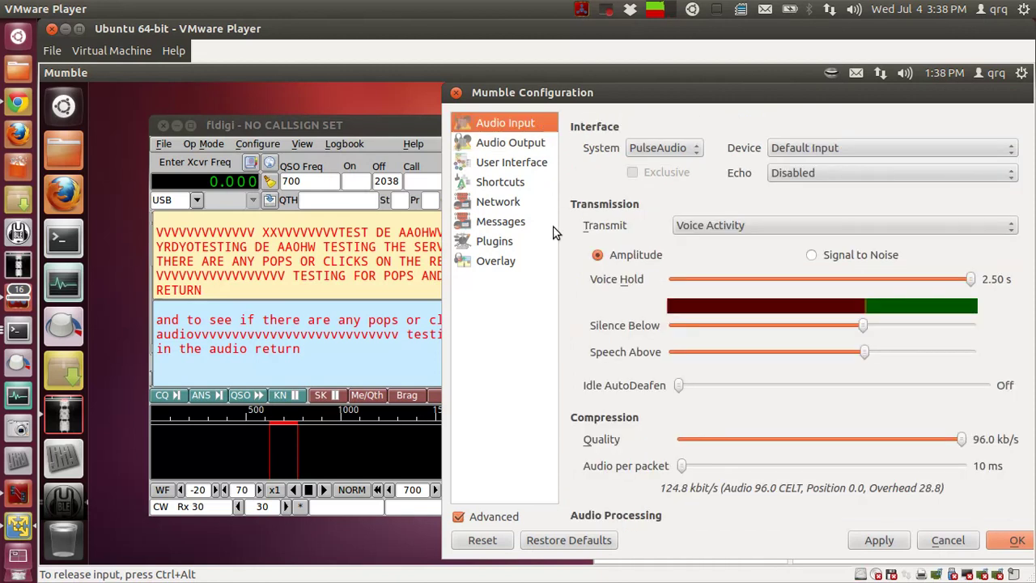
{"action": "scroll", "scroll_direction": "down", "scroll_amount": 3}
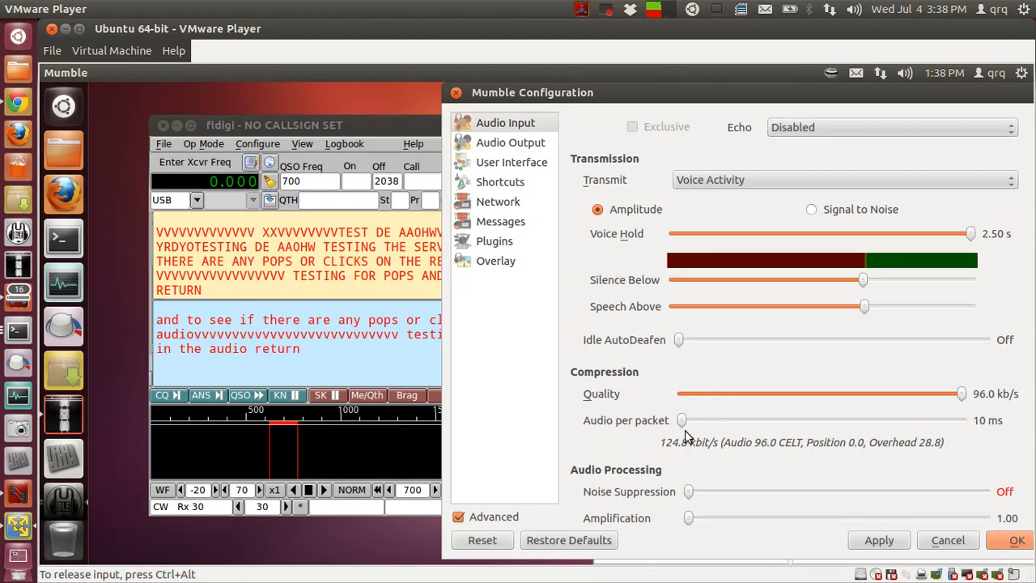
{"action": "left_click_drag", "start_coordinate": [682, 419], "coordinate": [775, 419]}
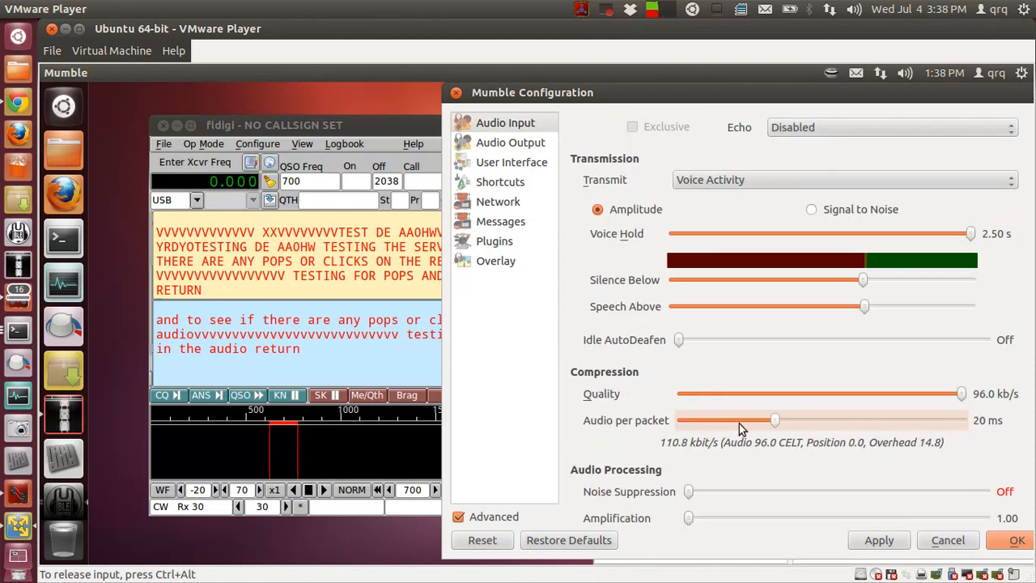
{"action": "mouse_move", "coordinate": [939, 541]}
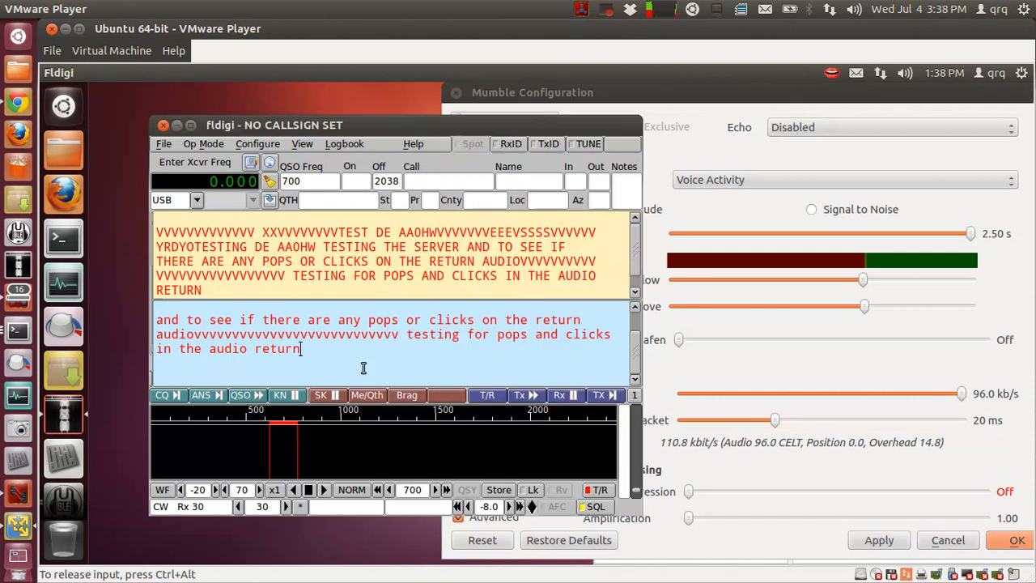
Step: Send the fldigi test line 'testing de aa0hw testing'
{"action": "type", "text": "testing d"}
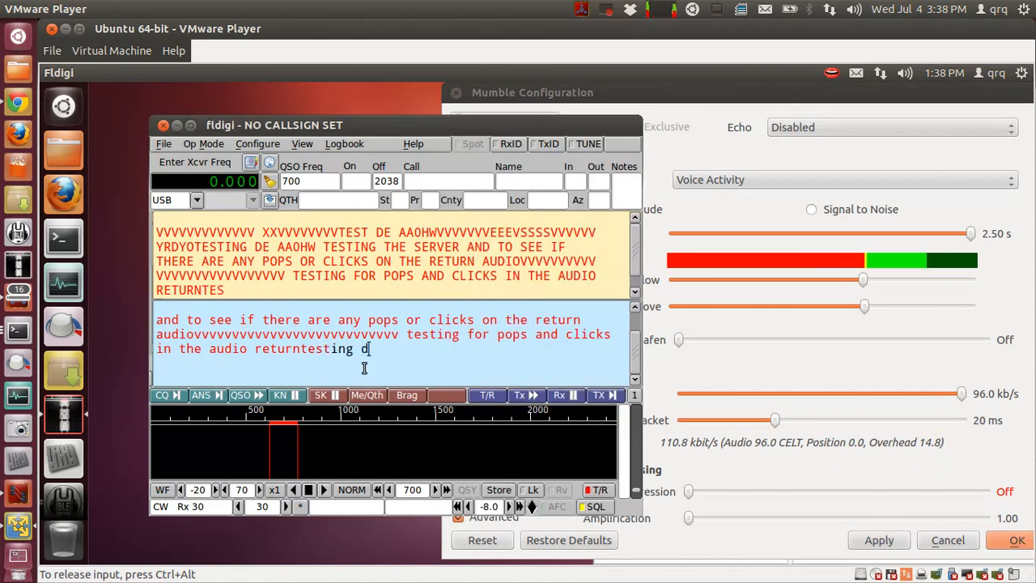
{"action": "type", "text": "e aa0hw testing for pops and"}
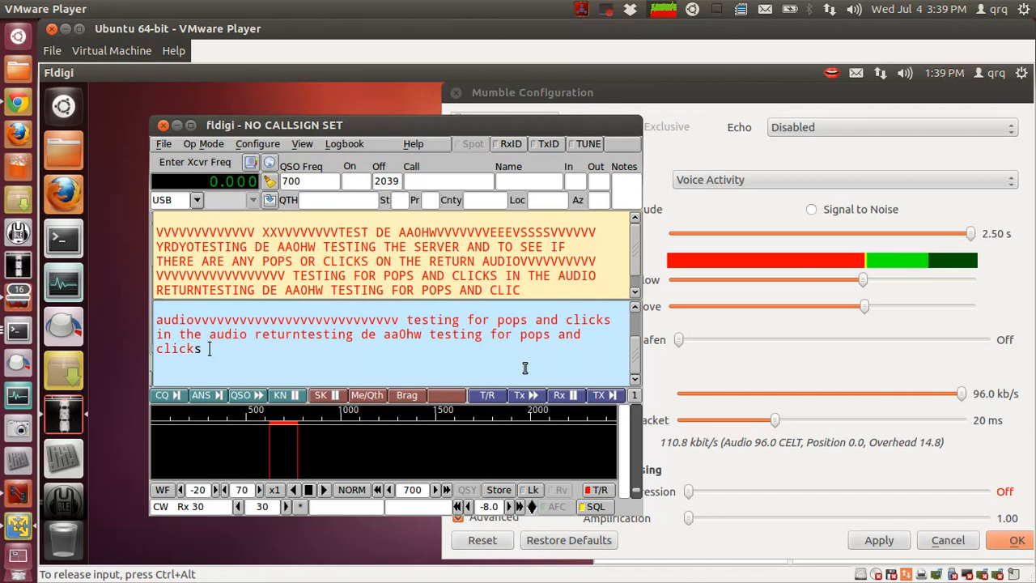
Step: Recheck Mumble's Audio Output page, then apply the settings with OK
{"action": "left_click", "coordinate": [531, 92]}
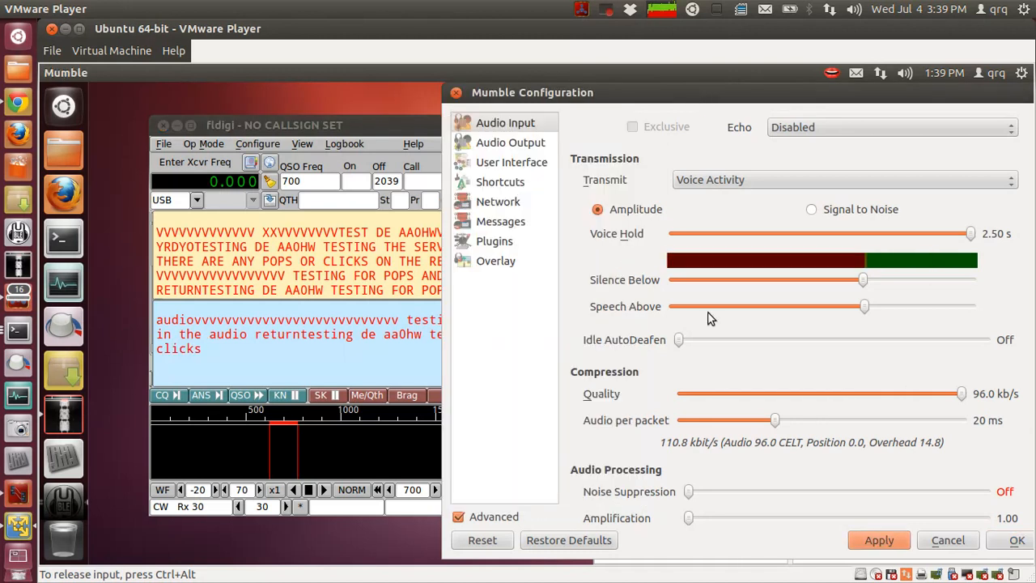
{"action": "mouse_move", "coordinate": [592, 427]}
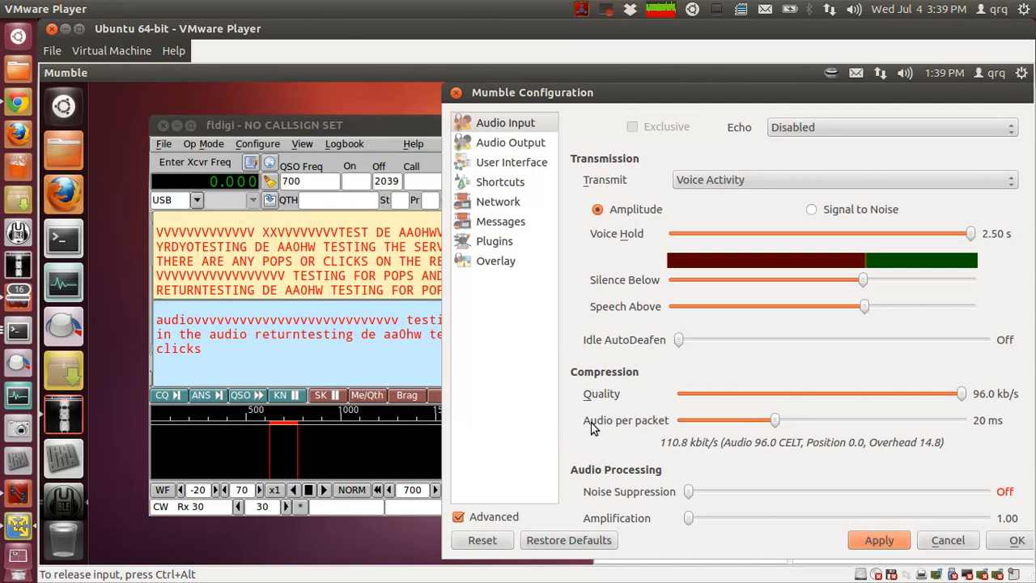
{"action": "mouse_move", "coordinate": [535, 159]}
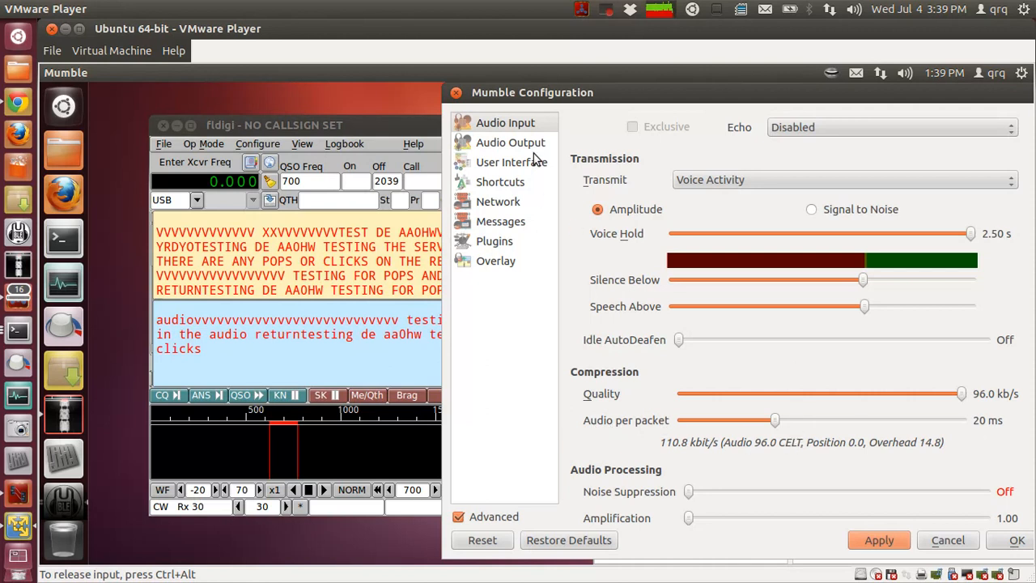
{"action": "left_click", "coordinate": [511, 143]}
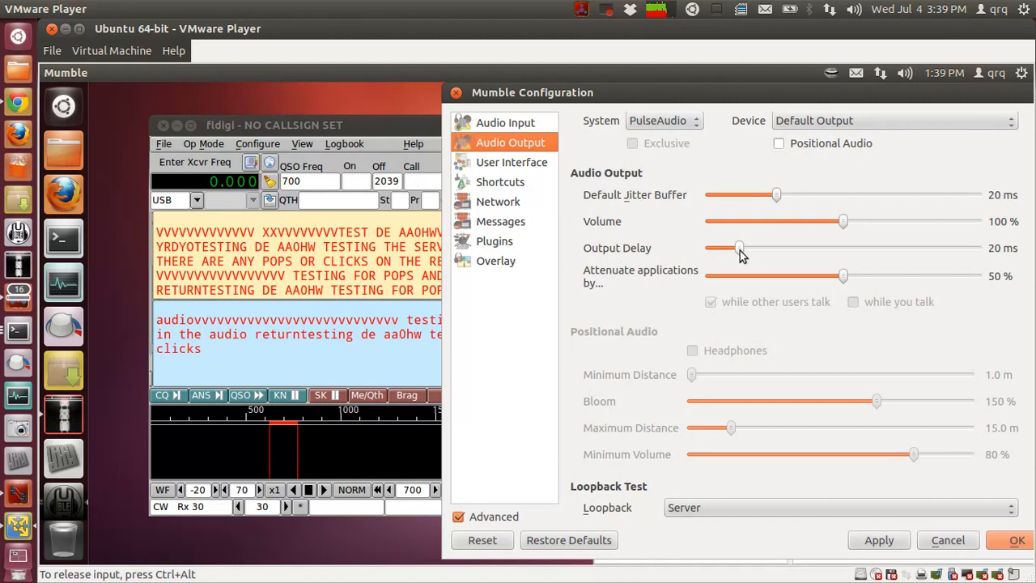
{"action": "mouse_move", "coordinate": [636, 343]}
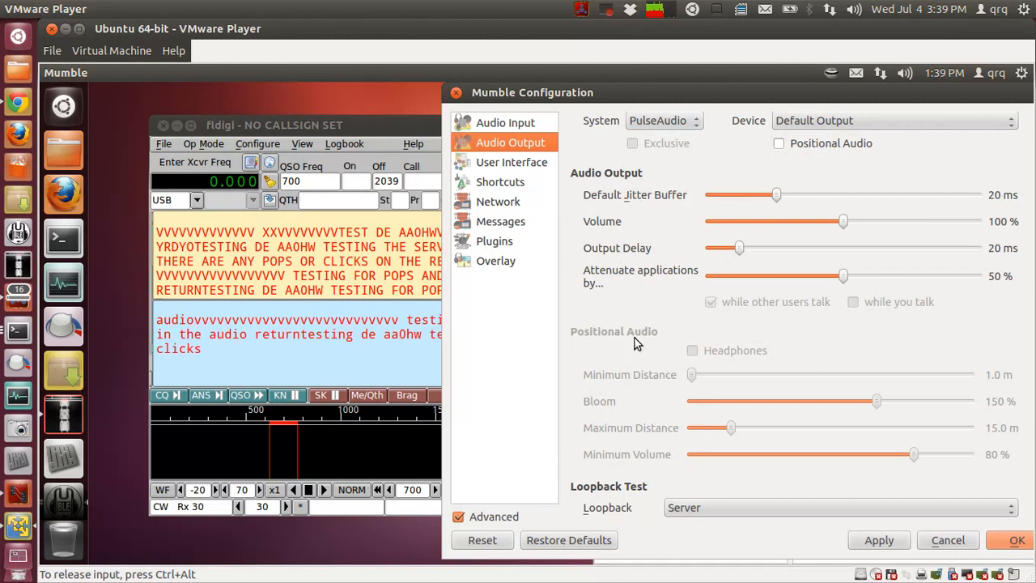
{"action": "scroll", "scroll_direction": "down", "scroll_amount": 3}
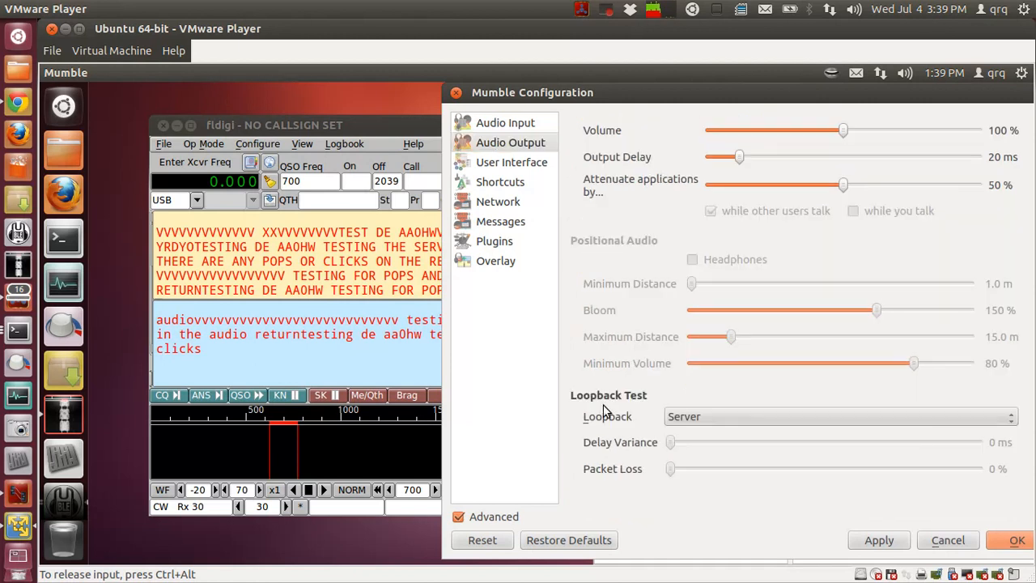
{"action": "mouse_move", "coordinate": [660, 409]}
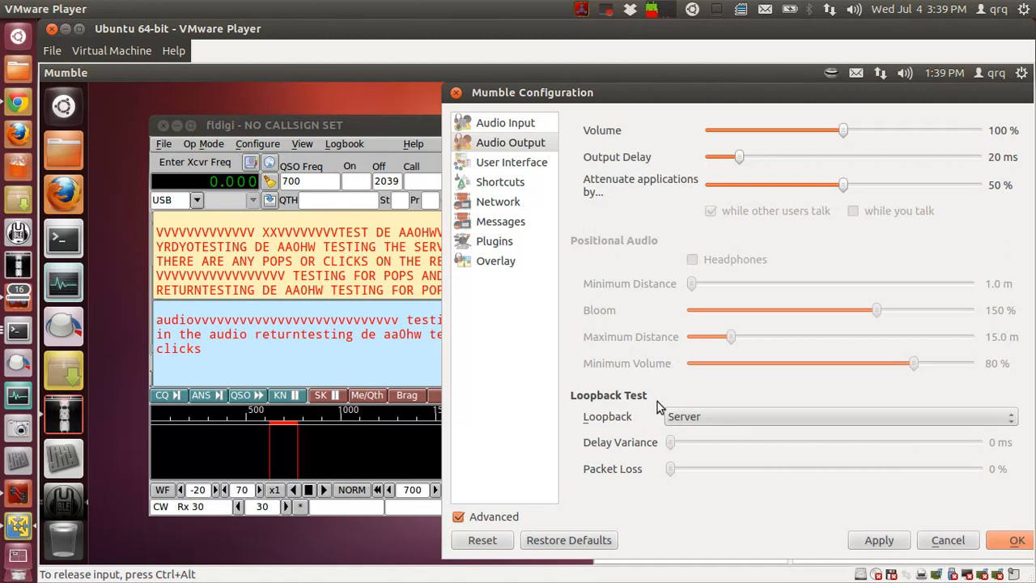
{"action": "left_click", "coordinate": [840, 416]}
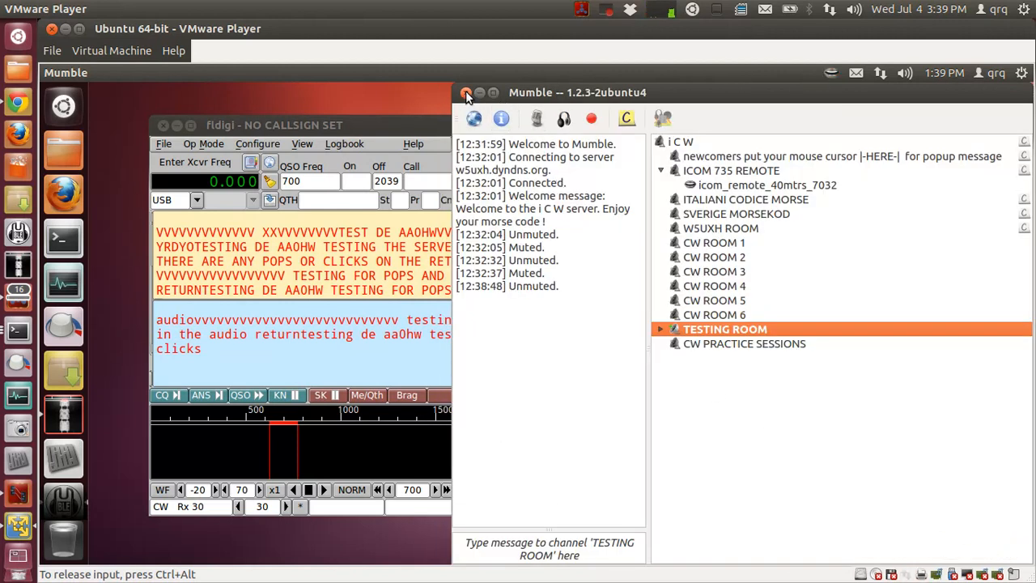
Step: Quit Mumble, confirming Close instead of minimizing
{"action": "left_click", "coordinate": [466, 95]}
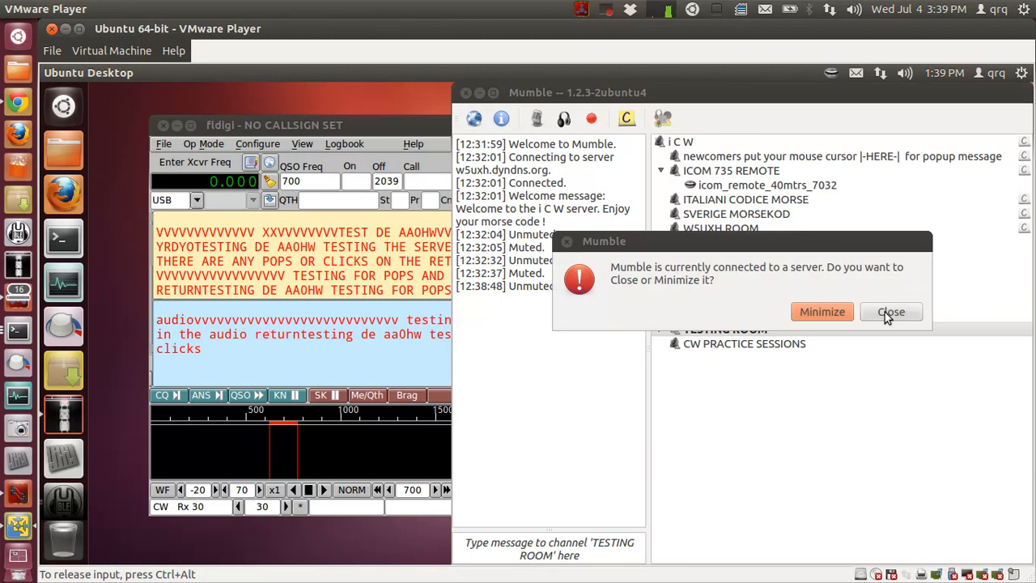
{"action": "left_click", "coordinate": [890, 312]}
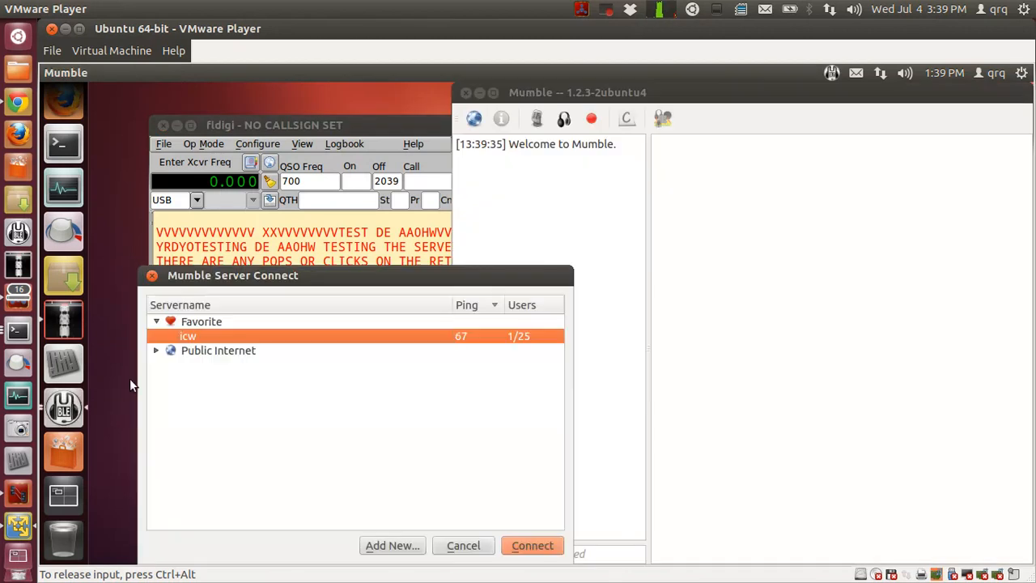
{"action": "right_click", "coordinate": [188, 336]}
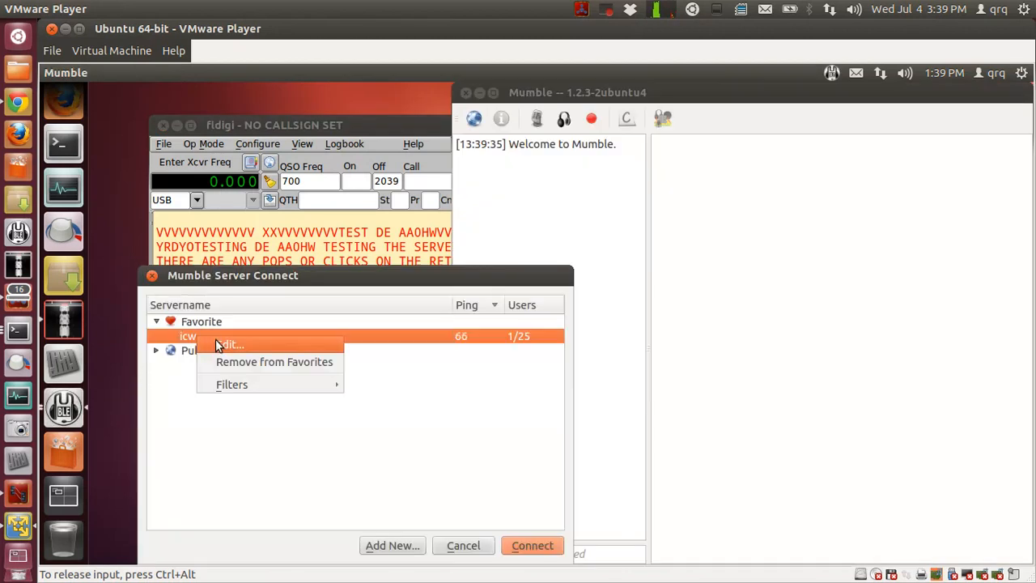
{"action": "left_click", "coordinate": [231, 344]}
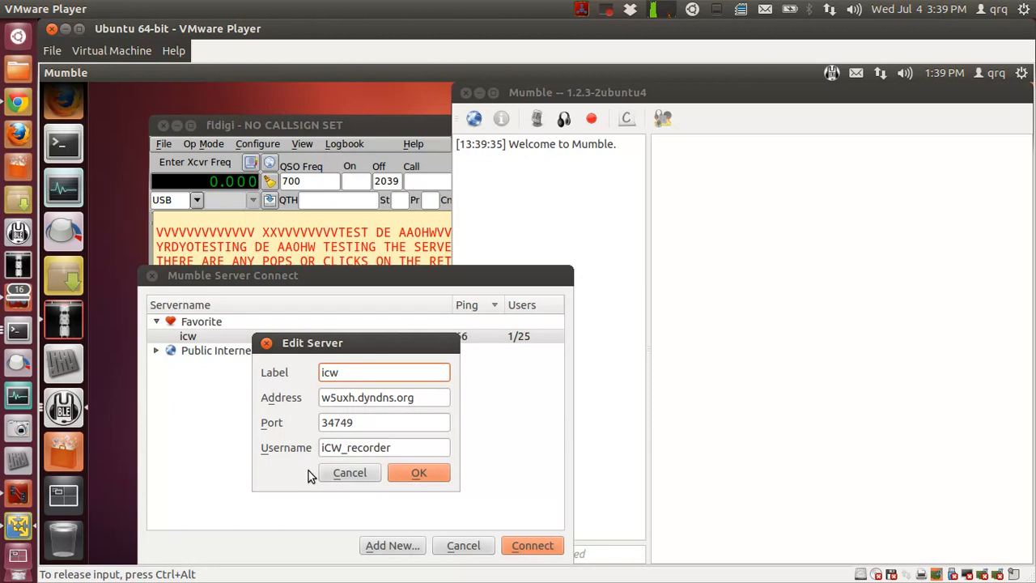
{"action": "mouse_move", "coordinate": [282, 461]}
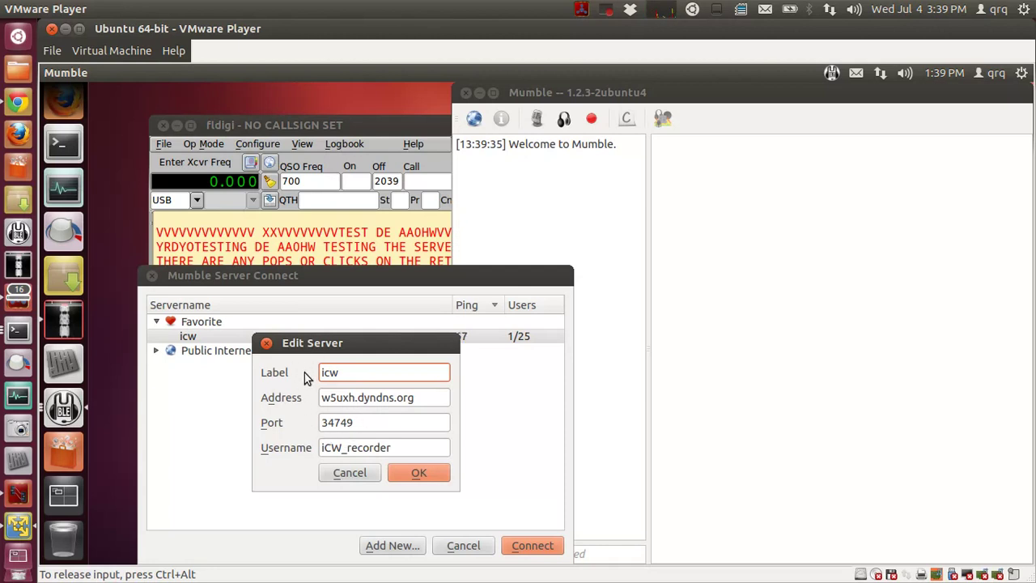
{"action": "mouse_move", "coordinate": [299, 348]}
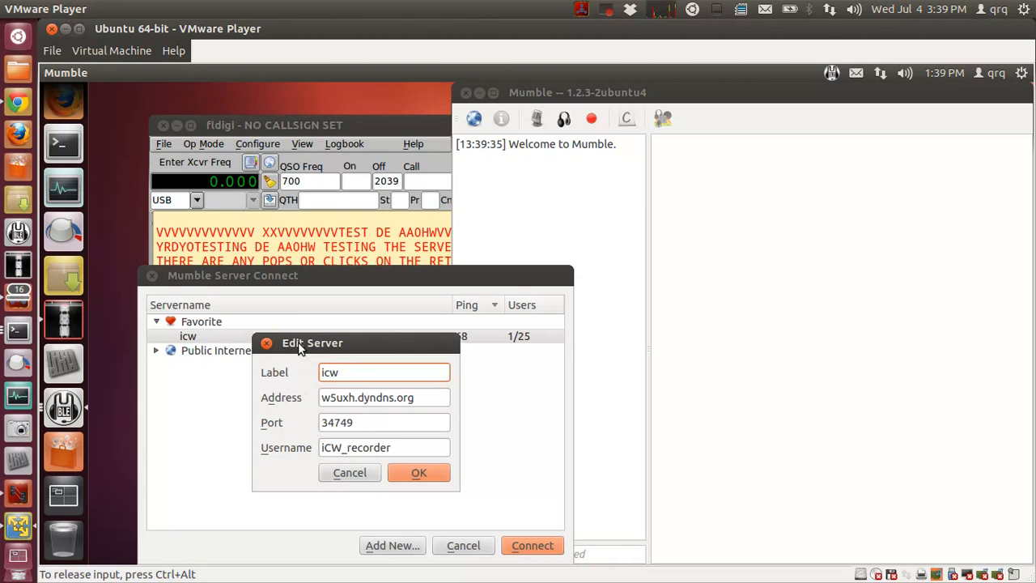
{"action": "mouse_move", "coordinate": [302, 403]}
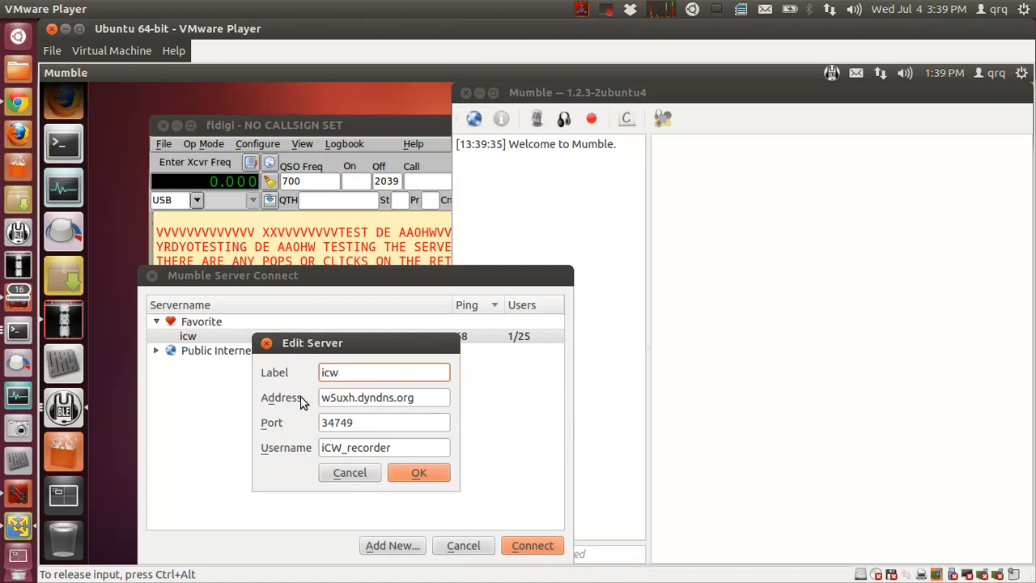
{"action": "mouse_move", "coordinate": [299, 419]}
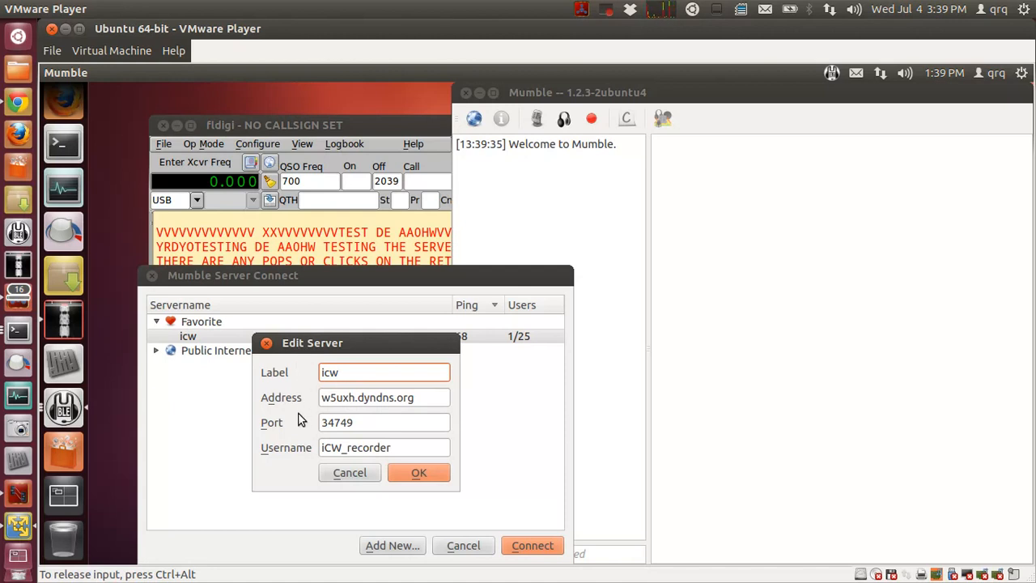
{"action": "mouse_move", "coordinate": [284, 467]}
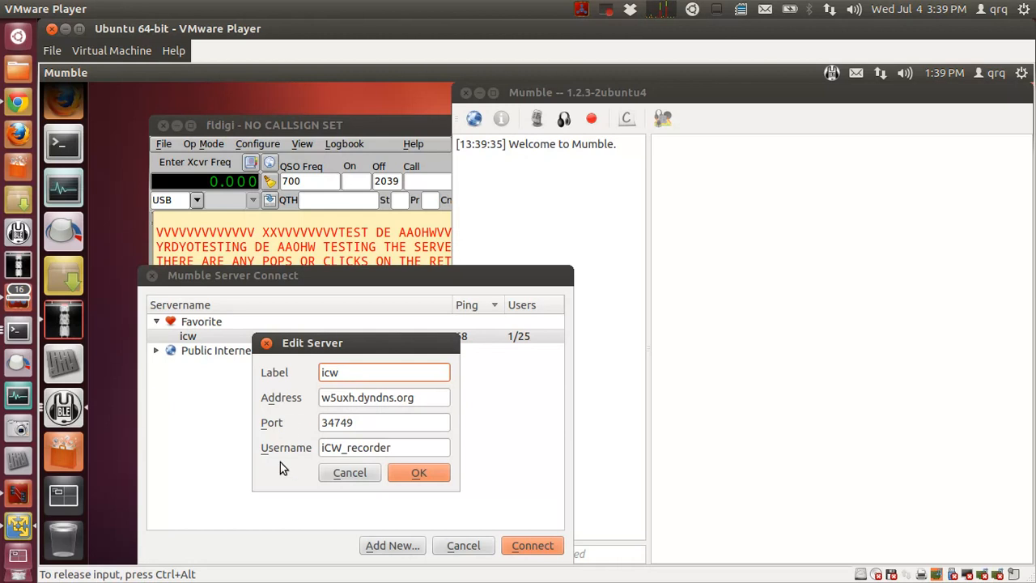
{"action": "left_click", "coordinate": [418, 472]}
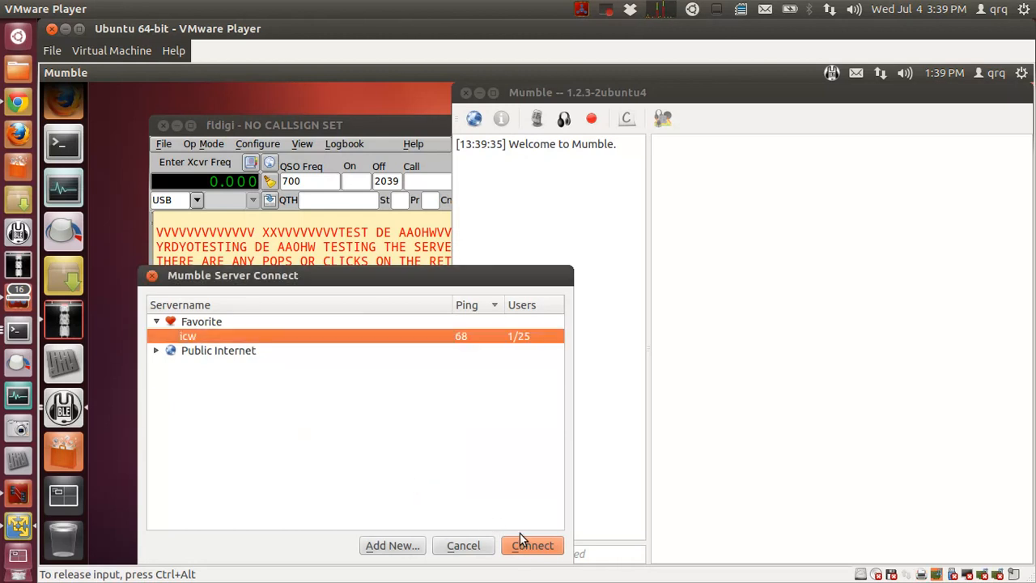
Step: Connect to the icw server's Testing Room and bring up PulseAudio Volume Control
{"action": "left_click", "coordinate": [532, 545]}
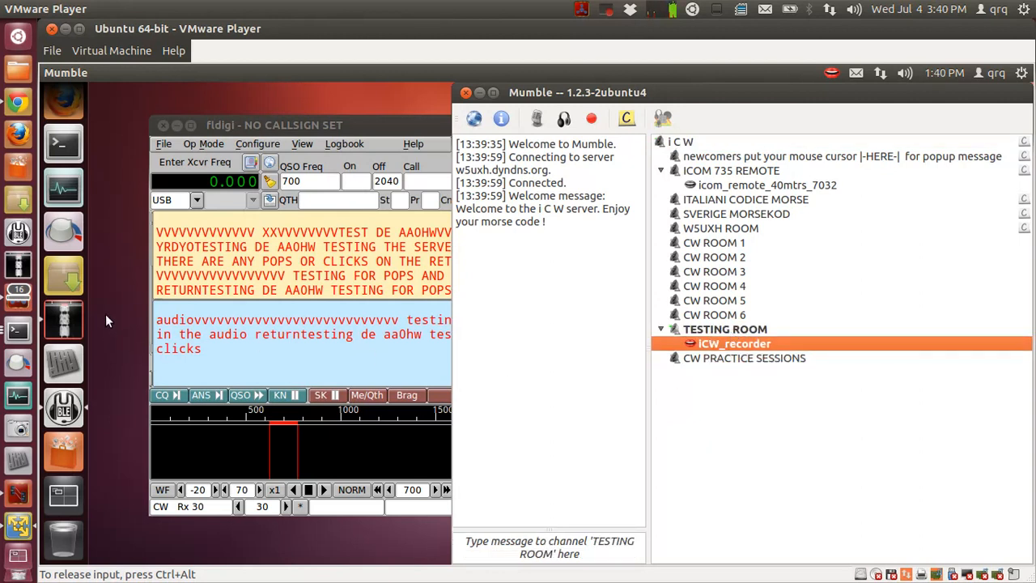
{"action": "mouse_move", "coordinate": [88, 234]}
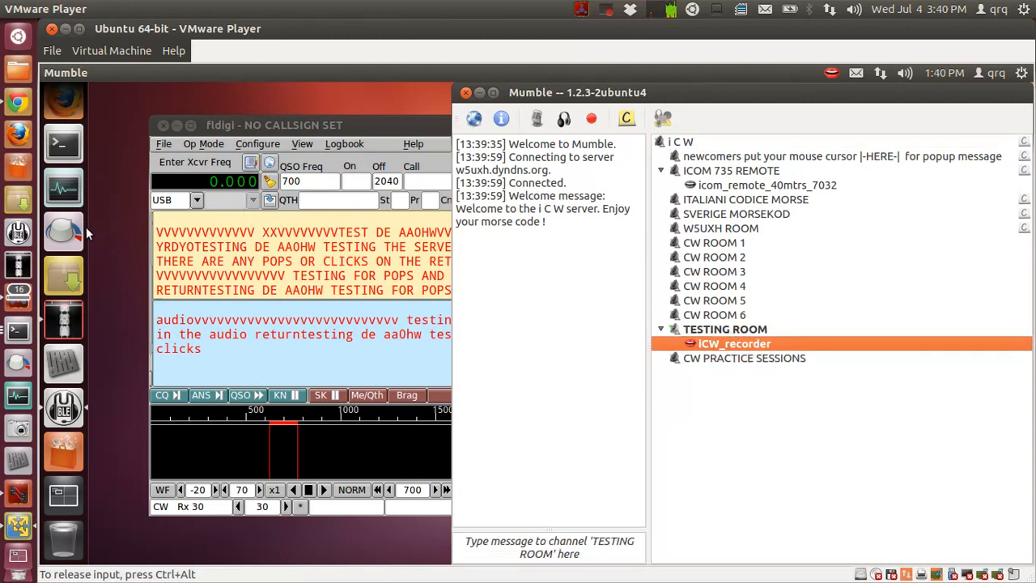
{"action": "left_click", "coordinate": [63, 232]}
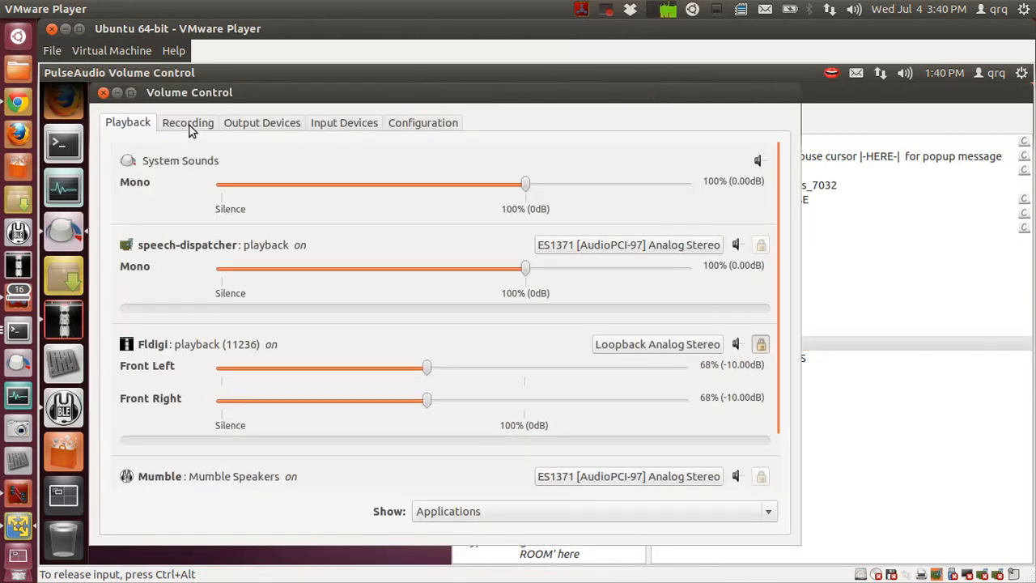
Step: Record Mumble's microphone from Monitor of Loopback Analog Stereo at 86% volume
{"action": "left_click", "coordinate": [187, 122]}
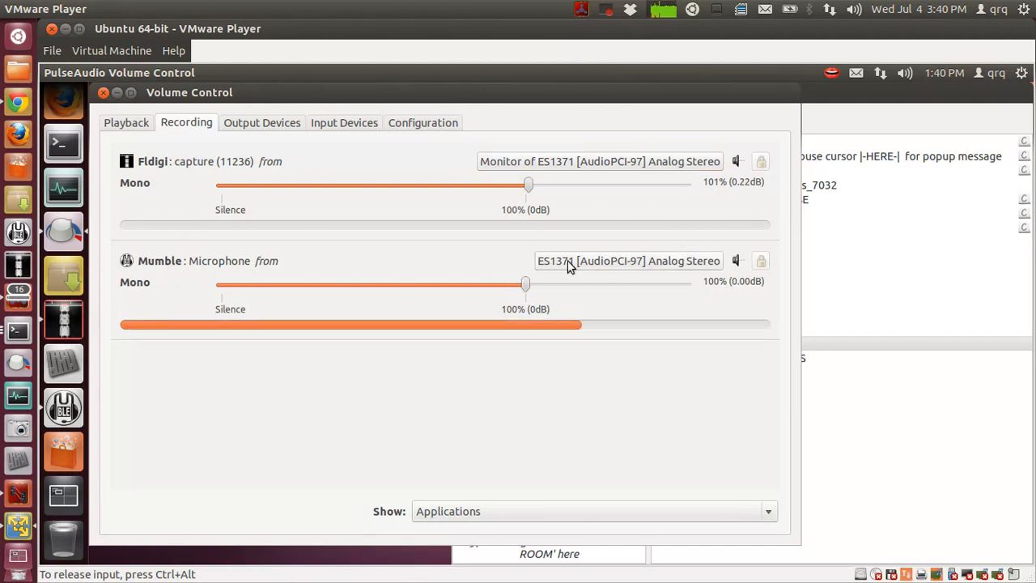
{"action": "left_click", "coordinate": [629, 261]}
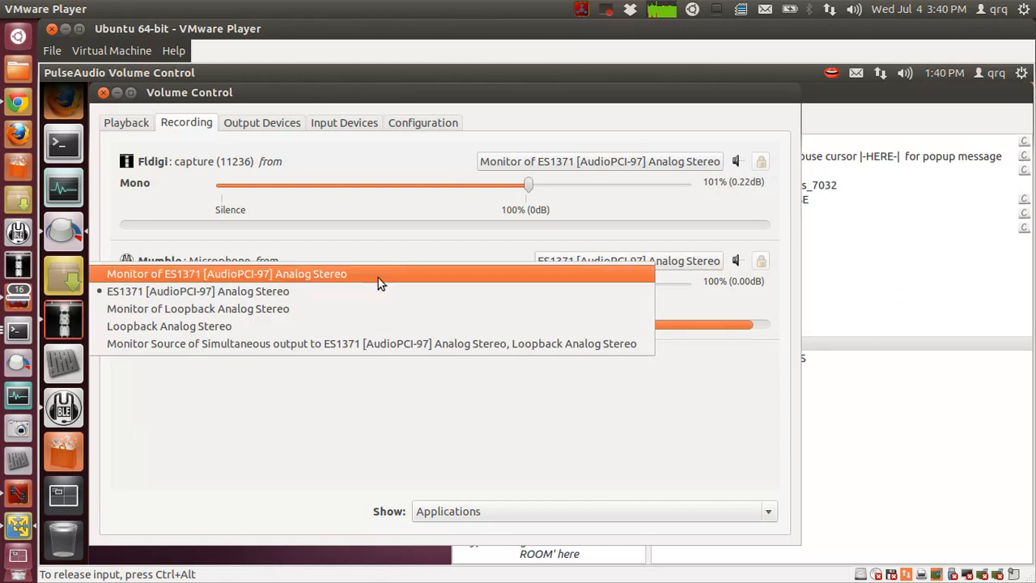
{"action": "mouse_move", "coordinate": [259, 308]}
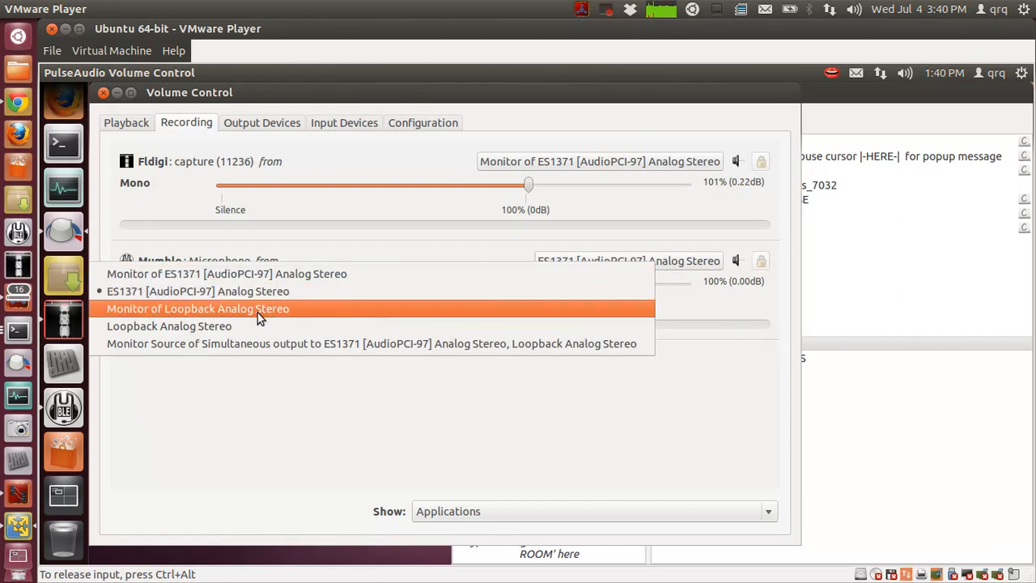
{"action": "left_click", "coordinate": [197, 309]}
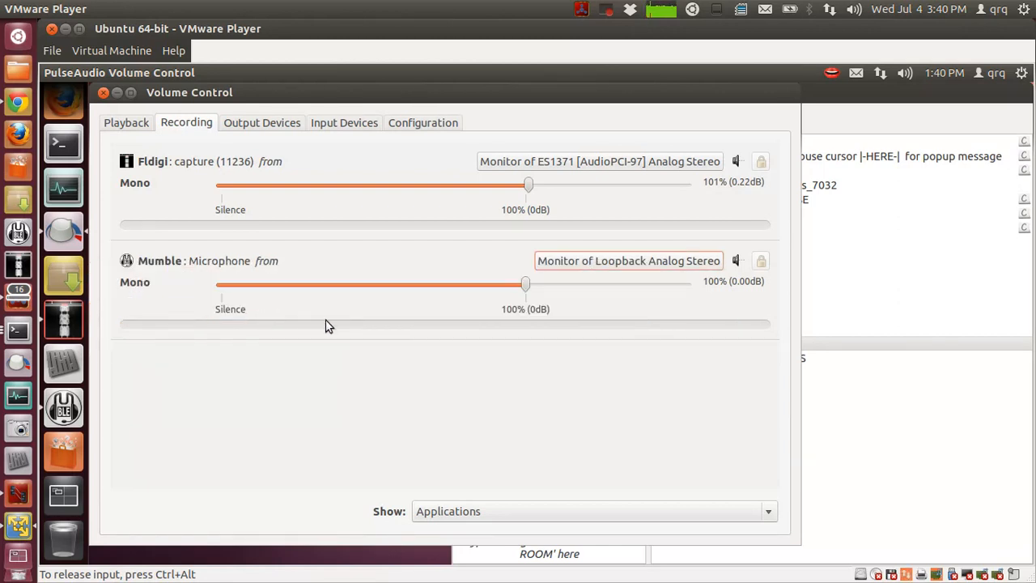
{"action": "mouse_move", "coordinate": [521, 343]}
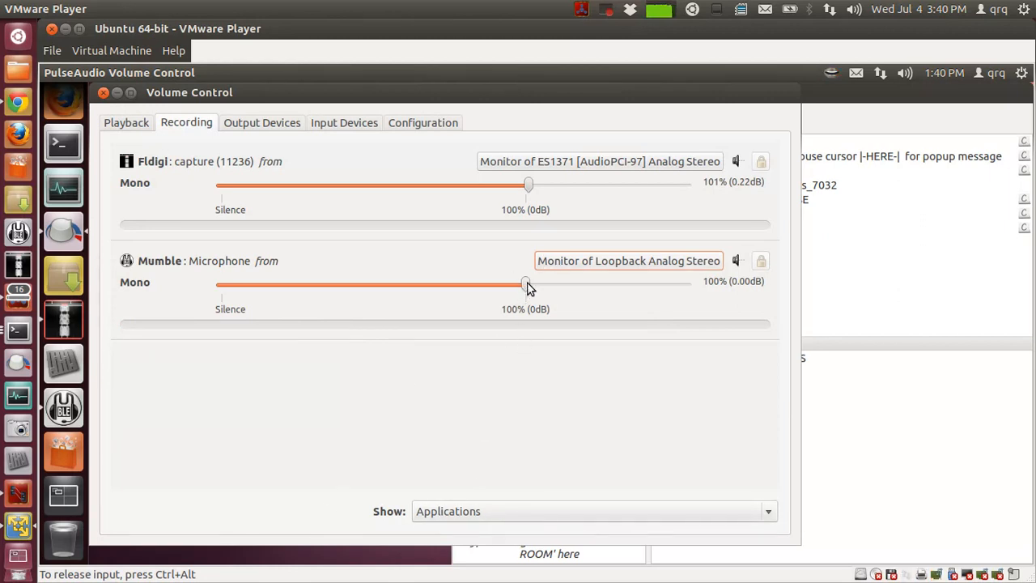
{"action": "left_click_drag", "start_coordinate": [527, 284], "coordinate": [470, 285]}
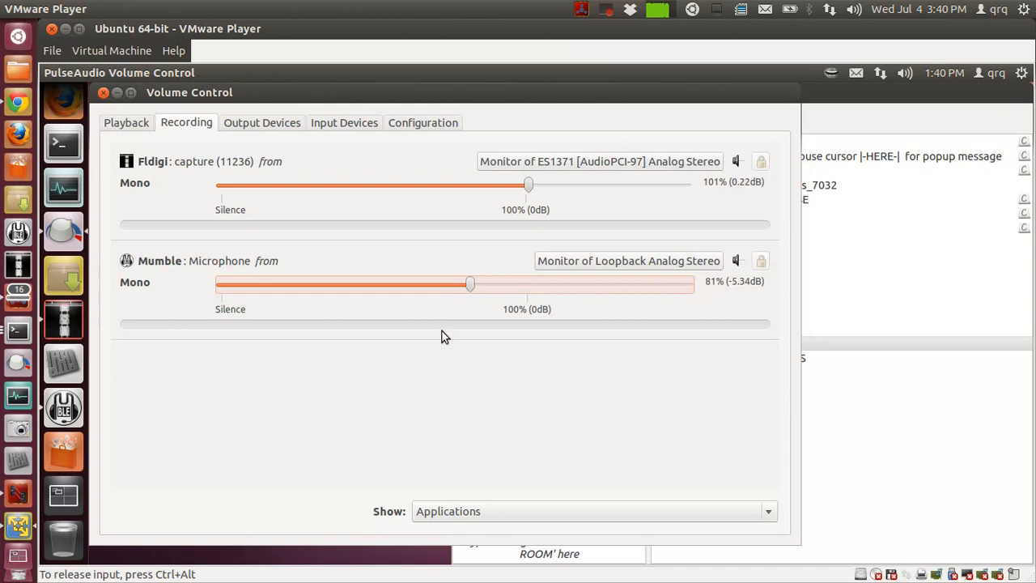
{"action": "left_click_drag", "start_coordinate": [469, 284], "coordinate": [486, 284]}
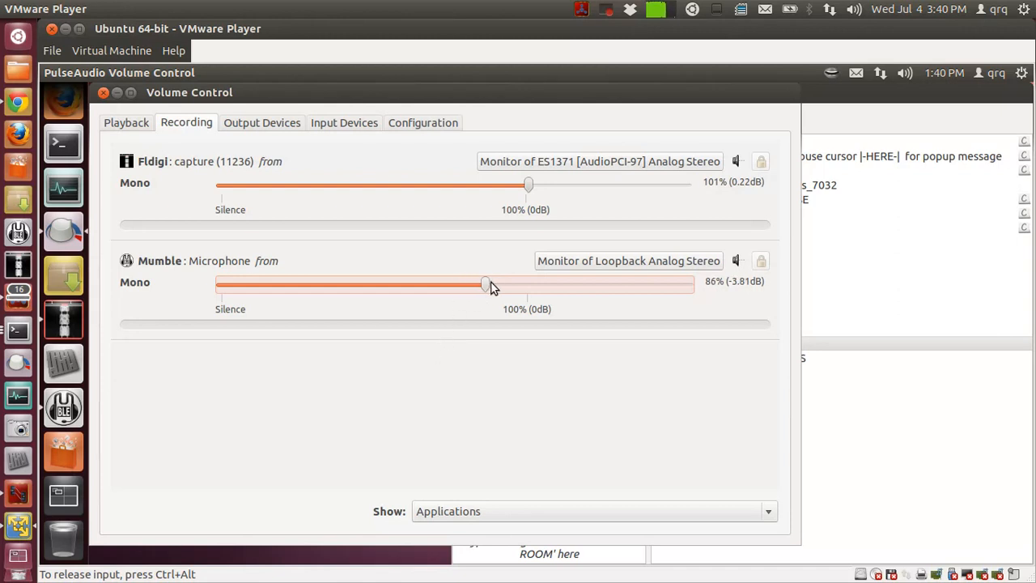
Step: Route Fldigi playback to 'Simultaneous output to ES1371 [AudioPCI-97] Analog Stereo, Loopback Analog Stereo'
{"action": "left_click", "coordinate": [127, 122]}
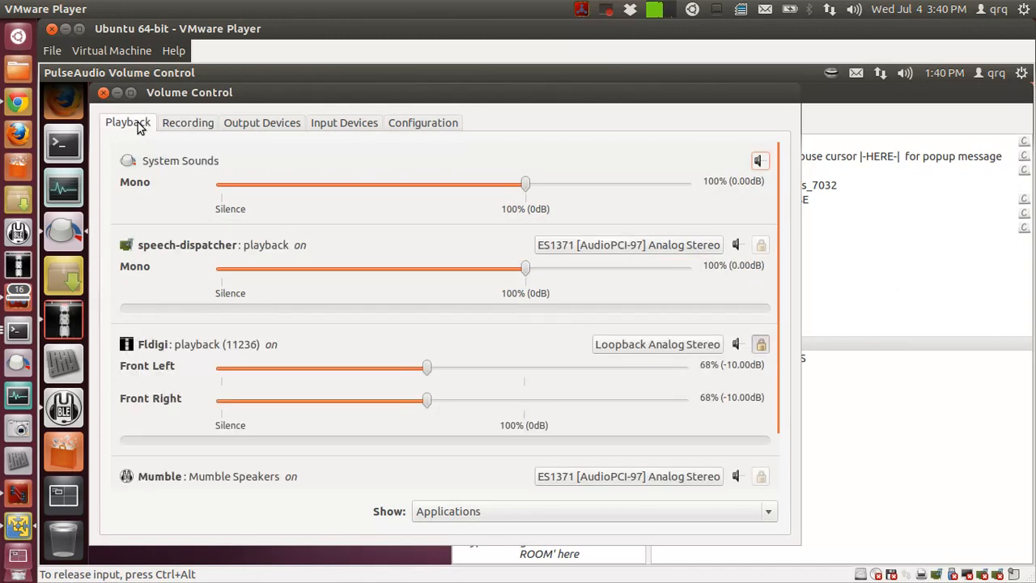
{"action": "mouse_move", "coordinate": [618, 429]}
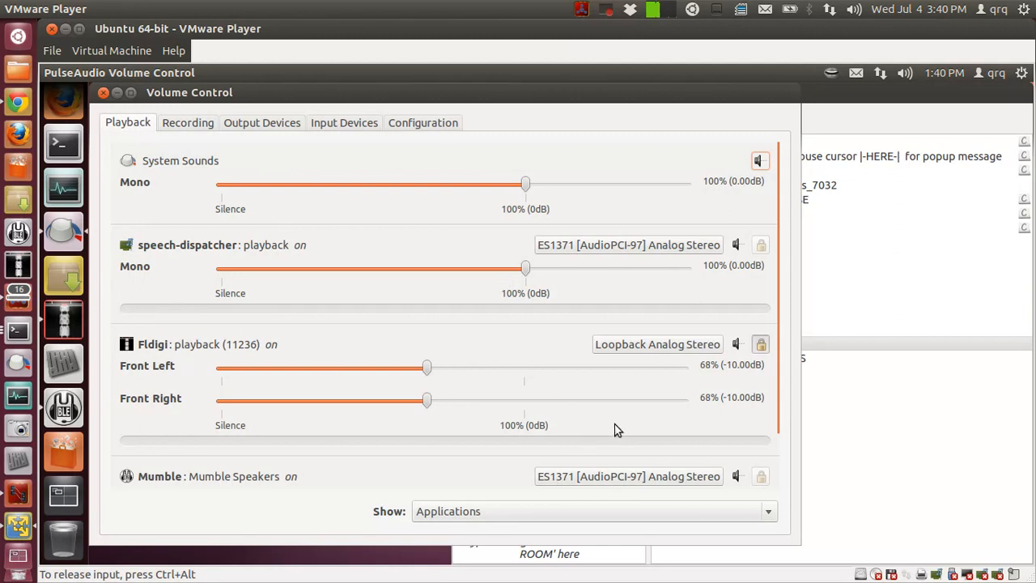
{"action": "mouse_move", "coordinate": [372, 367]}
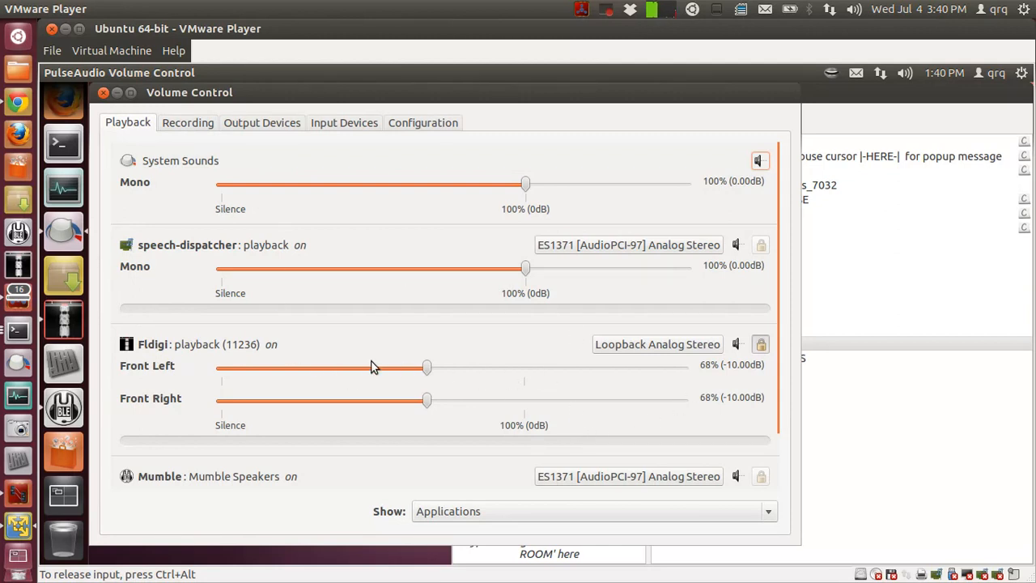
{"action": "mouse_move", "coordinate": [611, 350]}
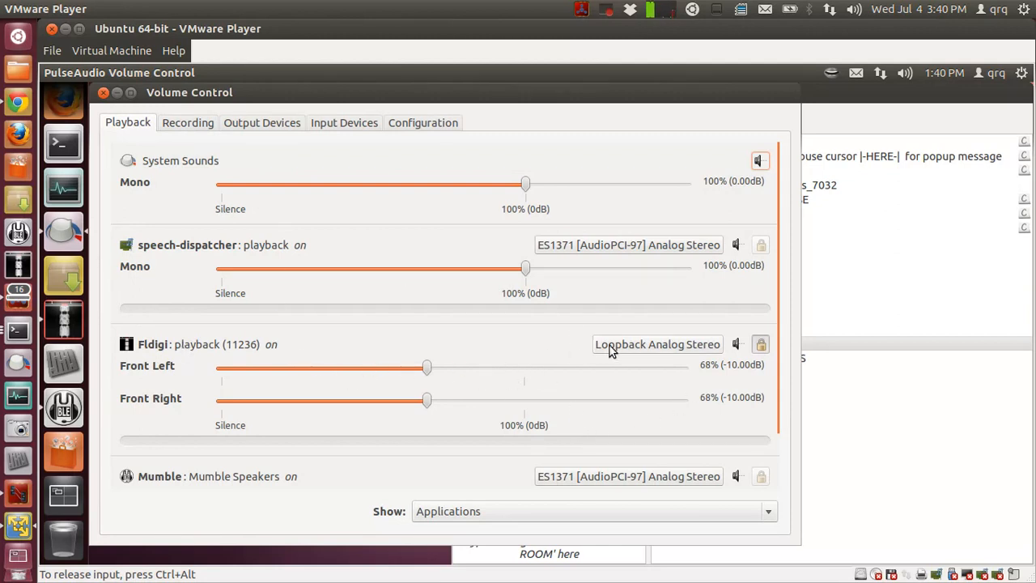
{"action": "left_click", "coordinate": [658, 344]}
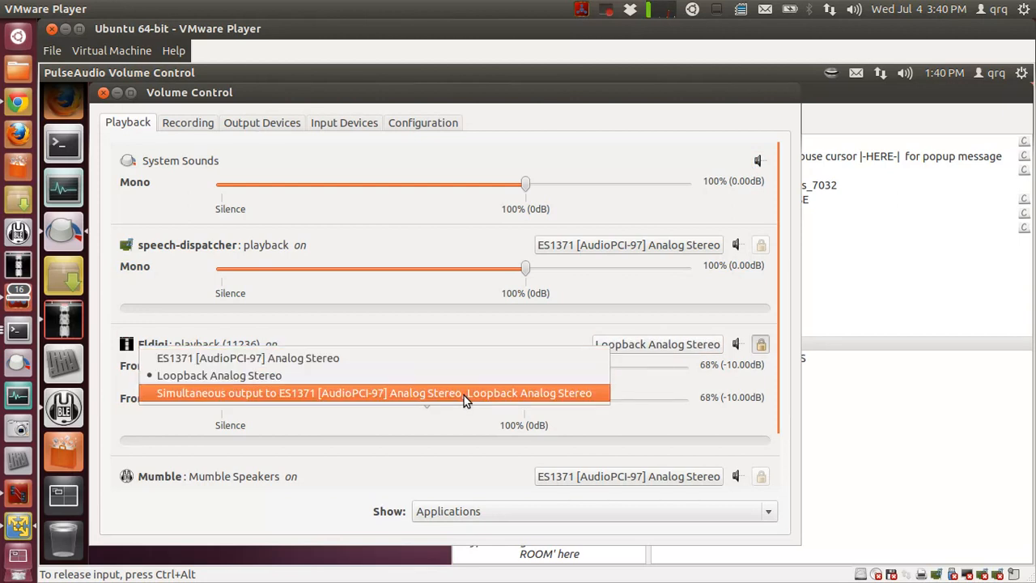
{"action": "left_click", "coordinate": [374, 392]}
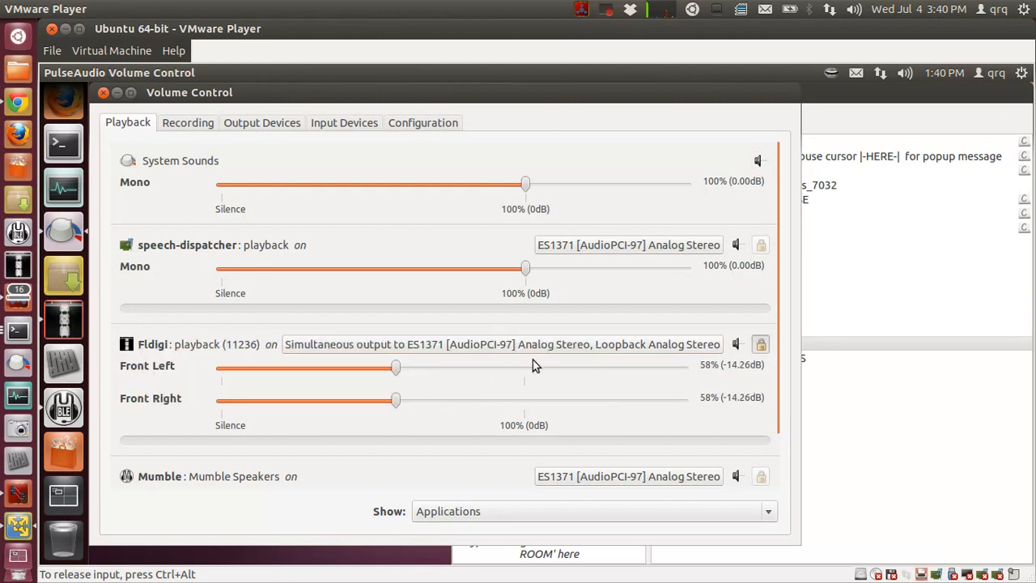
{"action": "mouse_move", "coordinate": [340, 356]}
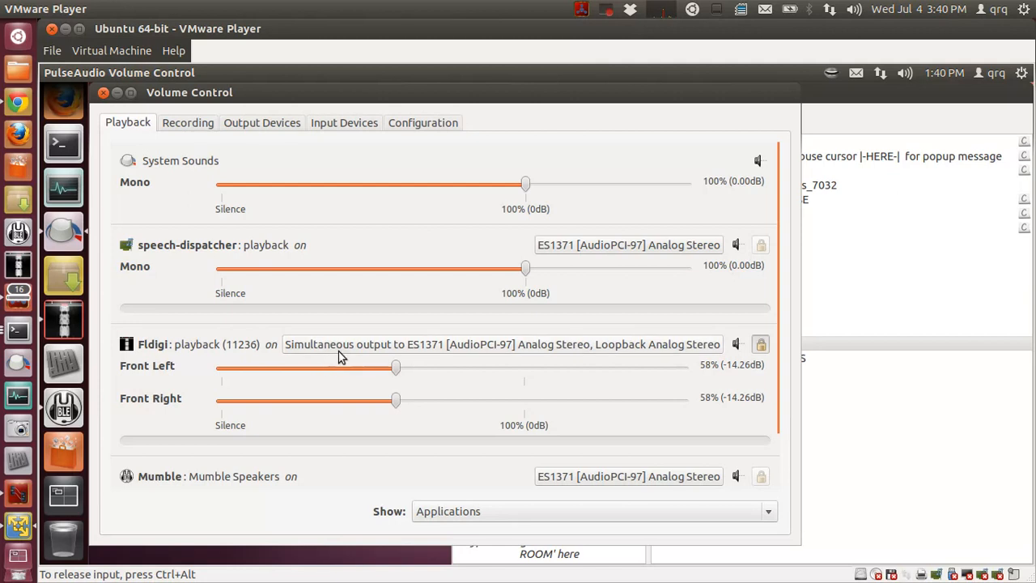
{"action": "mouse_move", "coordinate": [296, 420]}
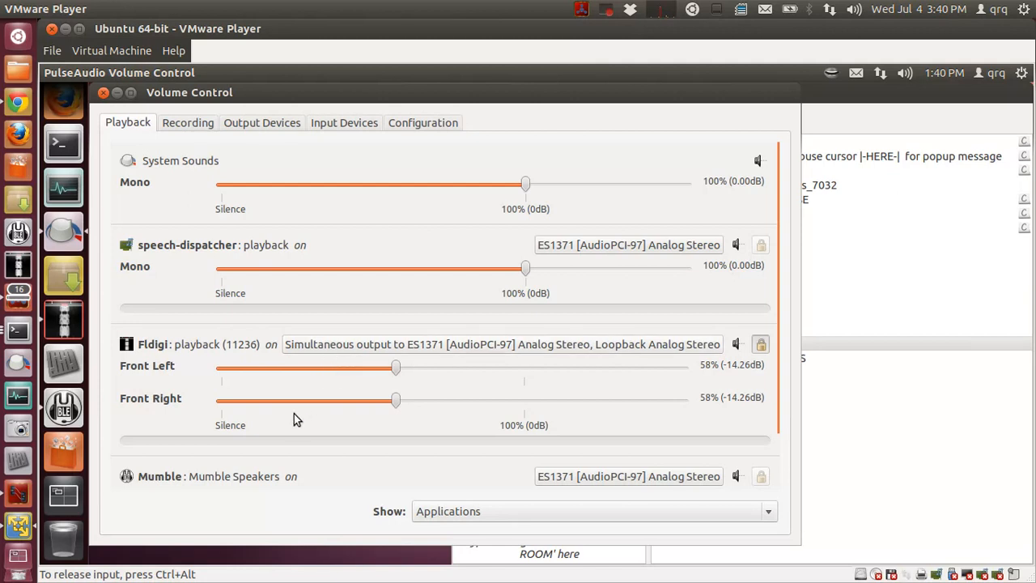
{"action": "mouse_move", "coordinate": [396, 369]}
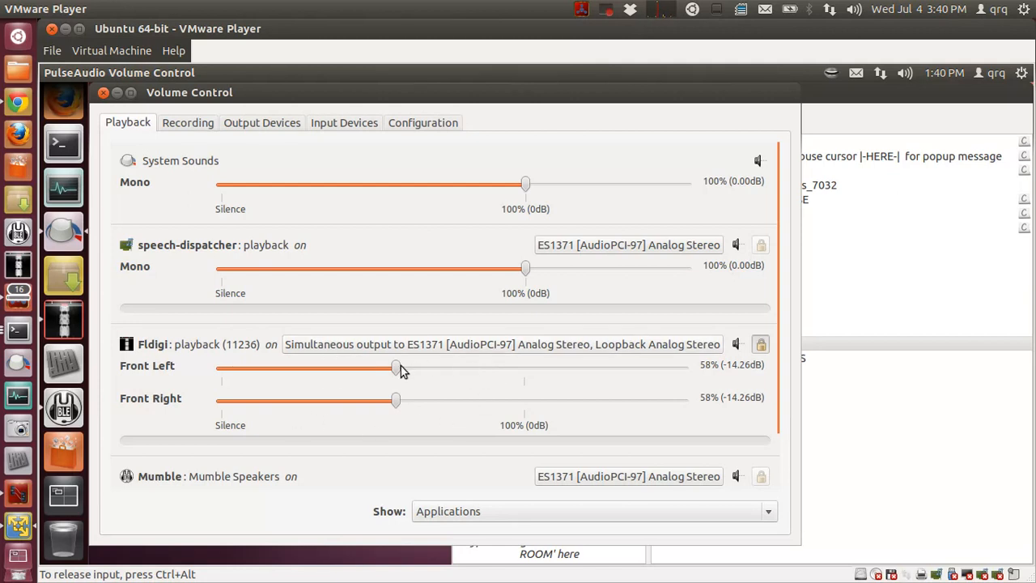
{"action": "mouse_move", "coordinate": [195, 358]}
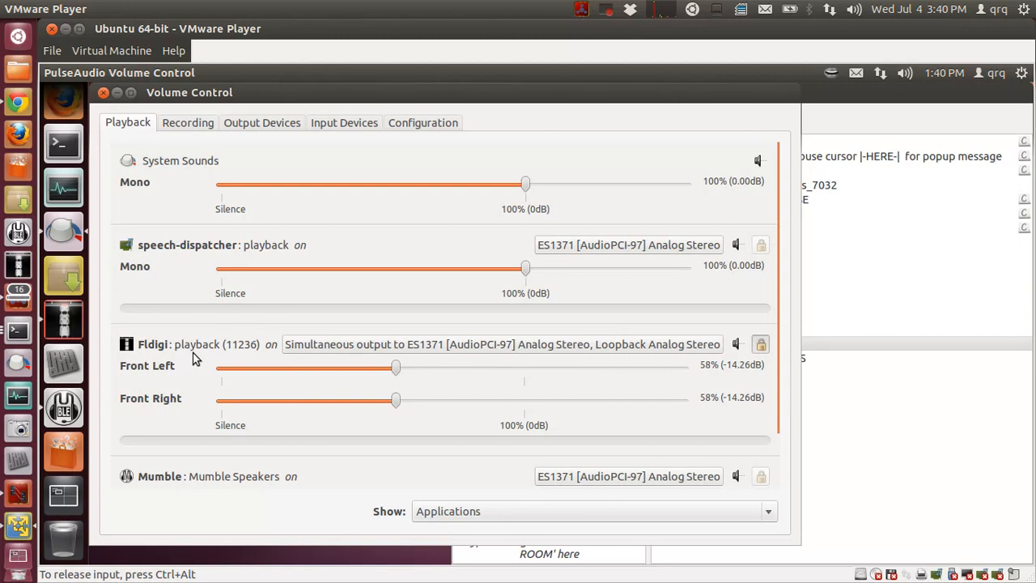
{"action": "mouse_move", "coordinate": [315, 357]}
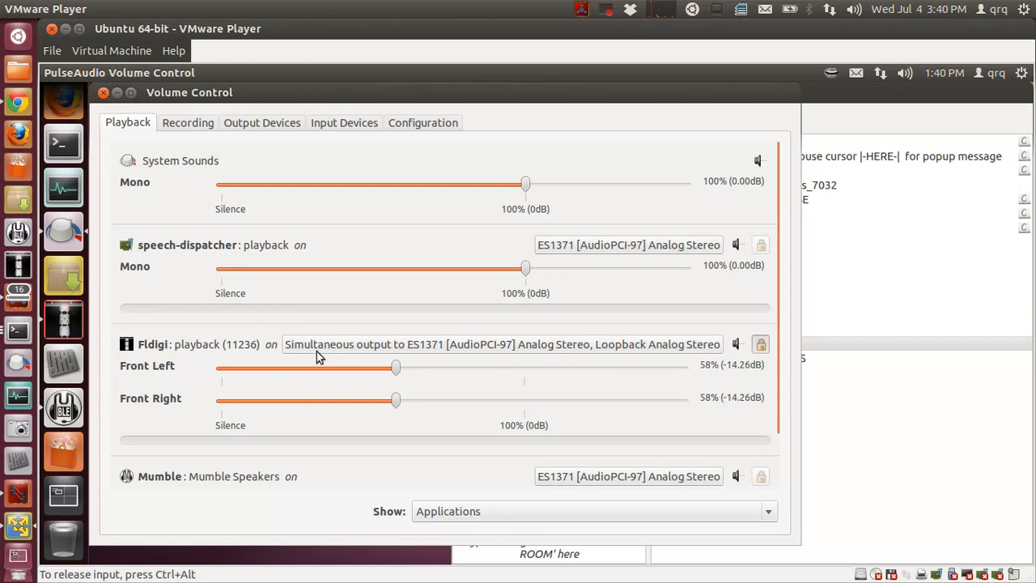
{"action": "mouse_move", "coordinate": [322, 355]}
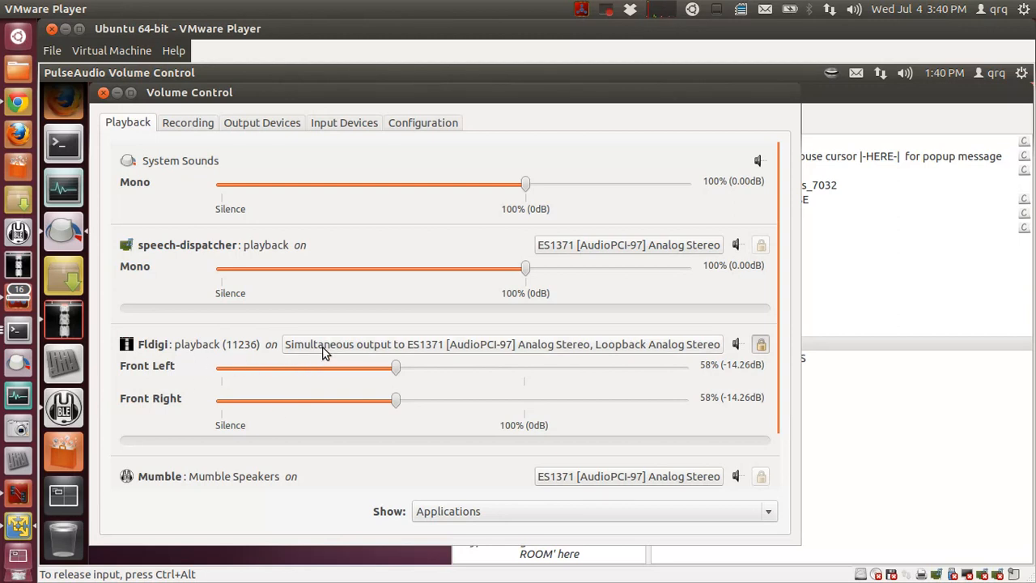
{"action": "mouse_move", "coordinate": [344, 359]}
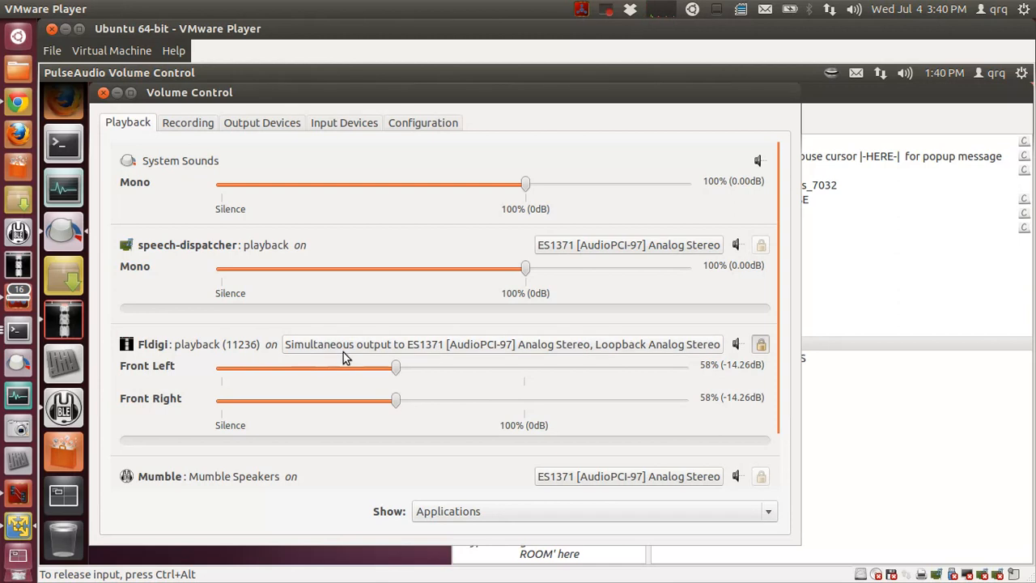
{"action": "mouse_move", "coordinate": [441, 105]}
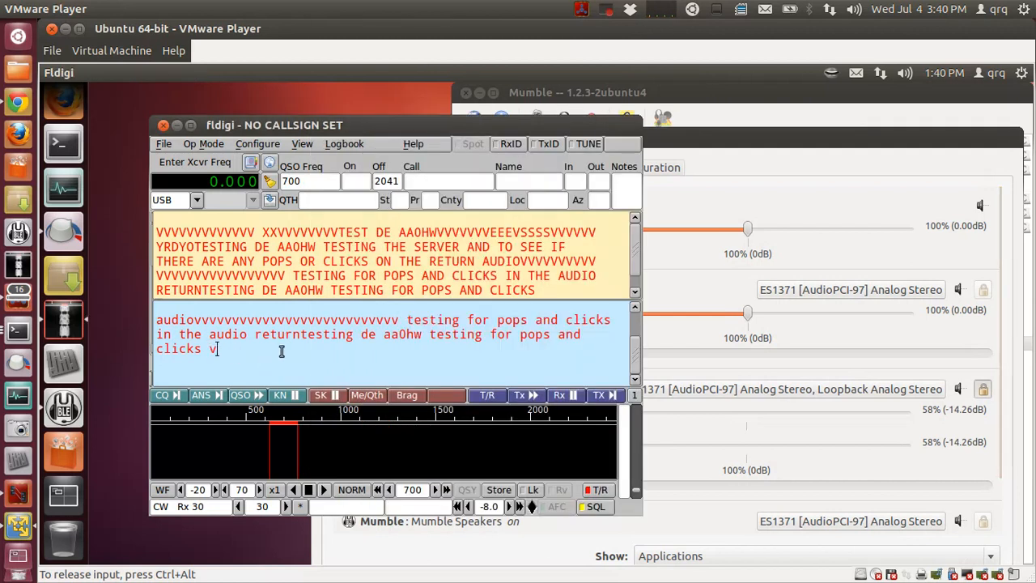
Step: Send v characters from fldigi while raising Fldigi's playback volume to 92%
{"action": "type", "text": "v"}
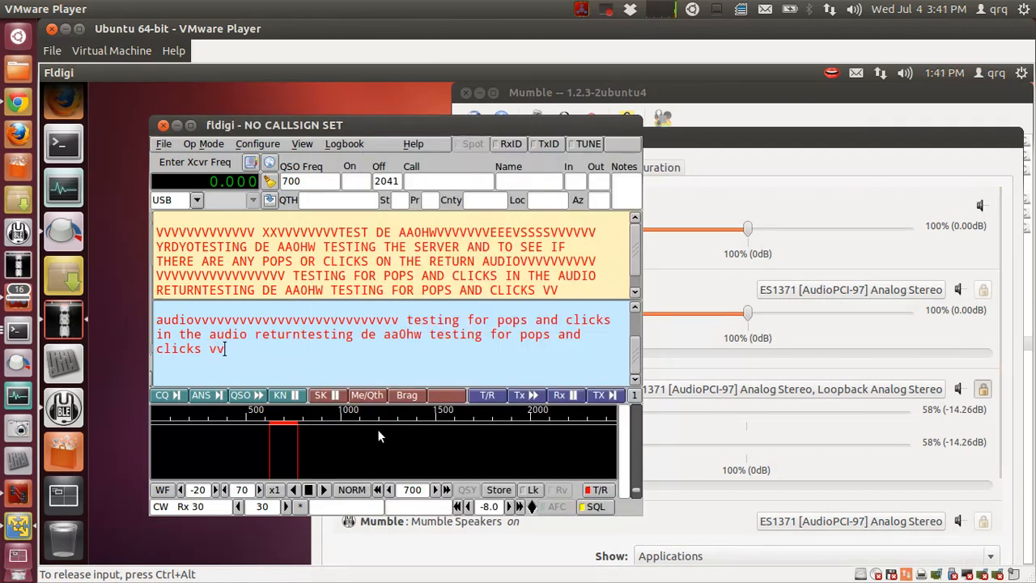
{"action": "type", "text": "v"}
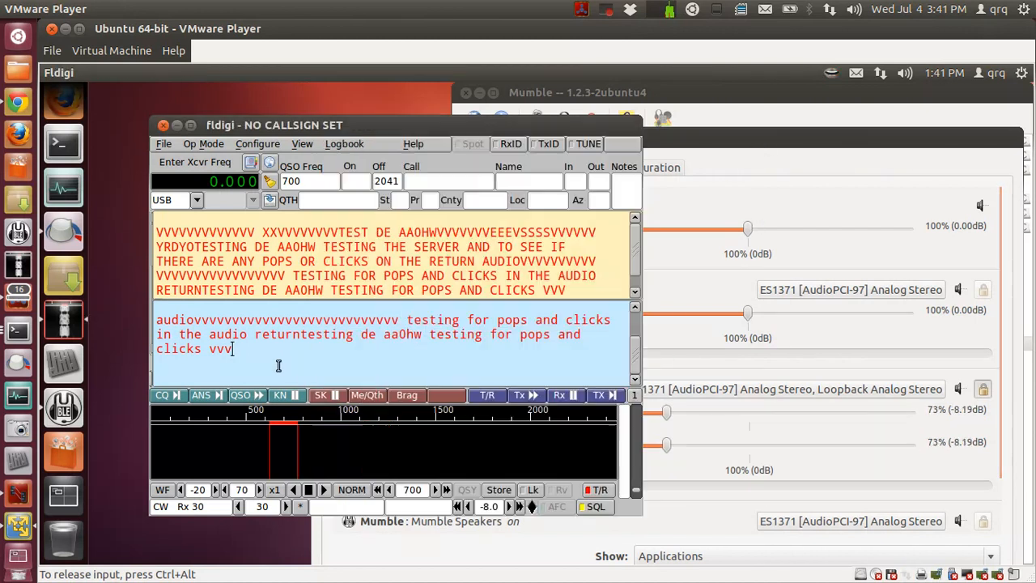
{"action": "type", "text": "vv"}
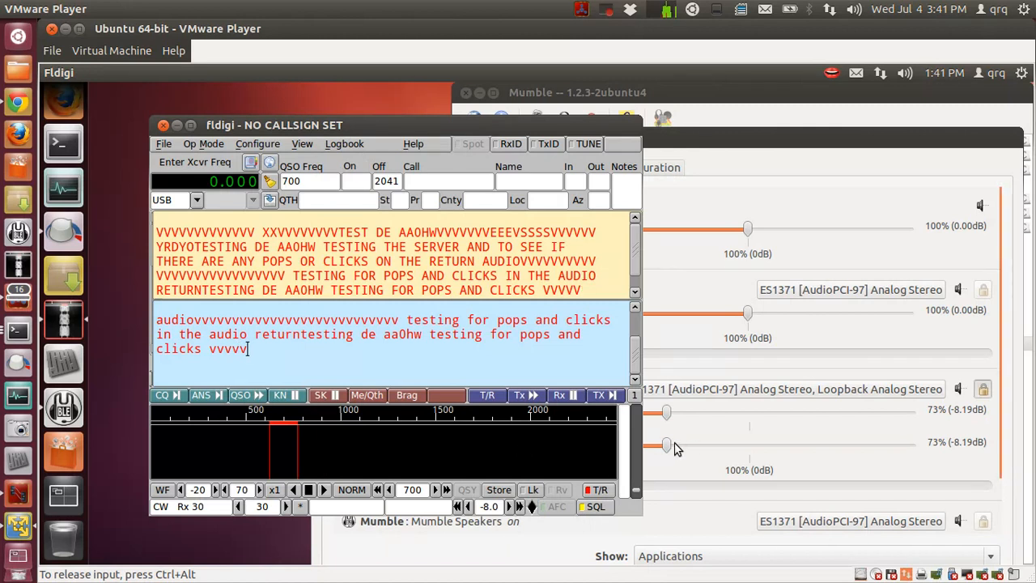
{"action": "left_click_drag", "start_coordinate": [667, 413], "coordinate": [723, 413]}
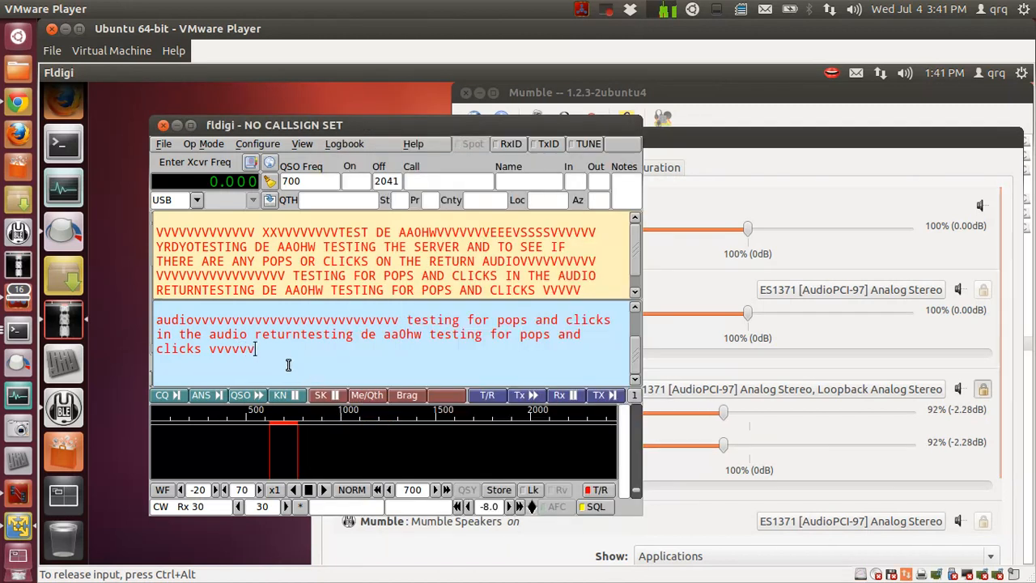
{"action": "type", "text": "vvv"}
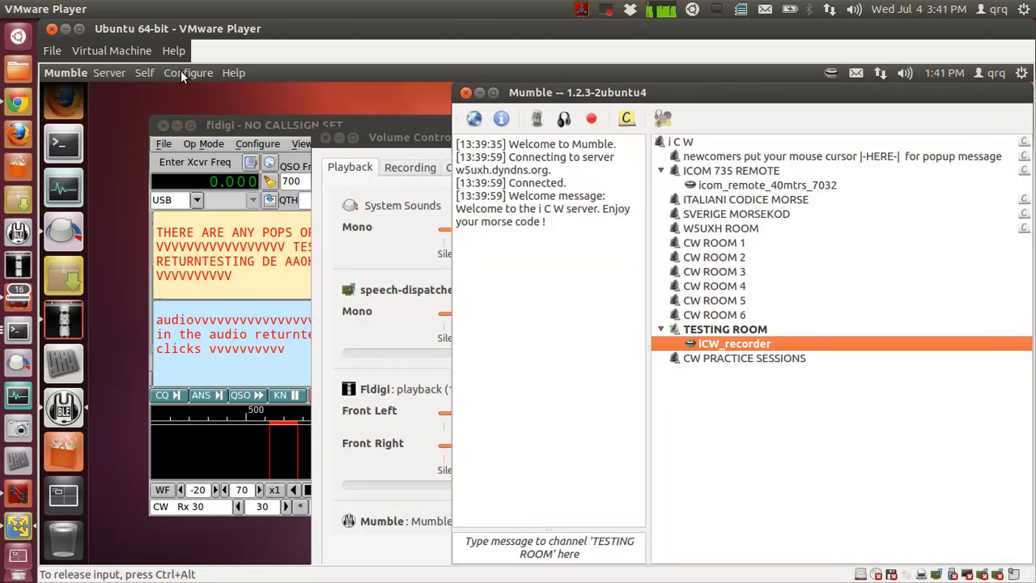
{"action": "left_click", "coordinate": [188, 72]}
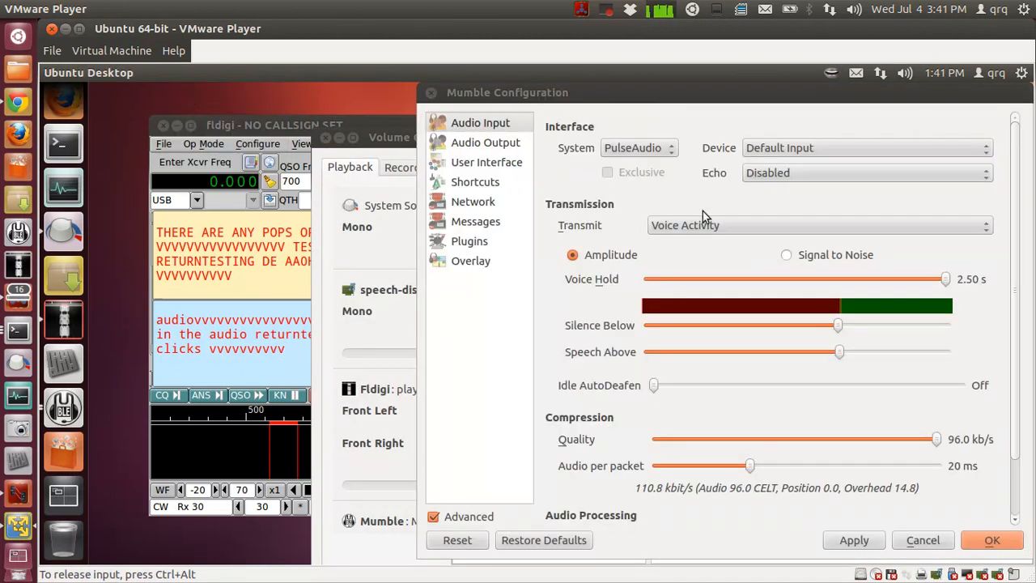
{"action": "left_click", "coordinate": [275, 124]}
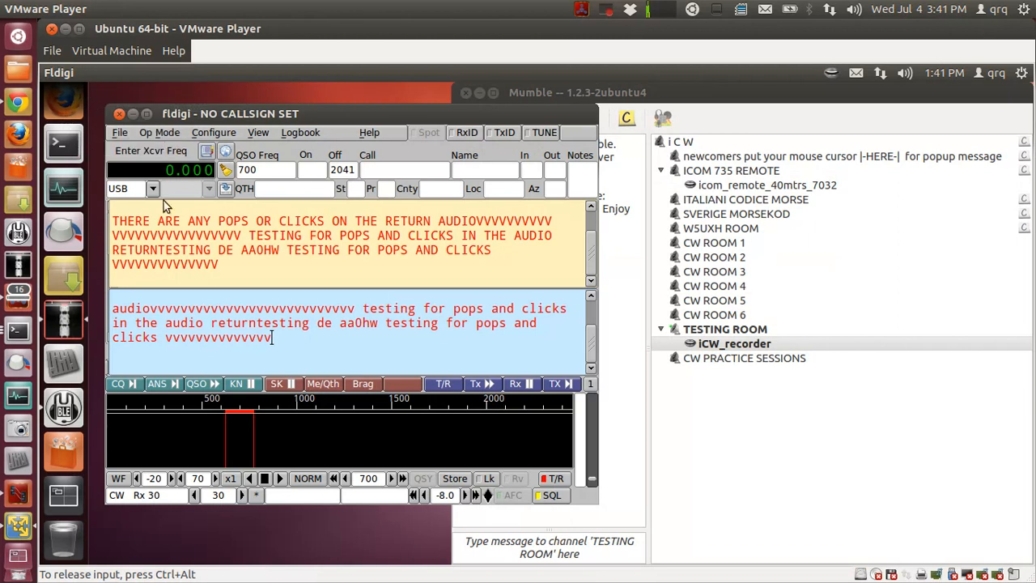
{"action": "mouse_move", "coordinate": [65, 105]}
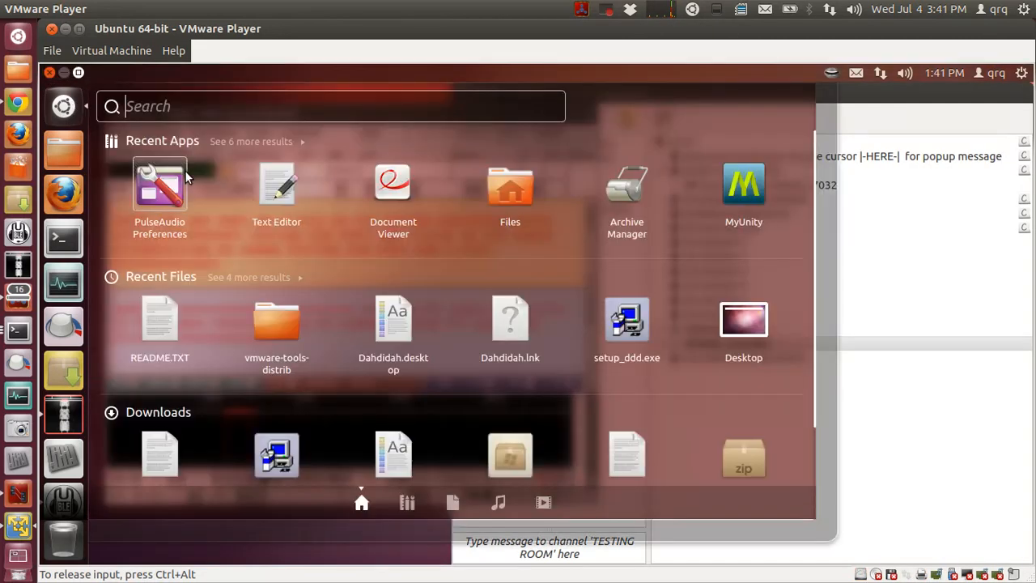
Step: Confirm simultaneous output to all local sound cards is enabled in PulseAudio Preferences, then close
{"action": "left_click", "coordinate": [159, 184]}
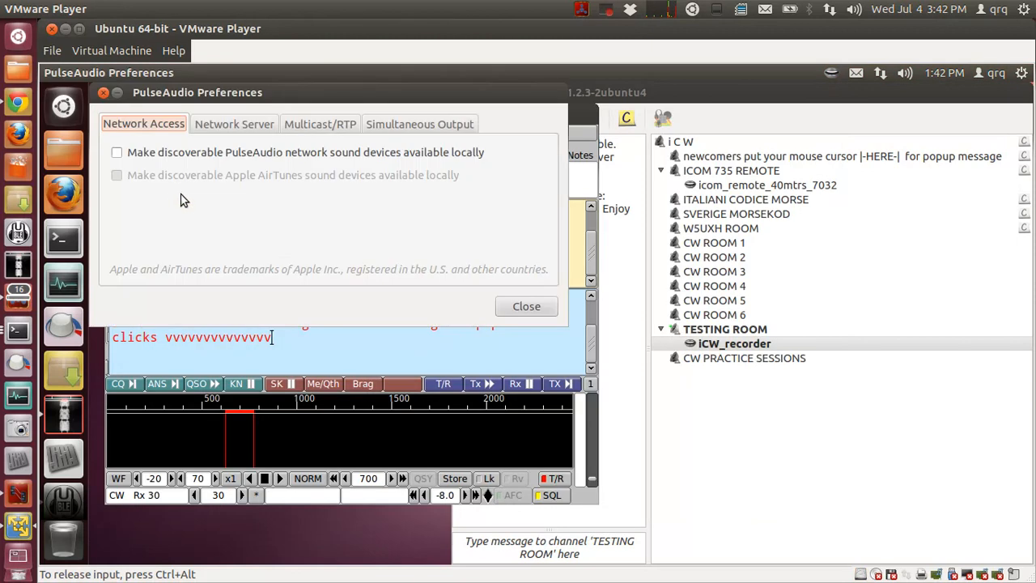
{"action": "left_click_drag", "start_coordinate": [197, 91], "coordinate": [204, 99]}
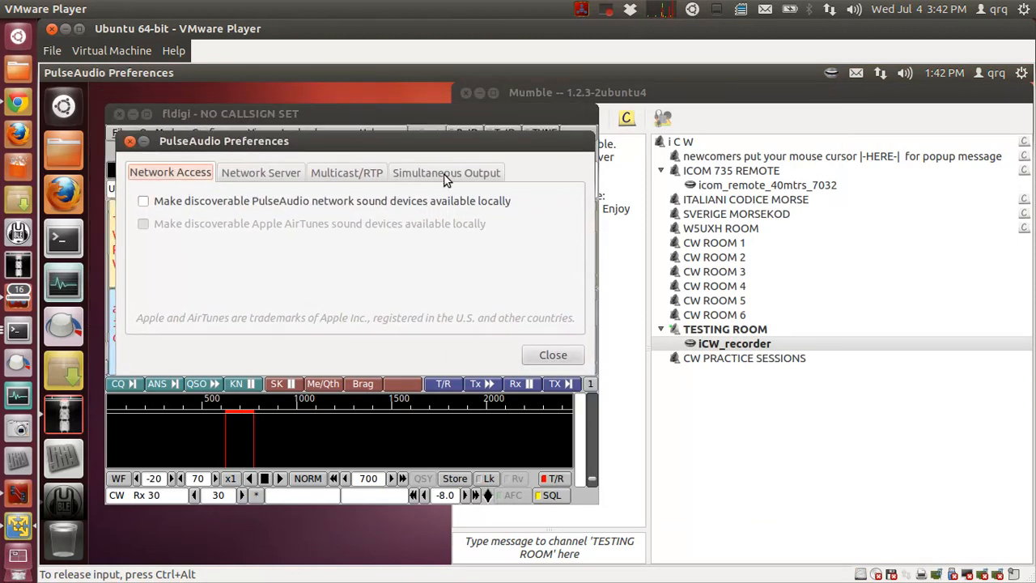
{"action": "left_click", "coordinate": [446, 172]}
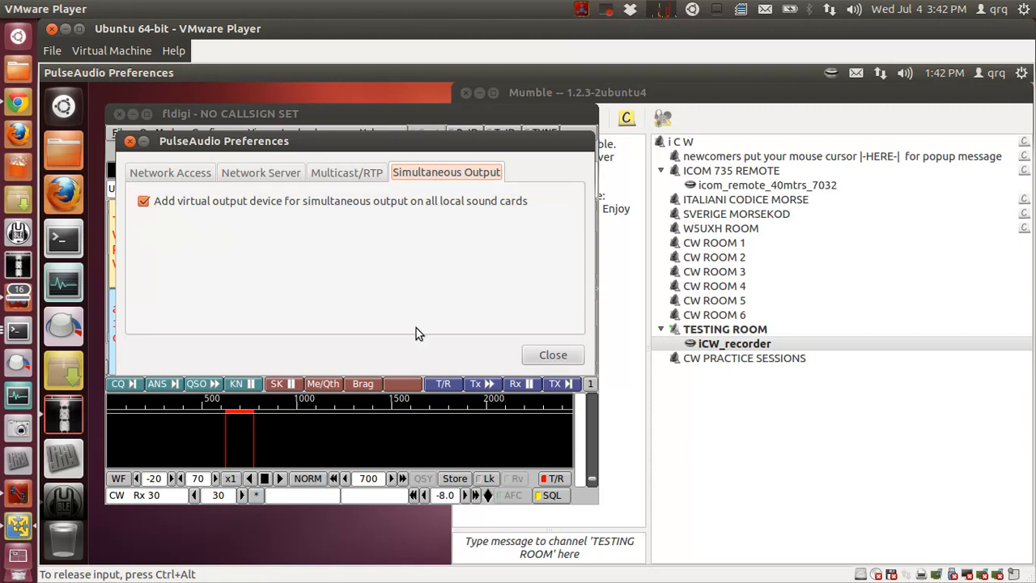
{"action": "left_click", "coordinate": [553, 355]}
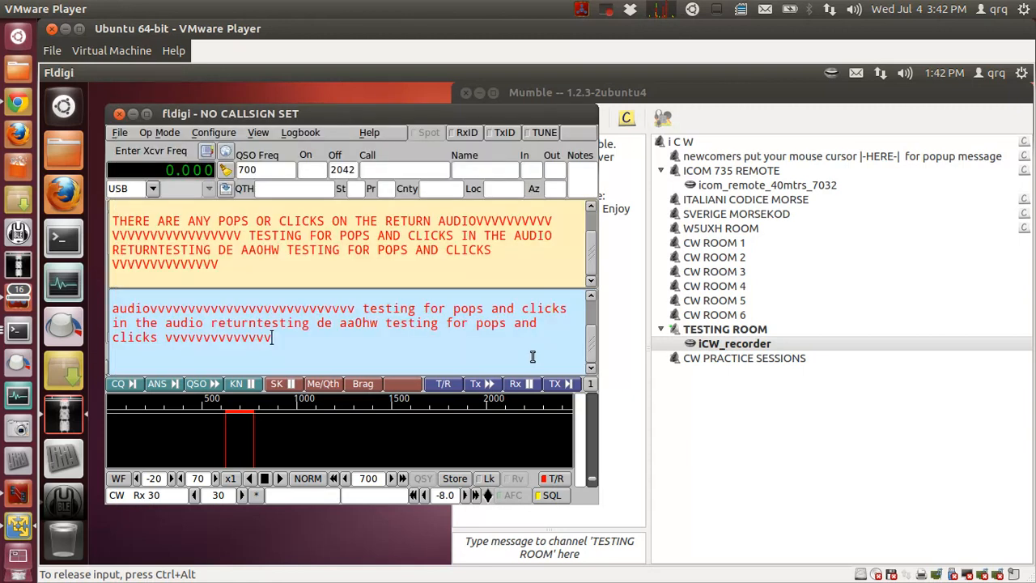
{"action": "mouse_move", "coordinate": [718, 96]}
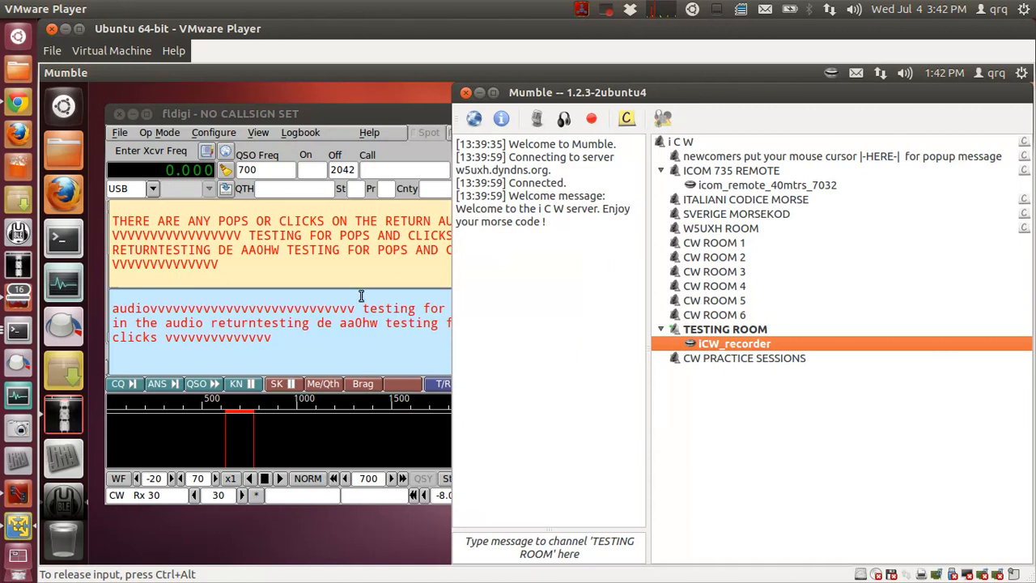
{"action": "mouse_move", "coordinate": [316, 349]}
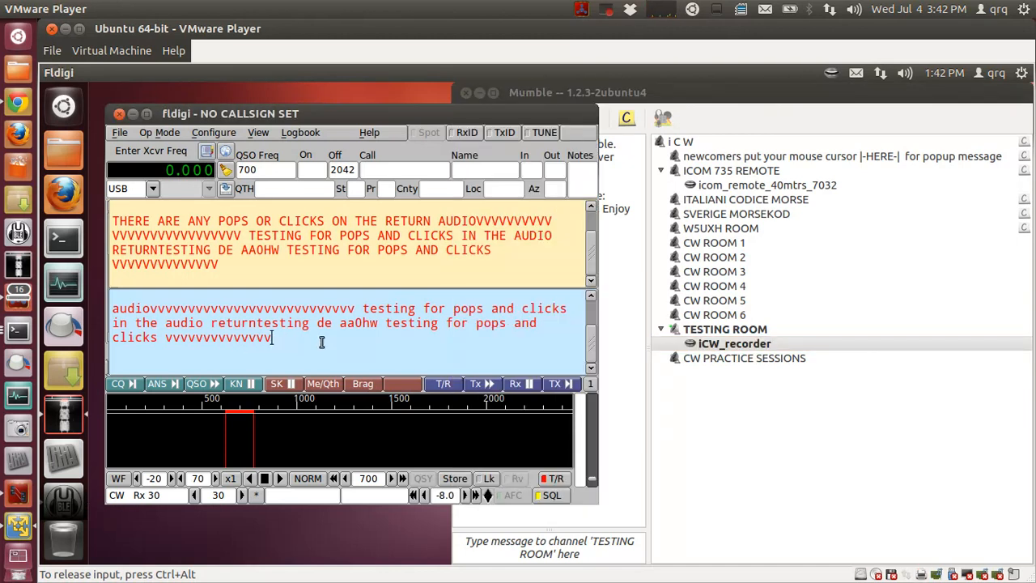
{"action": "mouse_move", "coordinate": [331, 341]}
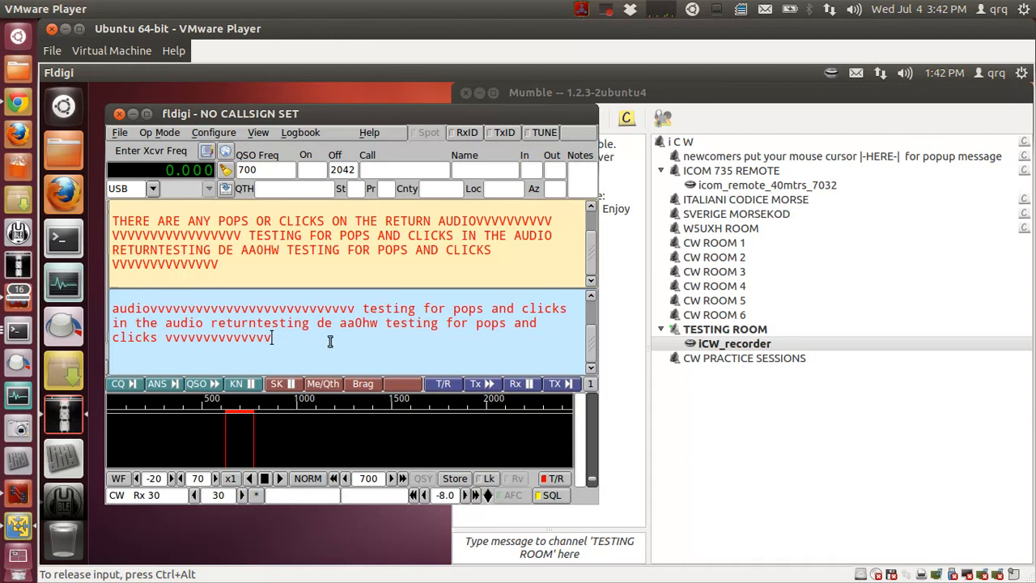
{"action": "mouse_move", "coordinate": [347, 341]}
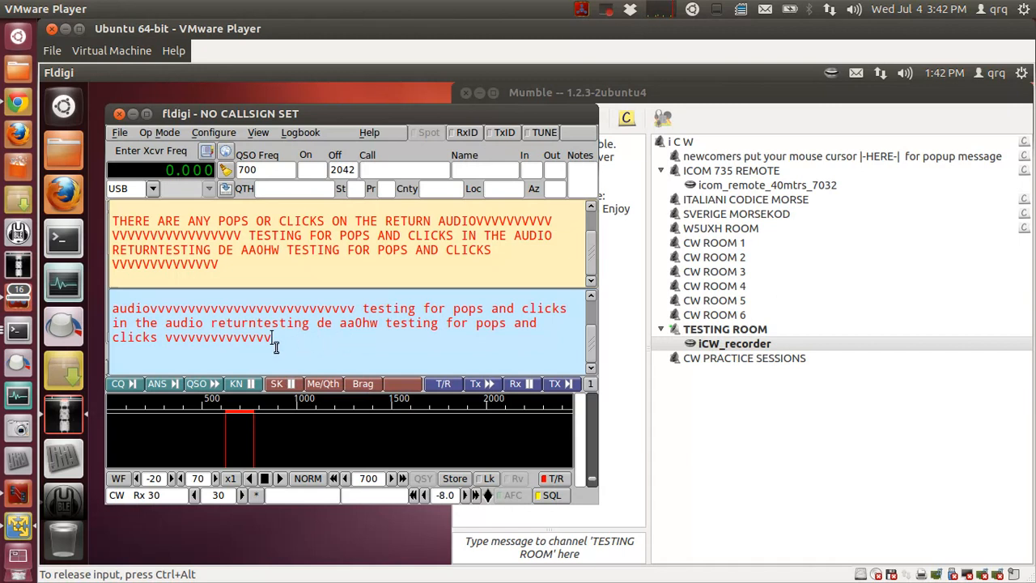
{"action": "mouse_move", "coordinate": [328, 347]}
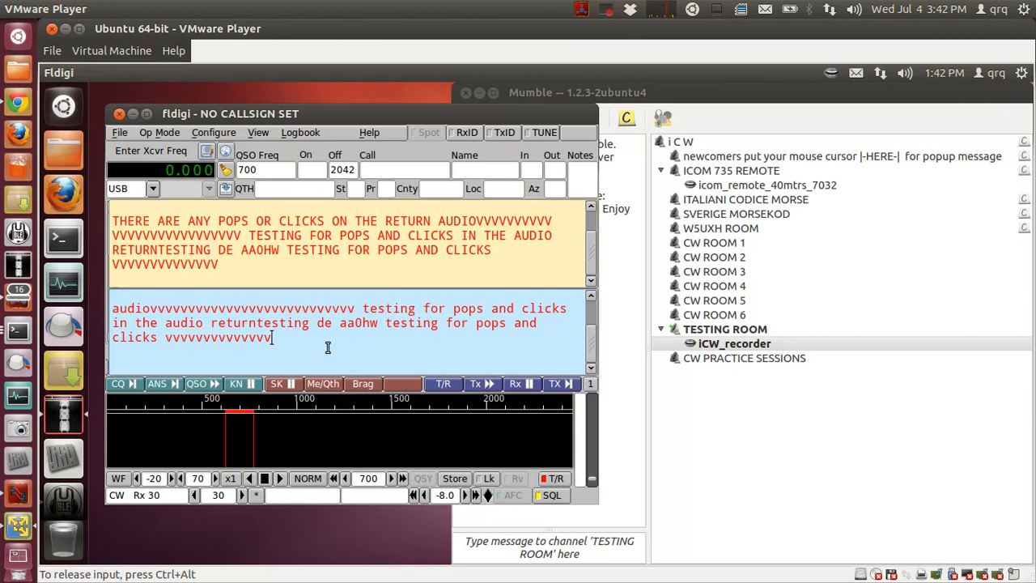
{"action": "mouse_move", "coordinate": [323, 338]}
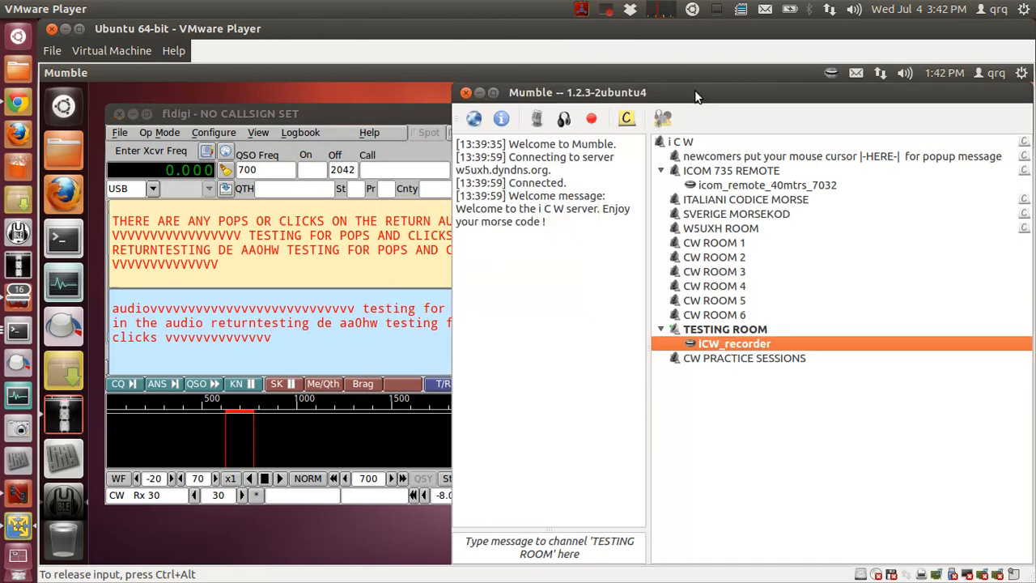
{"action": "mouse_move", "coordinate": [358, 142]}
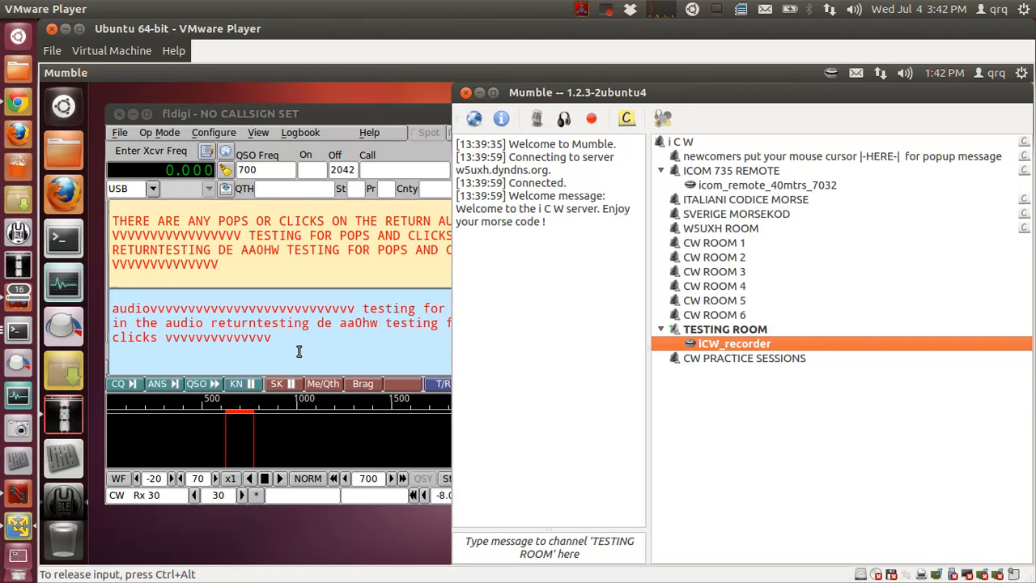
{"action": "mouse_move", "coordinate": [554, 68]}
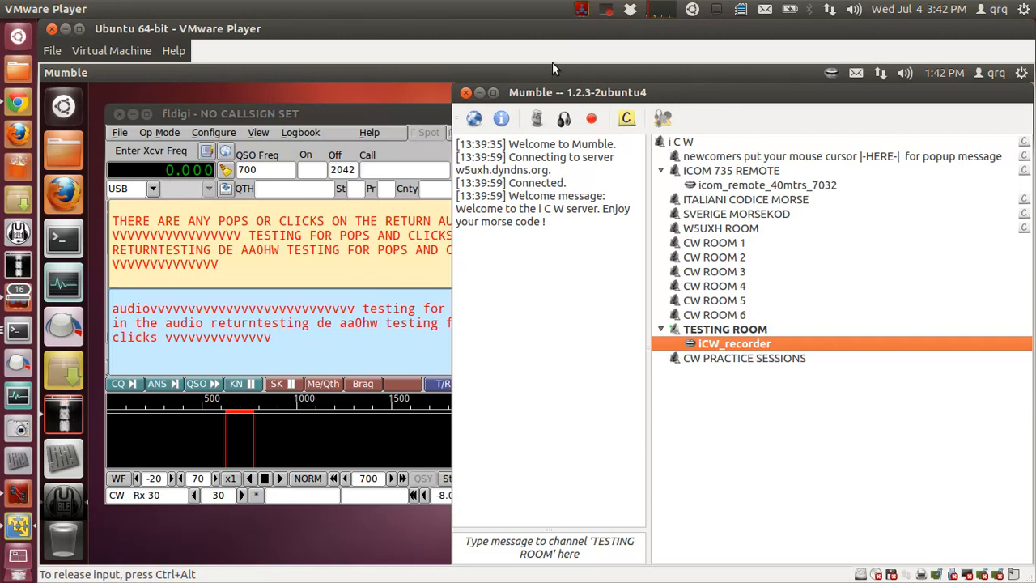